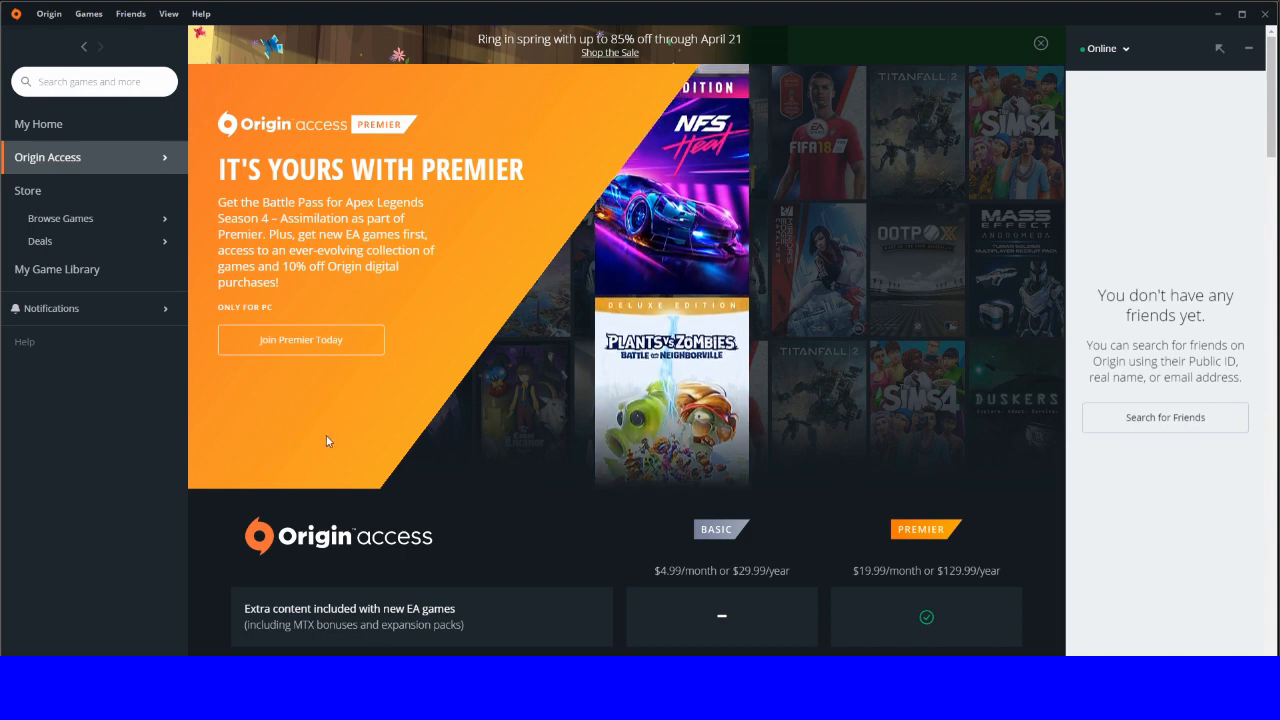
Step: Bring up the Origin Access vault options from the left sidebar
scroll(down, 3)
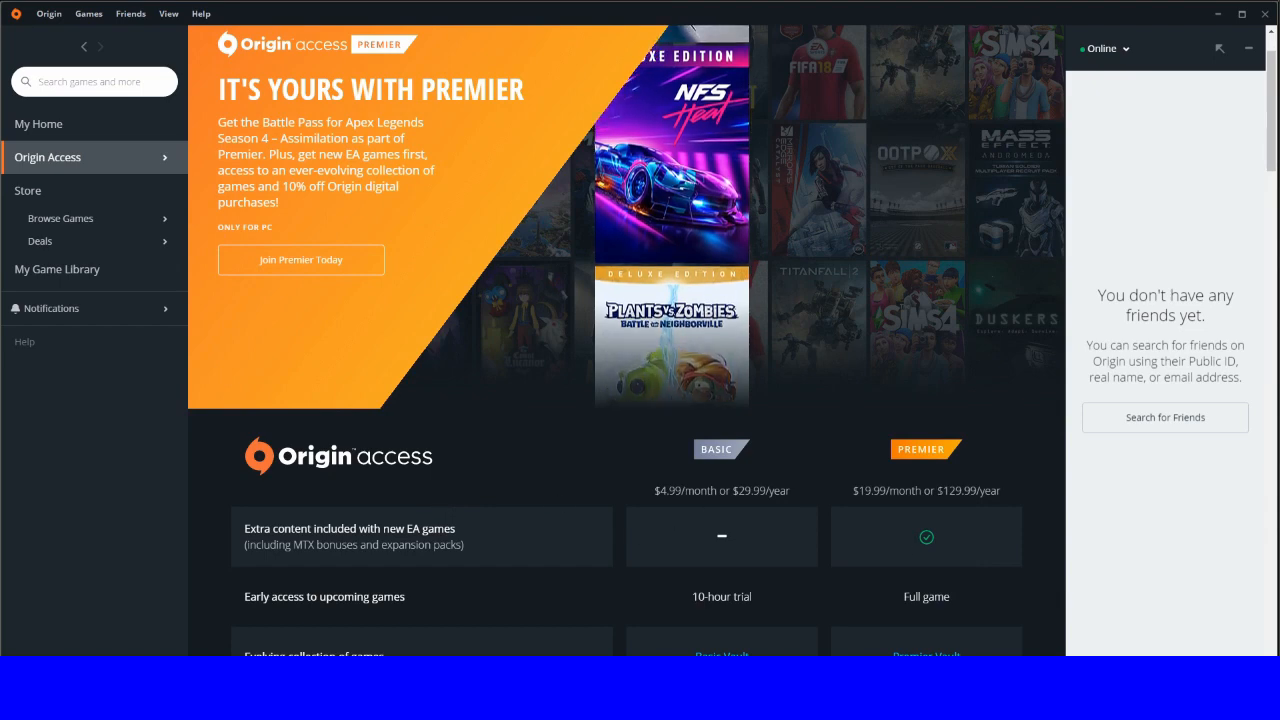
scroll(down, 3)
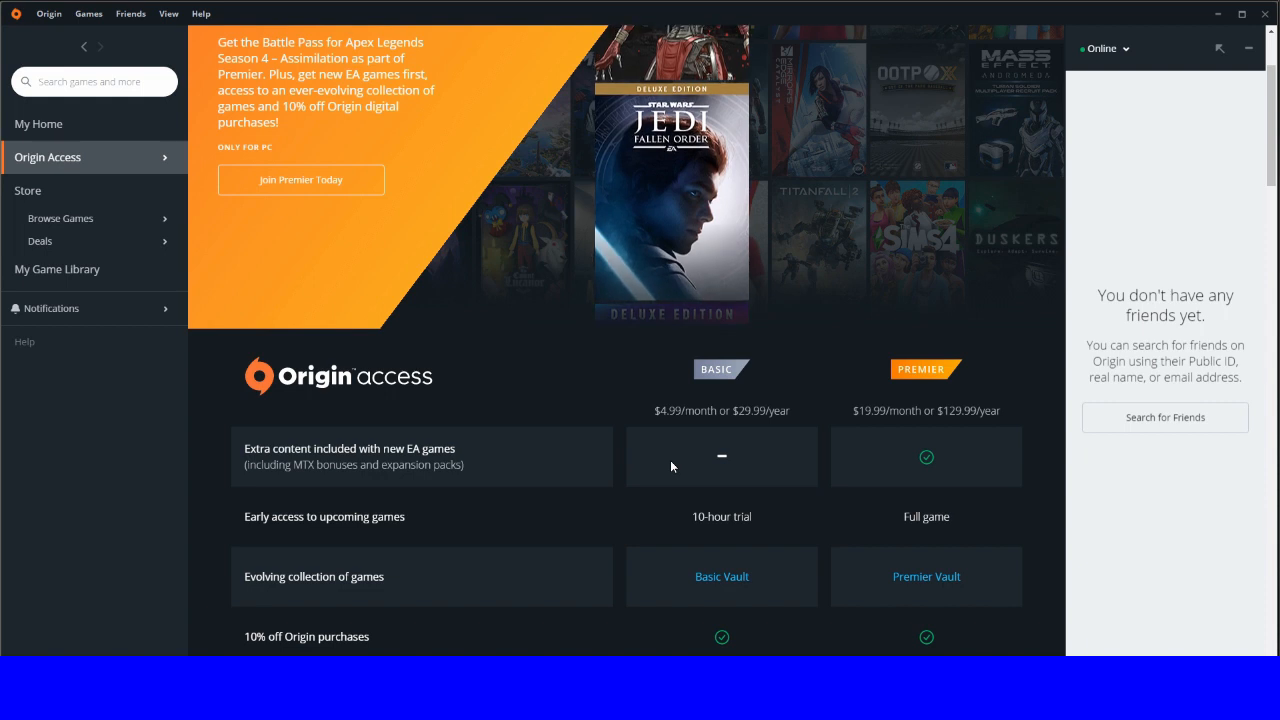
mouse_move(658, 538)
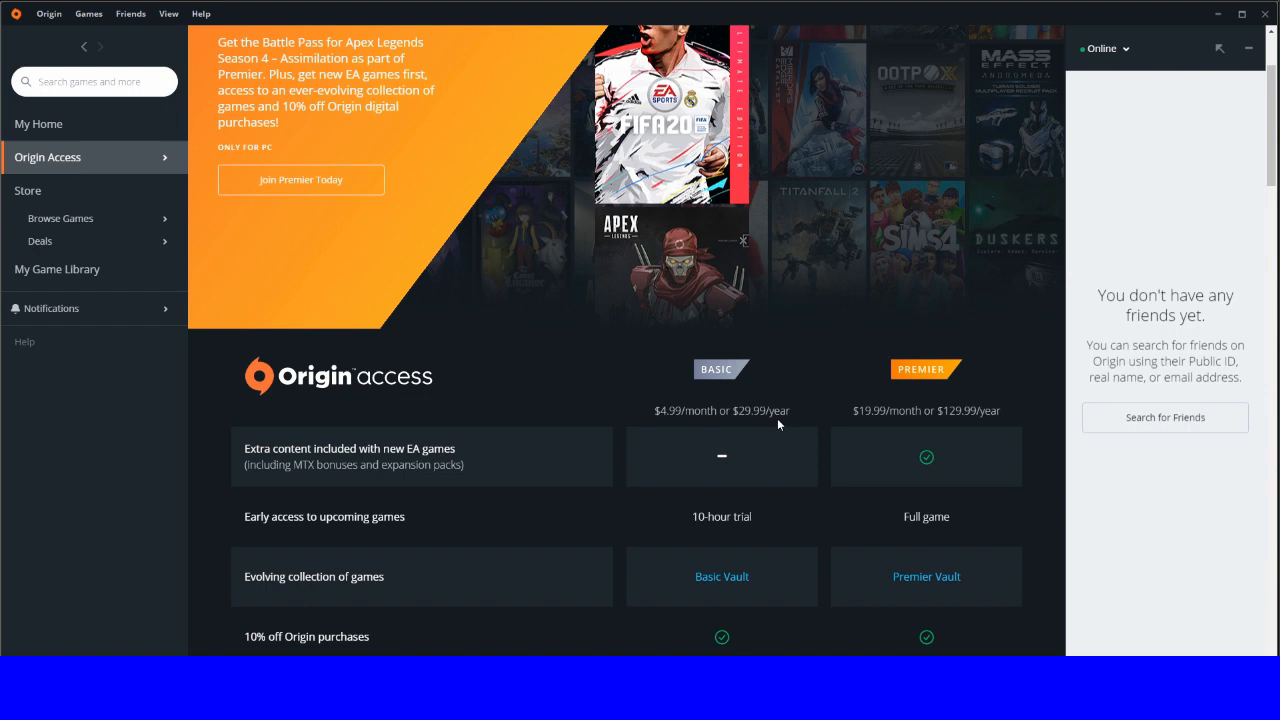
double_click(765, 410)
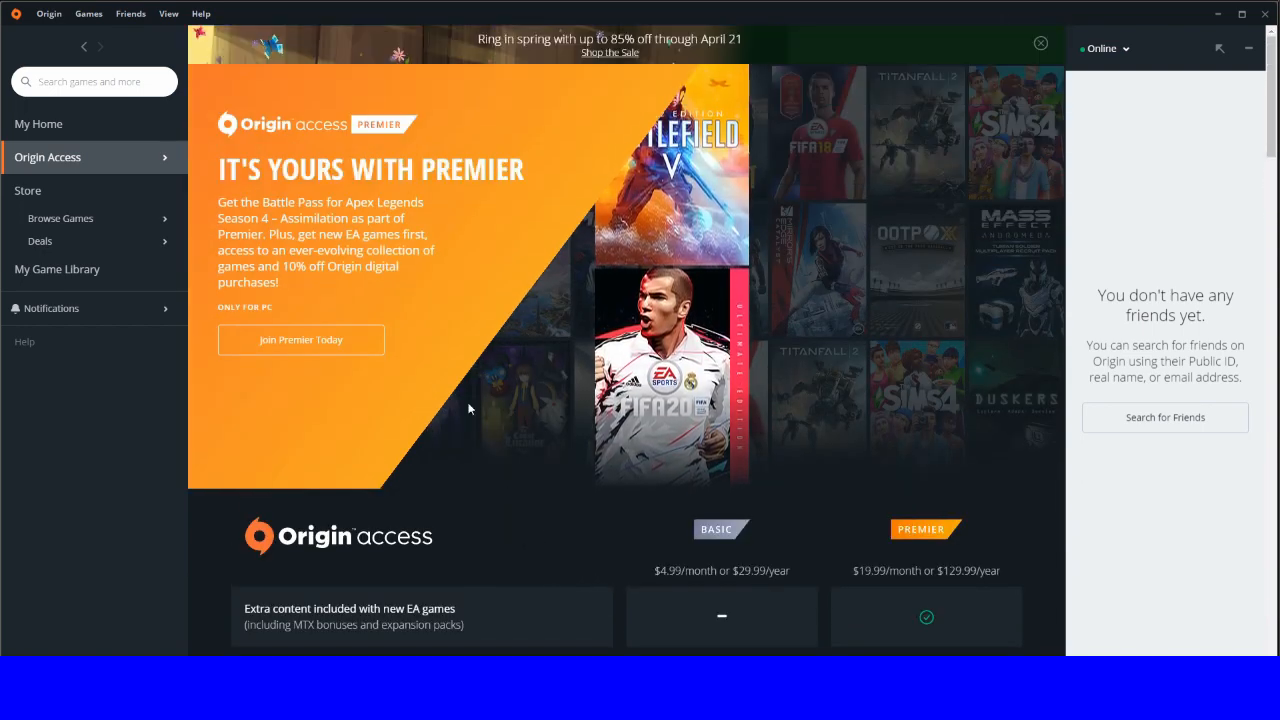
click(47, 157)
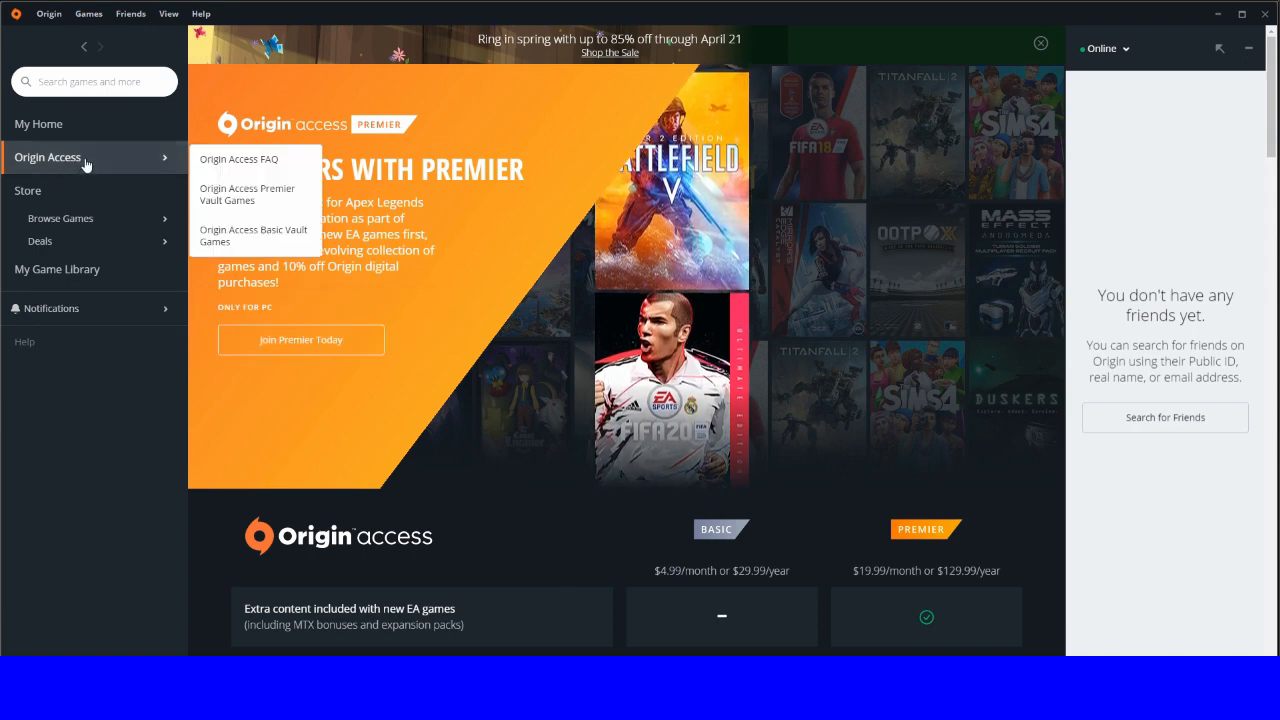
mouse_move(250, 235)
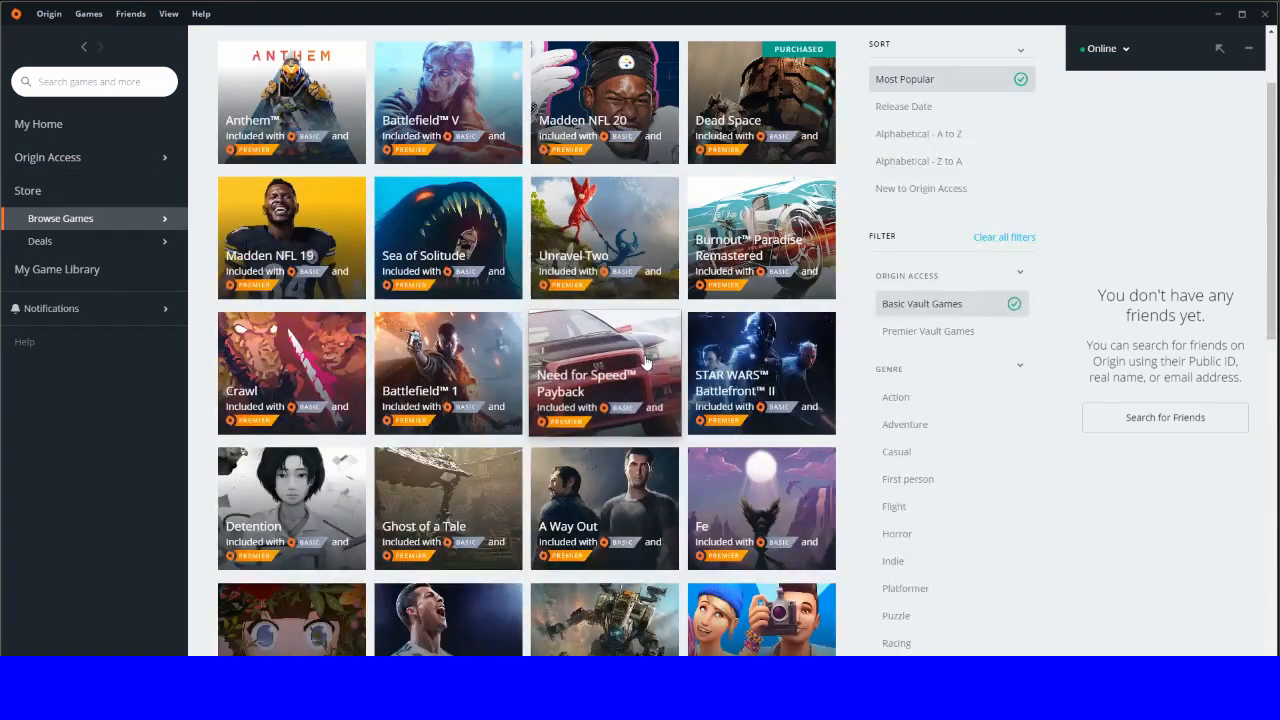
Step: Scroll down through the Basic Vault games grid, reaching Star Wars Battlefront II
scroll(down, 3)
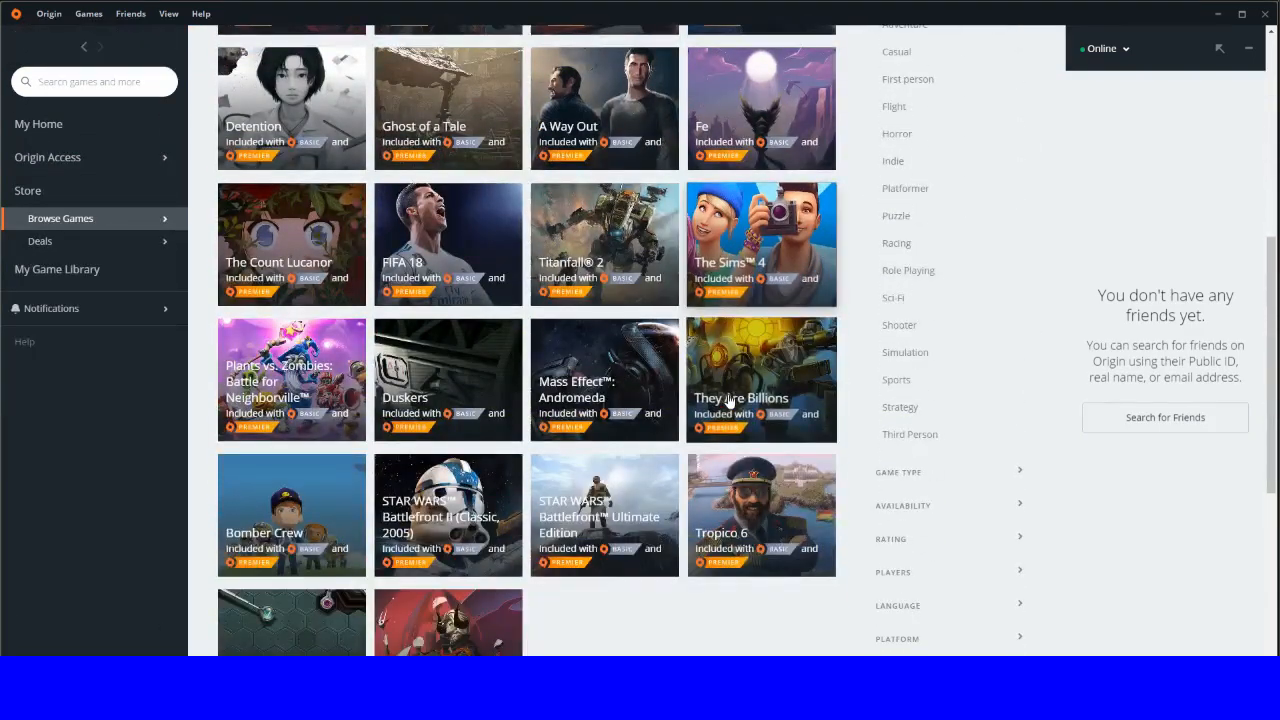
scroll(down, 3)
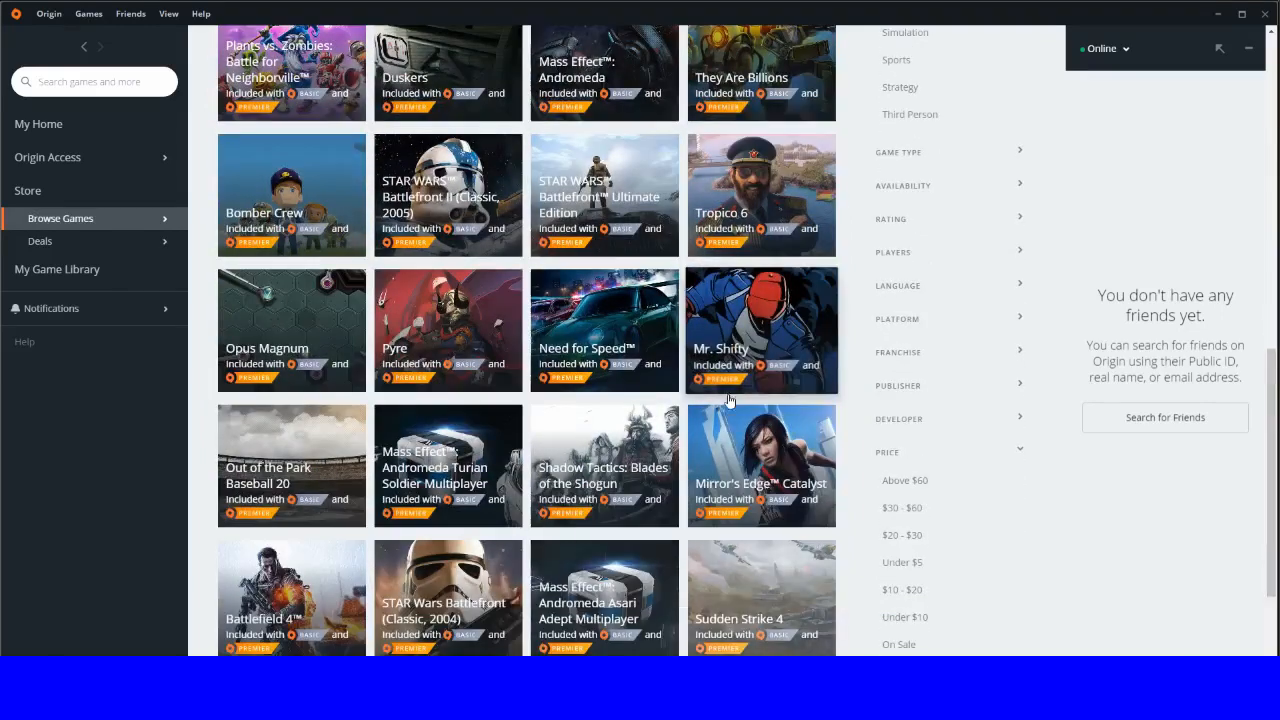
scroll(down, 3)
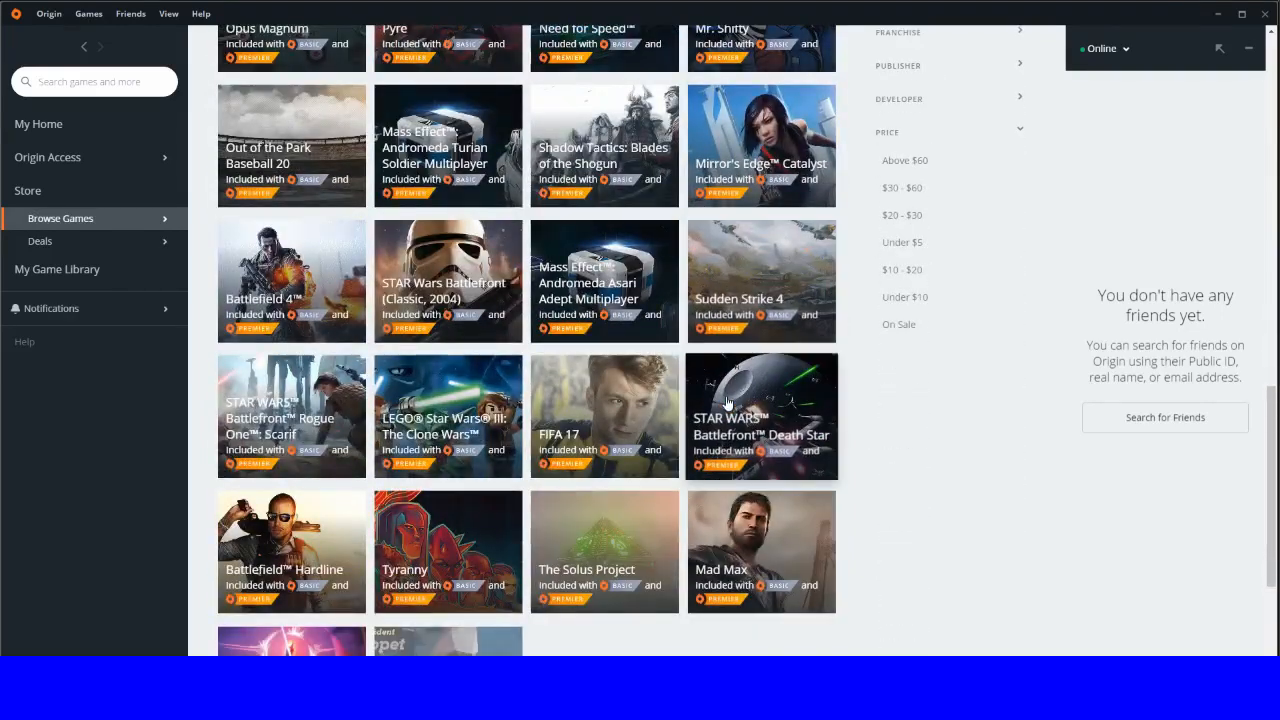
scroll(down, 3)
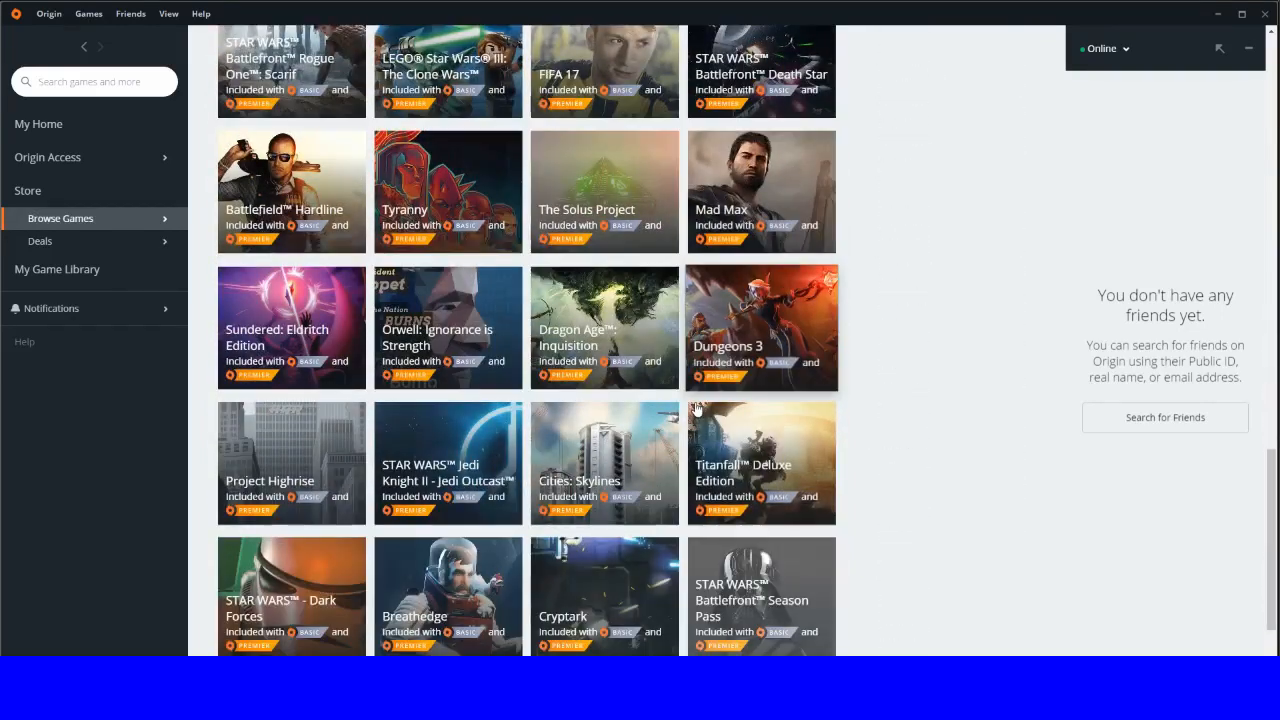
scroll(down, 3)
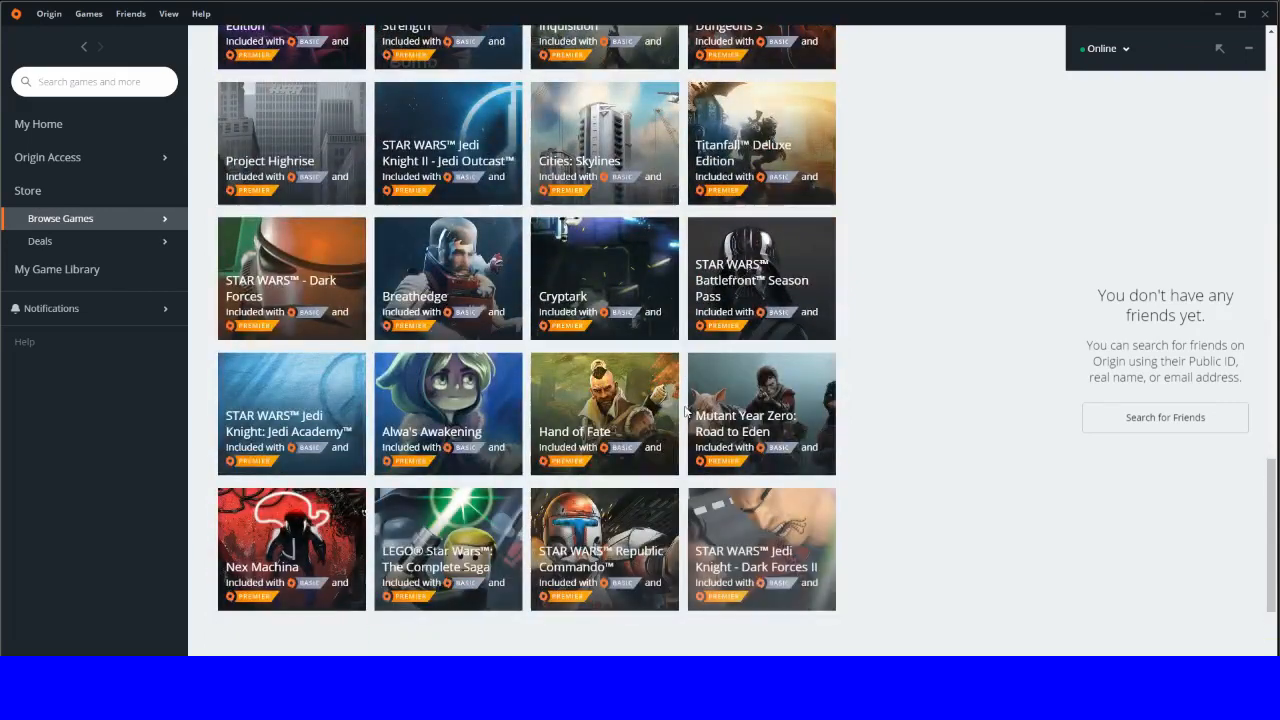
scroll(down, 3)
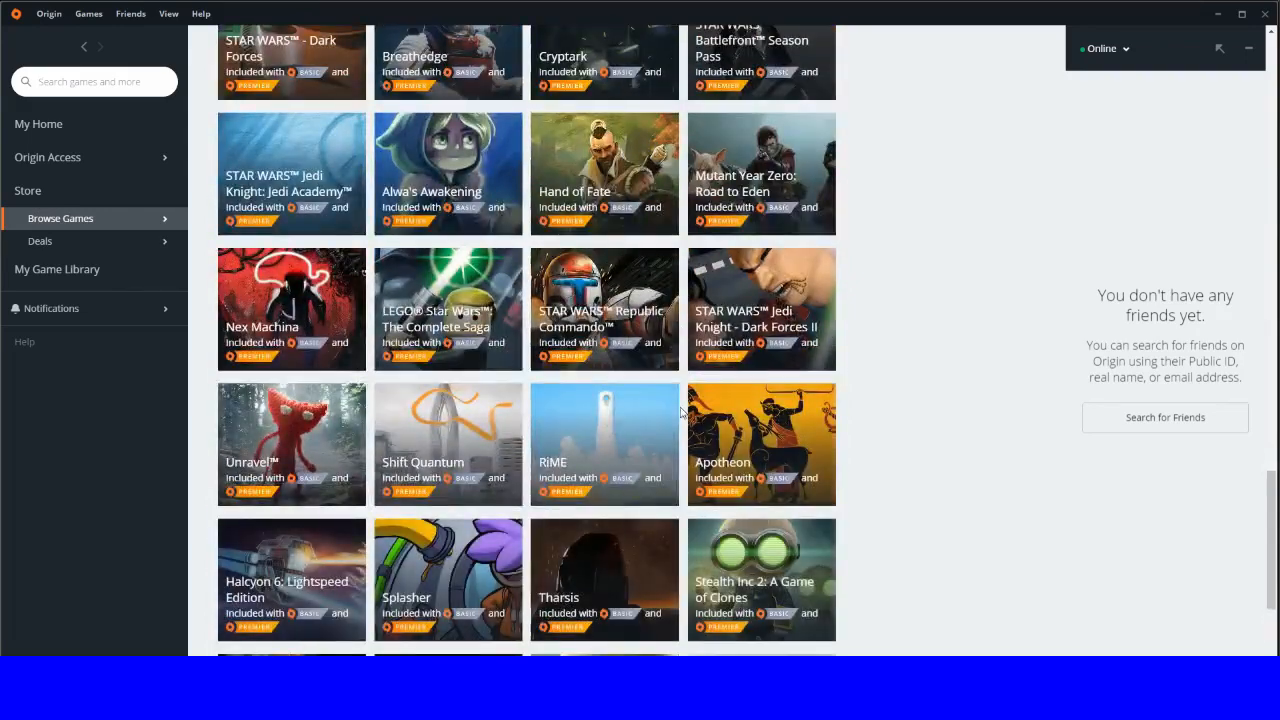
scroll(down, 3)
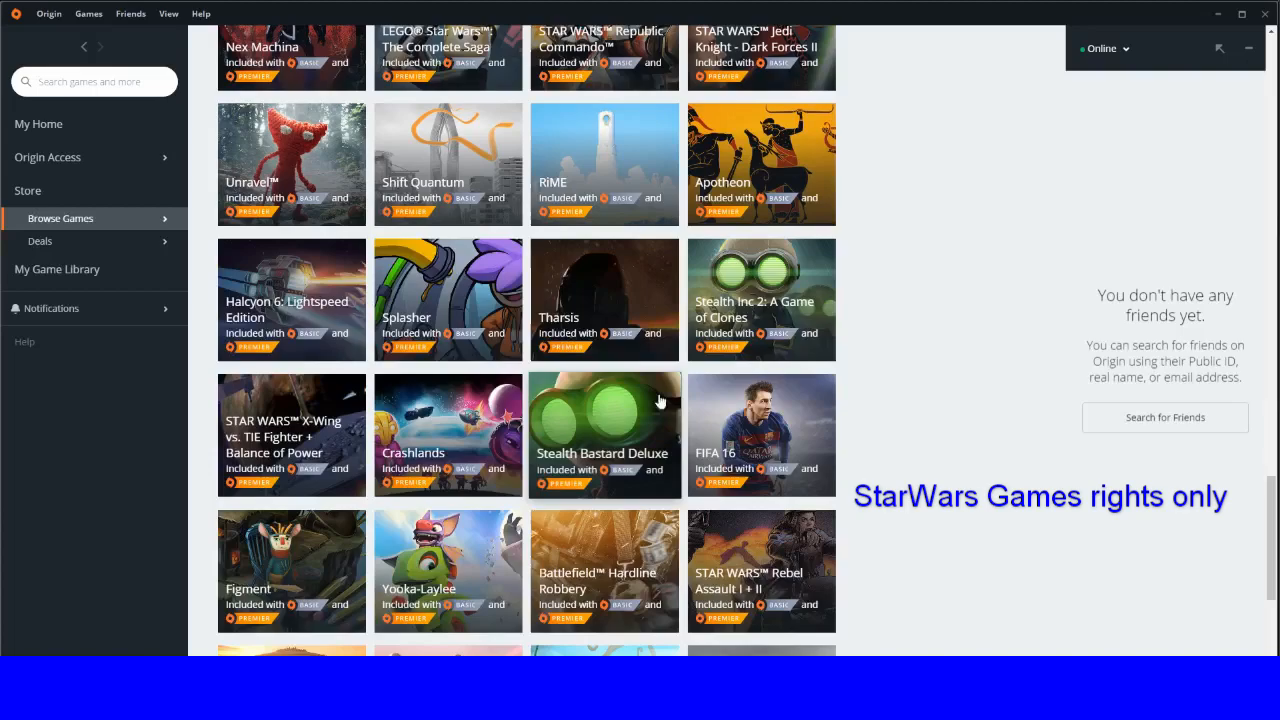
scroll(down, 3)
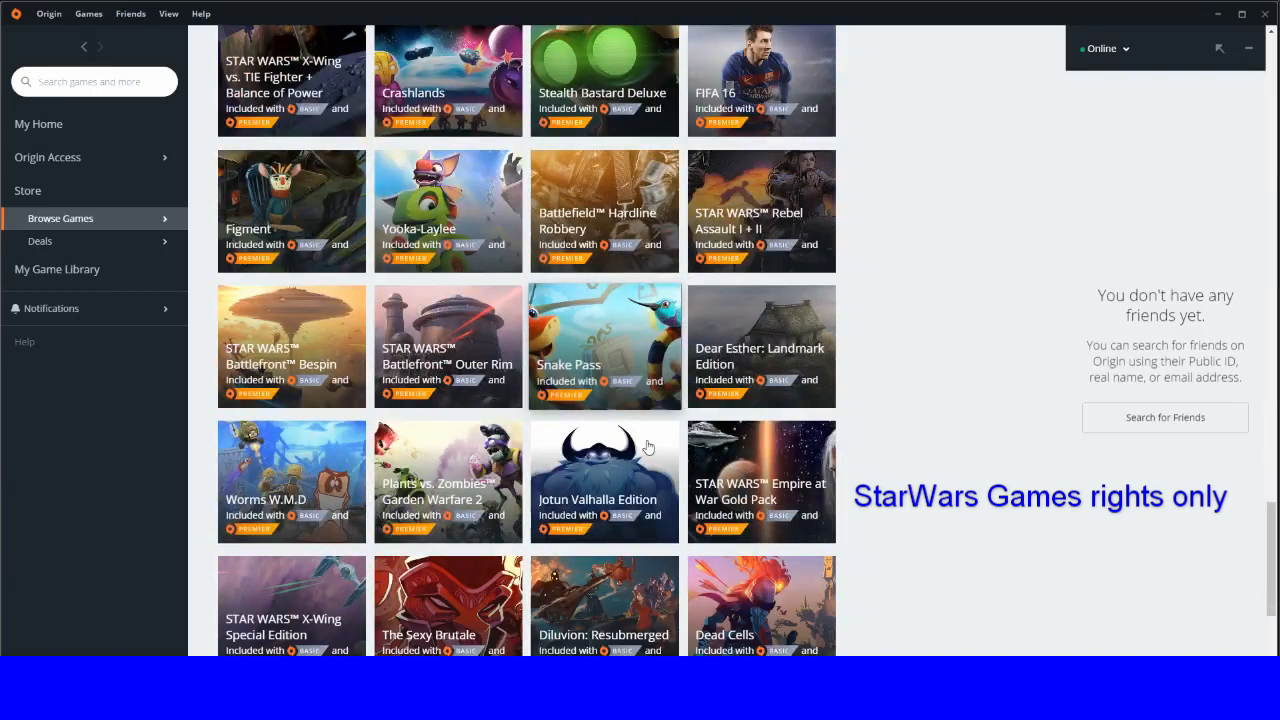
scroll(down, 3)
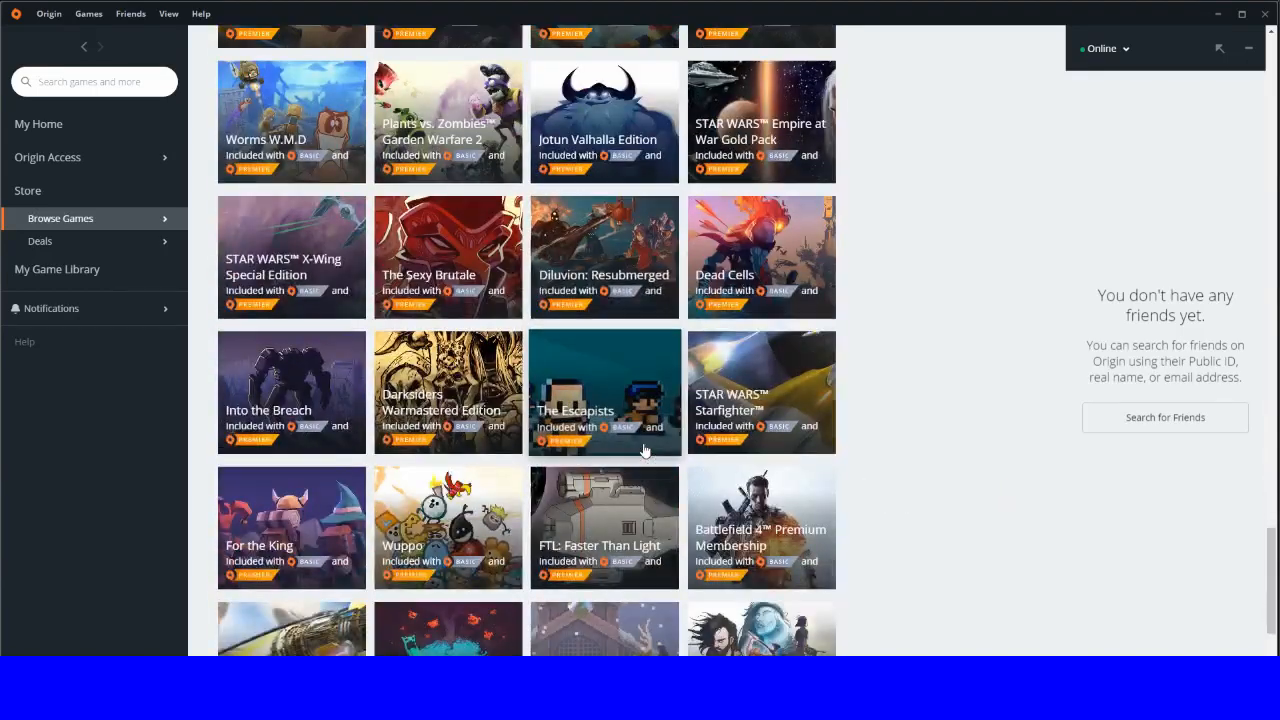
scroll(down, 3)
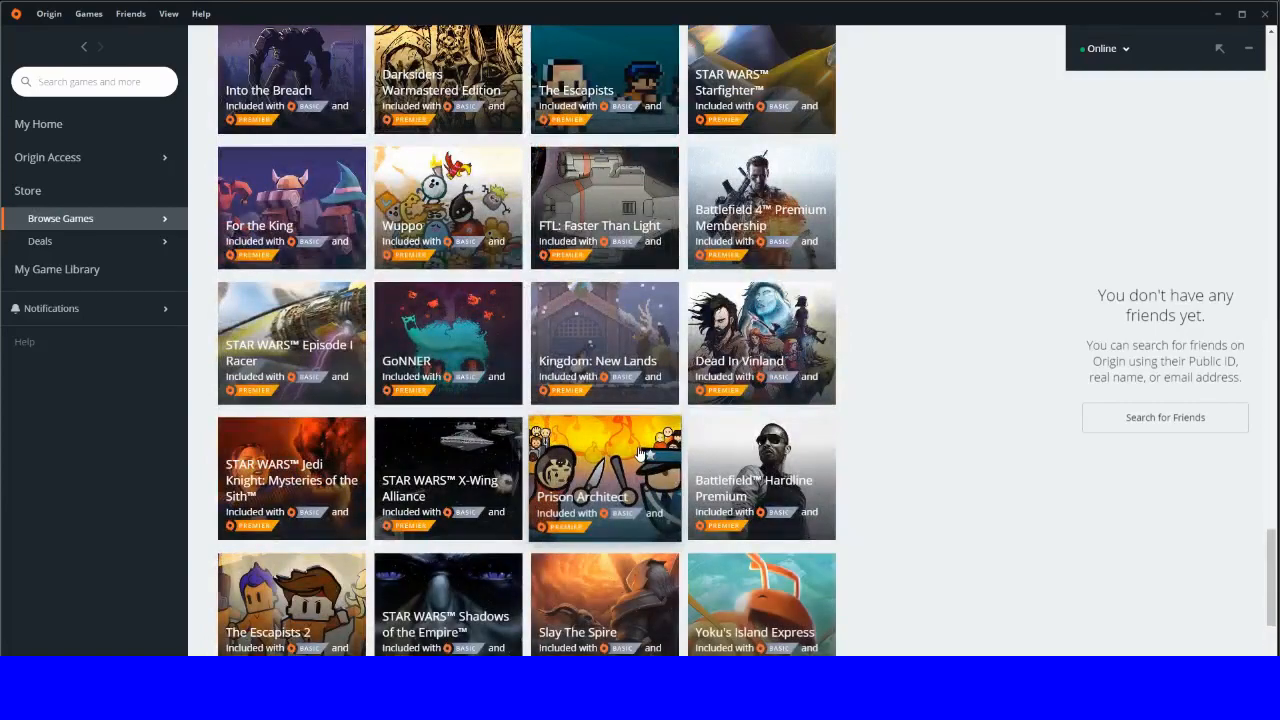
scroll(down, 3)
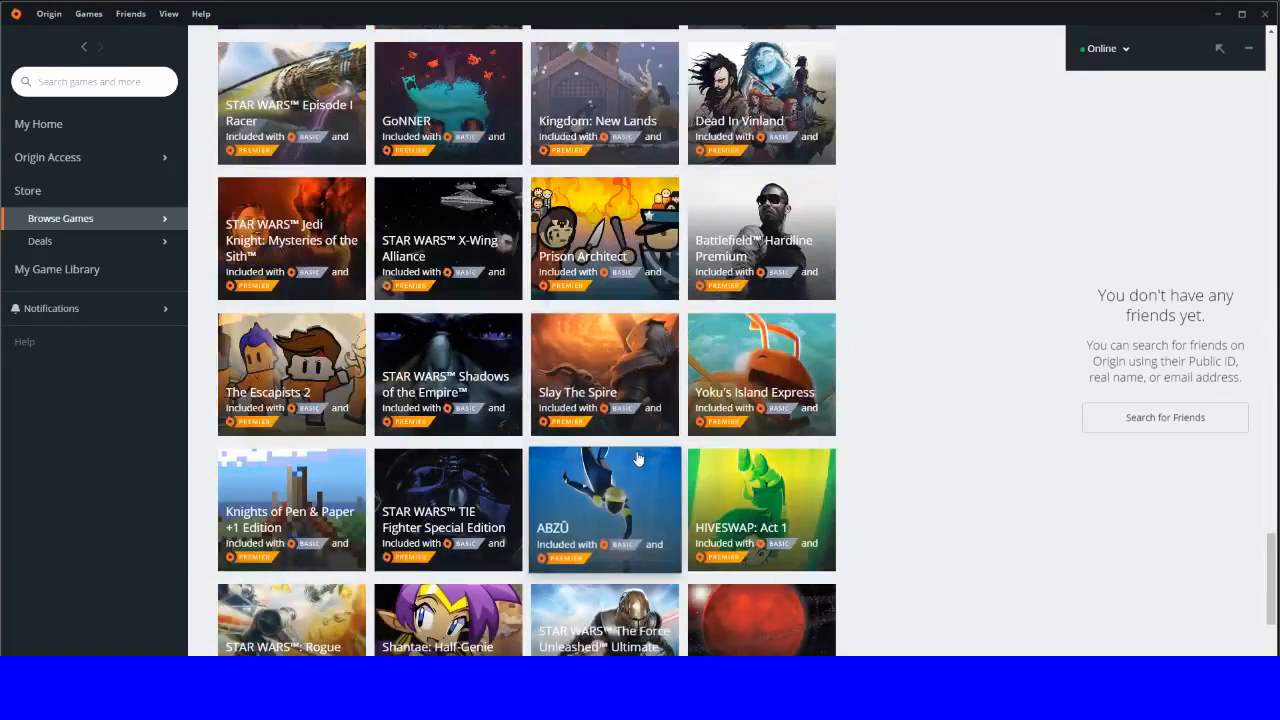
scroll(down, 3)
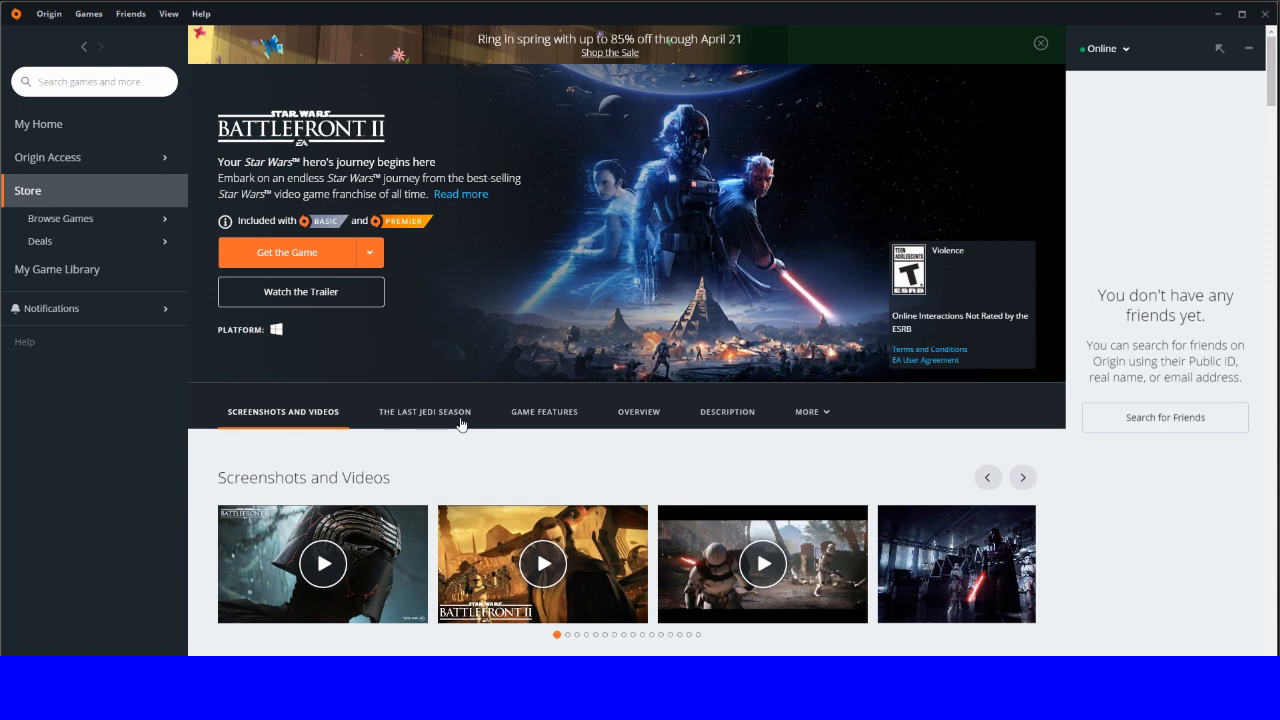
mouse_move(659, 440)
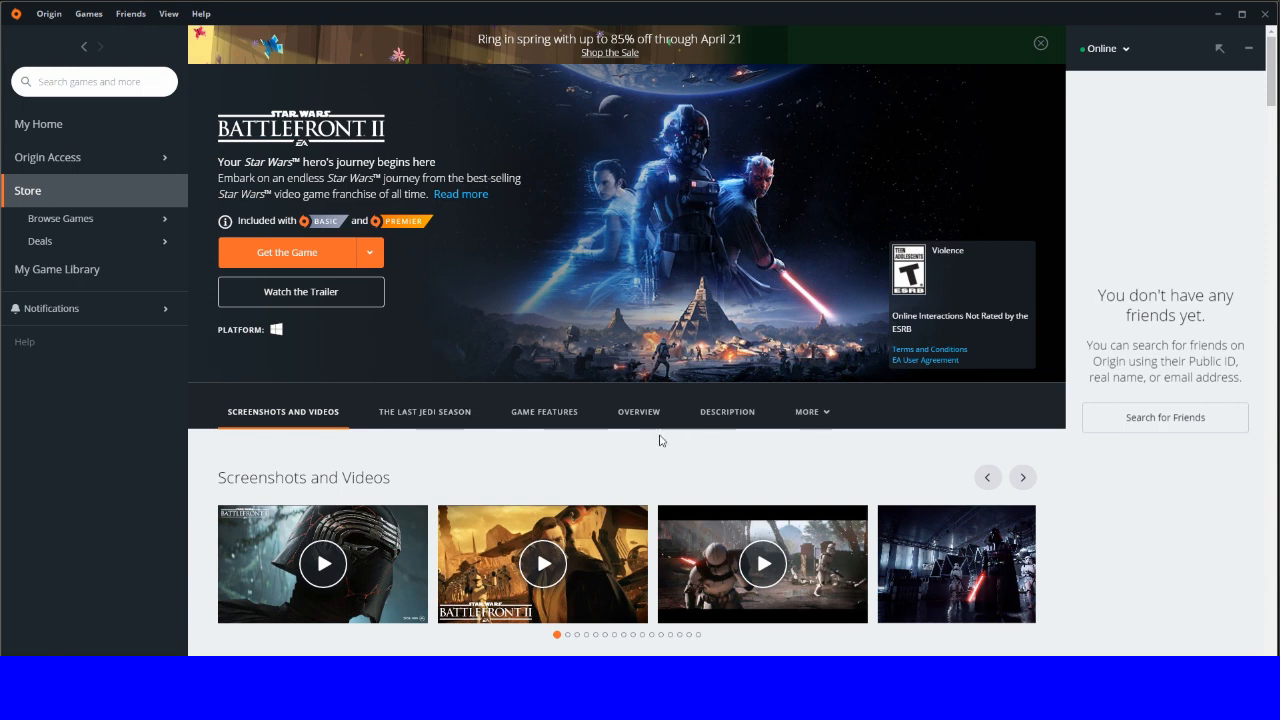
Step: Scroll down through Star Wars Battlefront II's game features
scroll(down, 3)
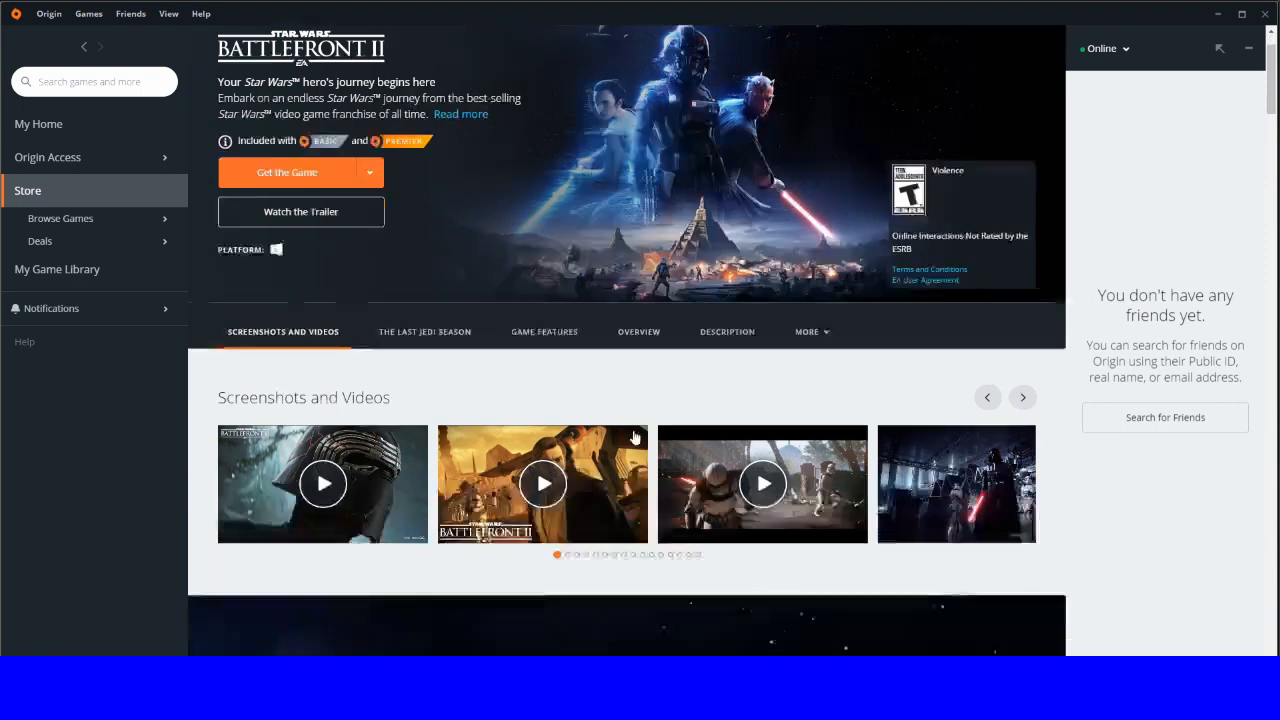
scroll(down, 3)
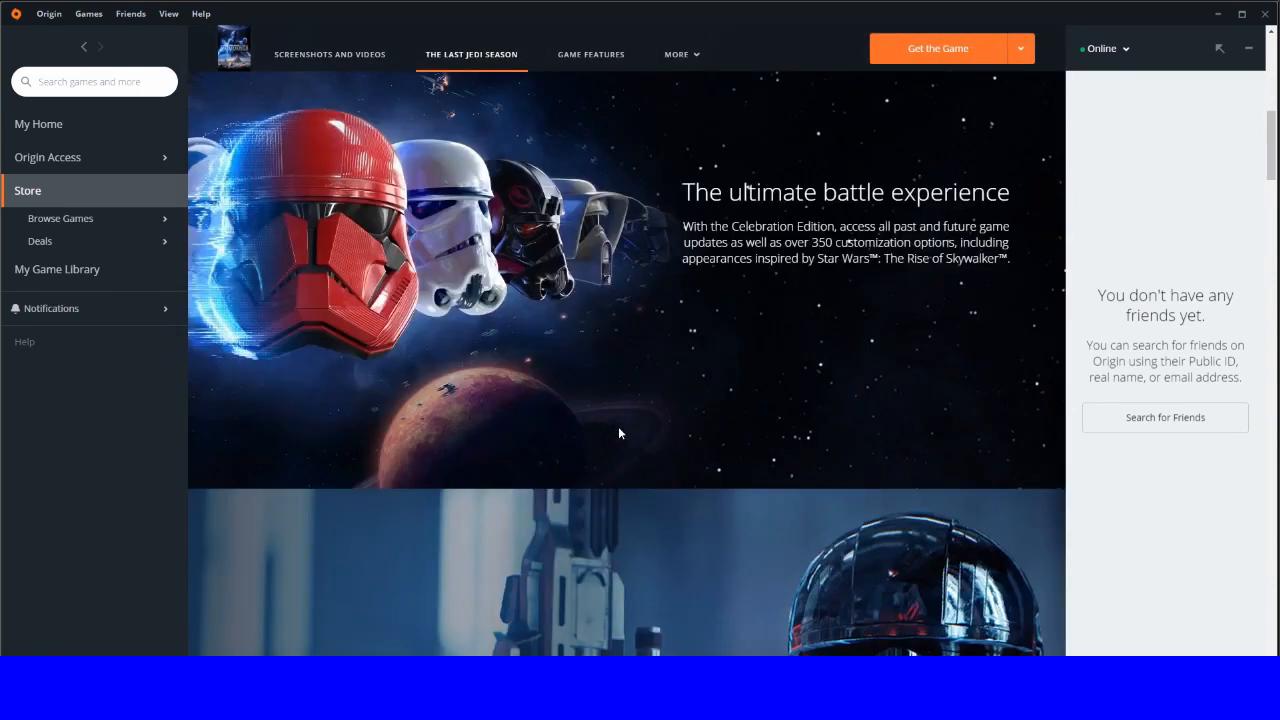
scroll(down, 3)
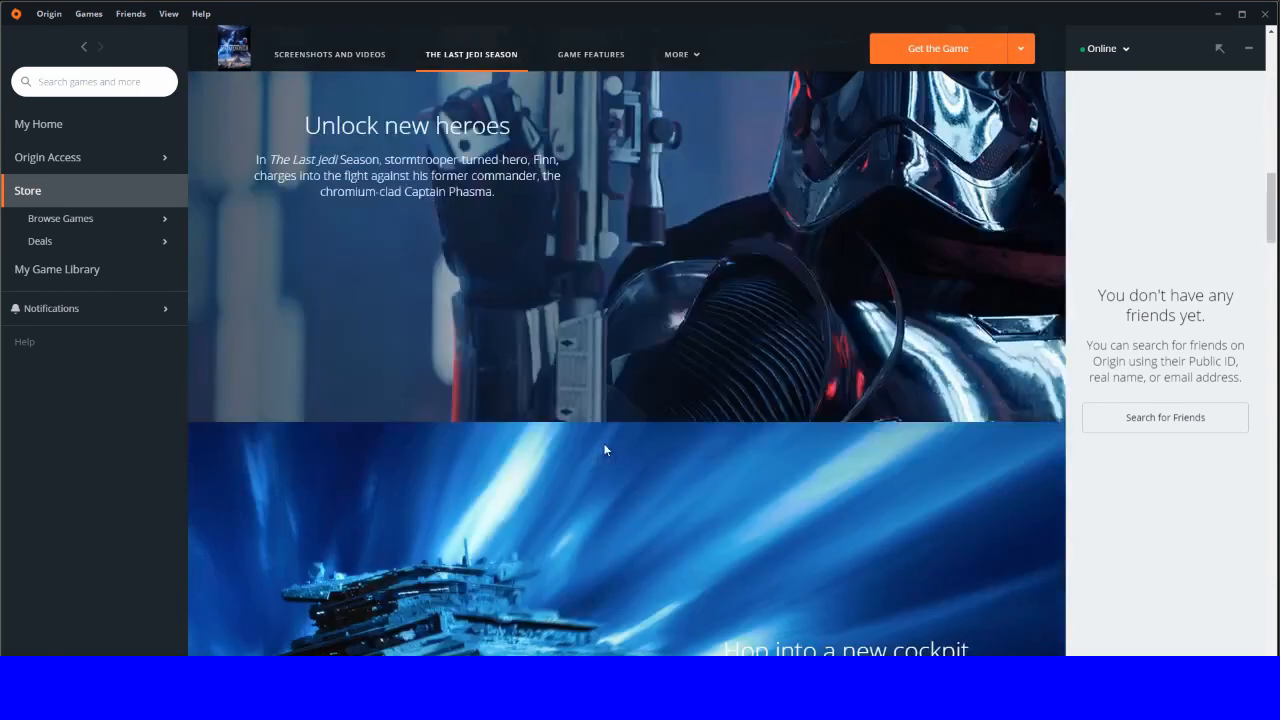
scroll(down, 3)
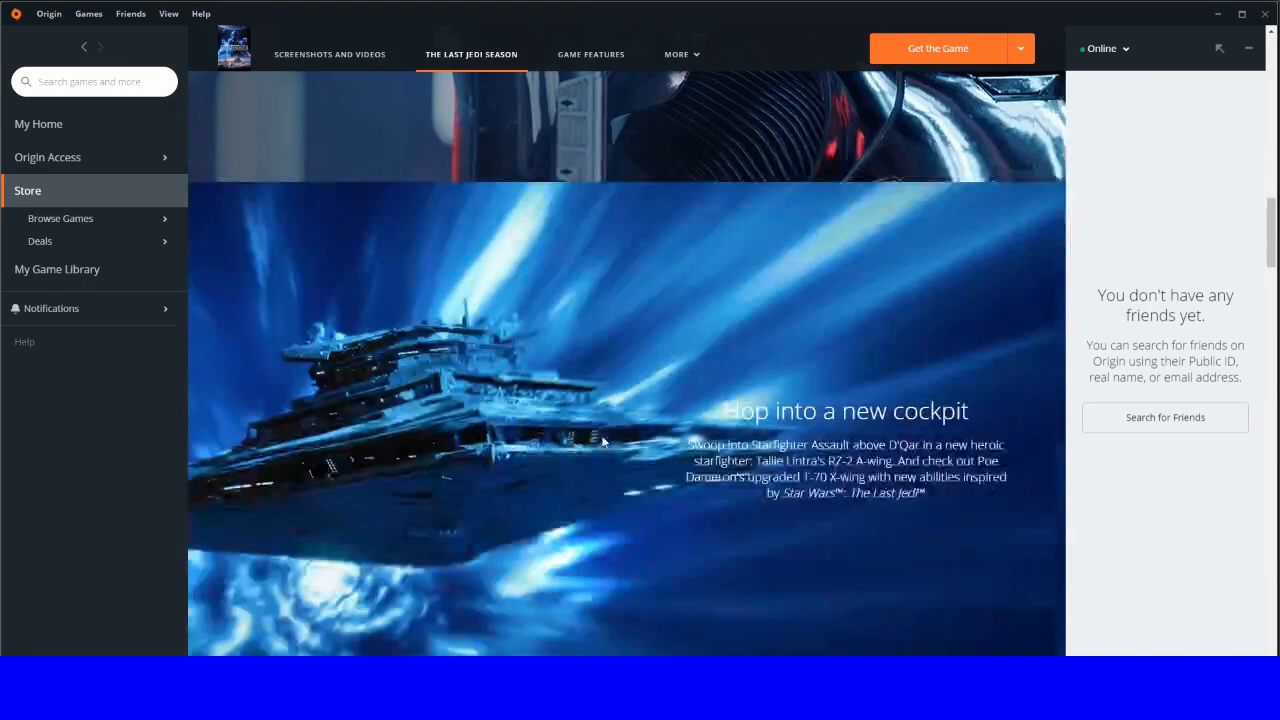
scroll(down, 3)
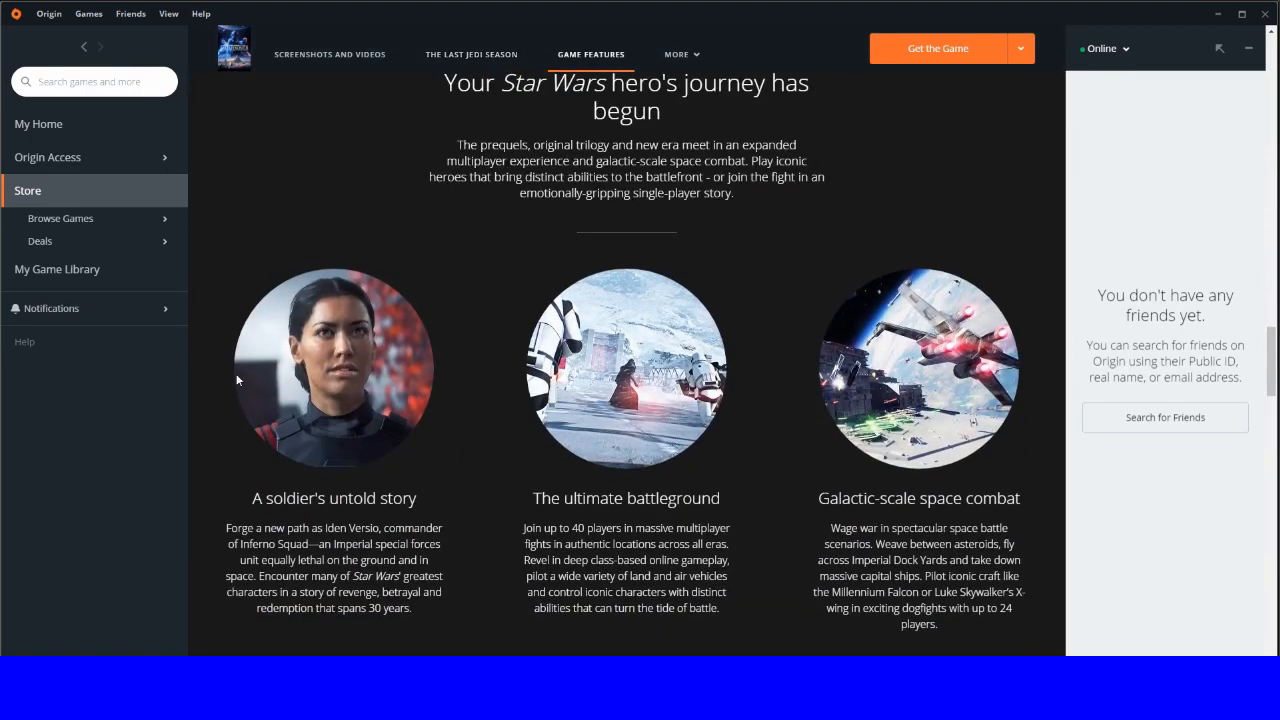
mouse_move(362, 309)
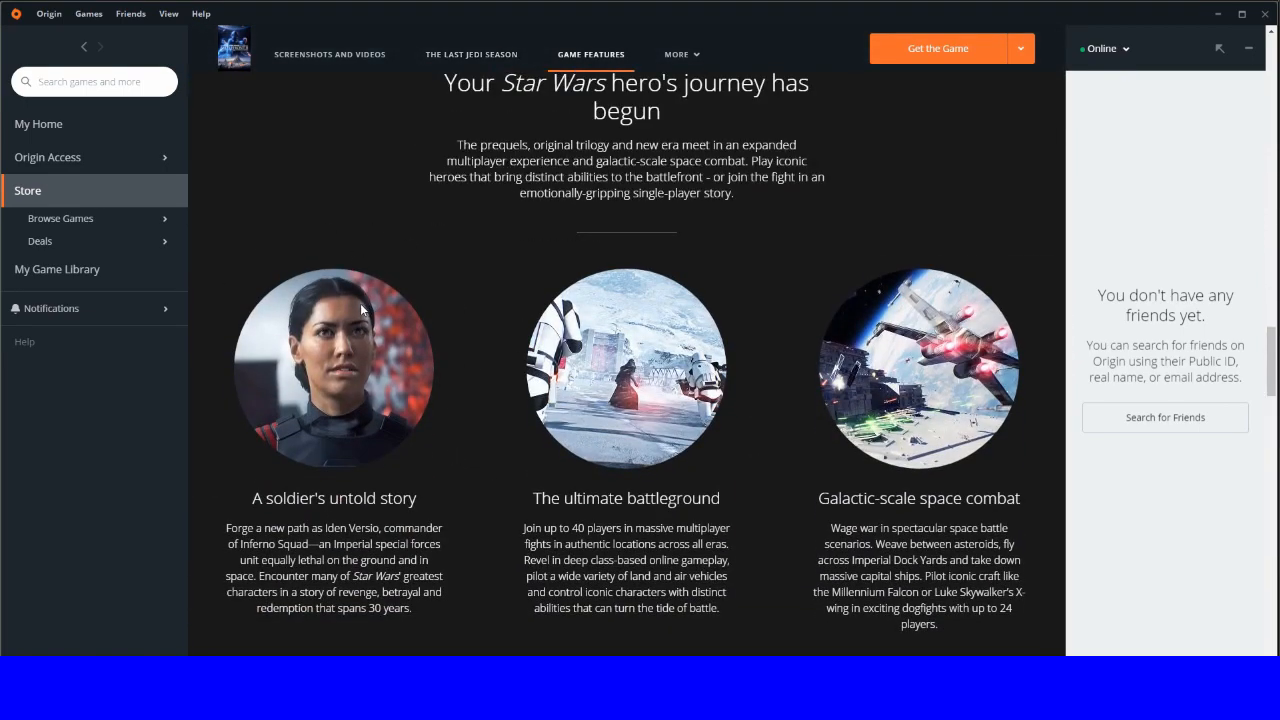
mouse_move(372, 432)
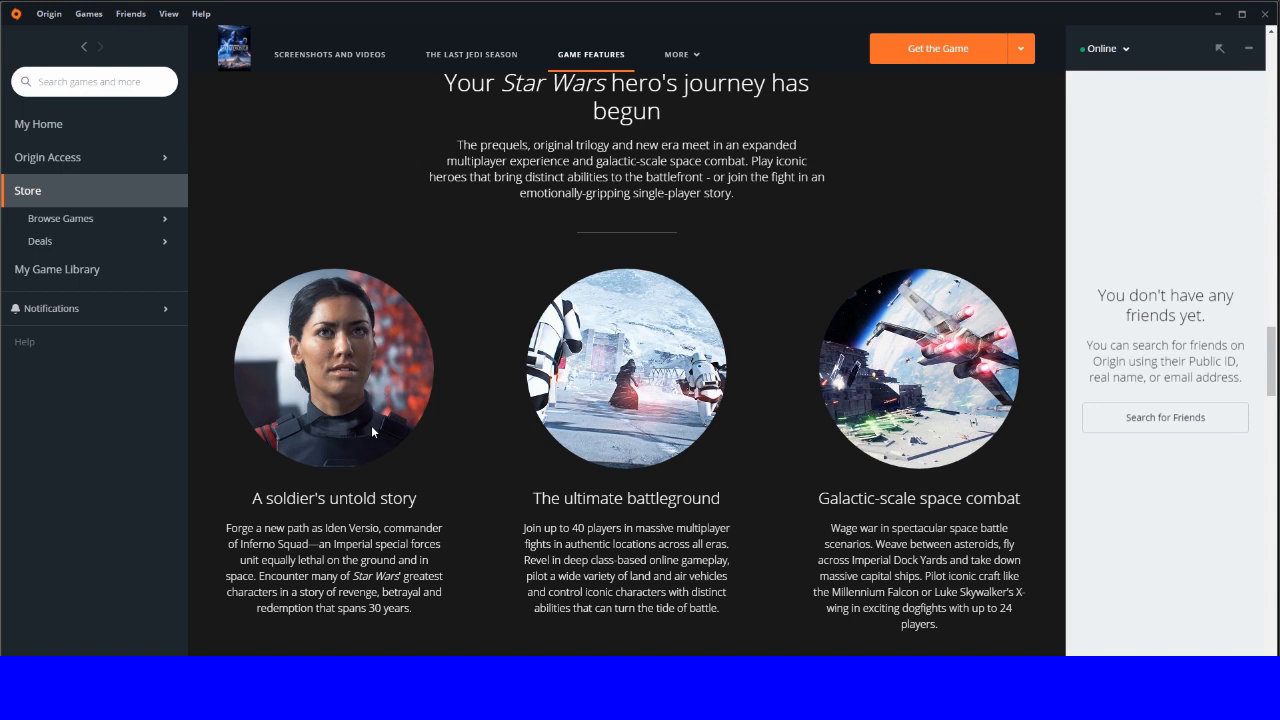
mouse_move(345, 395)
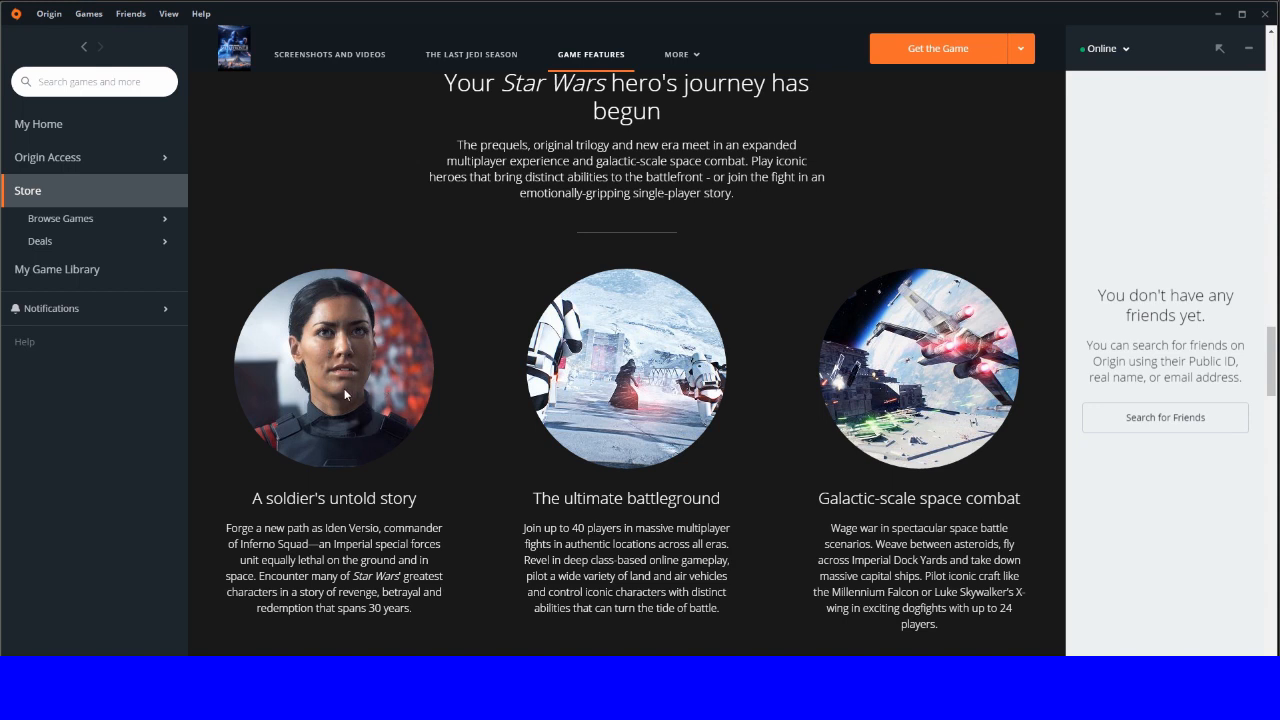
scroll(down, 3)
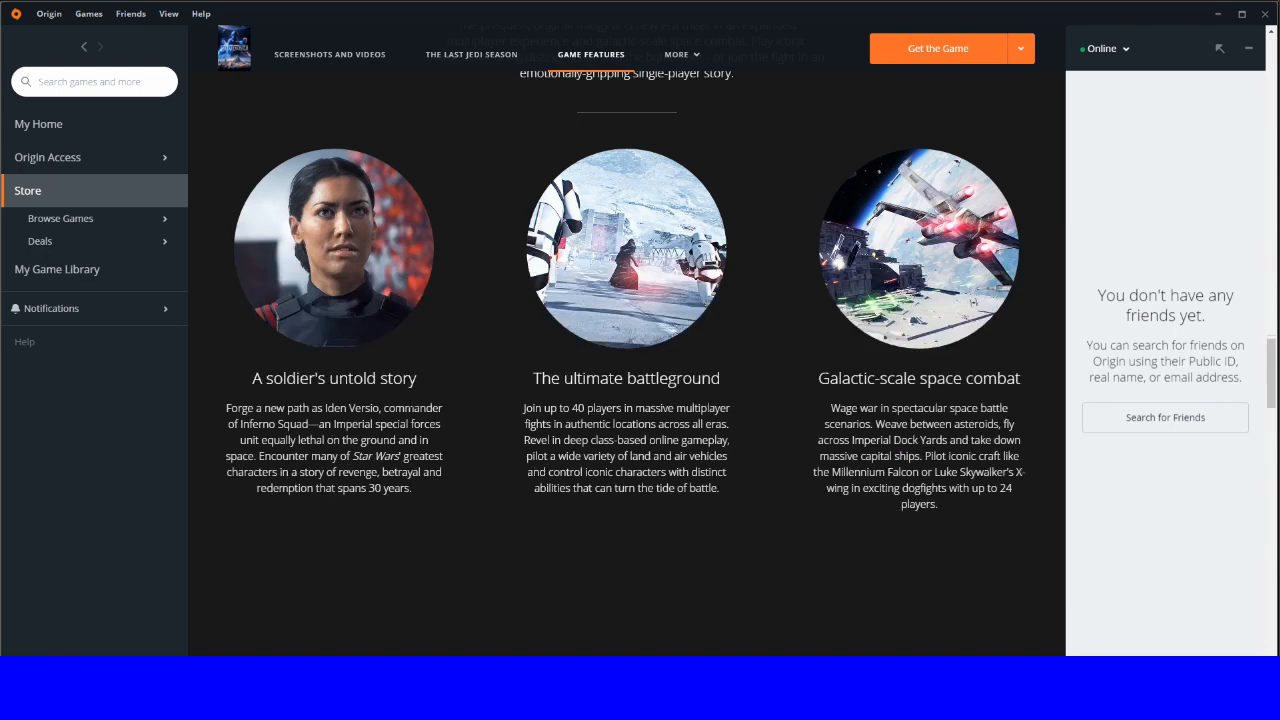
scroll(down, 3)
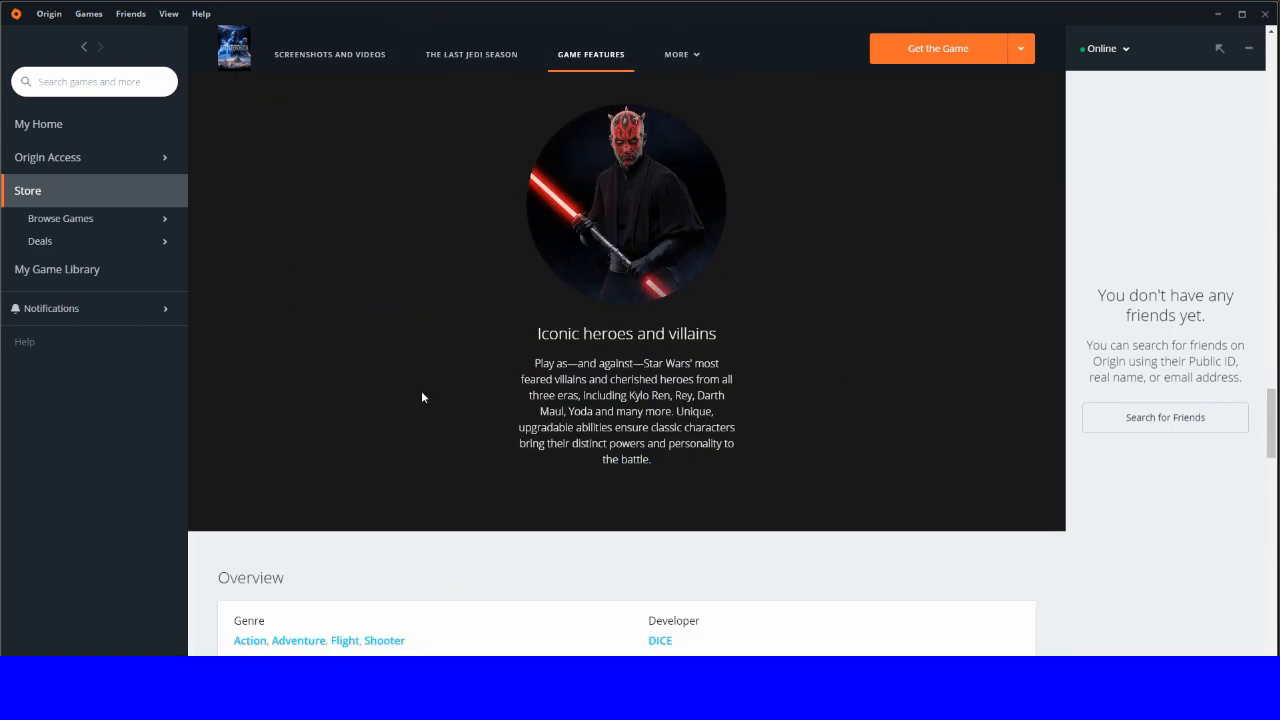
mouse_move(697, 187)
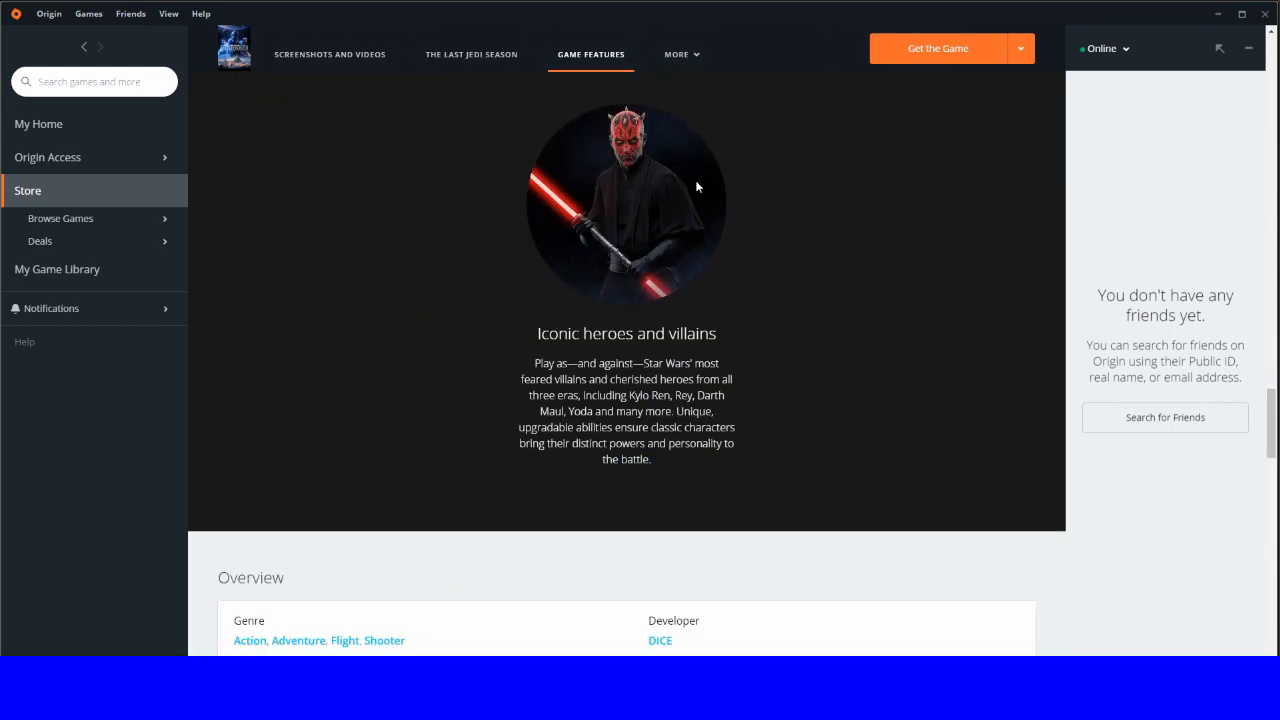
Step: View The Last Jedi Season section, then return to the page top
scroll(up, 3)
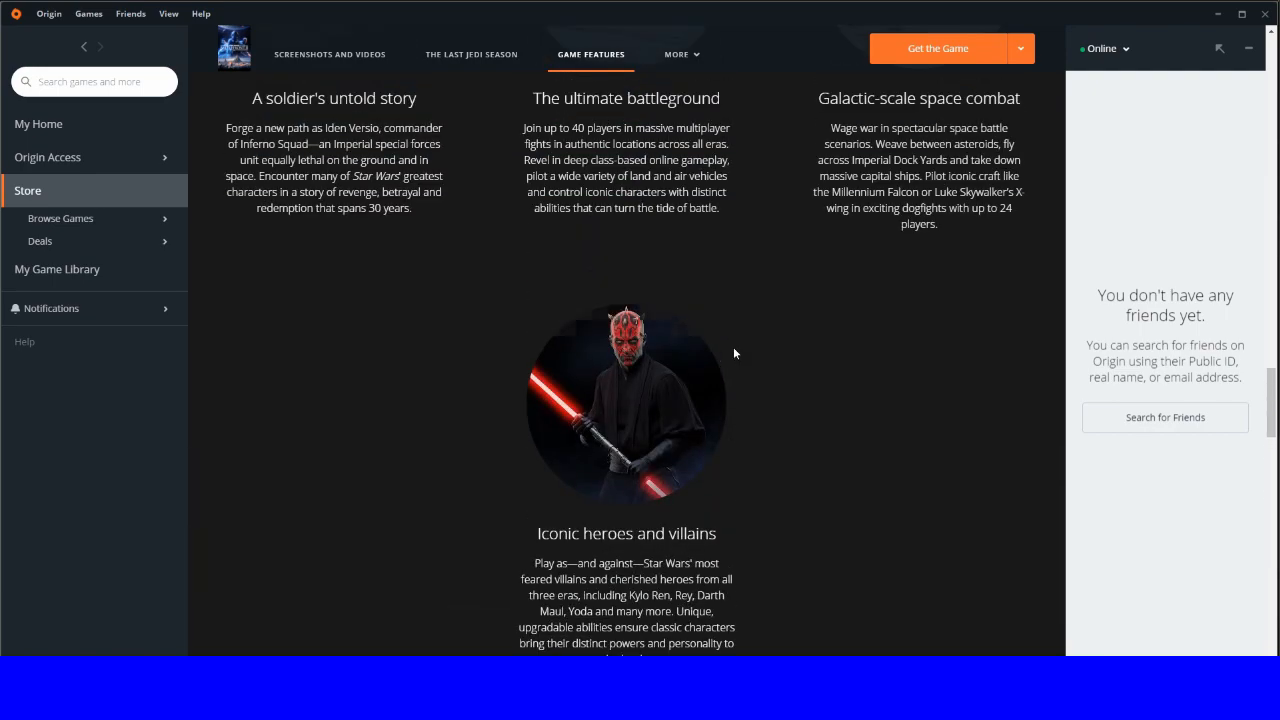
click(471, 54)
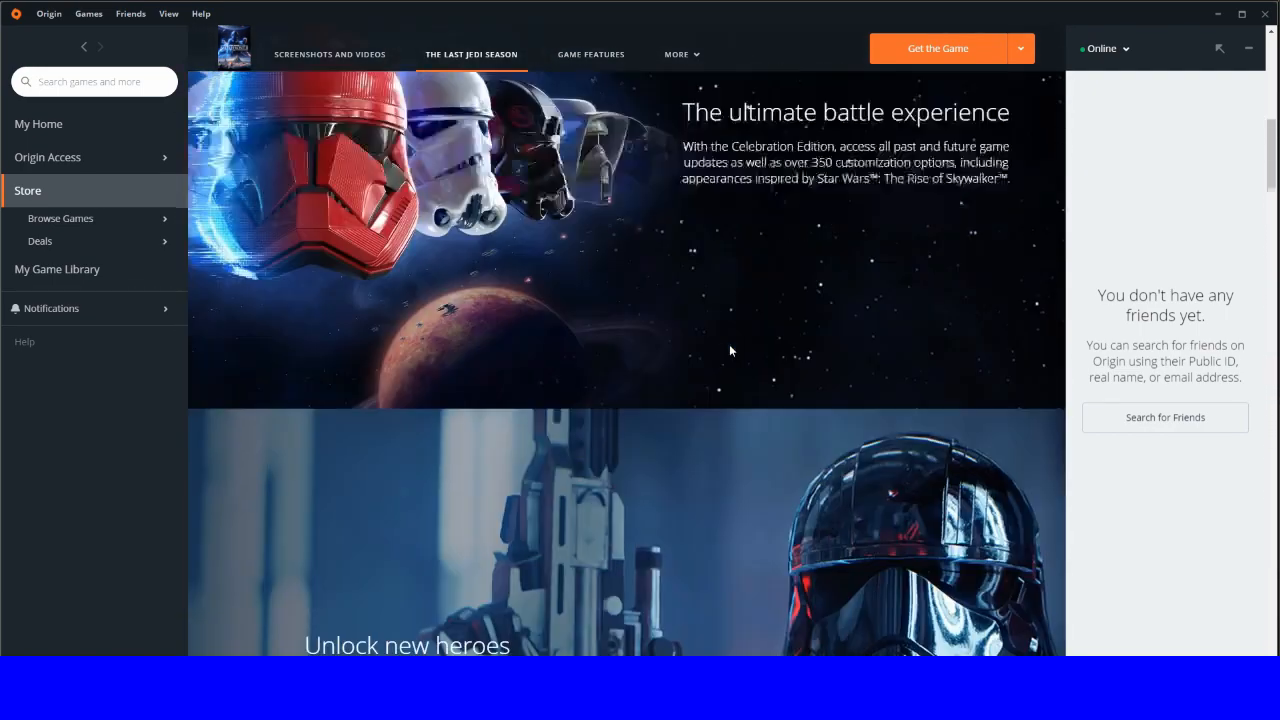
scroll(up, 3)
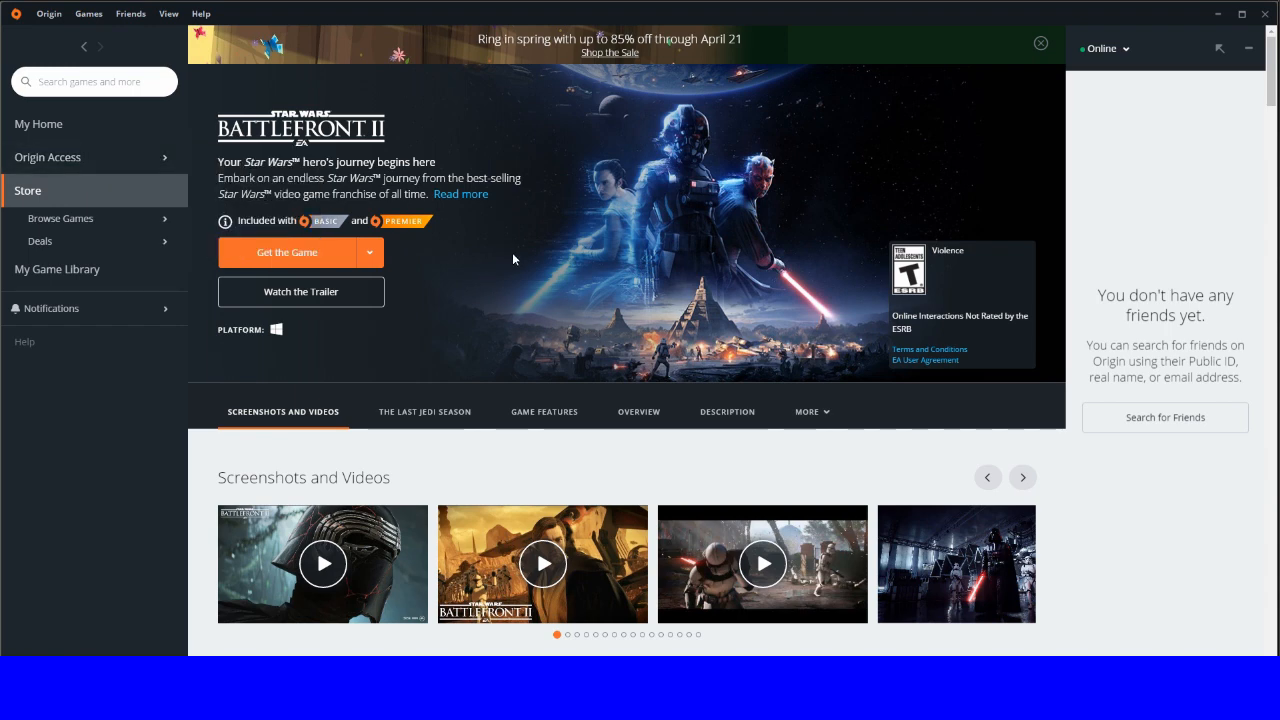
mouse_move(85, 50)
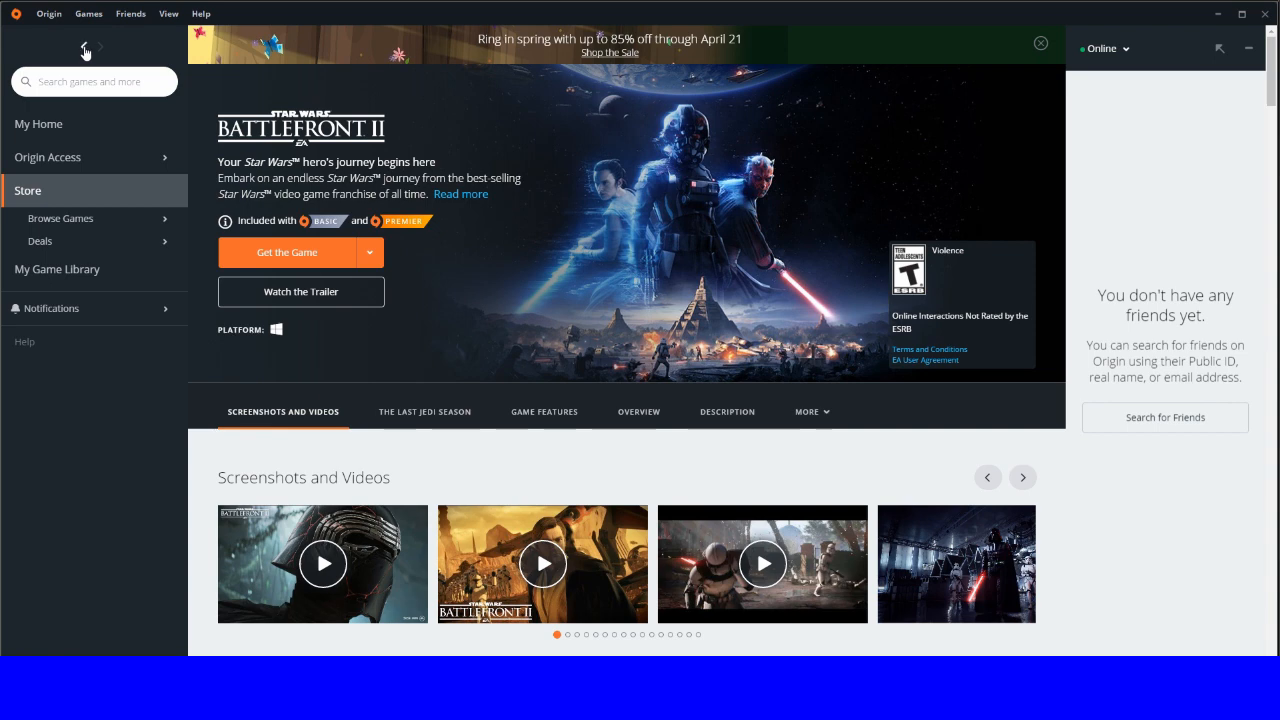
Step: Return to the Basic Vault list and open the Titanfall 2 store page
click(60, 218)
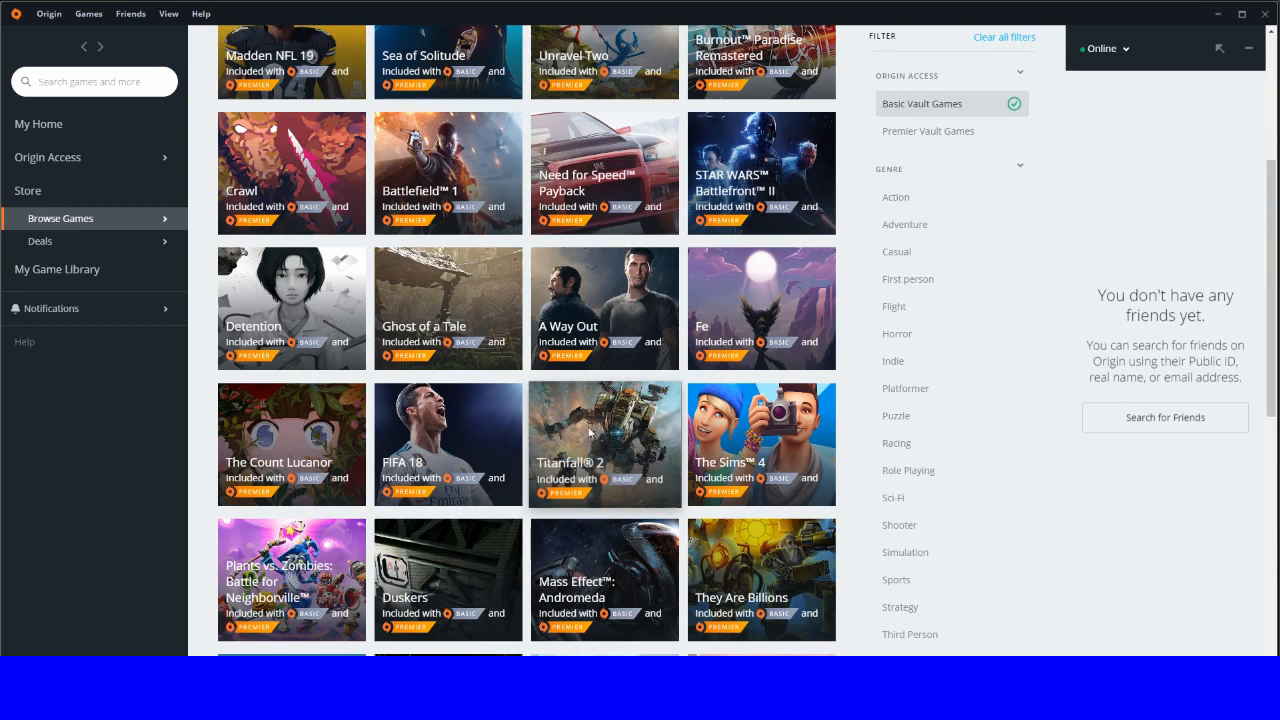
click(605, 444)
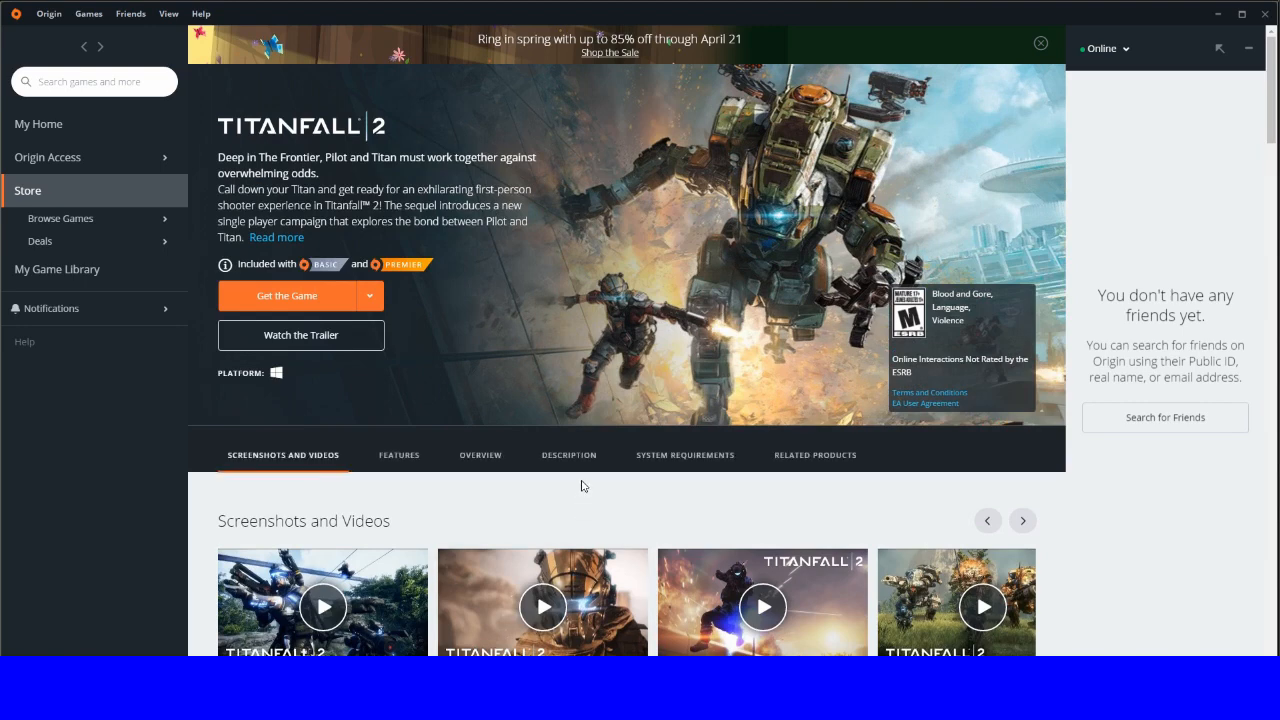
scroll(down, 3)
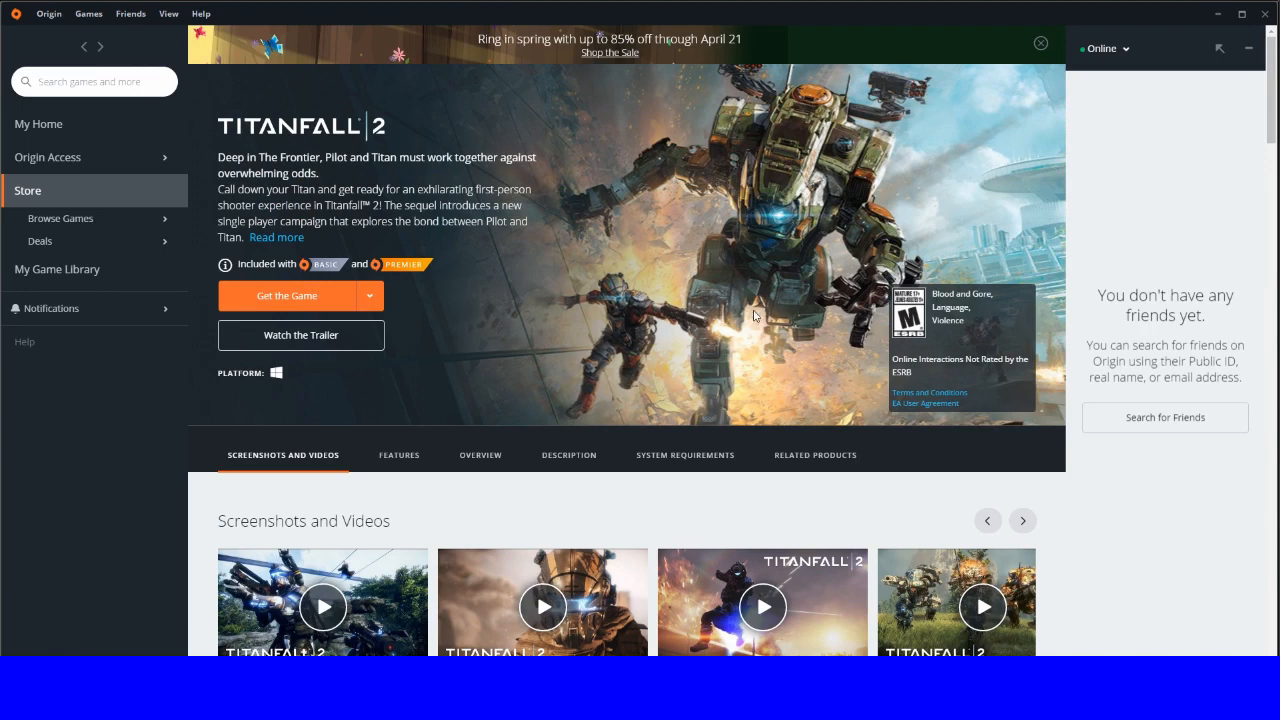
mouse_move(740, 308)
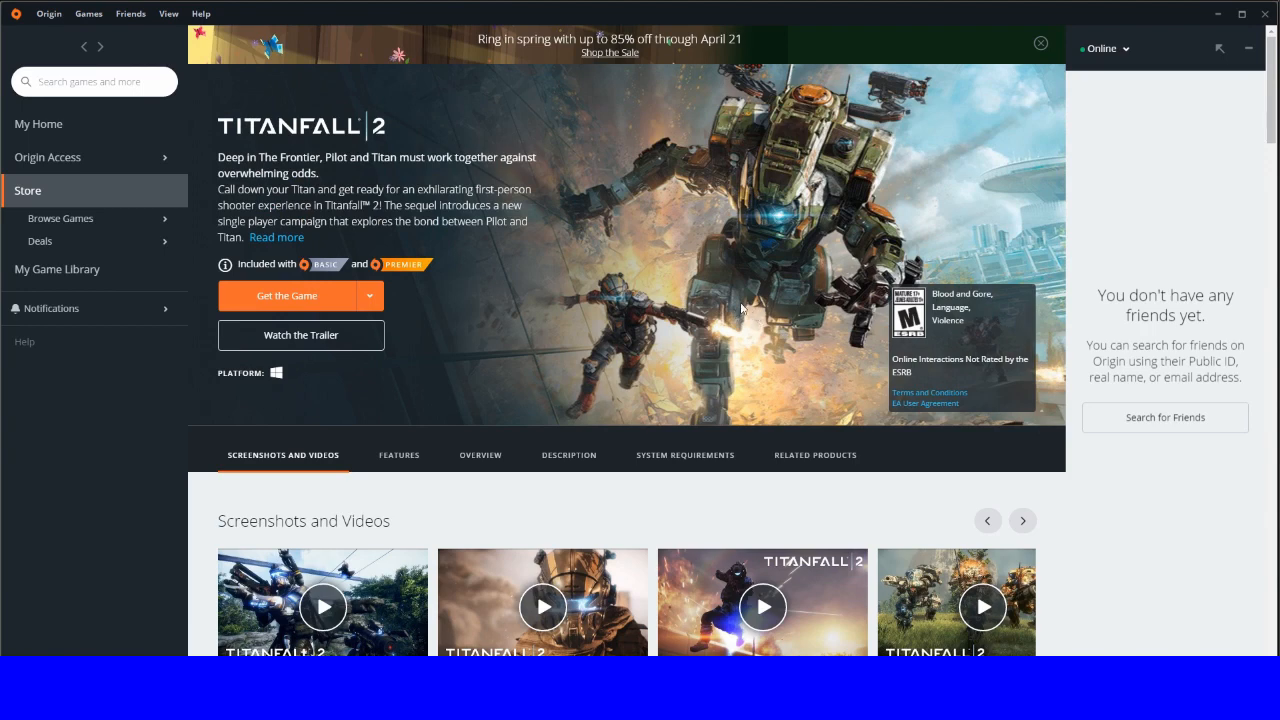
mouse_move(745, 323)
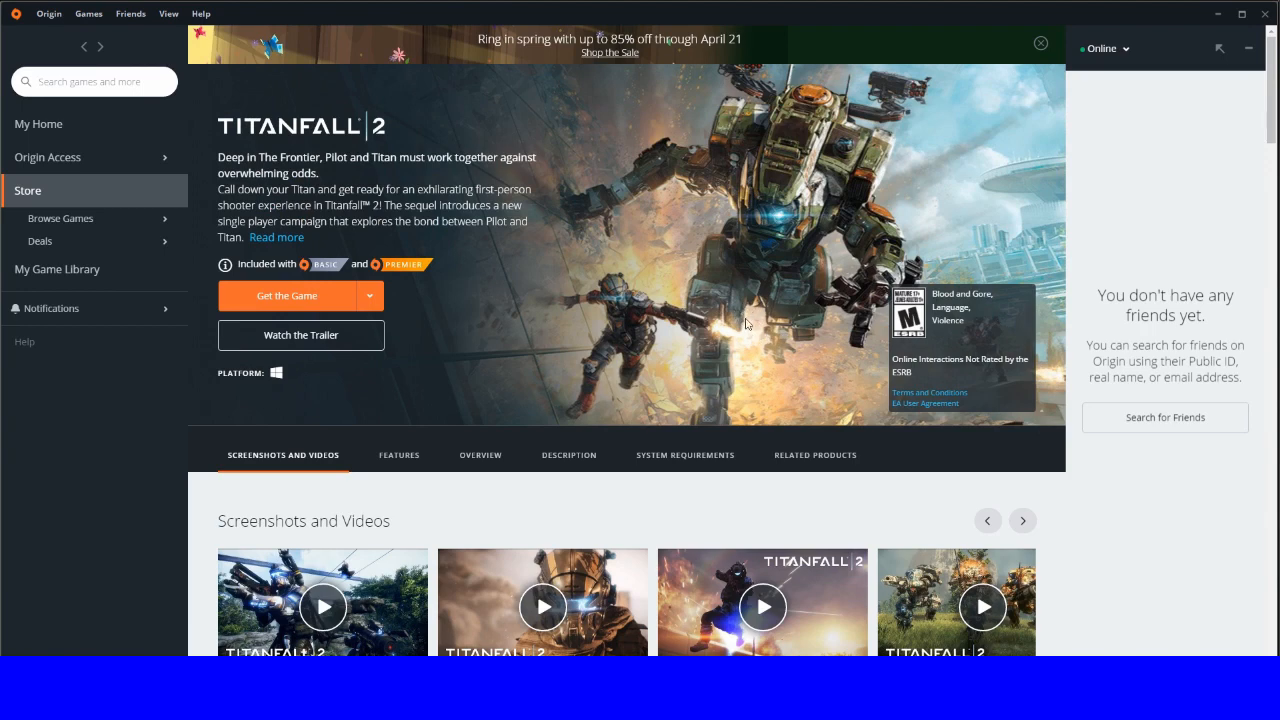
scroll(down, 3)
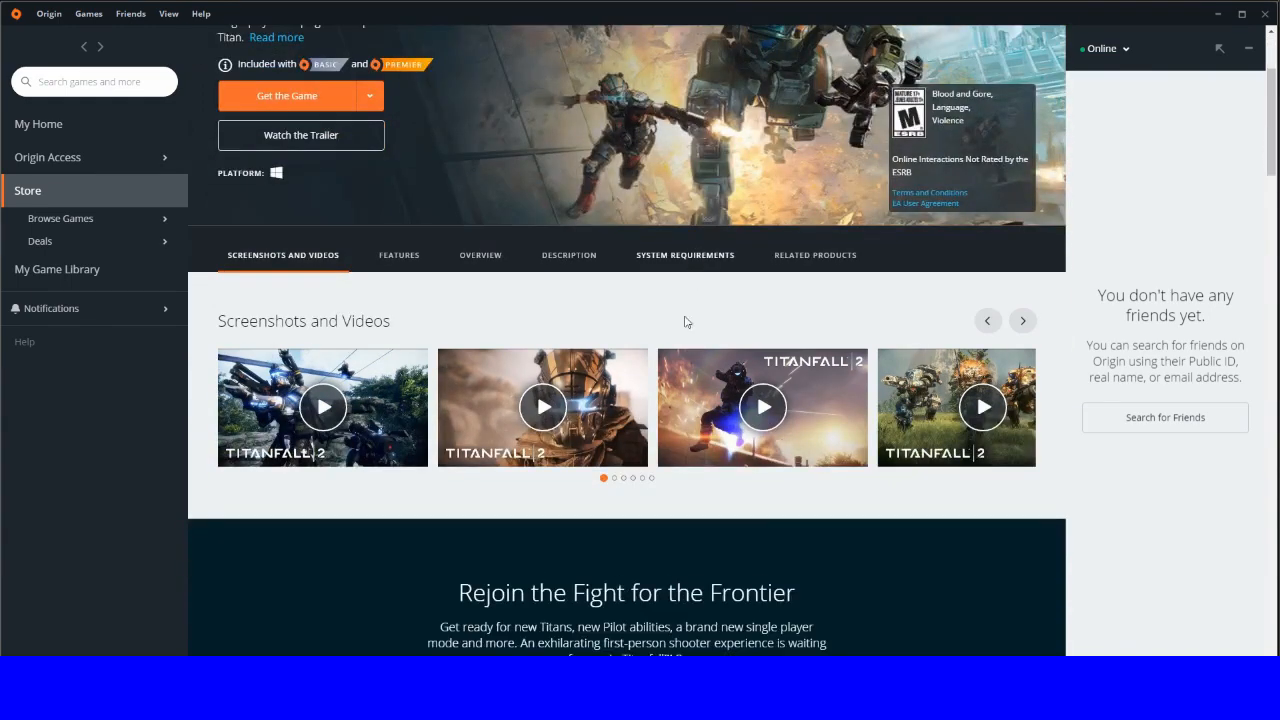
scroll(down, 3)
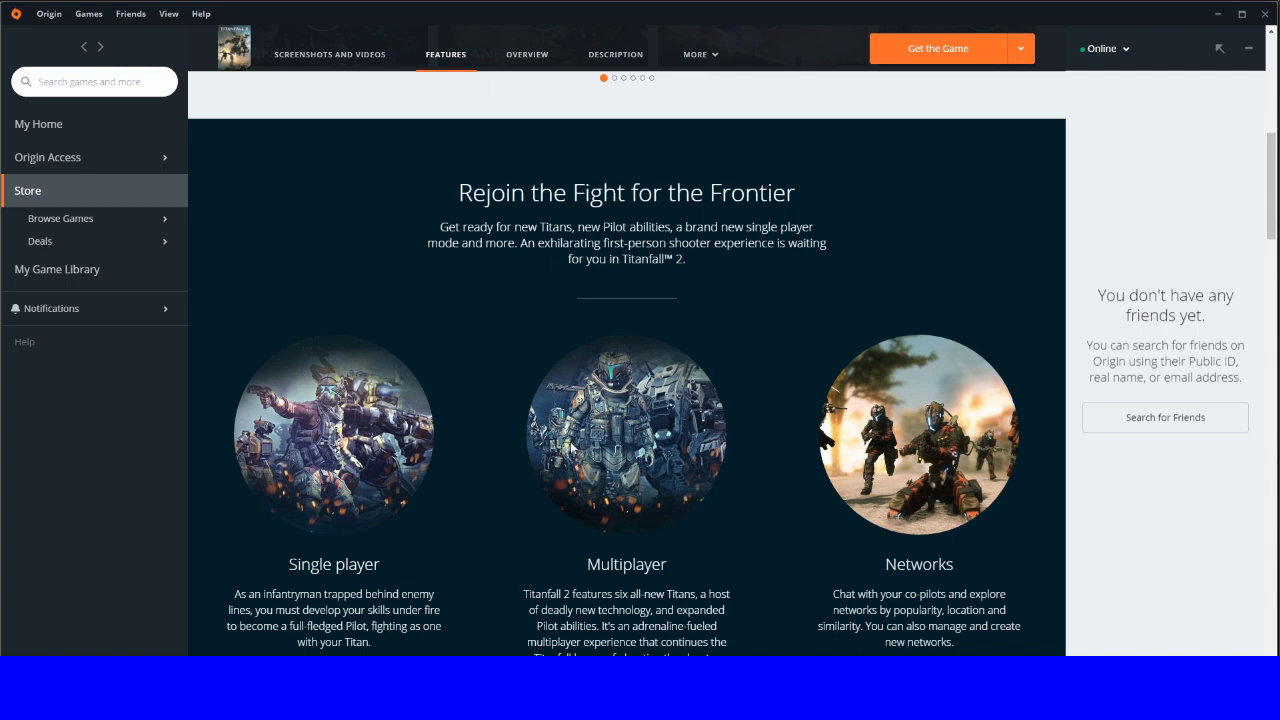
Step: Jump between Titanfall 2's Overview and Features sections, scrolling back up
scroll(down, 3)
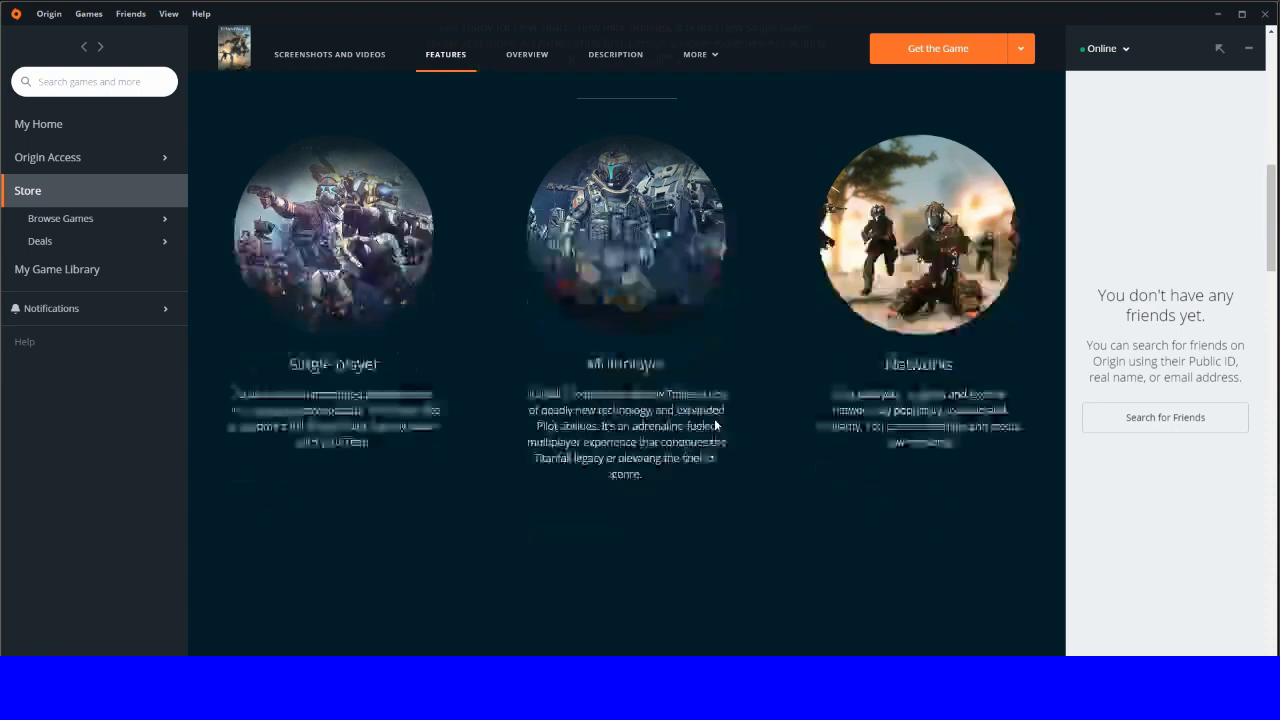
scroll(down, 3)
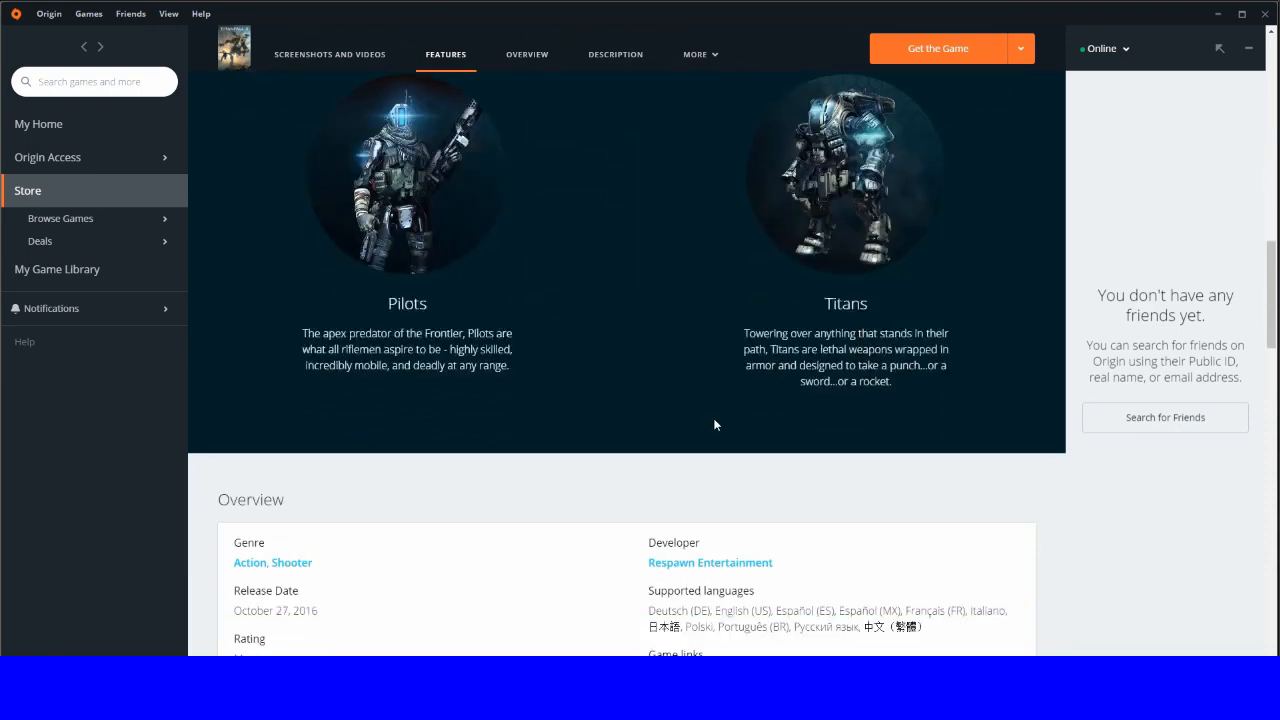
click(527, 54)
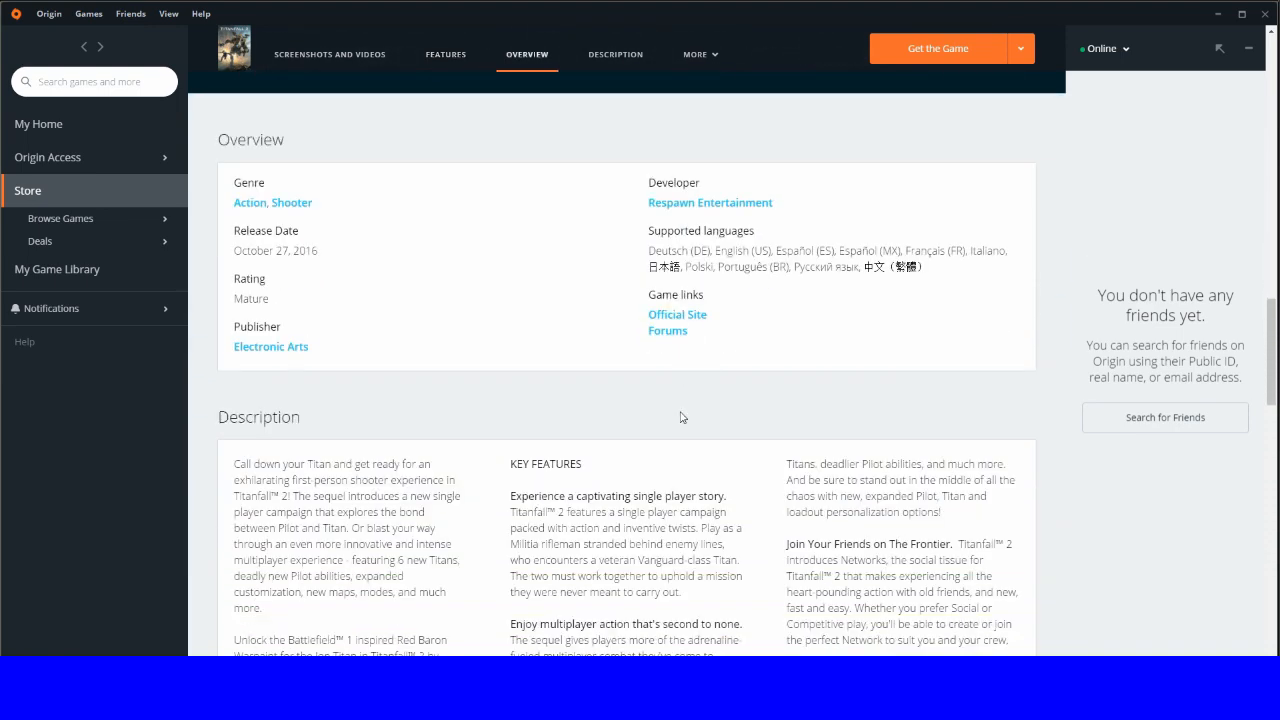
click(446, 54)
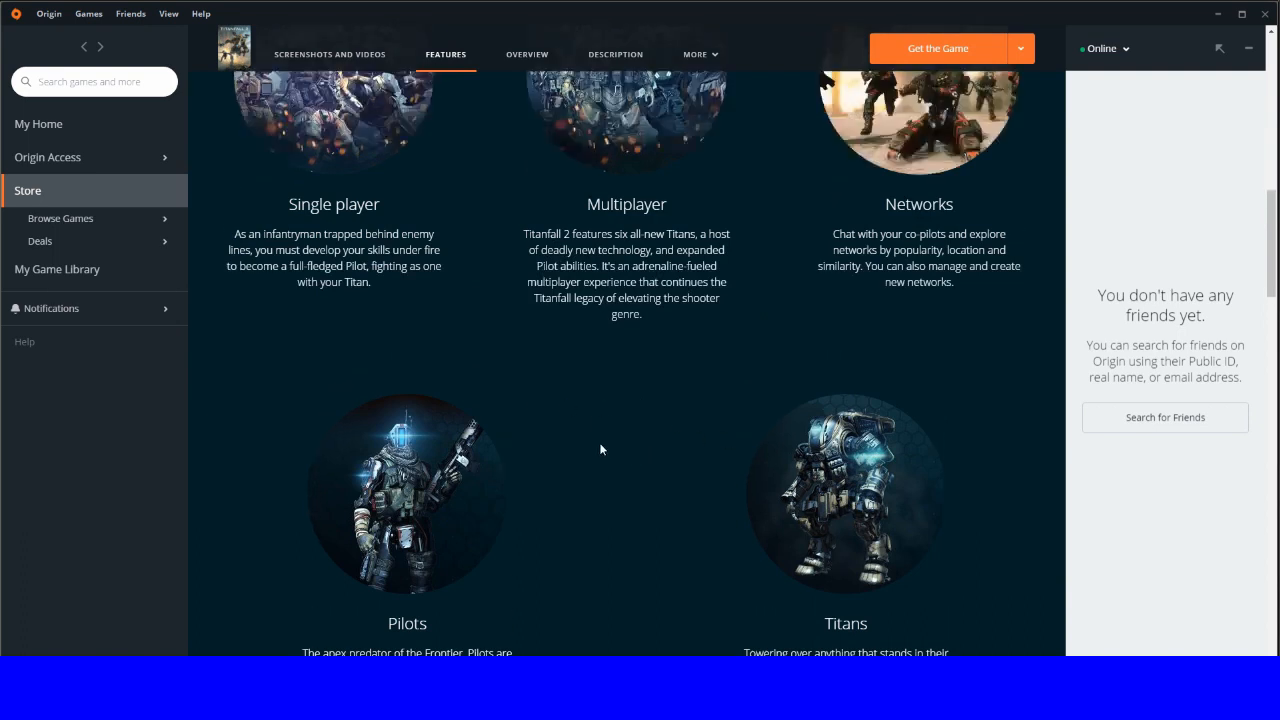
scroll(up, 3)
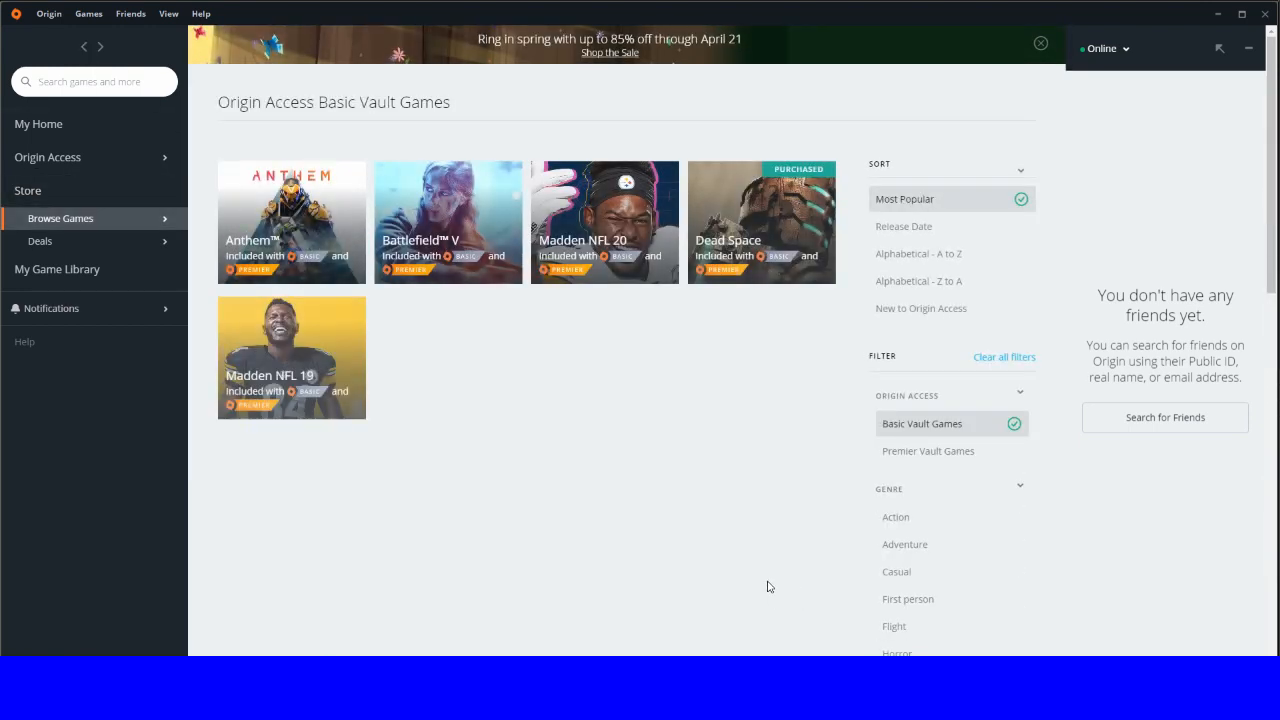
Step: Scroll further down the Basic Vault grid to Mirror's Edge Catalyst
scroll(down, 3)
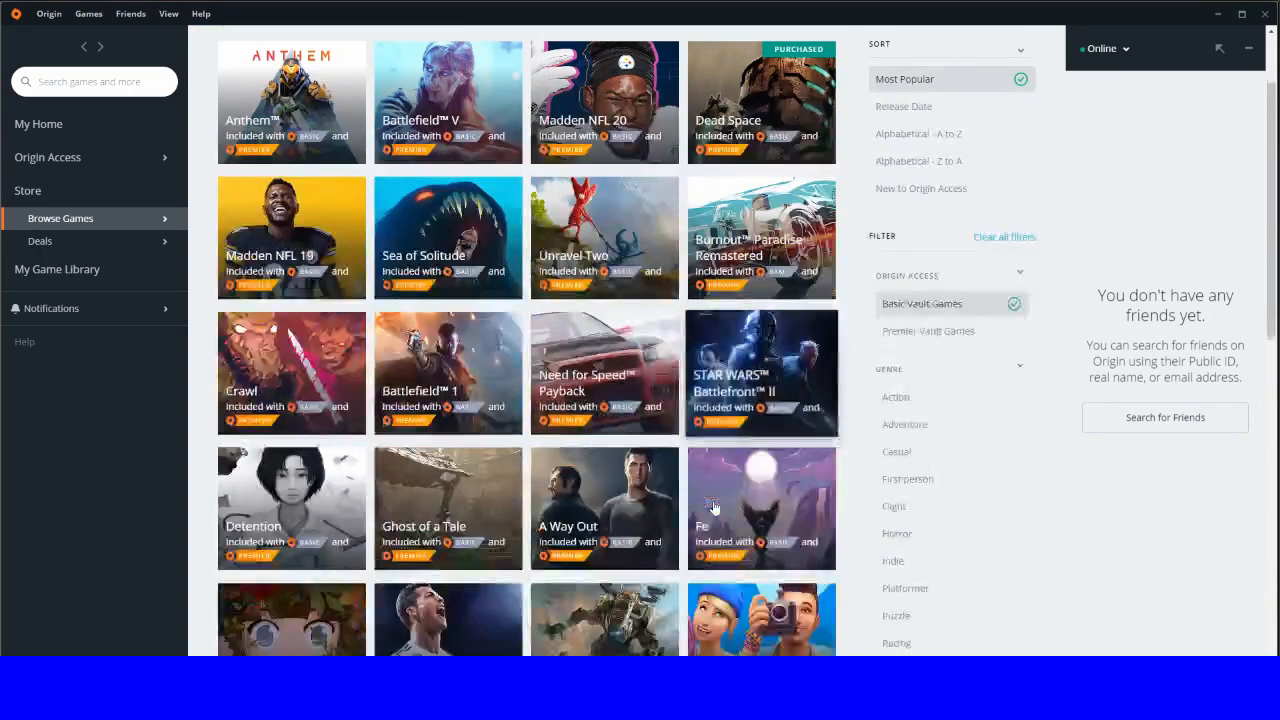
scroll(down, 3)
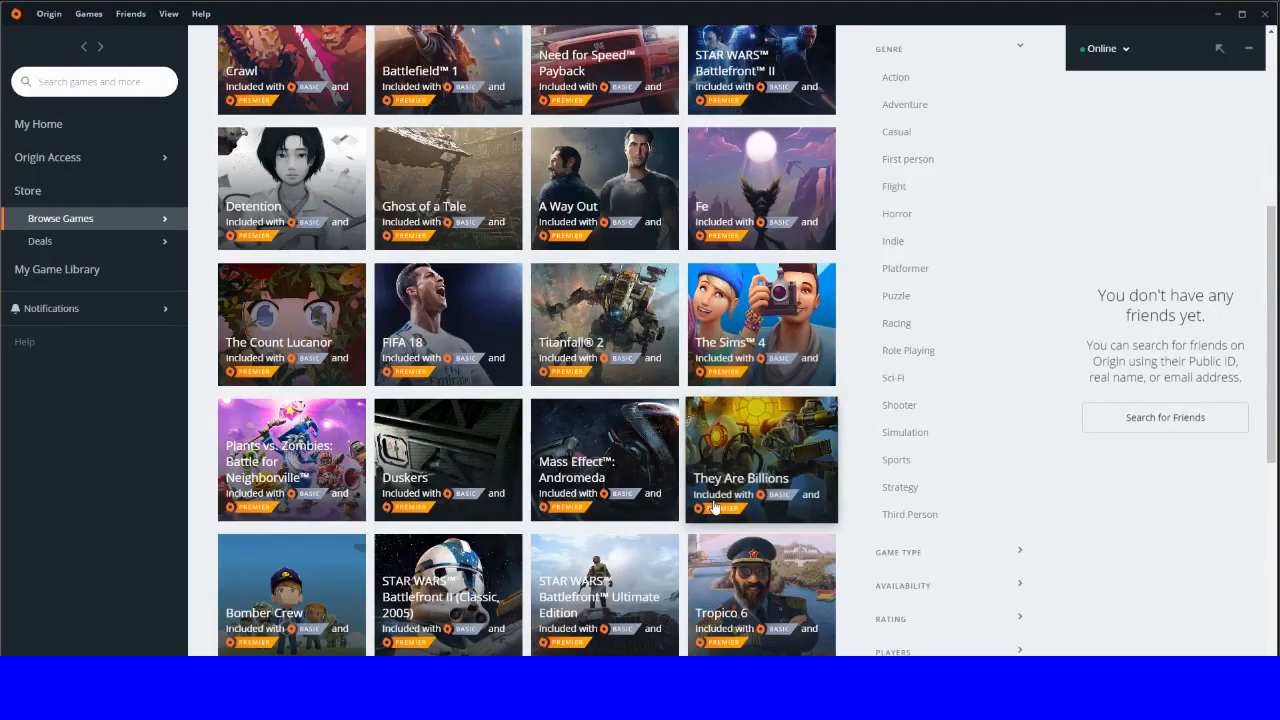
scroll(down, 3)
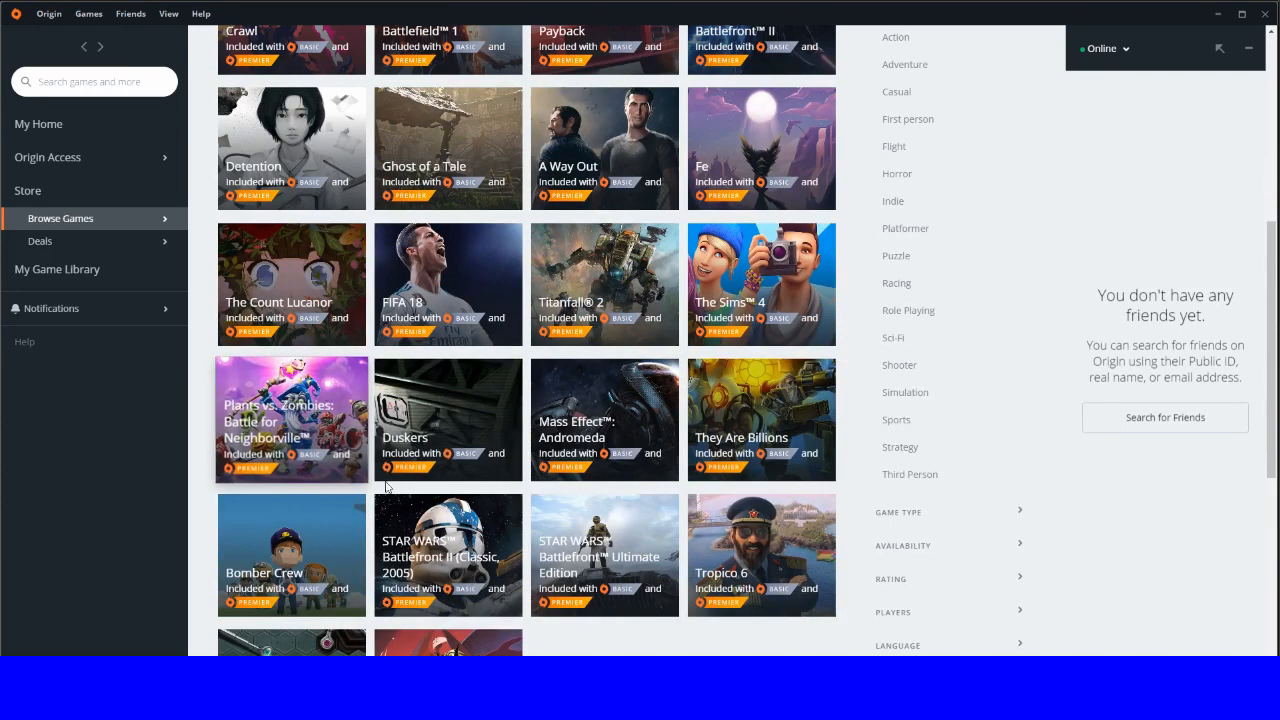
scroll(down, 3)
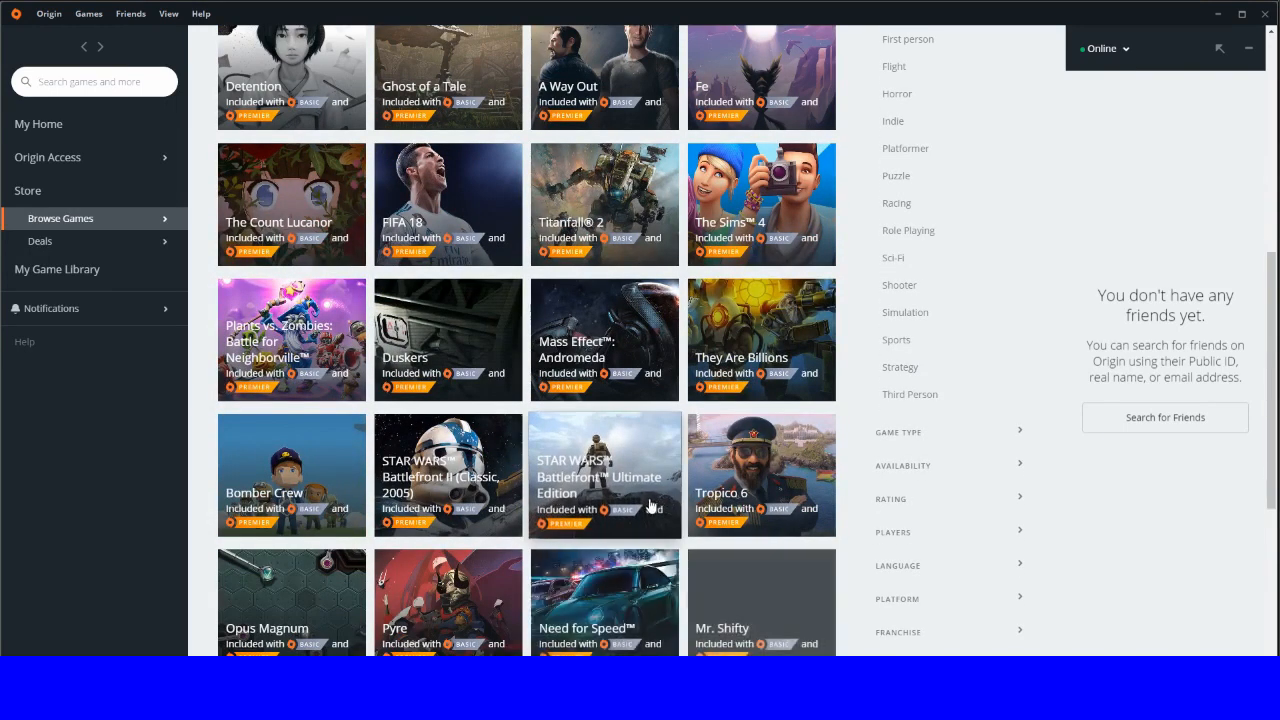
scroll(down, 3)
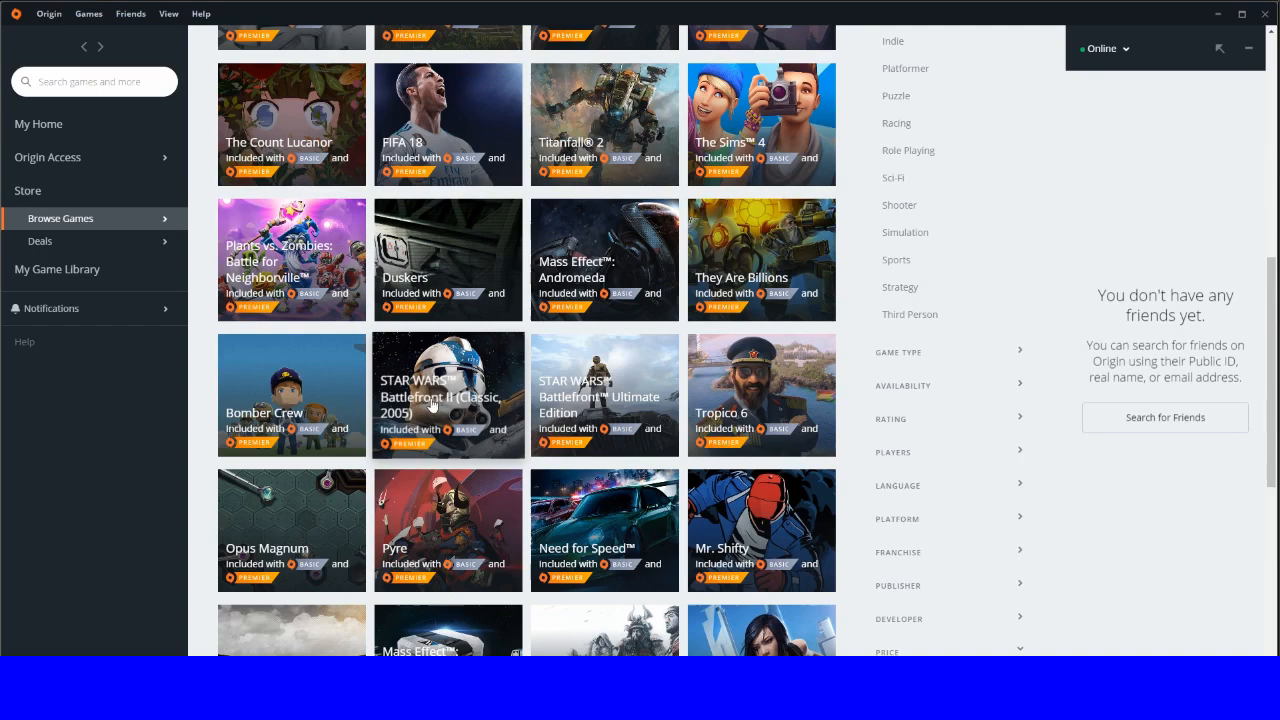
scroll(down, 3)
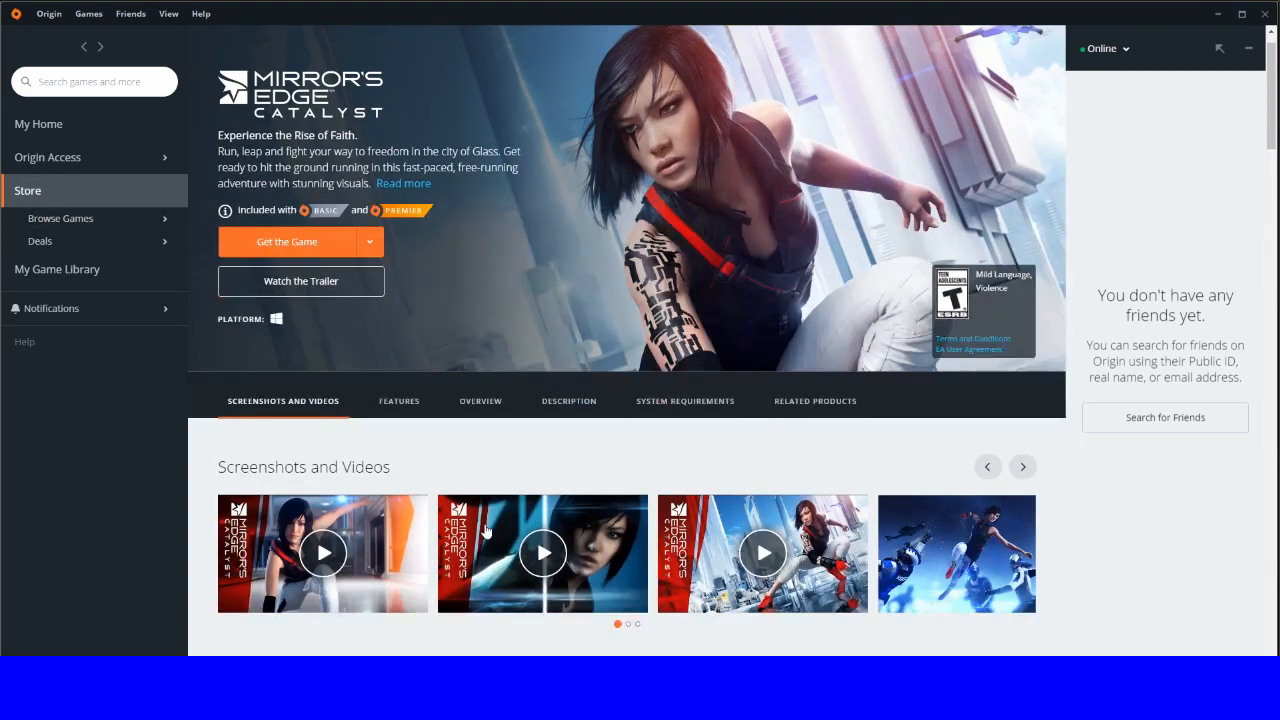
Step: Scroll through Mirror's Edge Catalyst's gadgets, high-velocity action and social play features, then back up
scroll(down, 3)
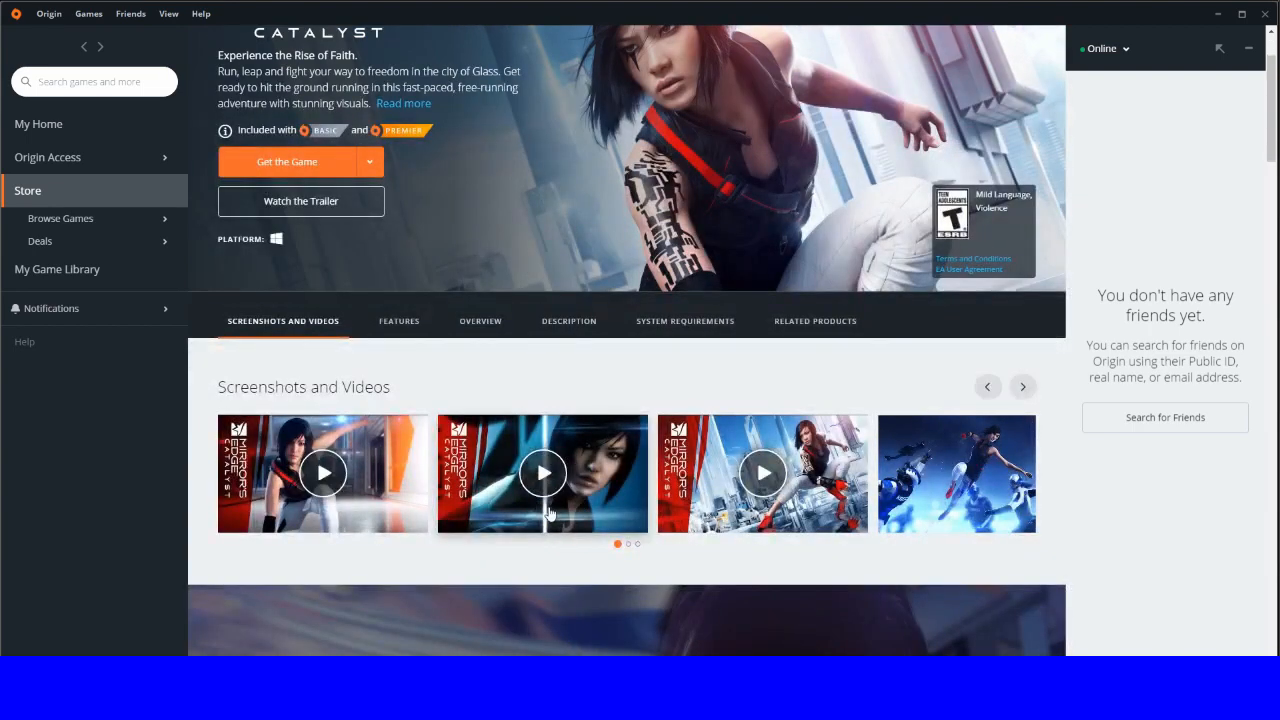
scroll(down, 3)
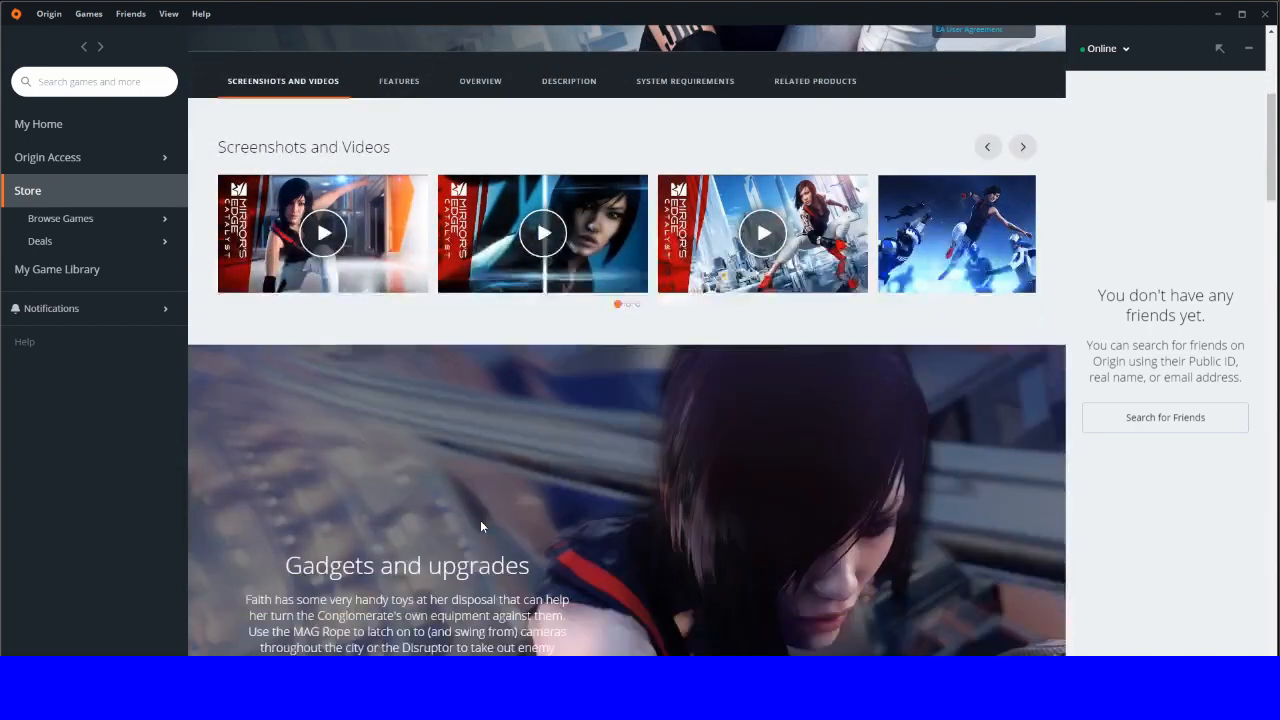
scroll(down, 3)
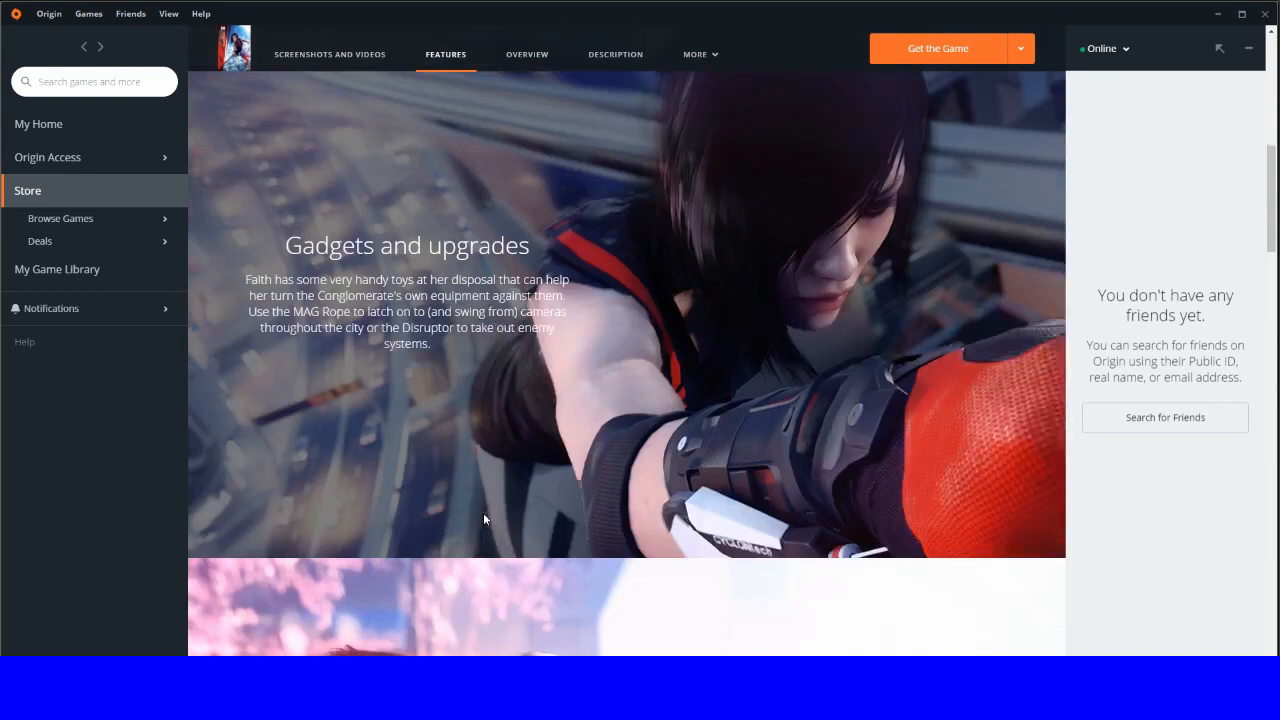
scroll(down, 3)
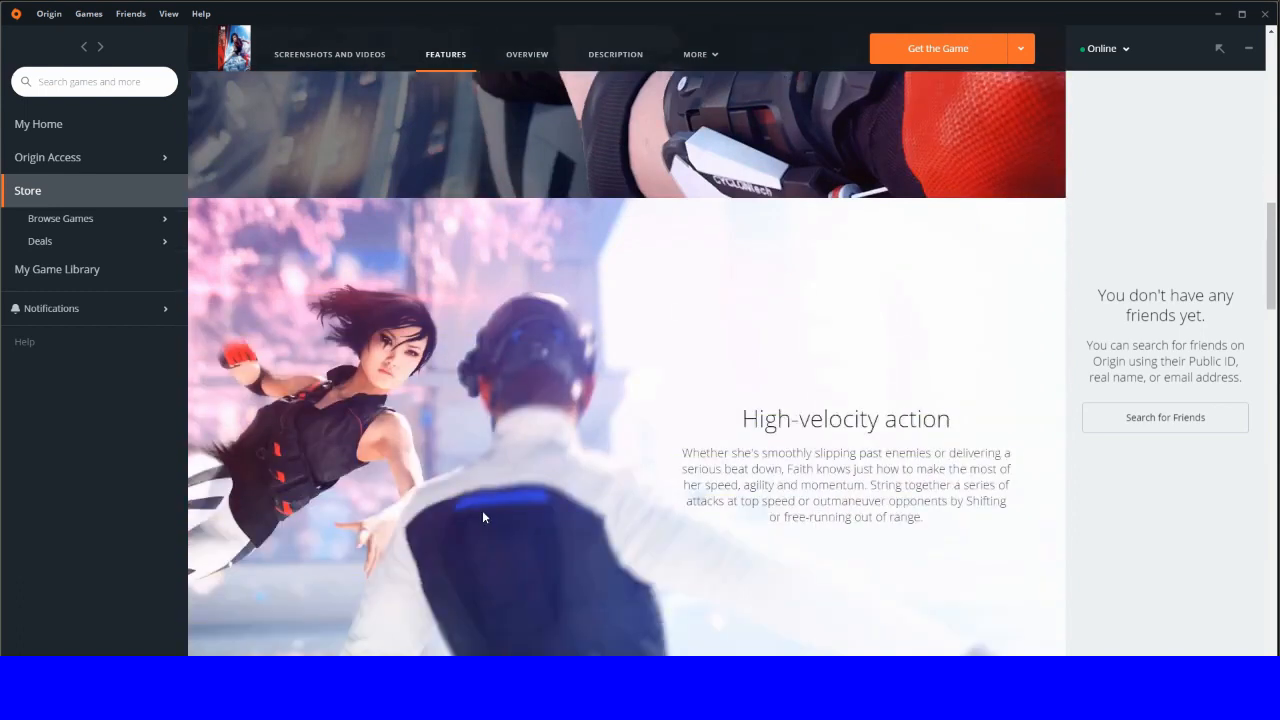
scroll(down, 3)
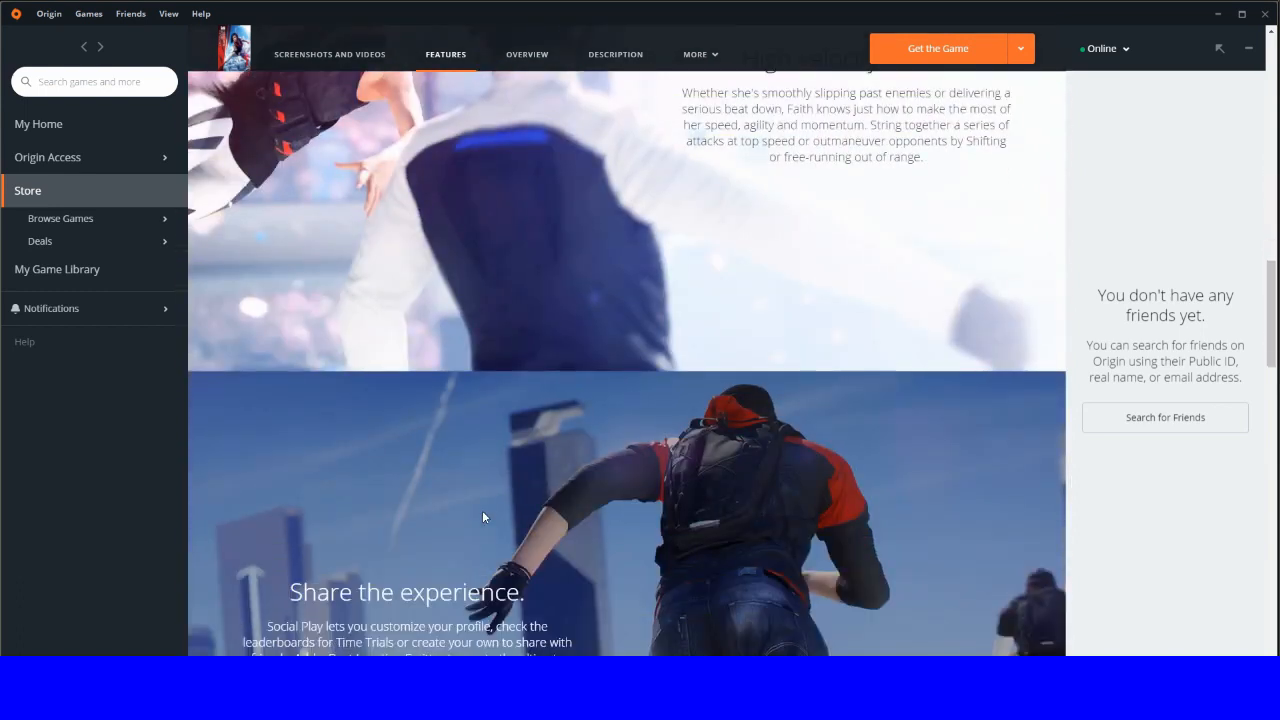
scroll(down, 3)
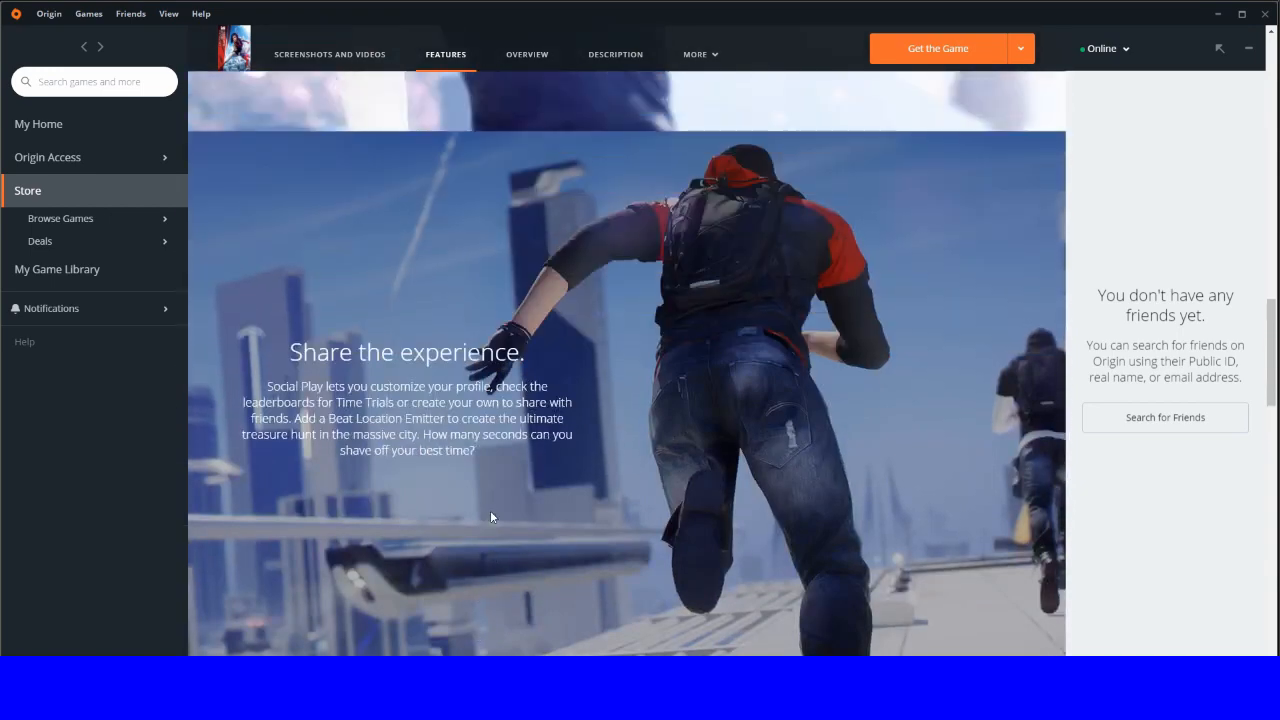
scroll(up, 3)
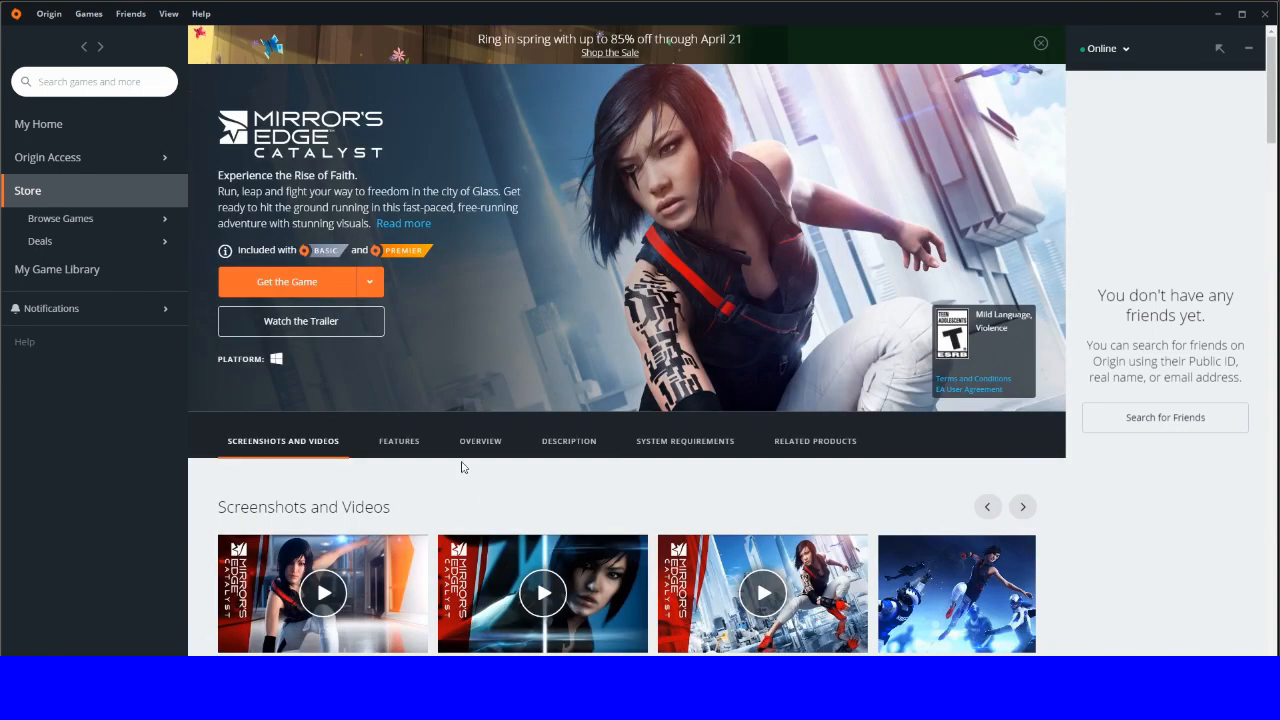
mouse_move(128, 145)
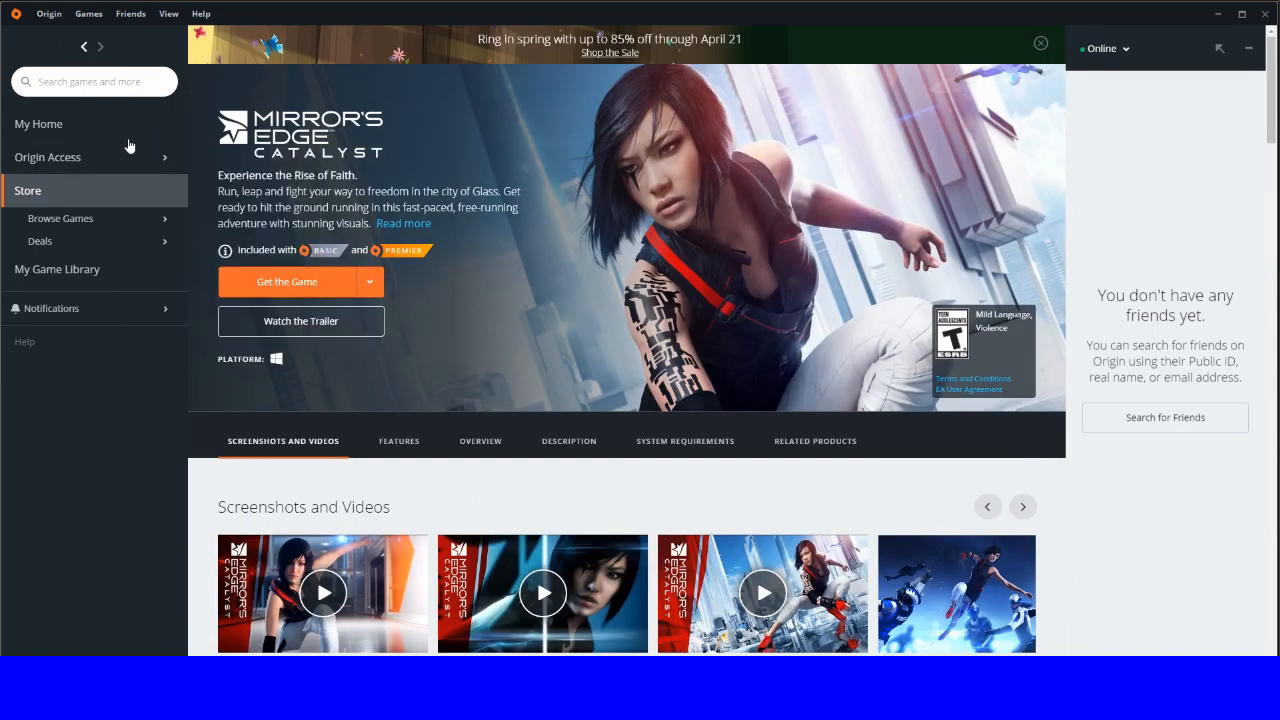
Step: Return to the Basic Vault list and scroll past Nex Machina, Unravel and RiME
click(60, 218)
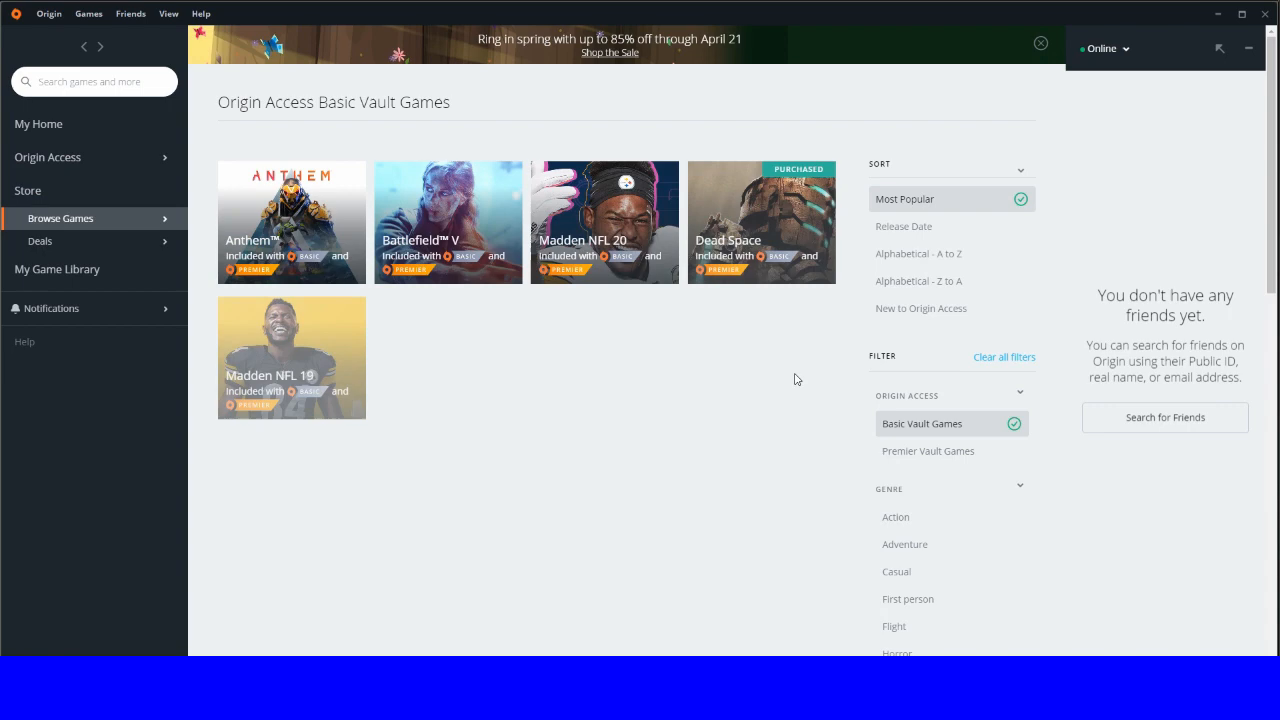
scroll(down, 3)
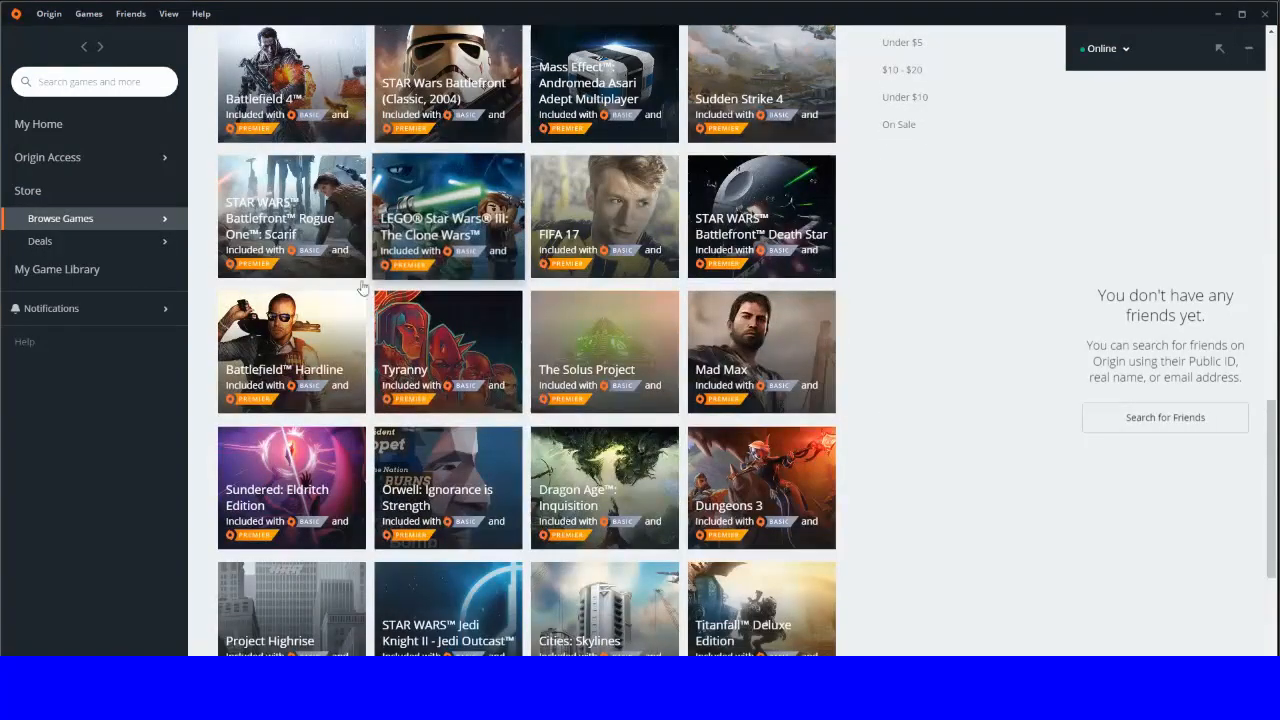
mouse_move(760, 262)
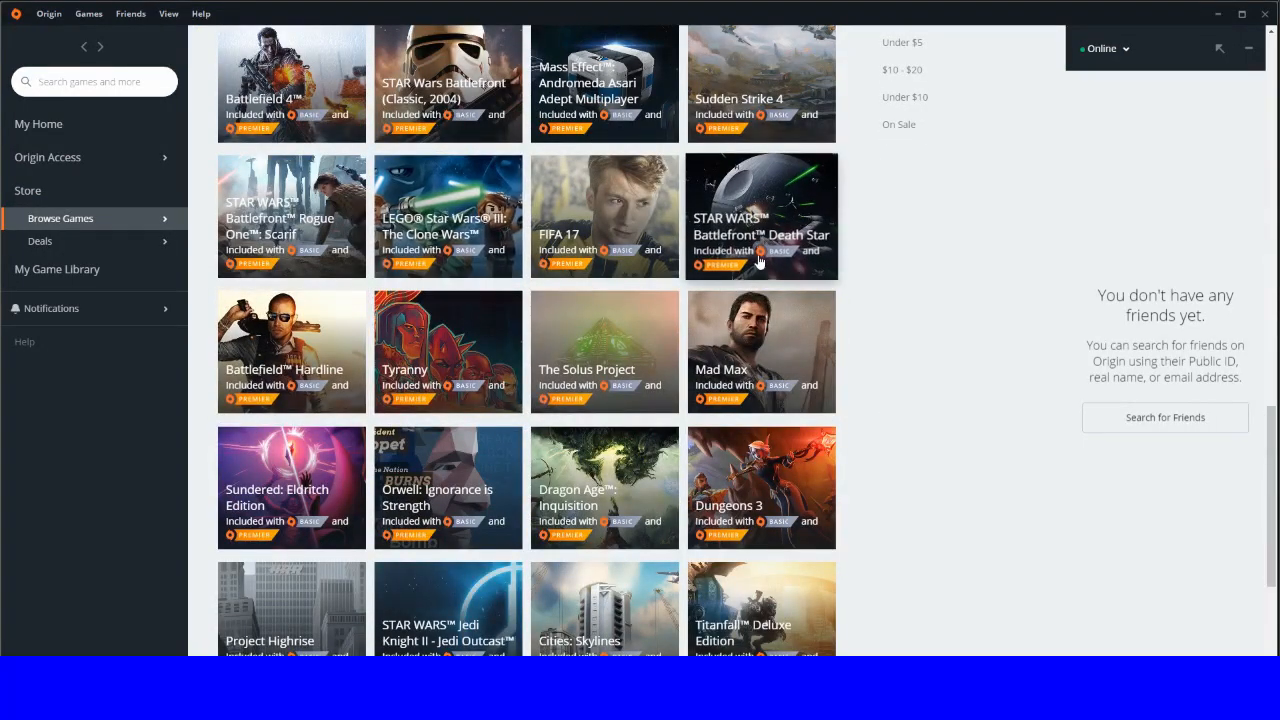
mouse_move(760, 233)
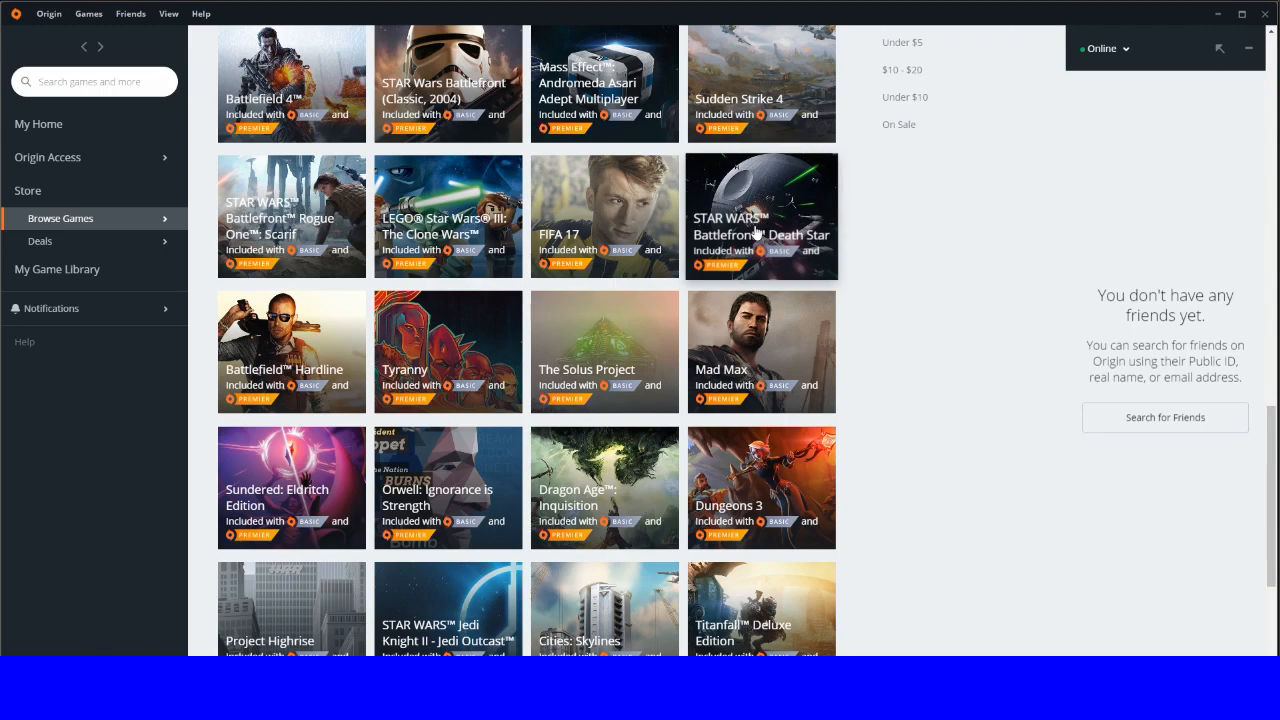
mouse_move(758, 234)
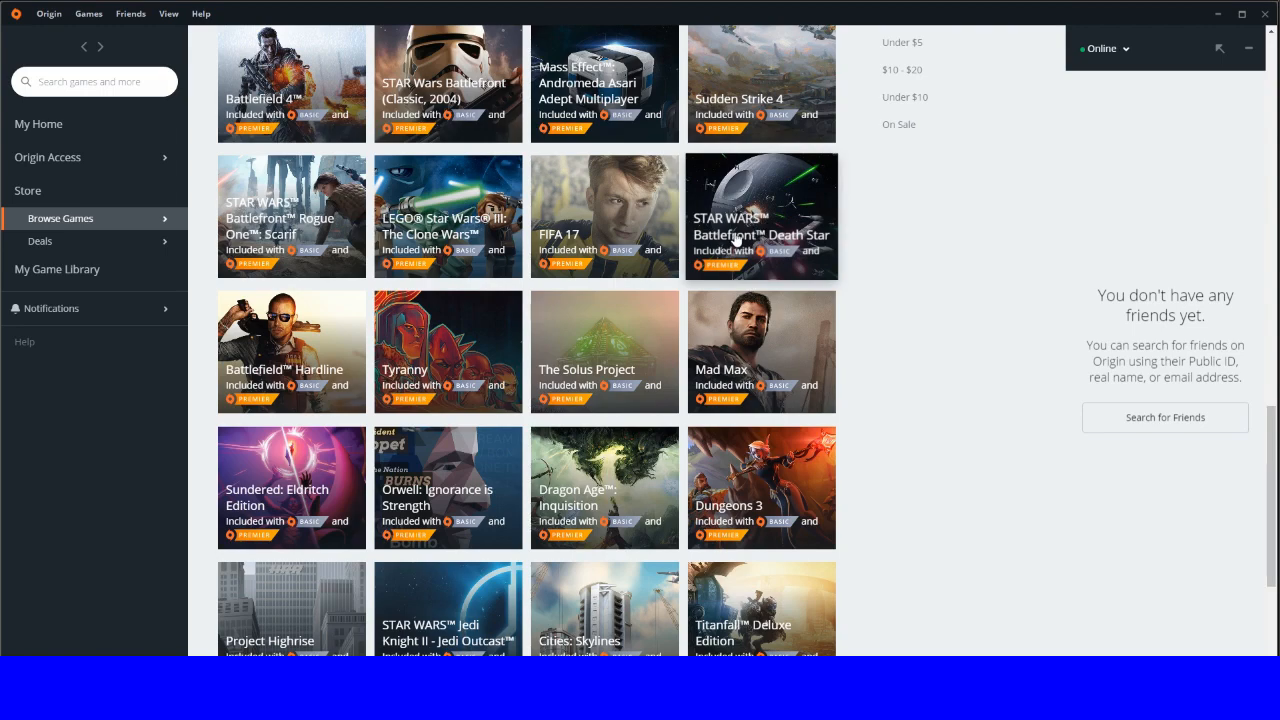
scroll(down, 3)
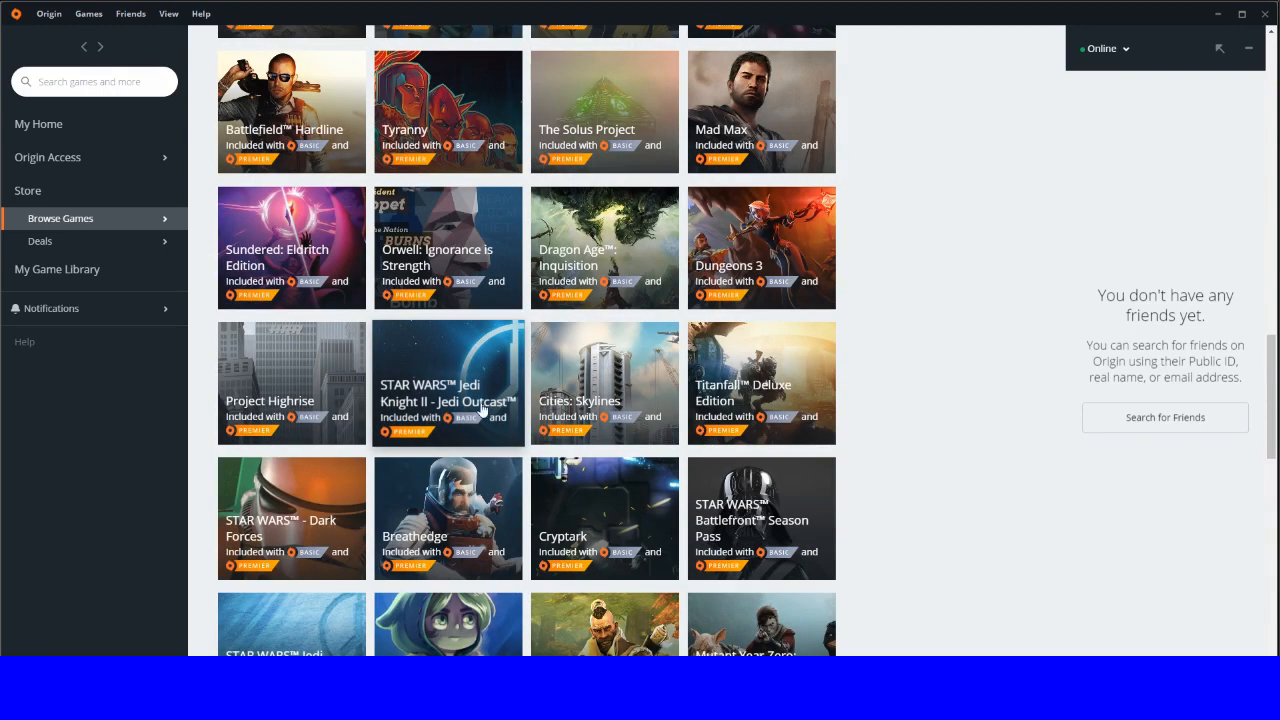
scroll(down, 3)
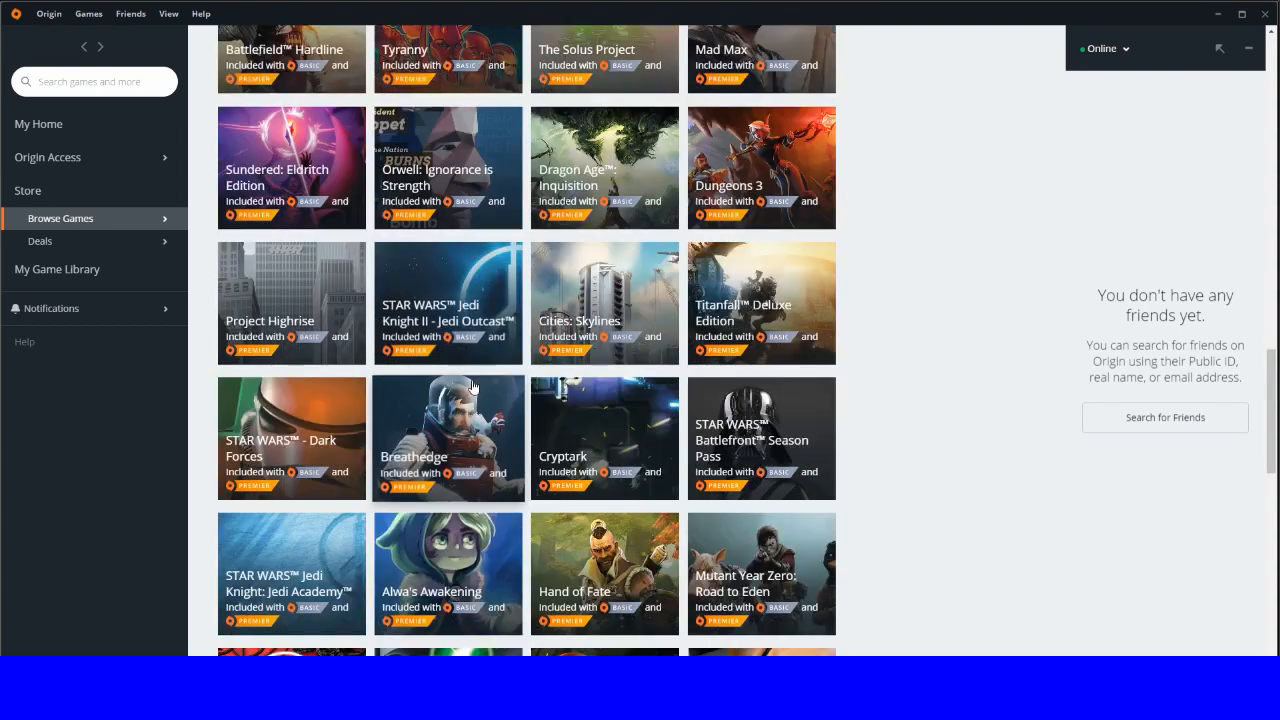
scroll(down, 3)
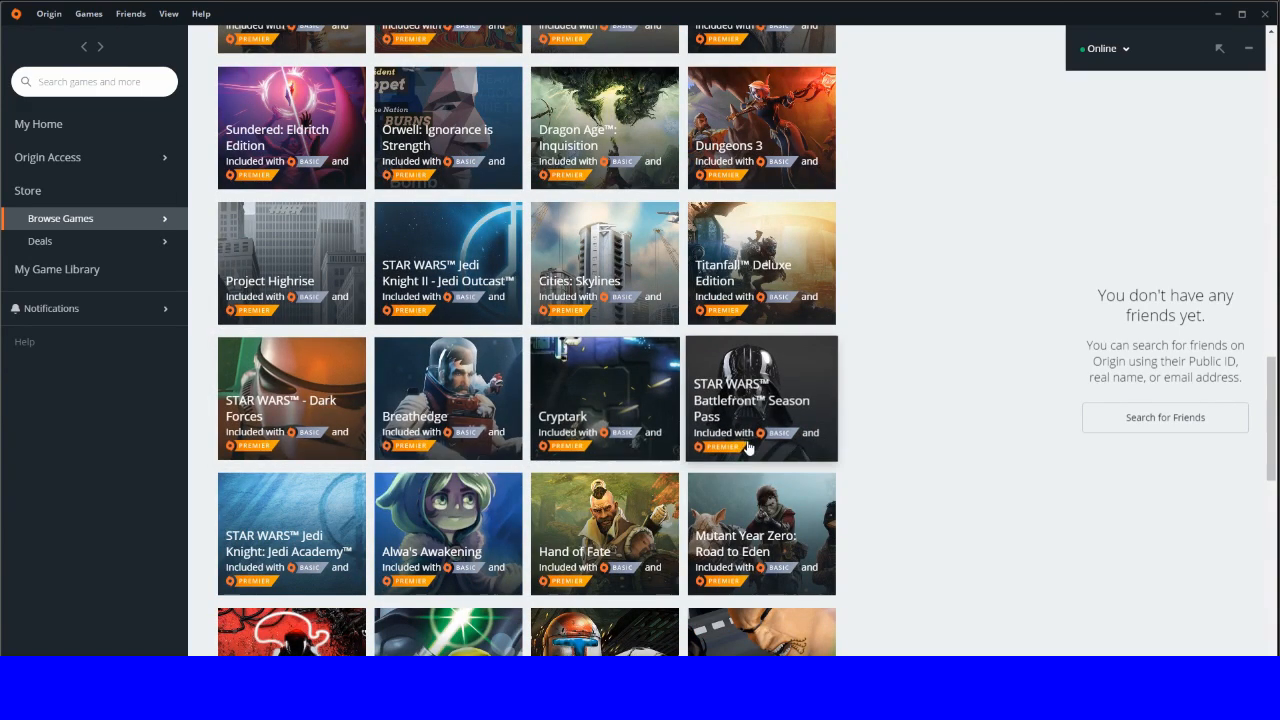
scroll(down, 3)
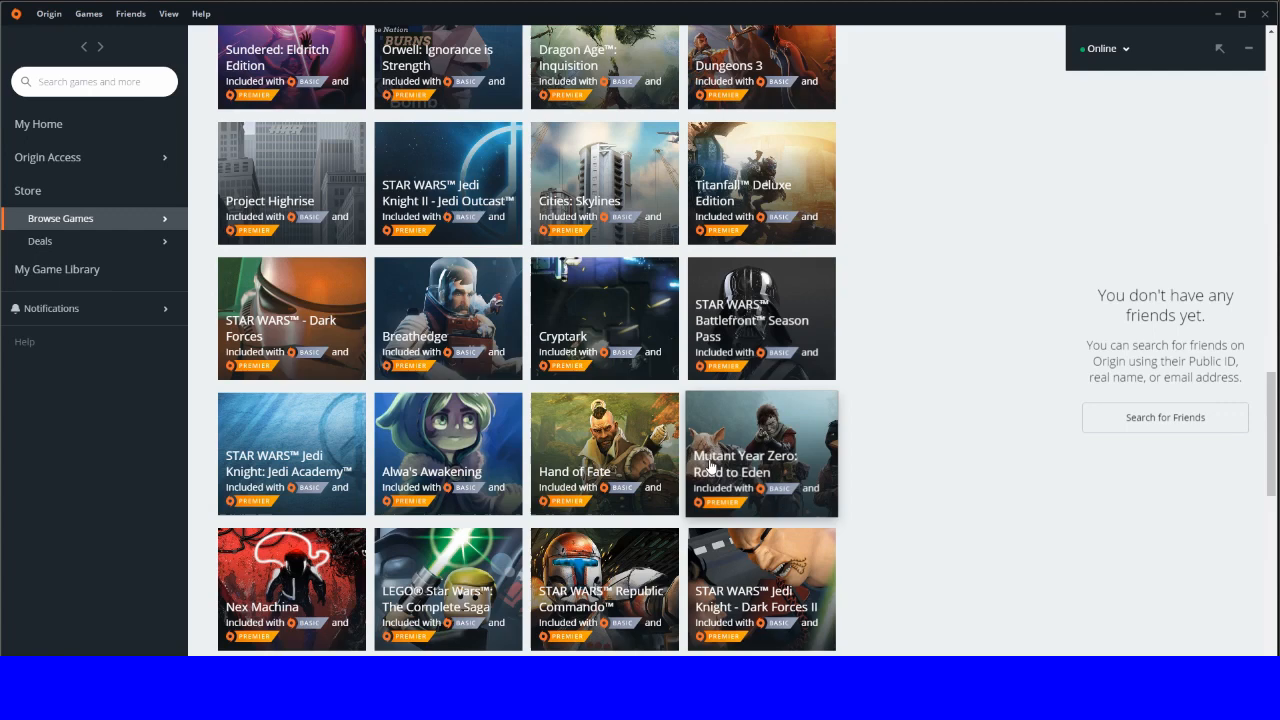
scroll(down, 3)
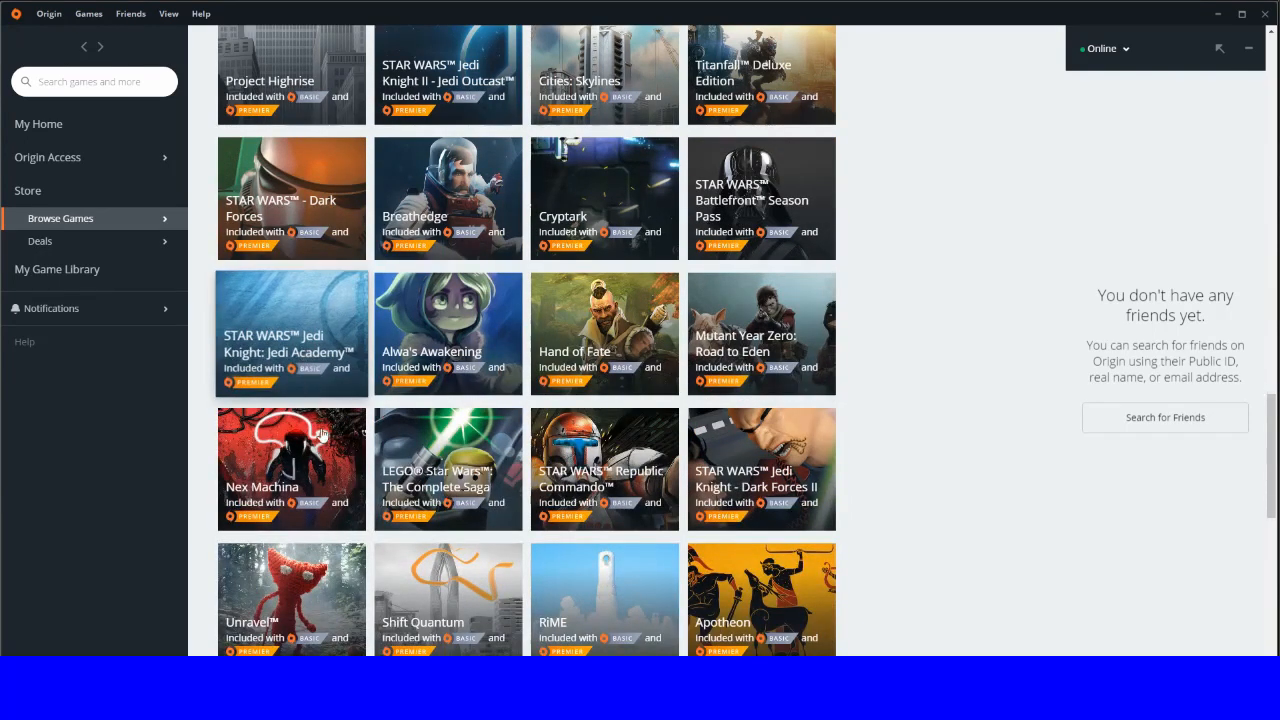
scroll(down, 3)
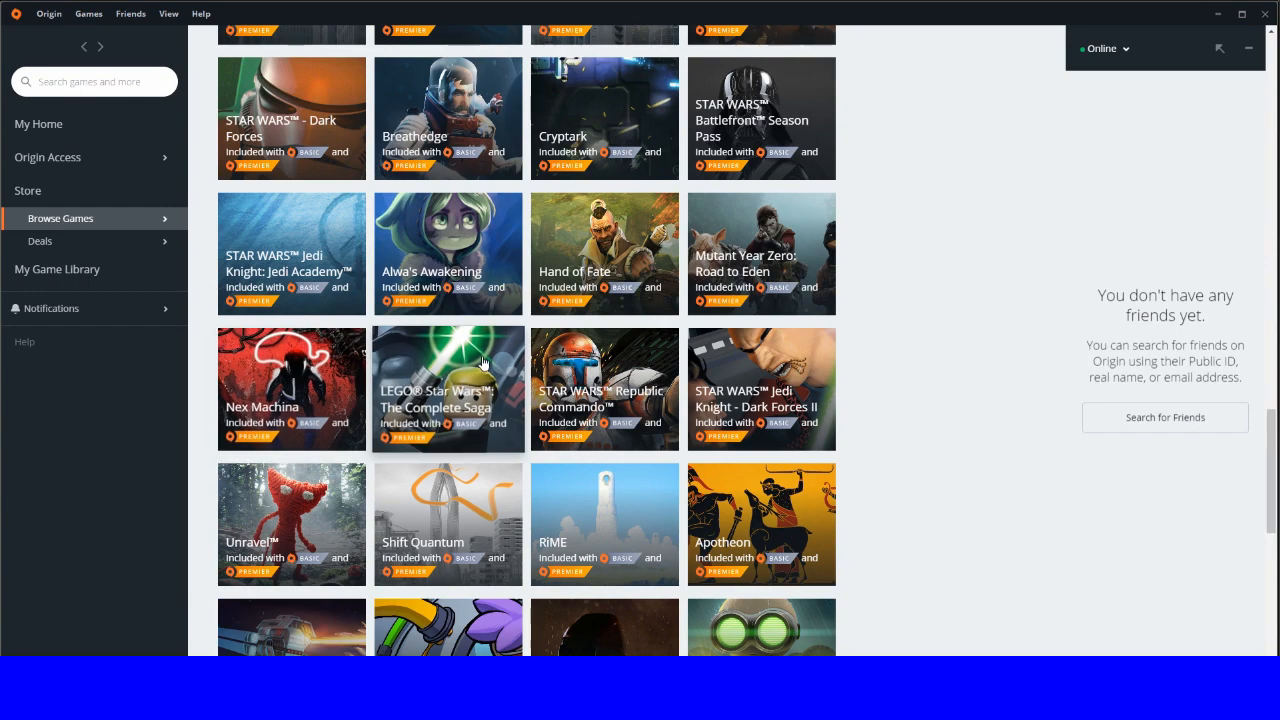
Step: Open LEGO Star Wars: The Complete Saga's page and scroll through overview, description and requirements
click(448, 389)
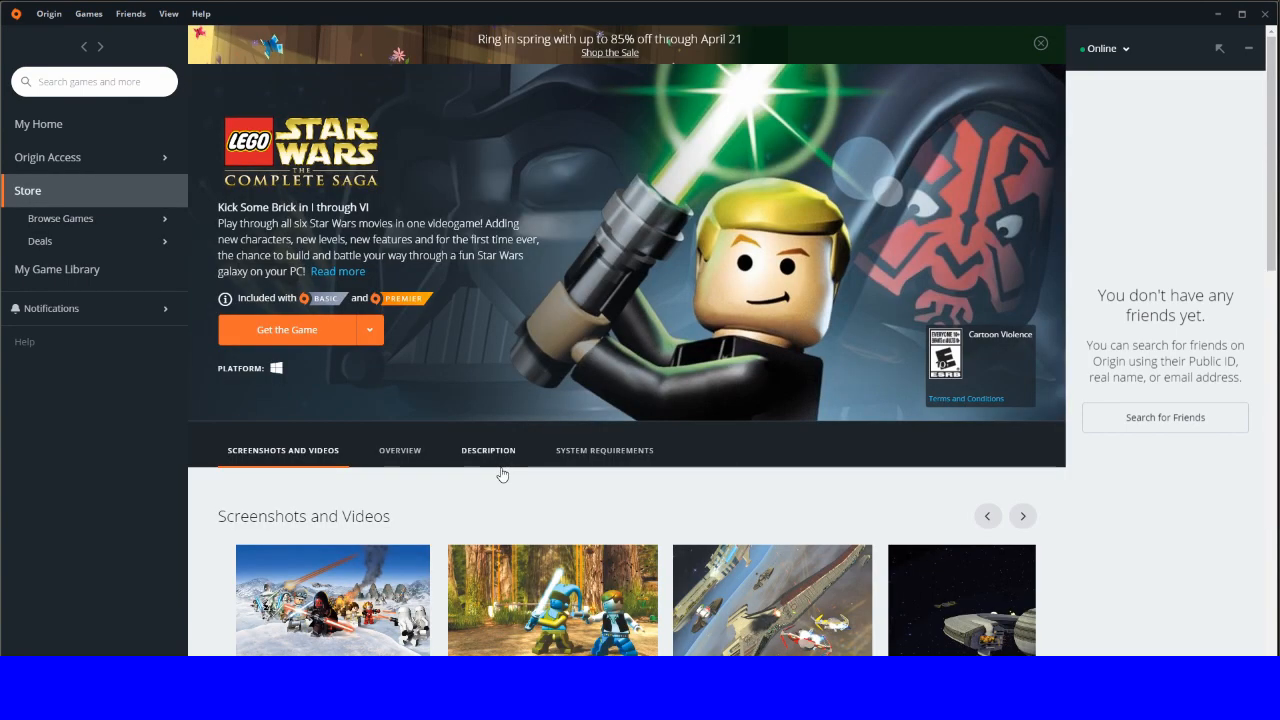
mouse_move(551, 527)
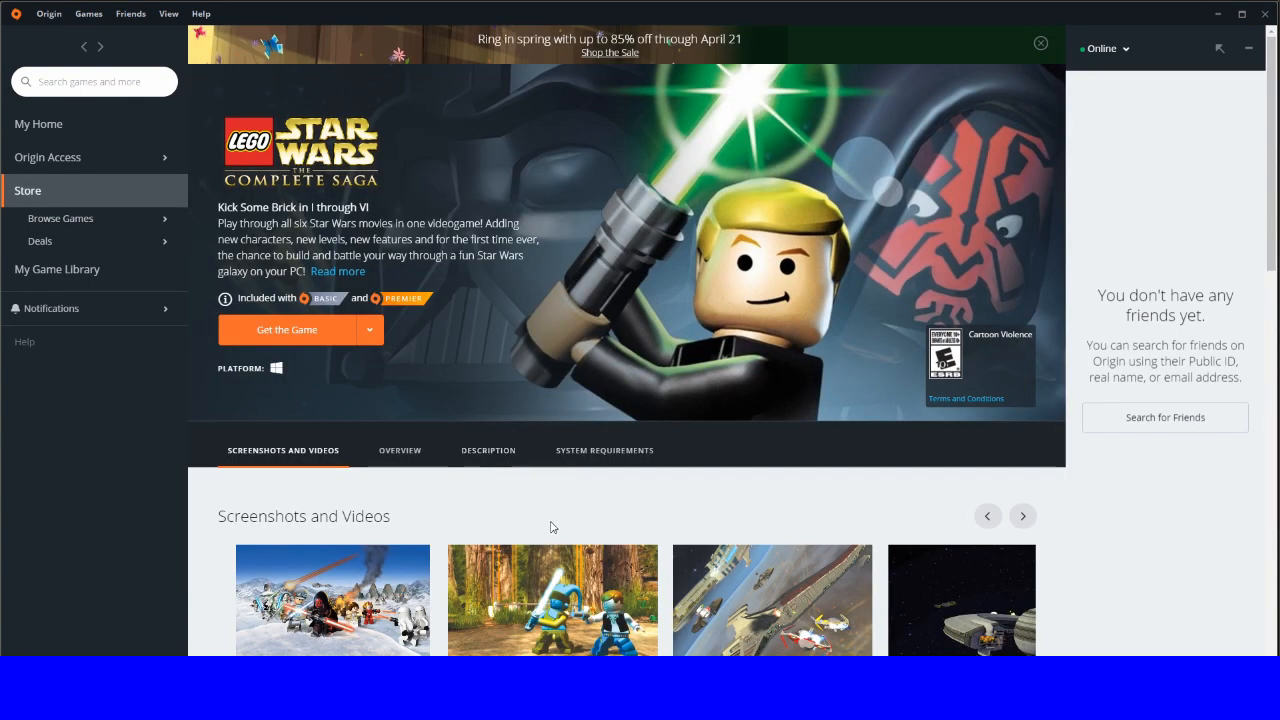
scroll(down, 3)
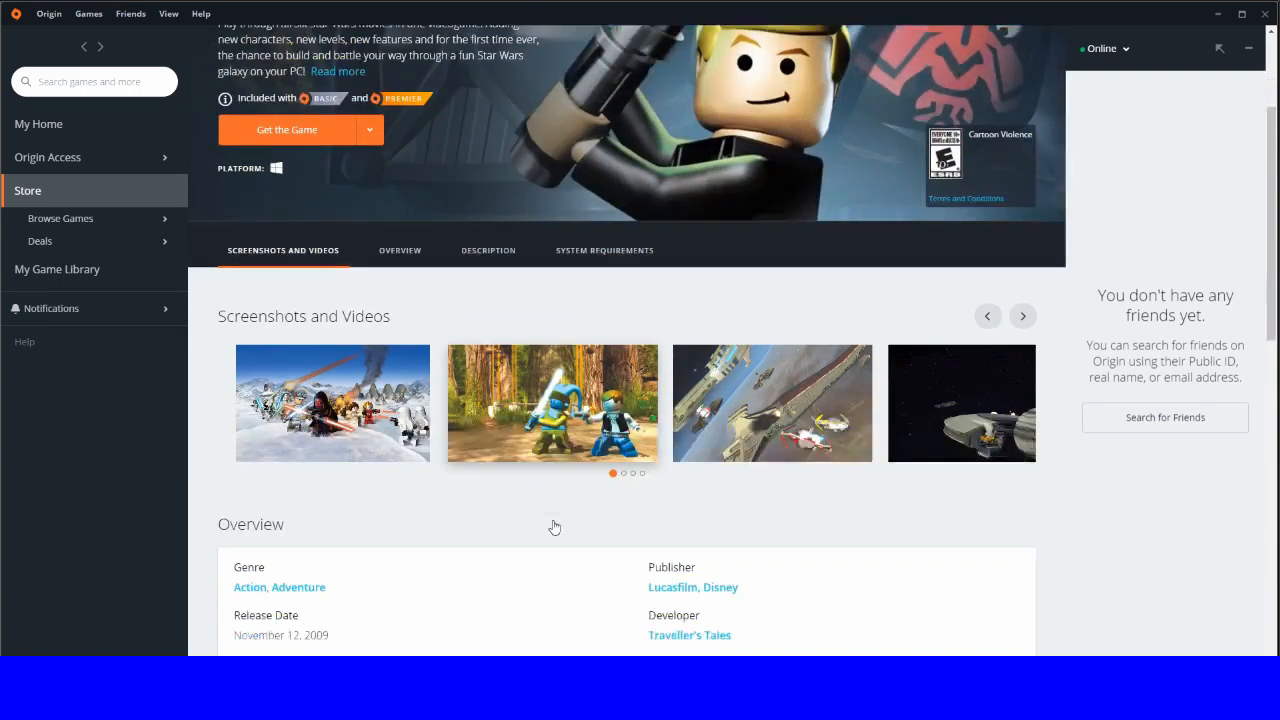
scroll(down, 3)
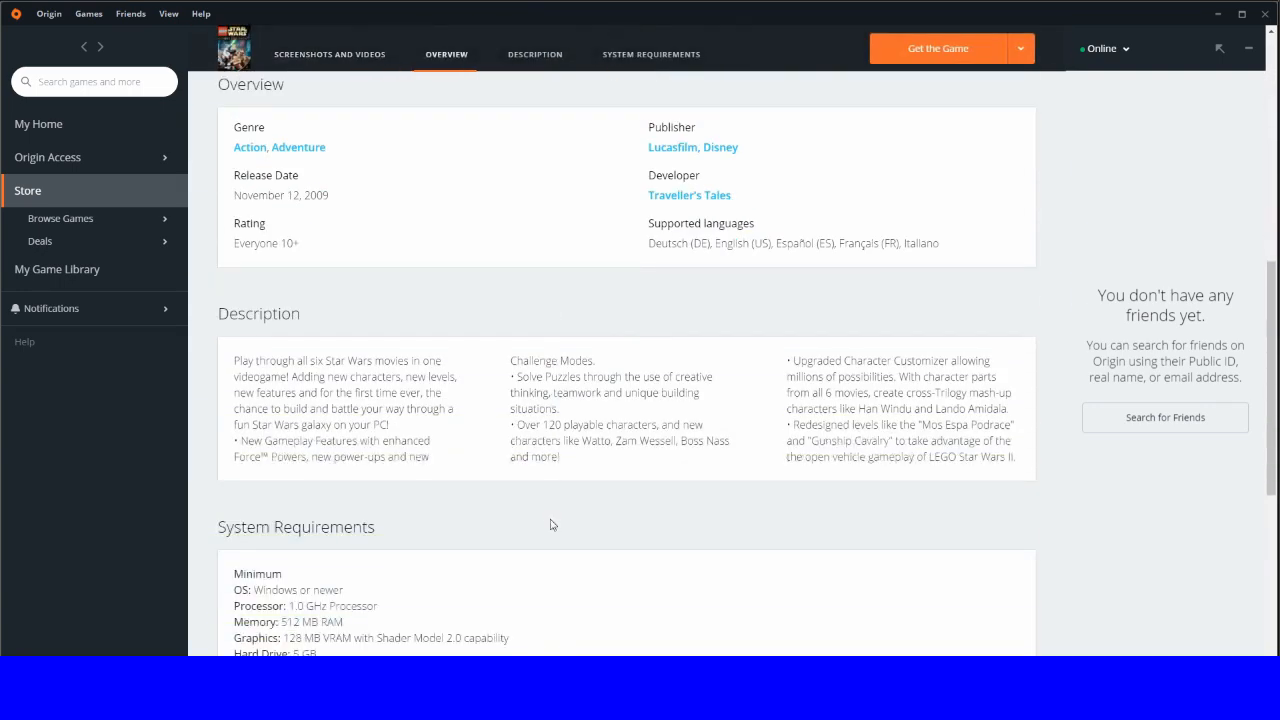
scroll(up, 3)
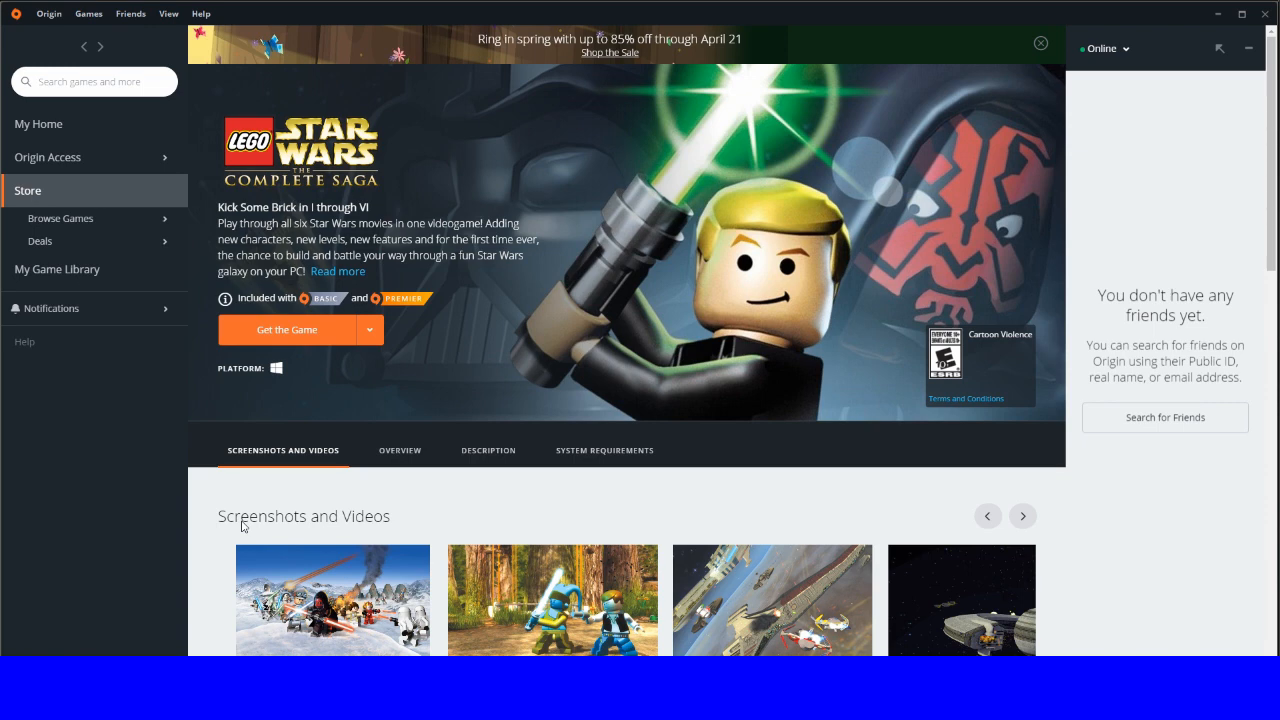
mouse_move(232, 572)
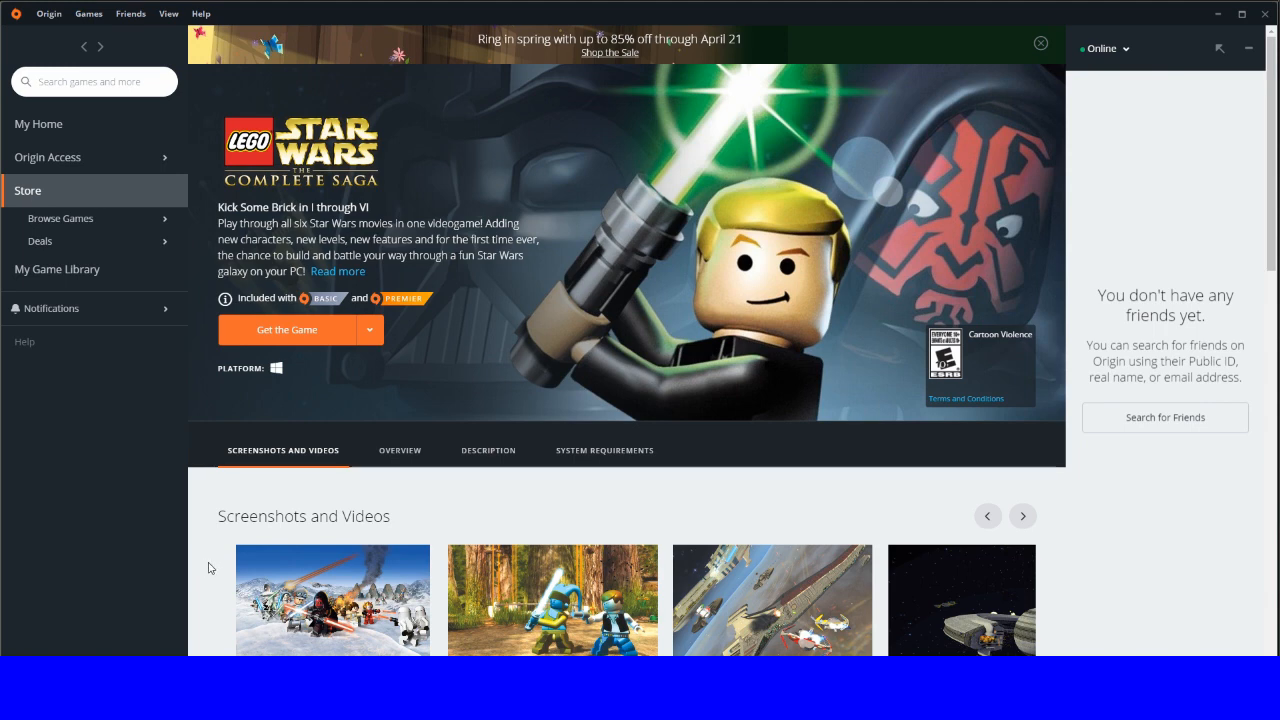
mouse_move(233, 632)
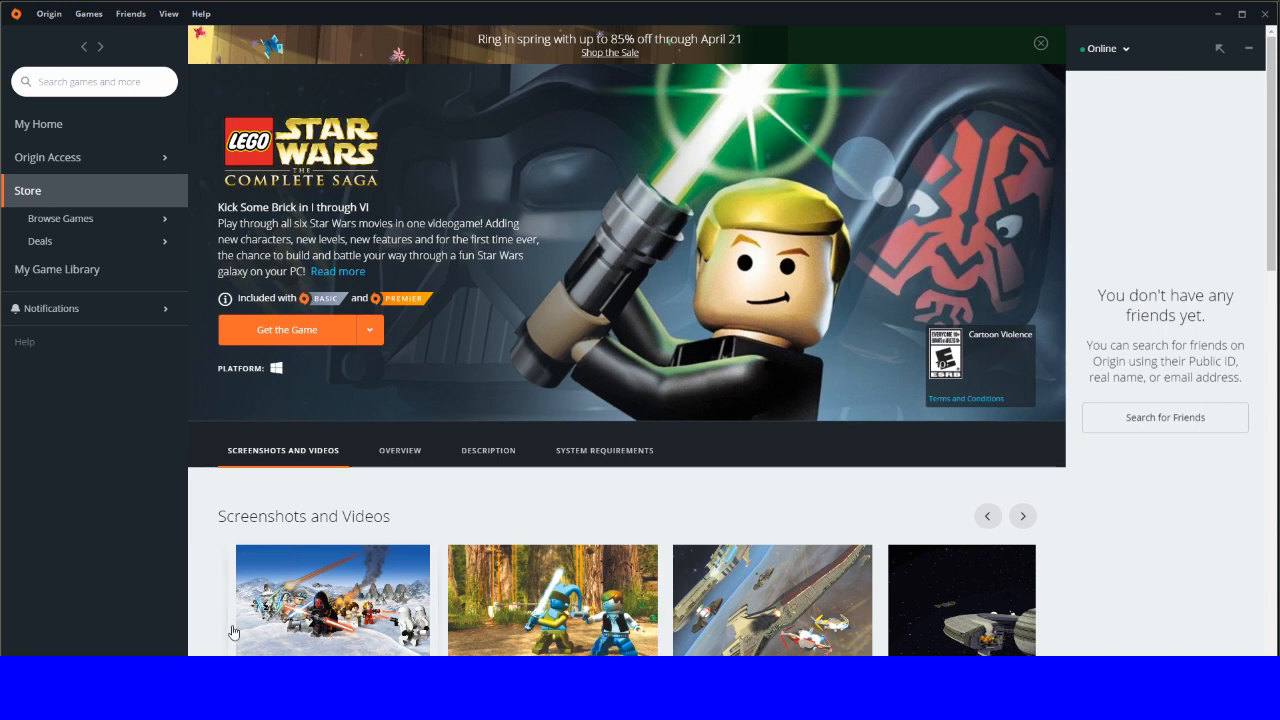
mouse_move(85, 48)
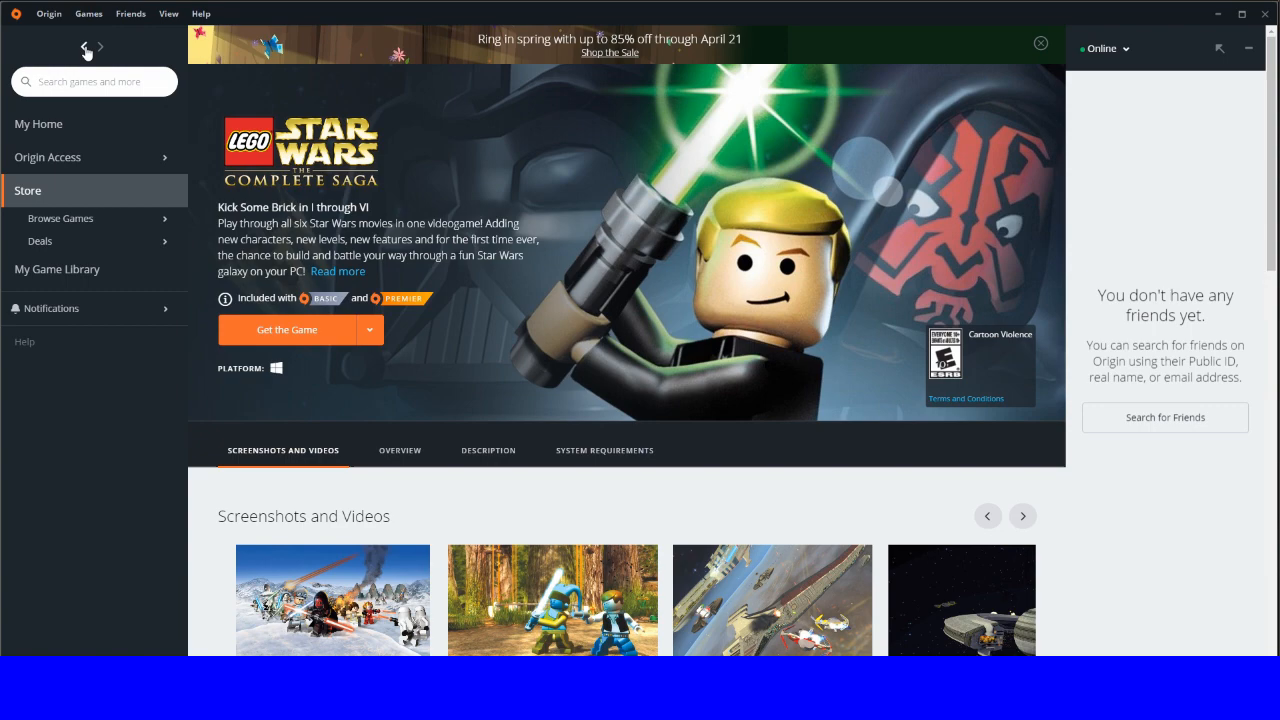
Step: Go back and scroll past LEGO Star Wars to Worms W.M.D and Dead Cells
click(84, 47)
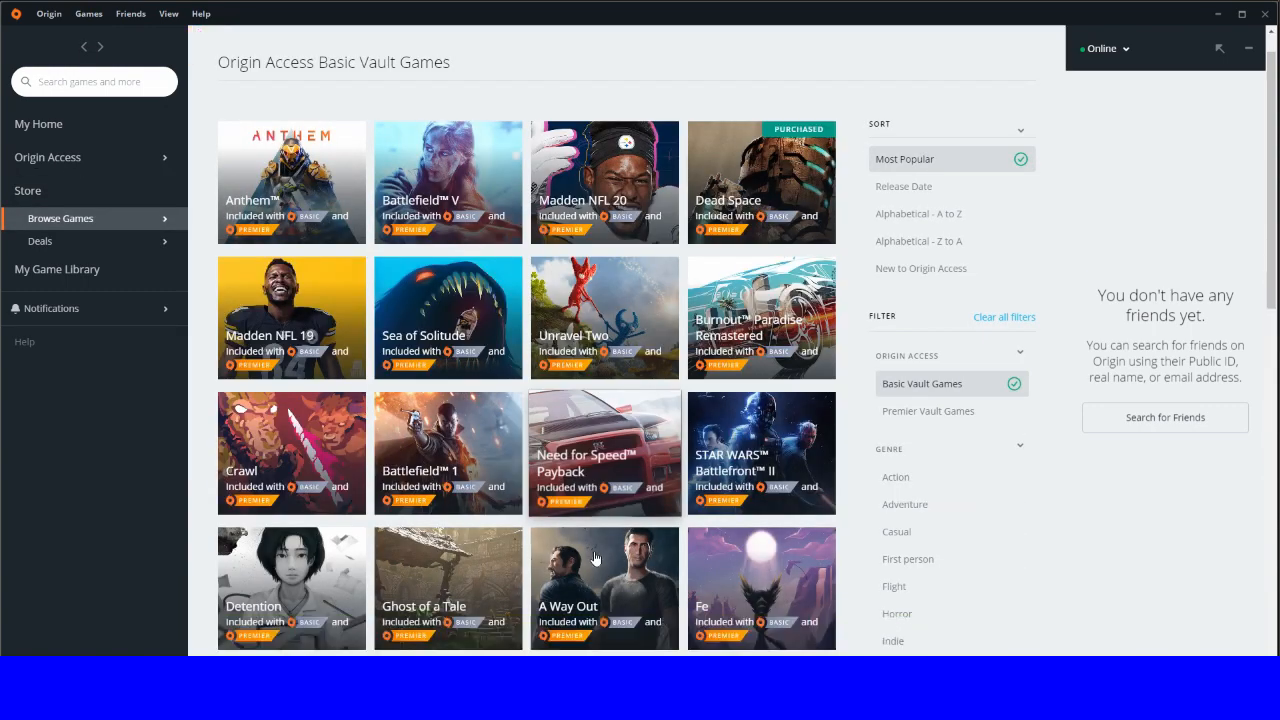
scroll(down, 3)
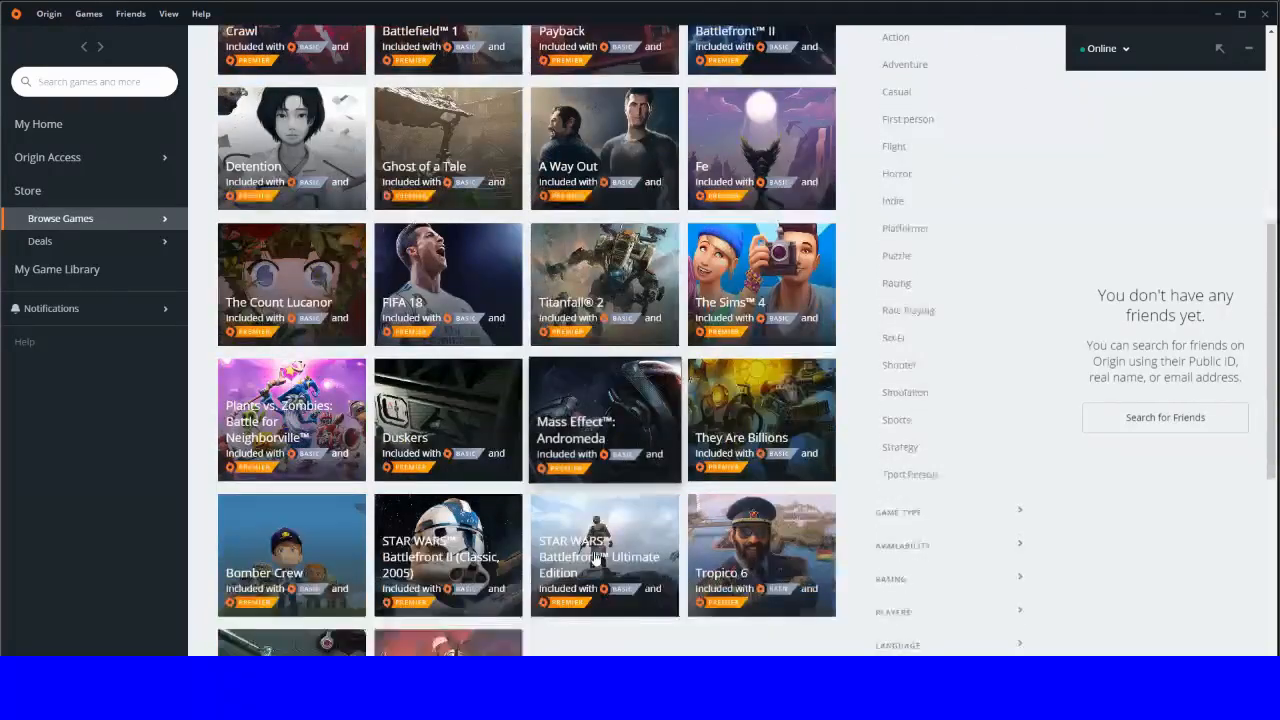
scroll(down, 3)
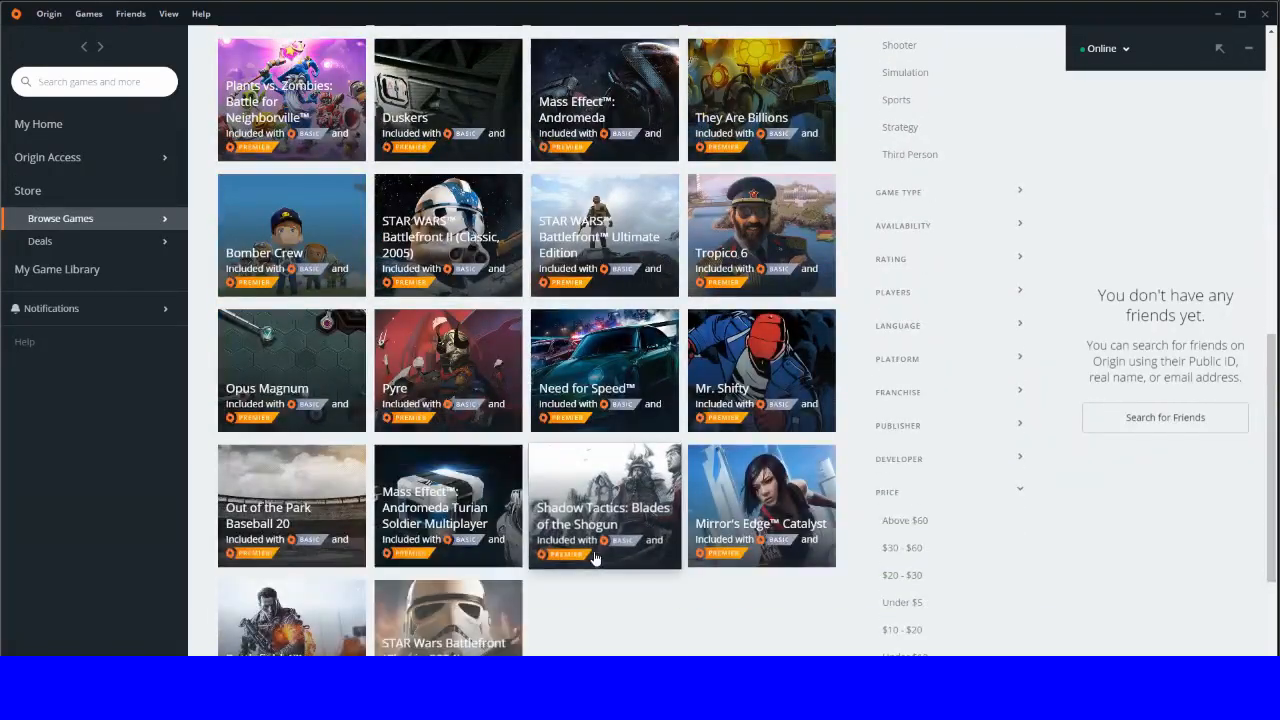
scroll(down, 3)
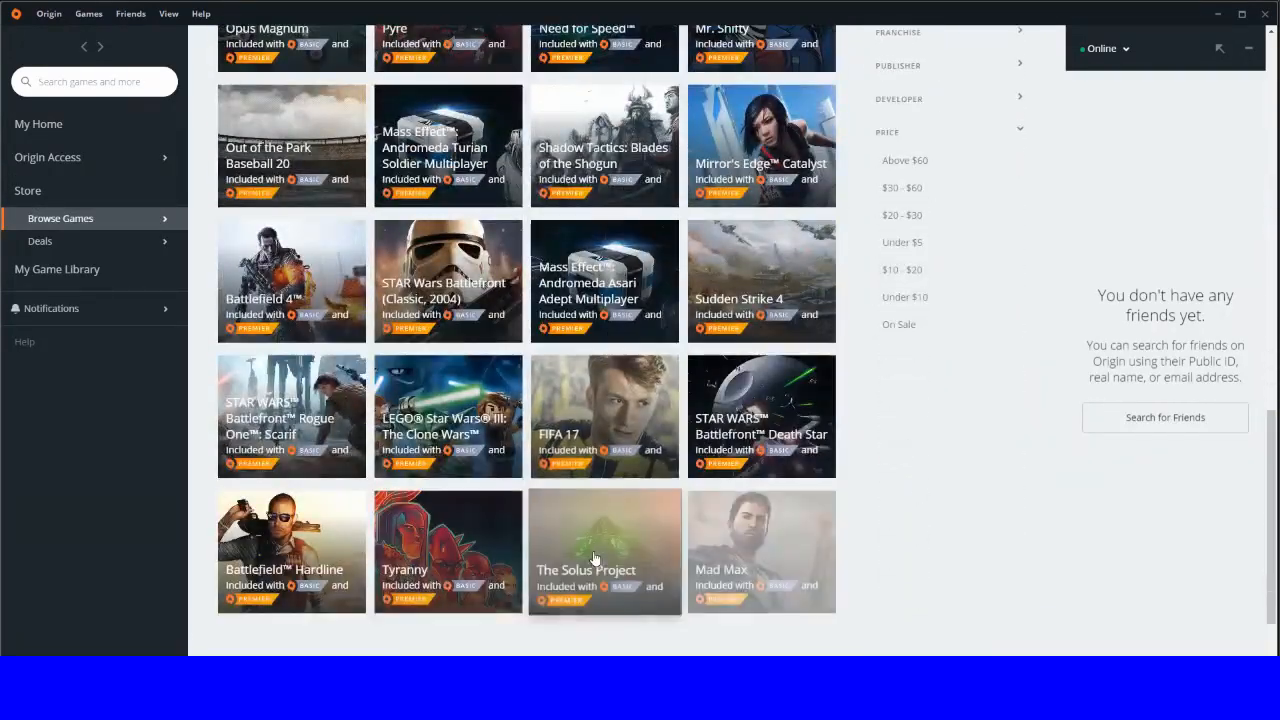
scroll(down, 3)
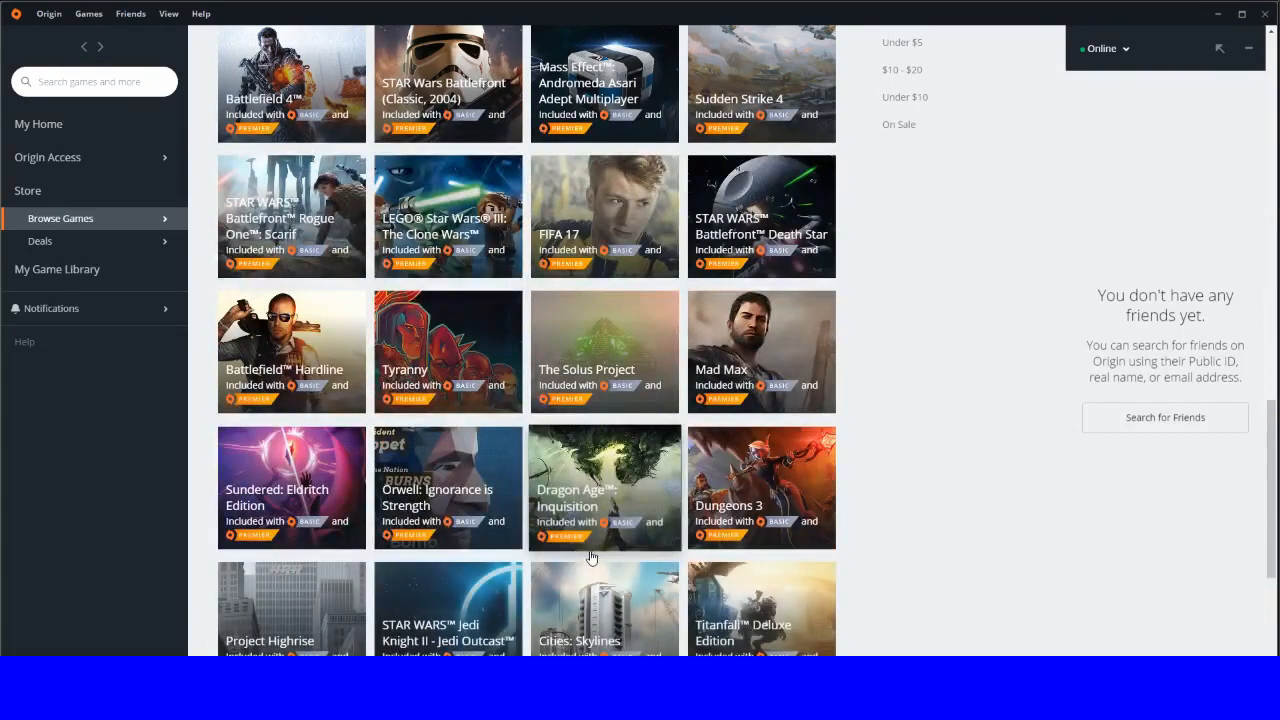
scroll(down, 3)
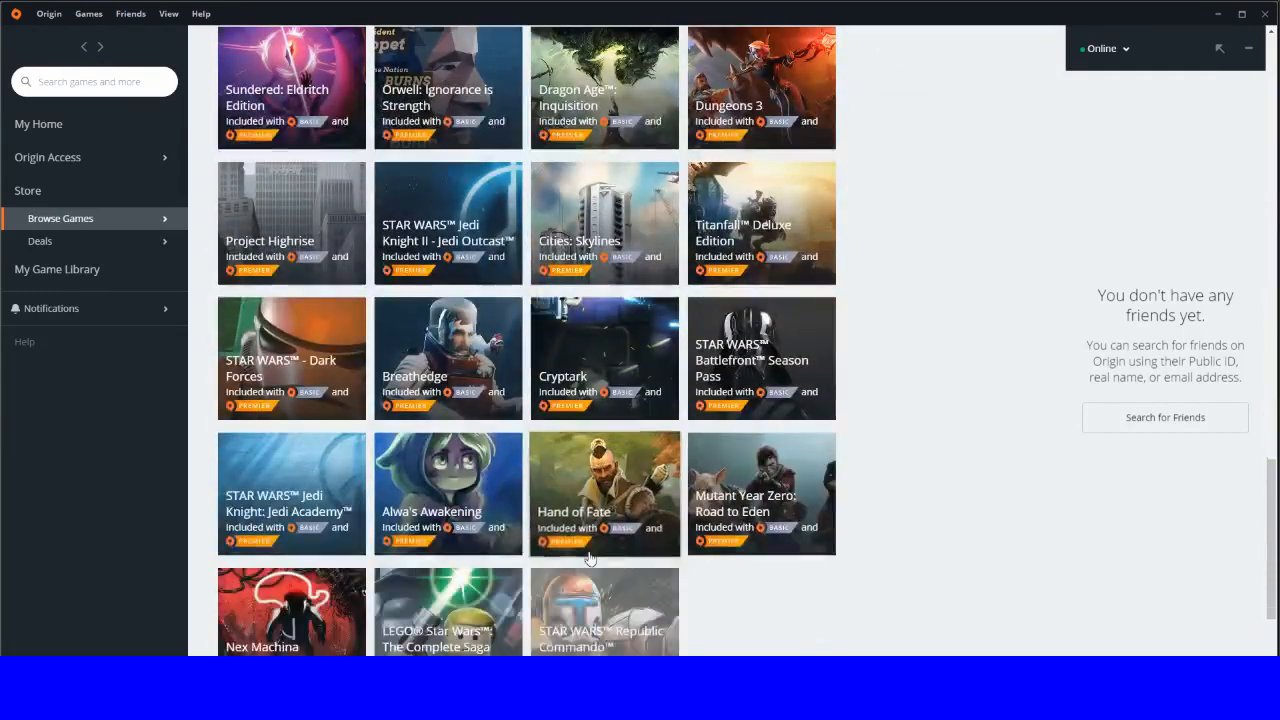
scroll(down, 3)
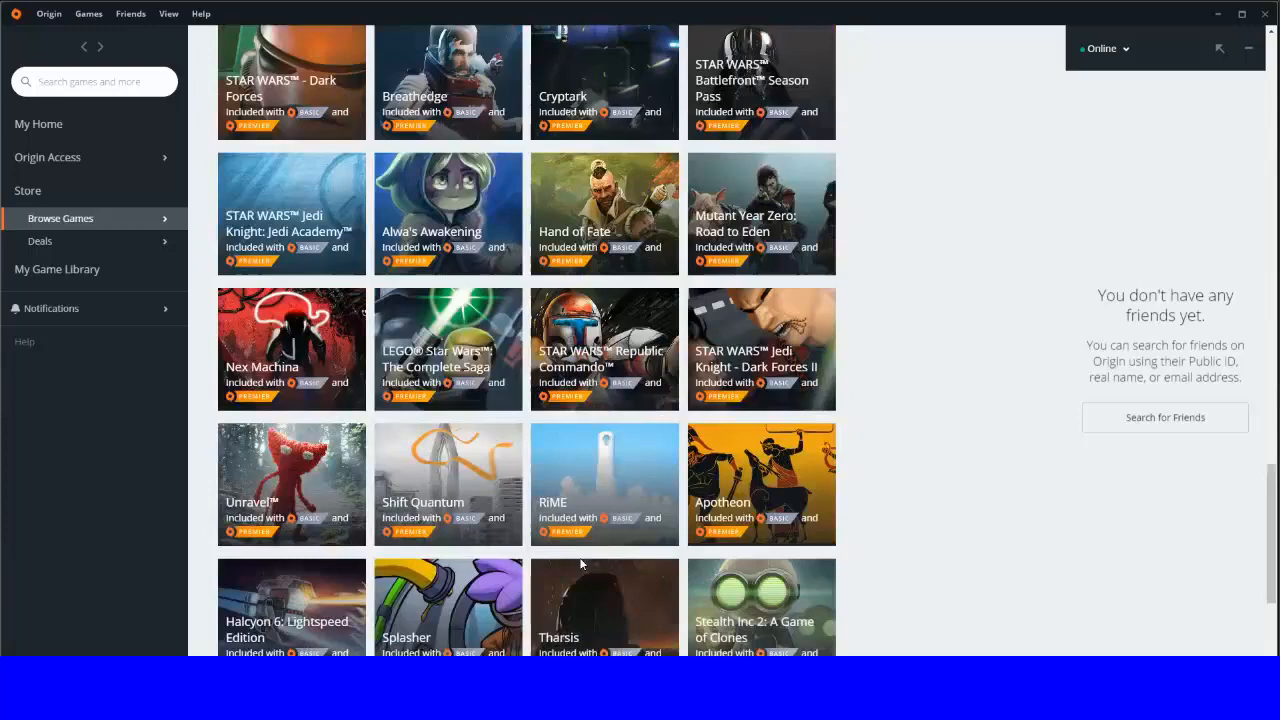
scroll(down, 3)
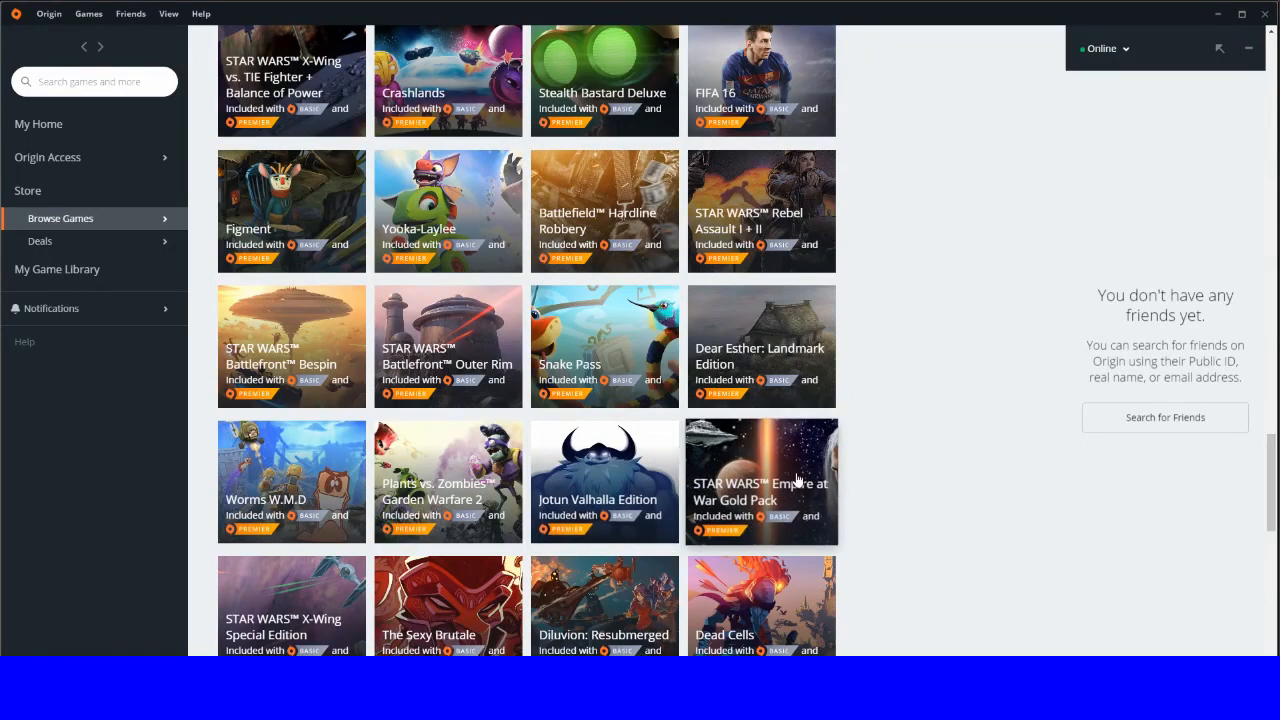
mouse_move(715, 490)
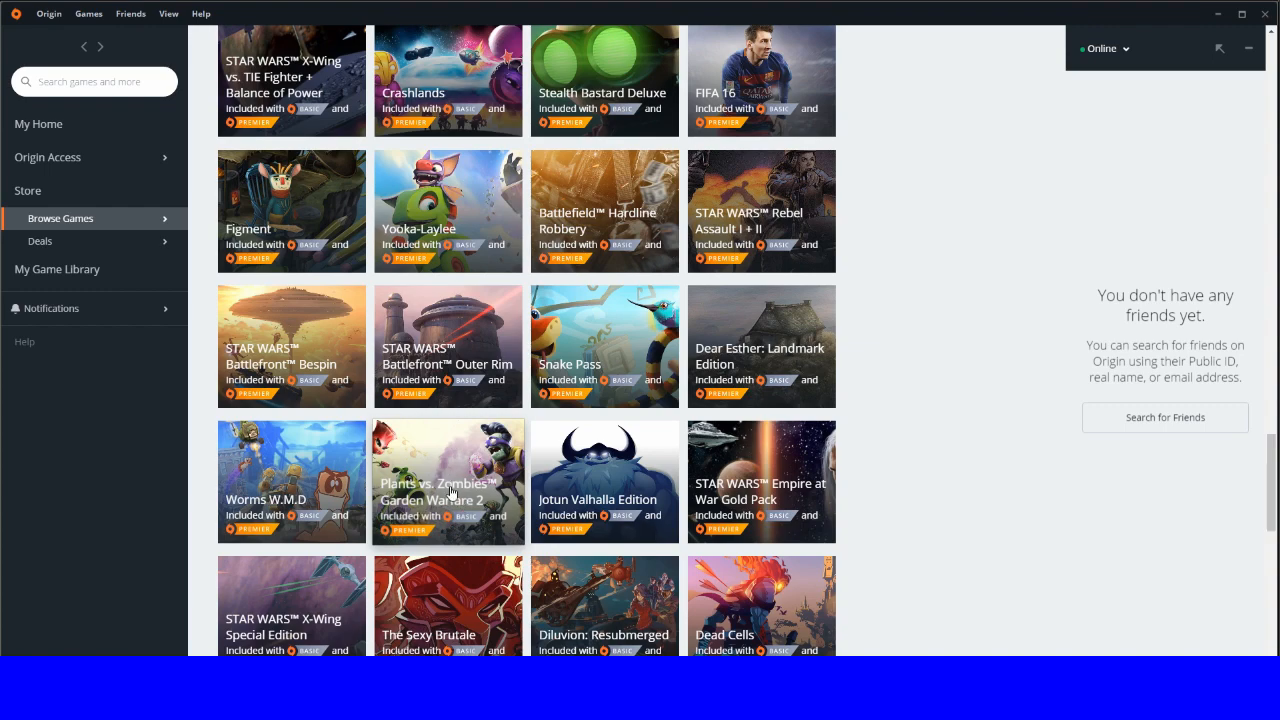
mouse_move(438, 470)
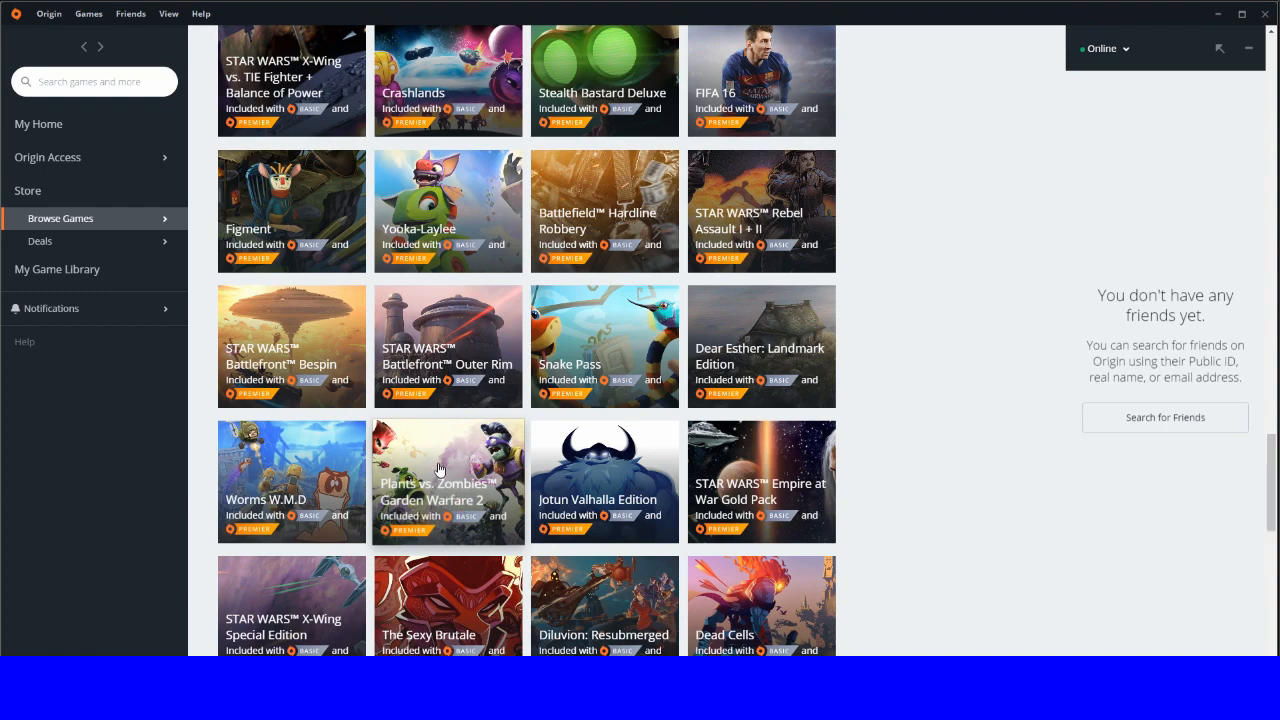
Step: Open Plants vs. Zombies Garden Warfare 2's page and scroll through overview and description
click(447, 481)
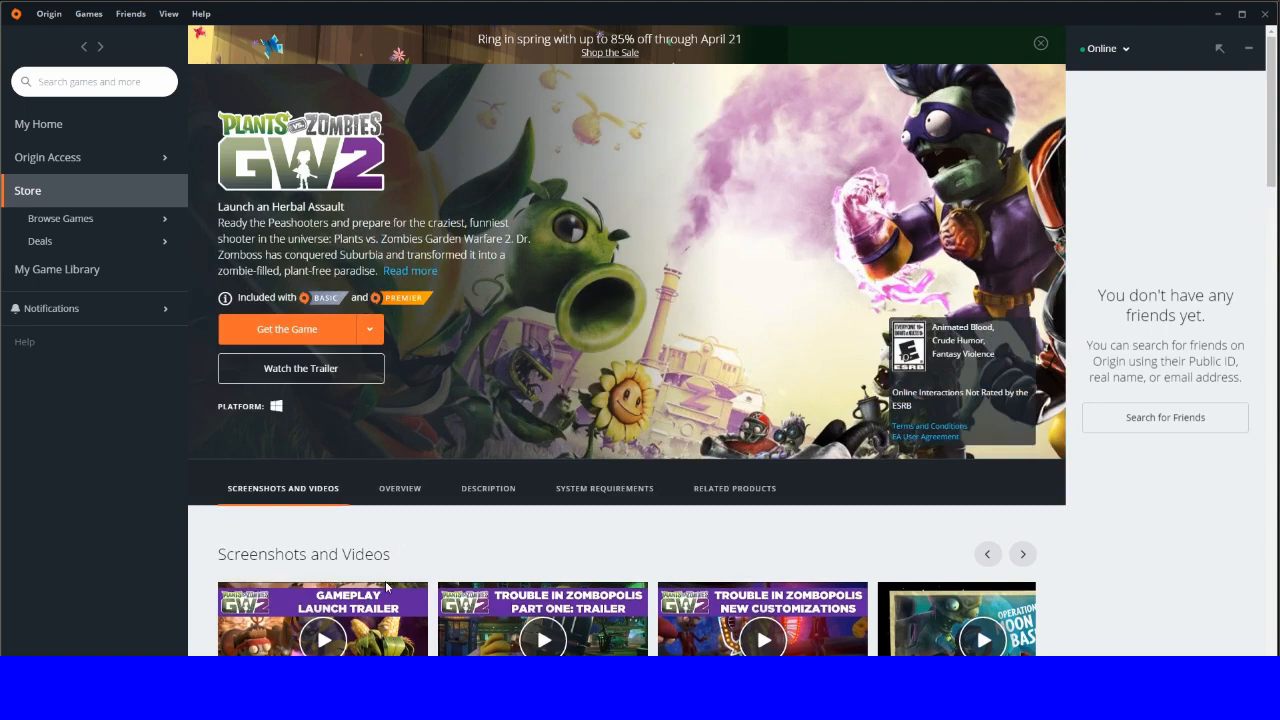
mouse_move(315, 202)
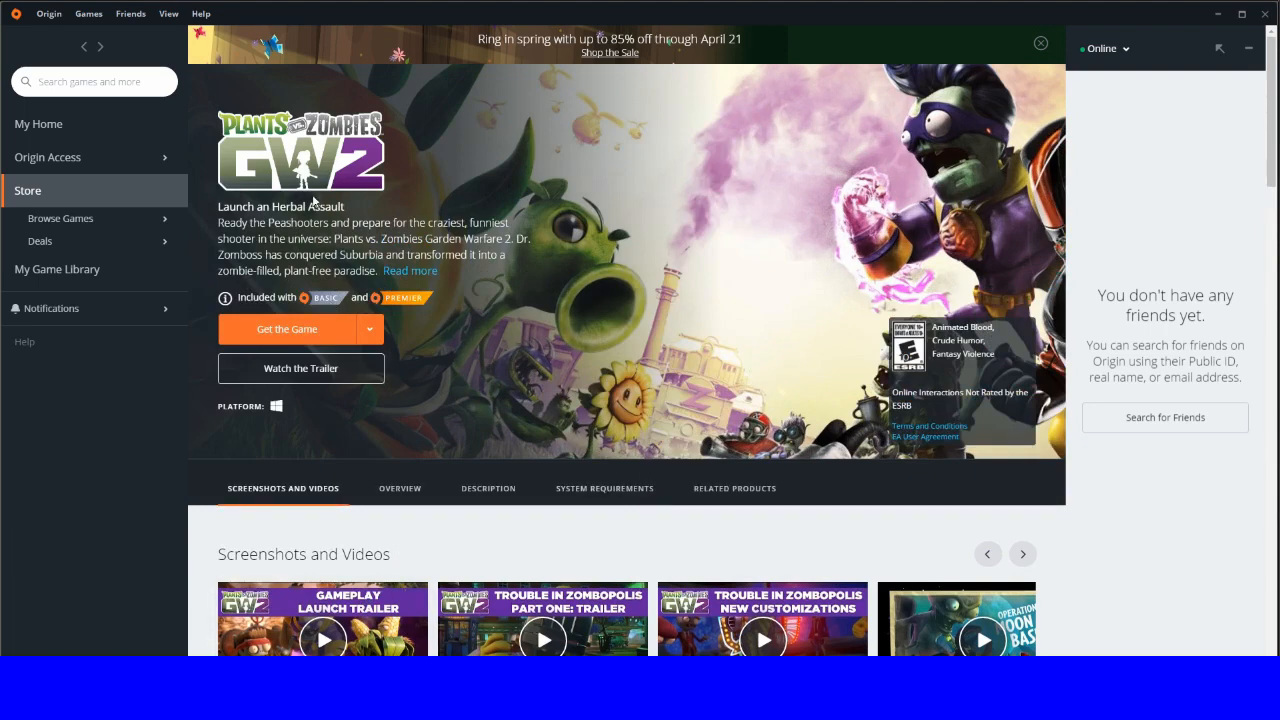
scroll(down, 3)
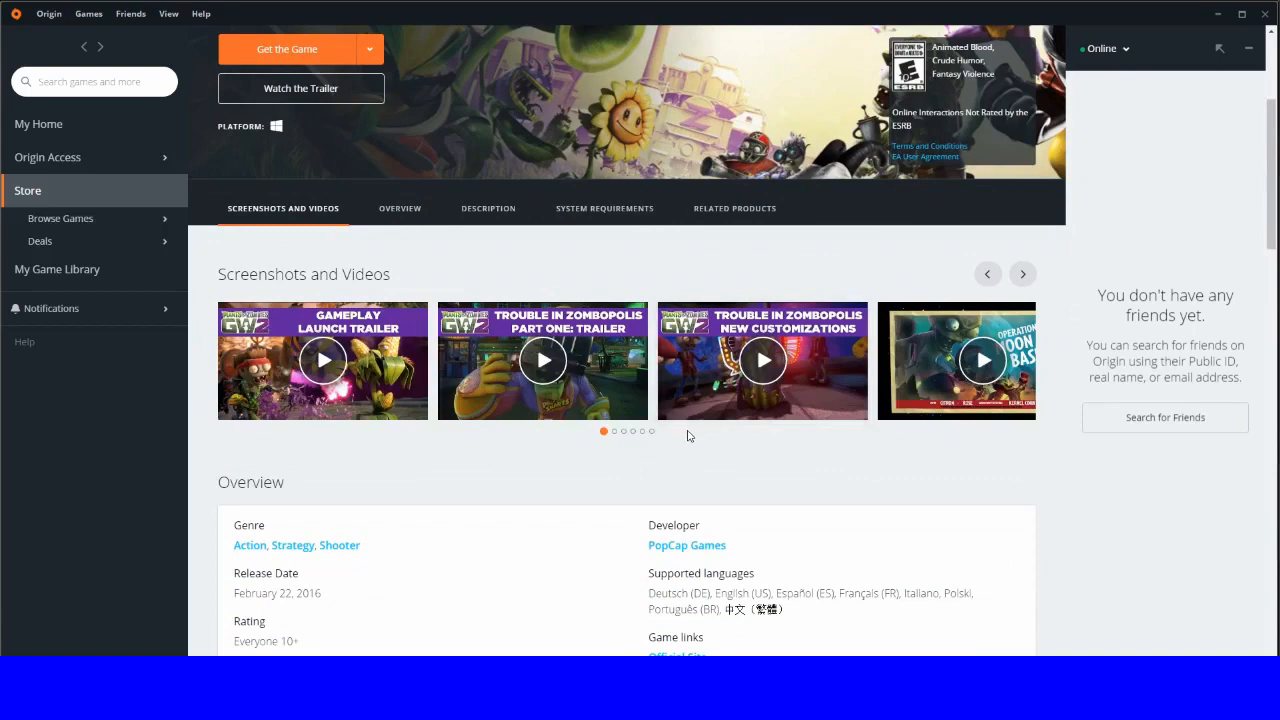
scroll(down, 3)
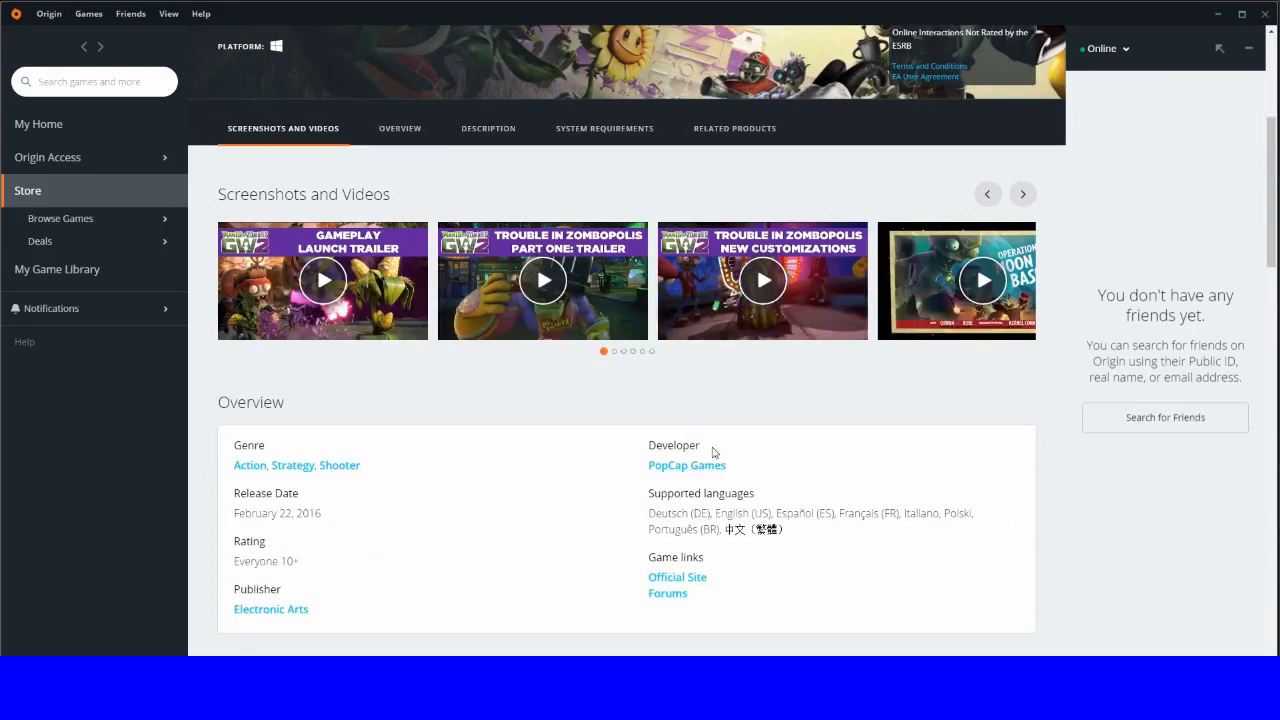
scroll(down, 3)
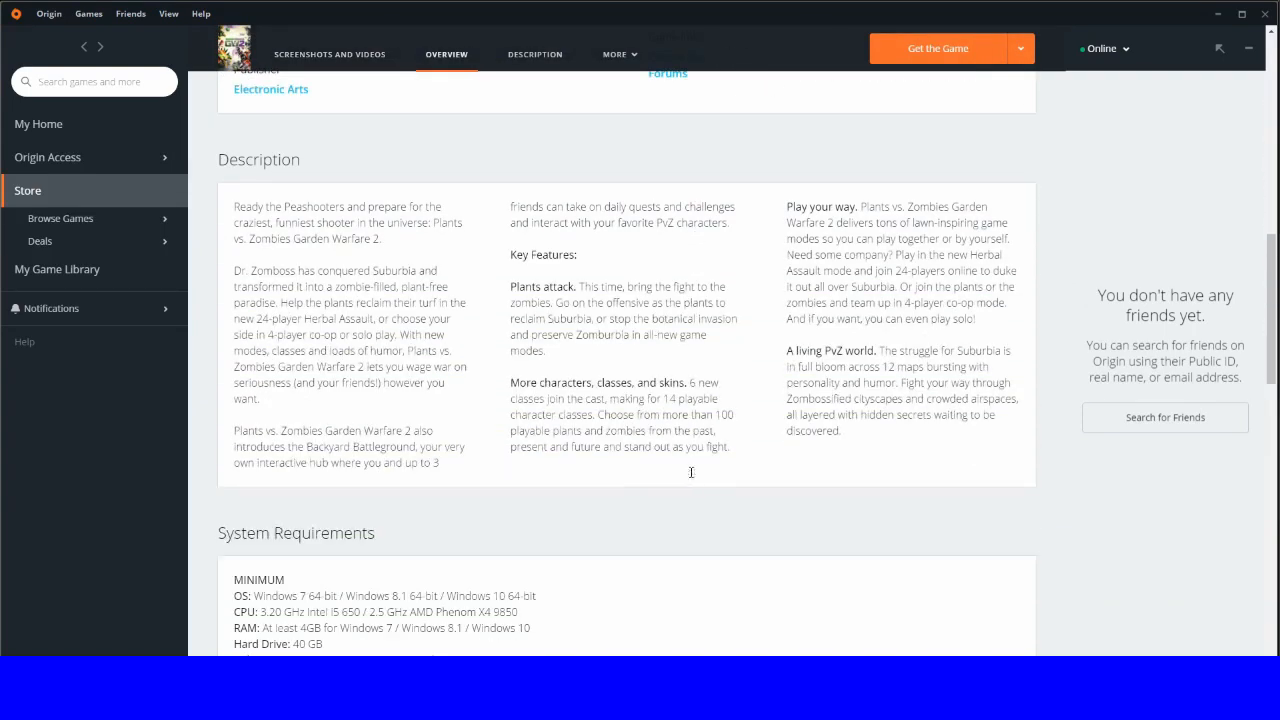
scroll(up, 3)
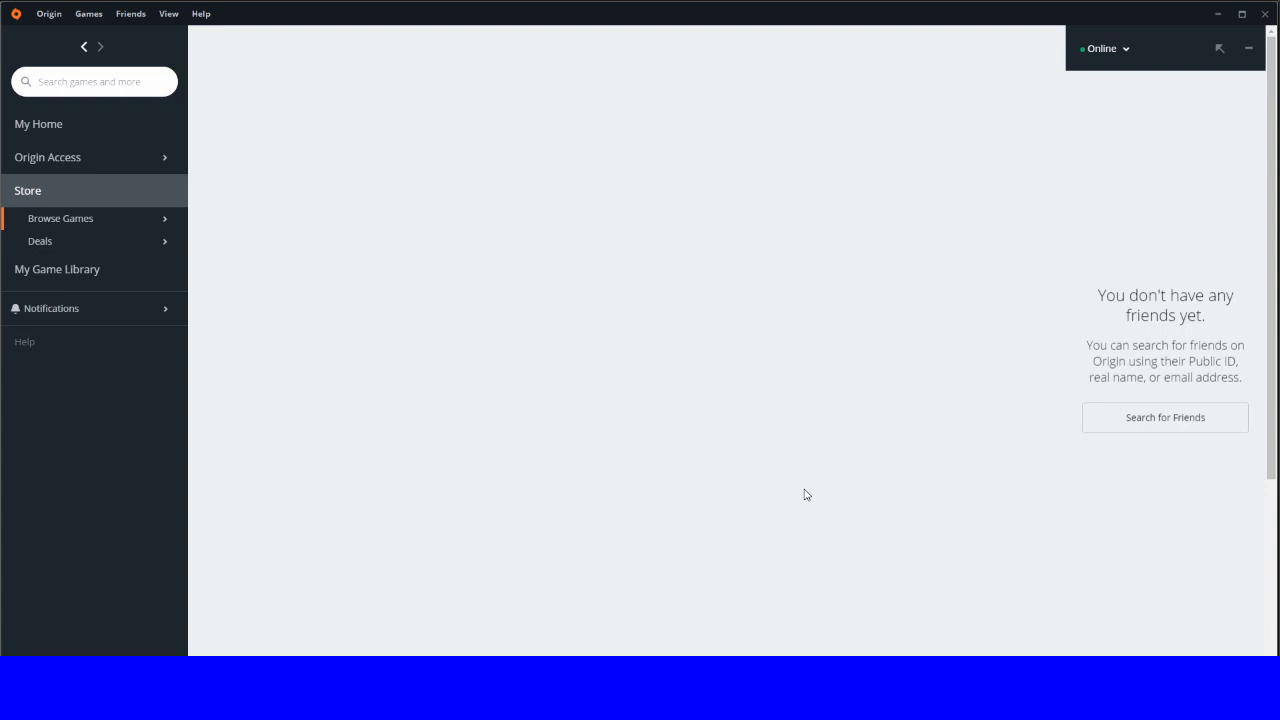
Step: Return to the Basic Vault catalogue and scroll far down to Frostpunk, Crysis 3 and Tacoma
click(60, 218)
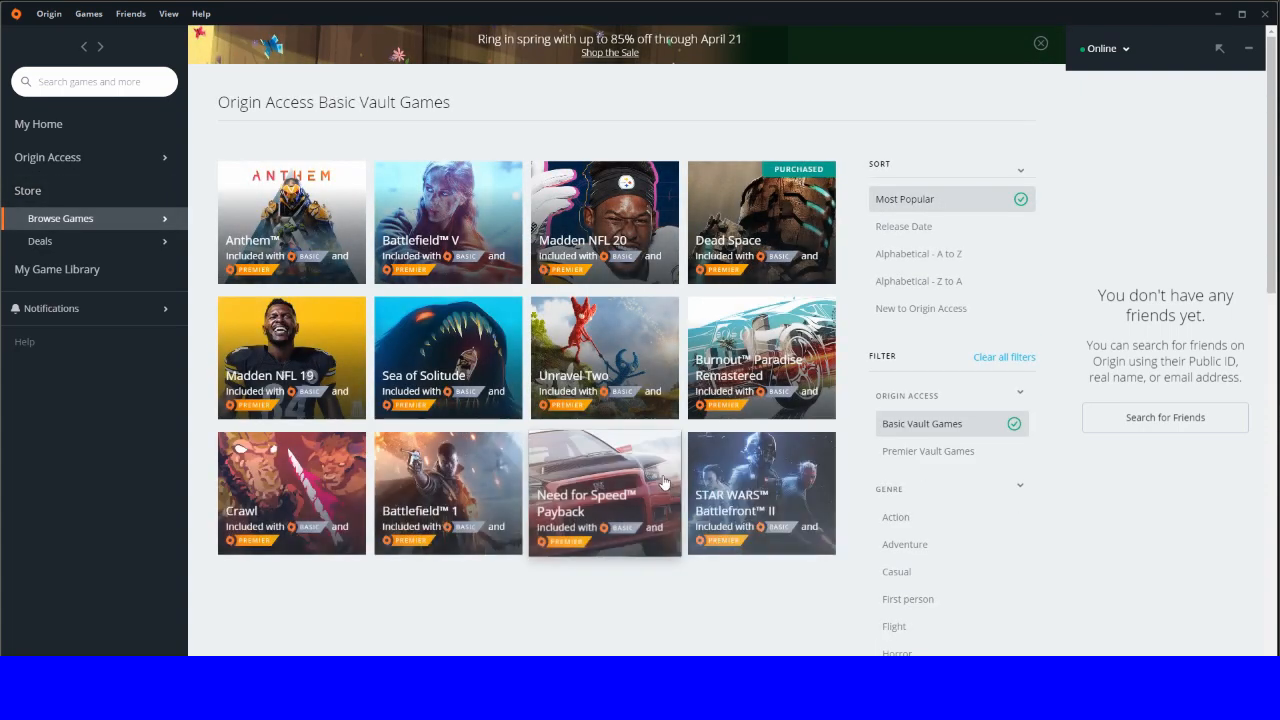
scroll(down, 3)
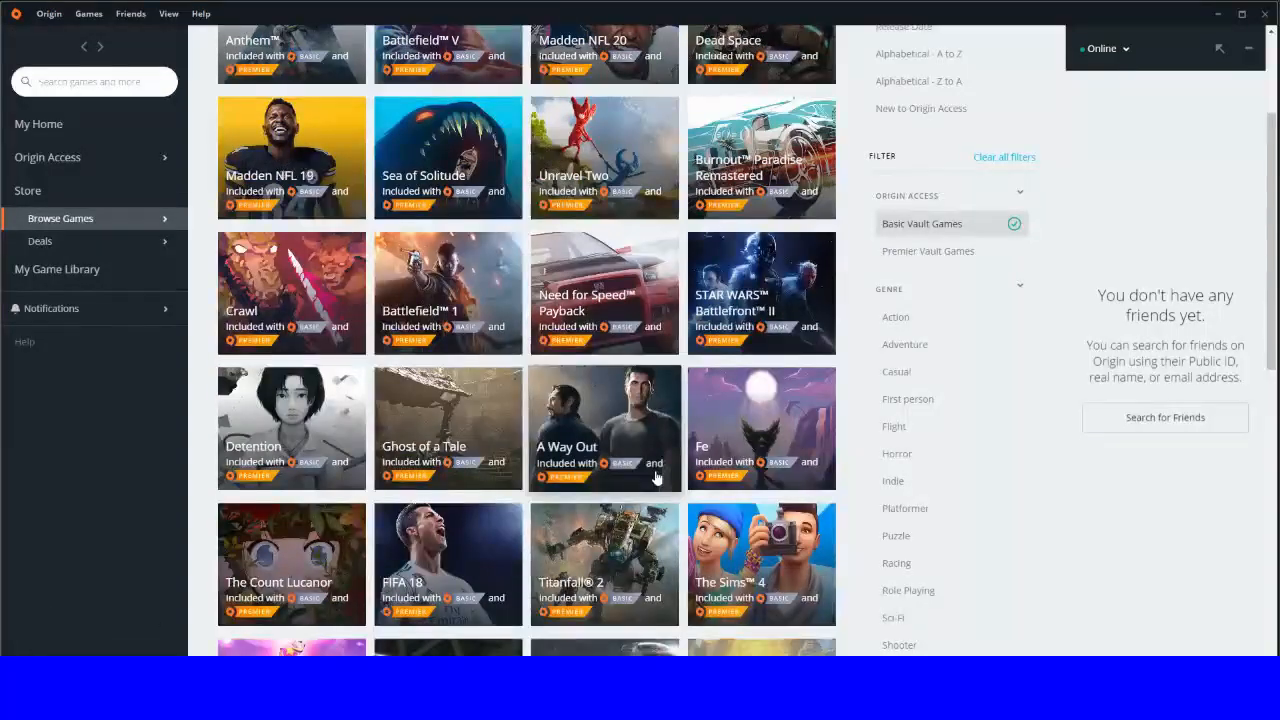
scroll(down, 3)
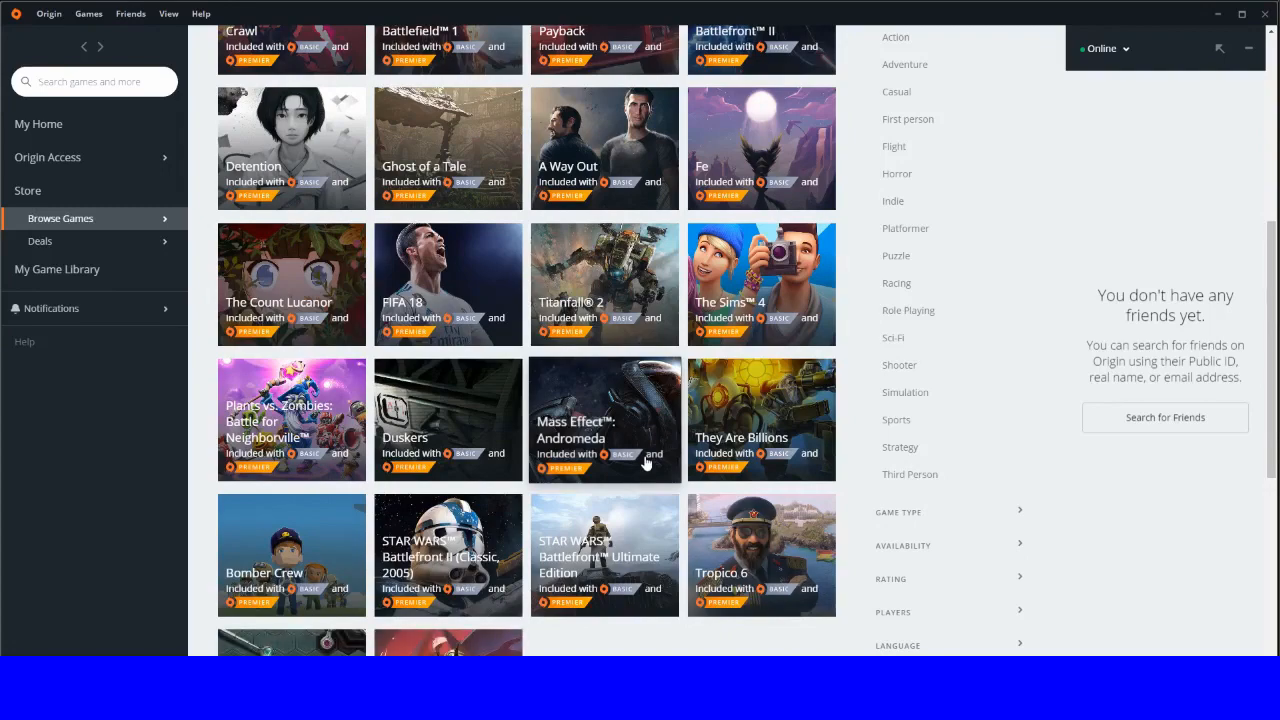
mouse_move(291, 419)
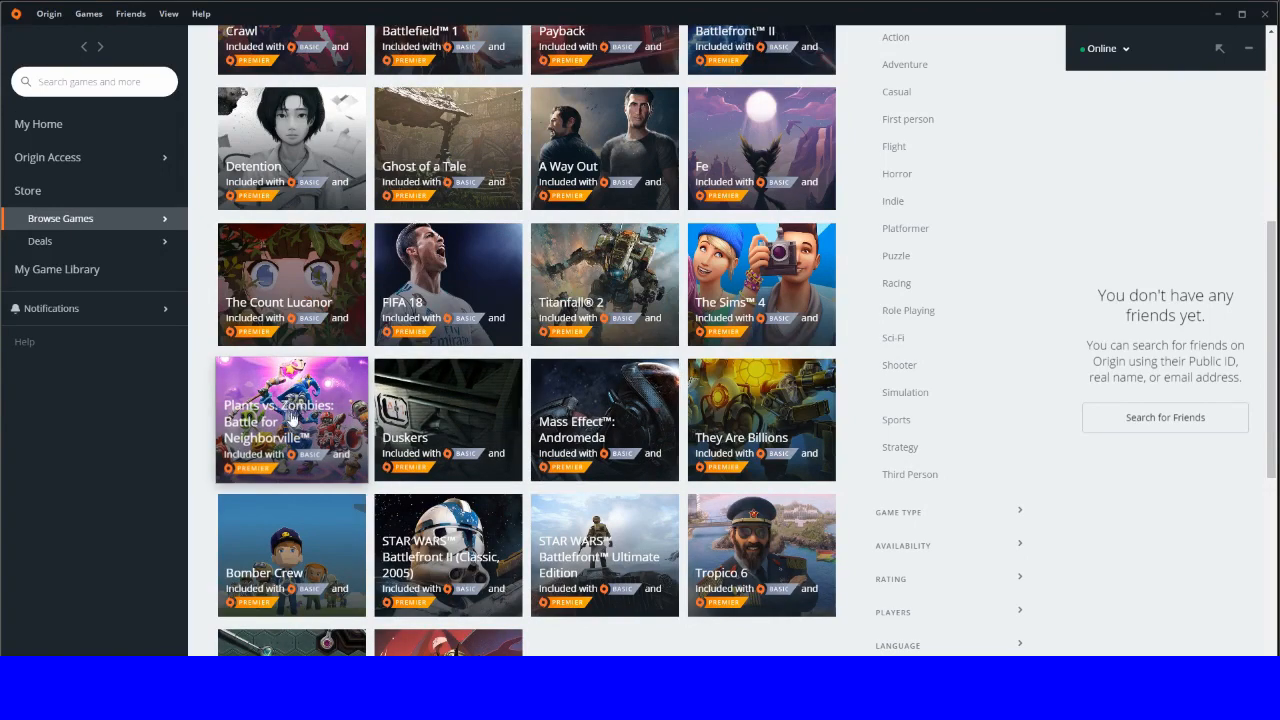
scroll(down, 3)
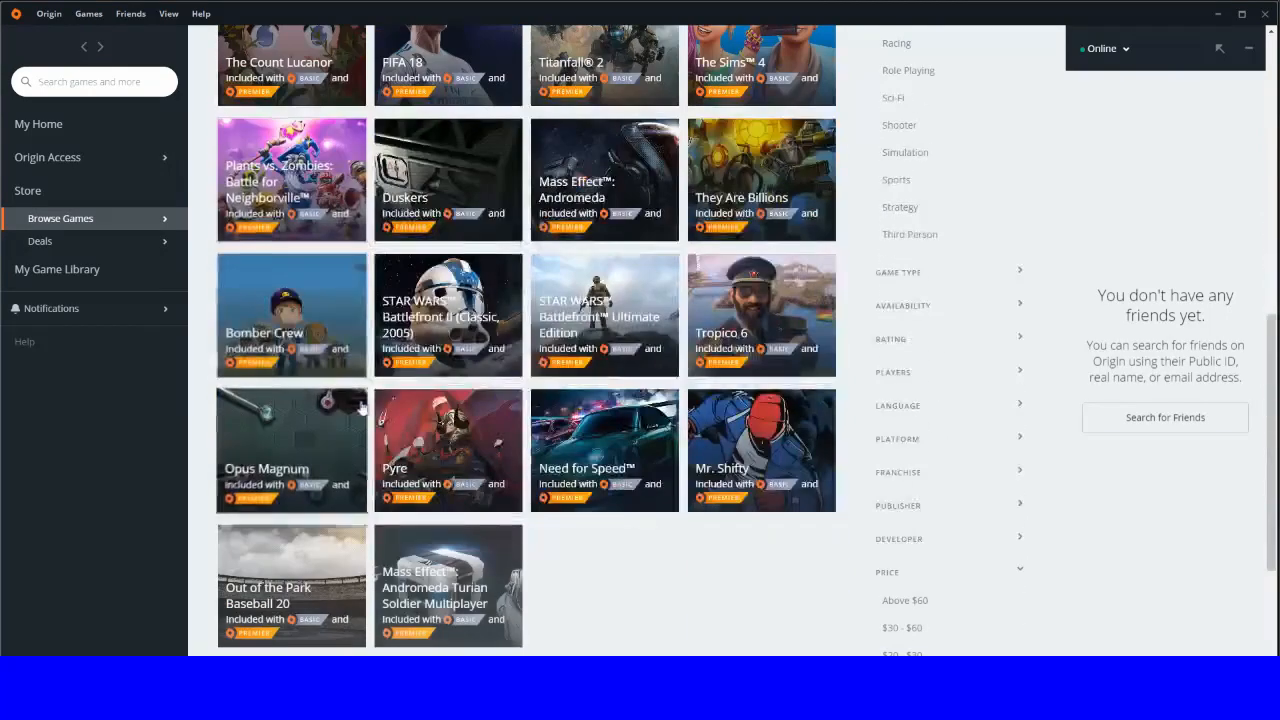
scroll(down, 3)
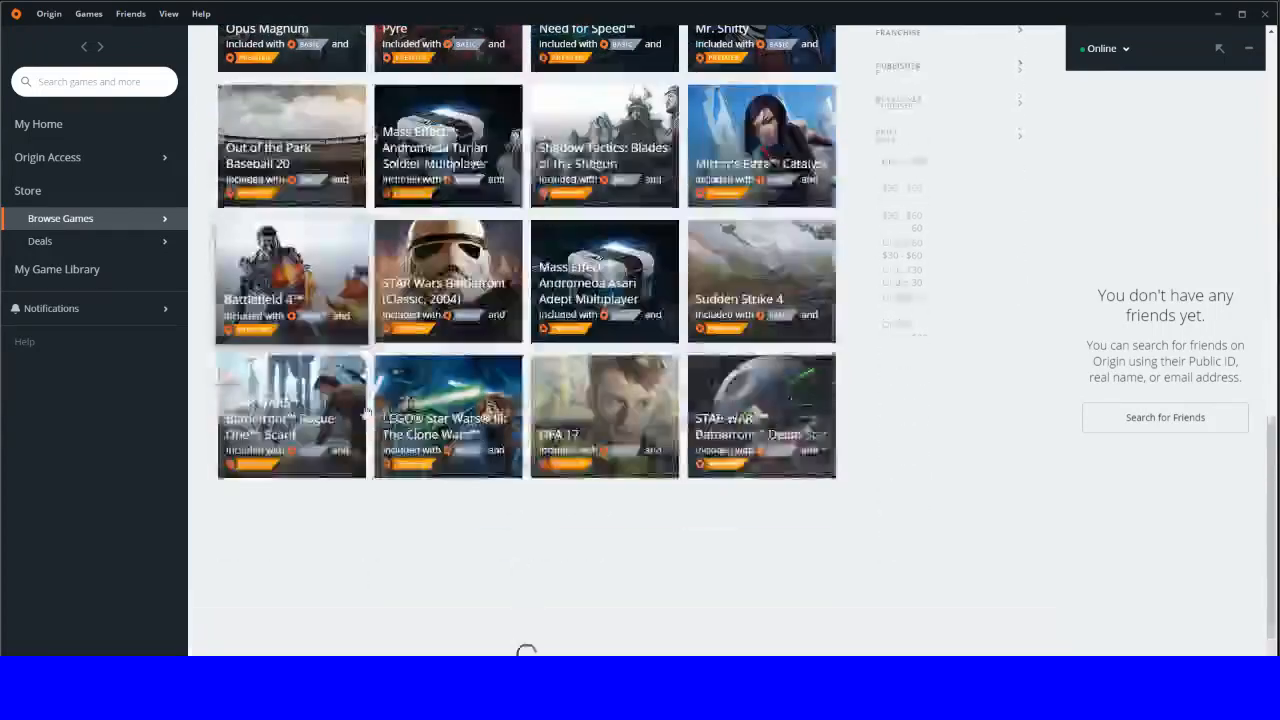
scroll(down, 3)
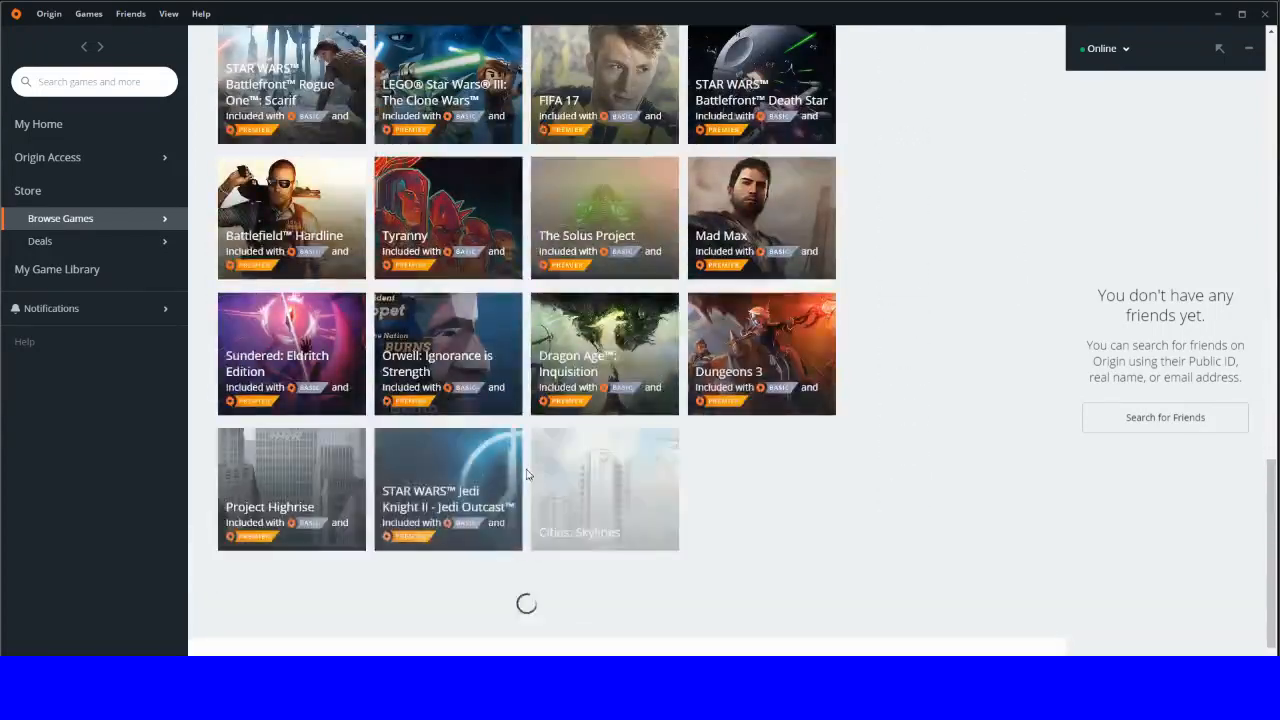
scroll(down, 3)
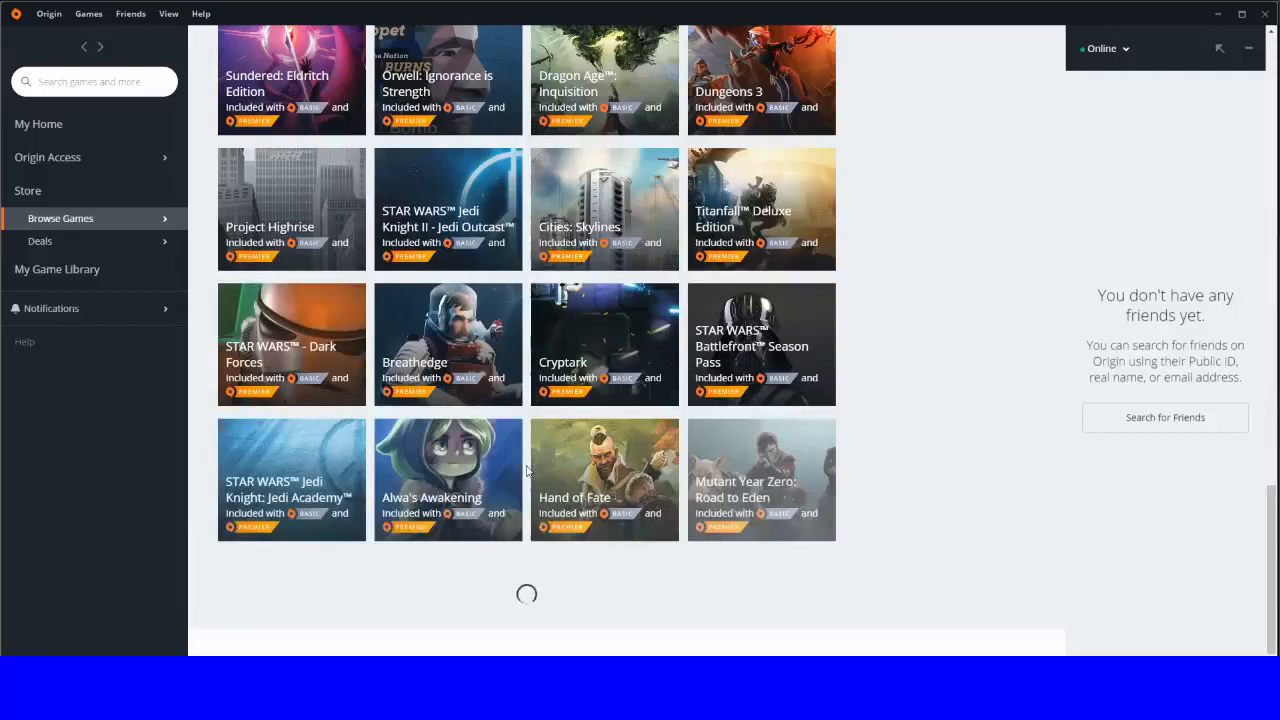
scroll(down, 3)
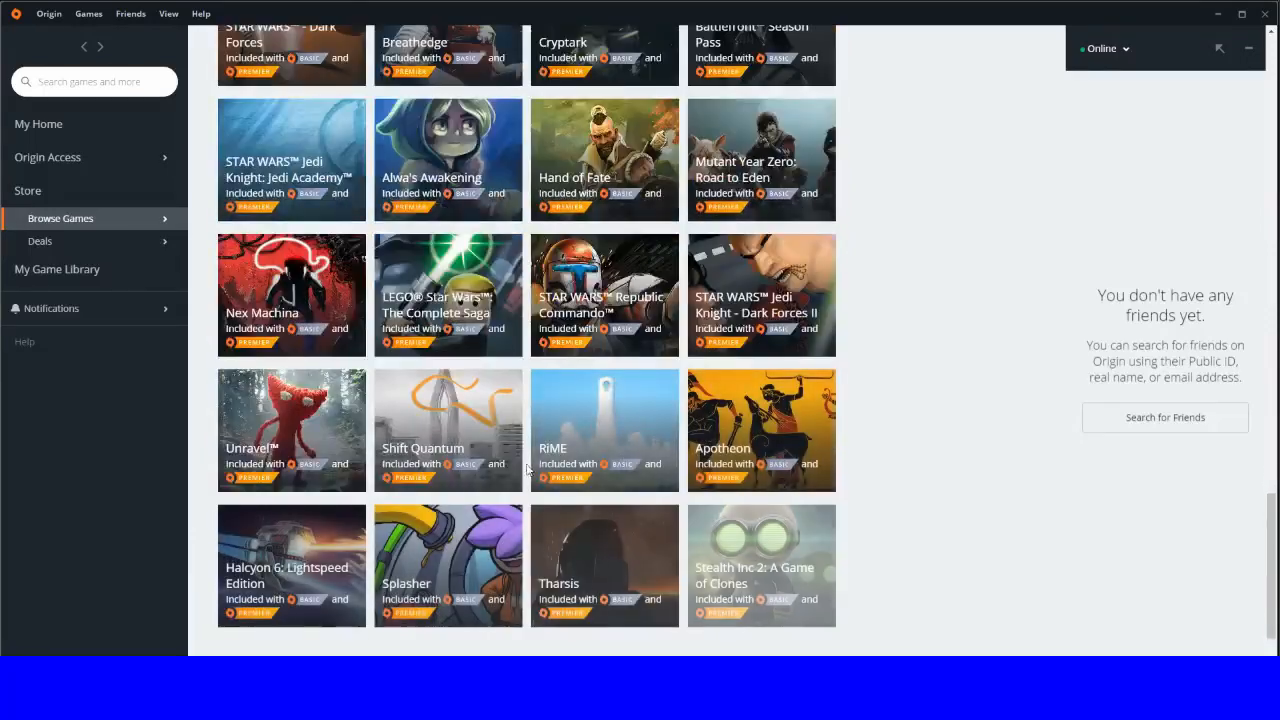
scroll(down, 3)
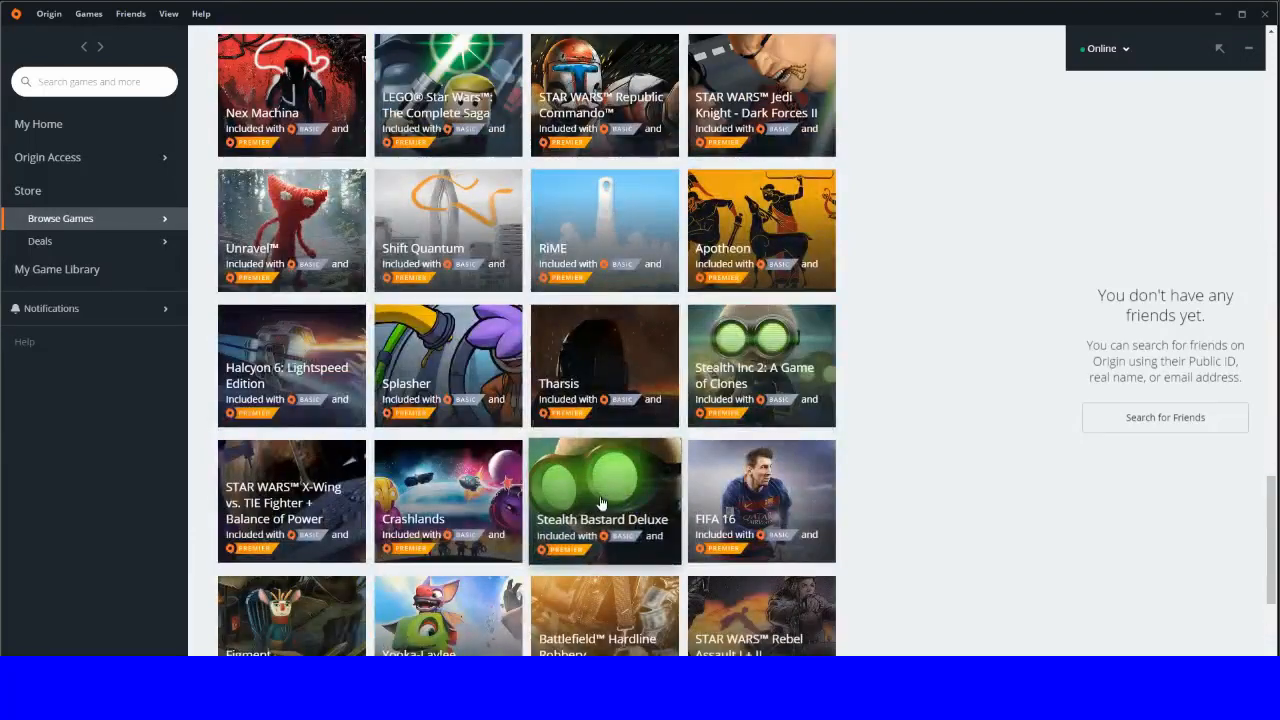
scroll(down, 3)
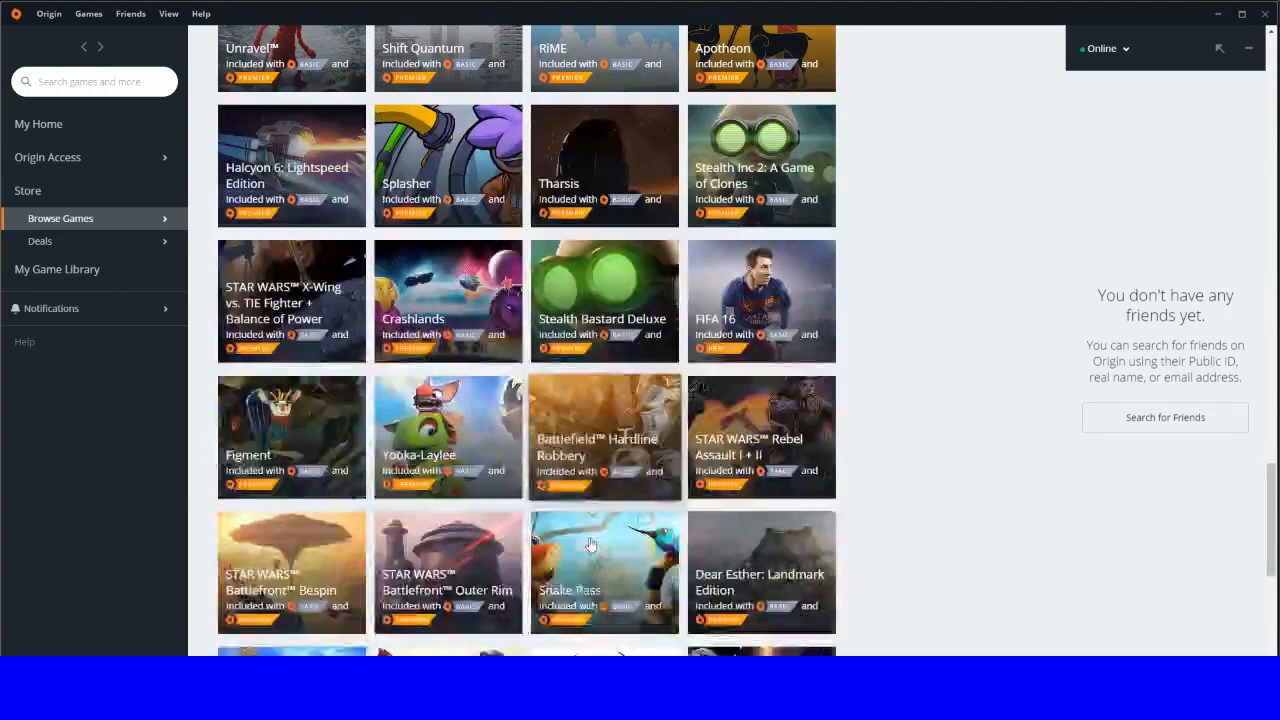
scroll(up, 3)
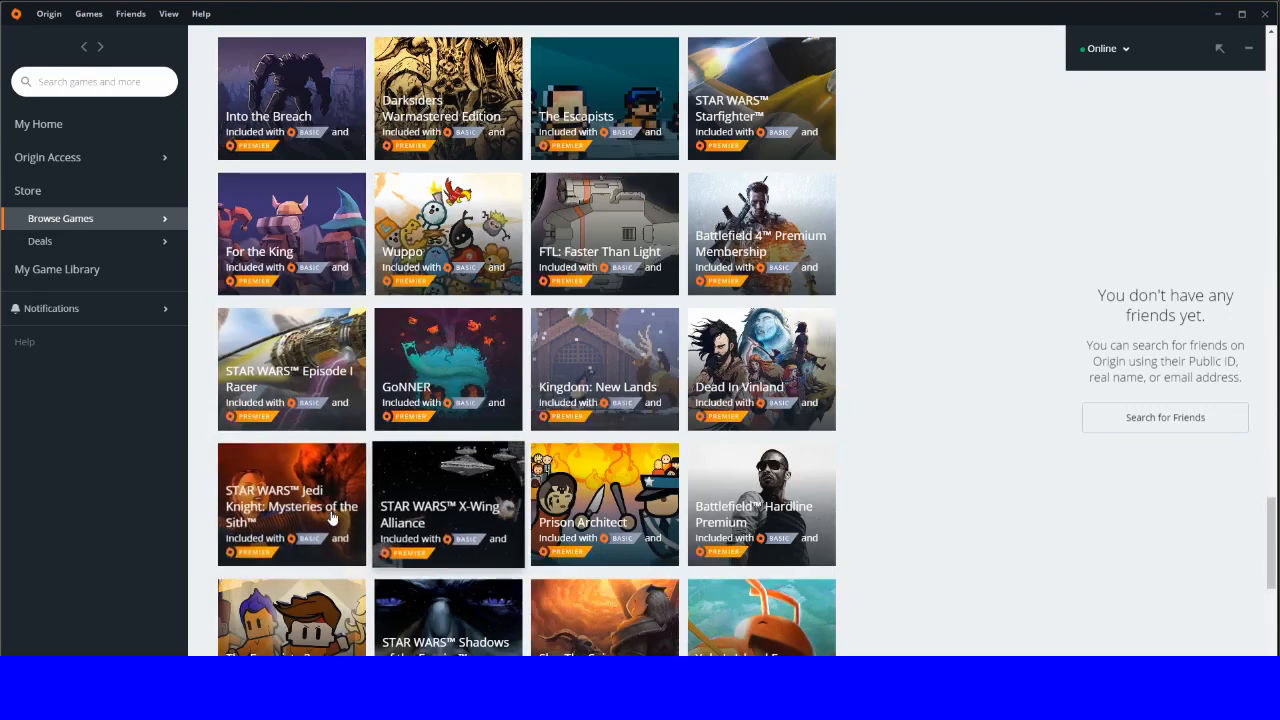
scroll(down, 3)
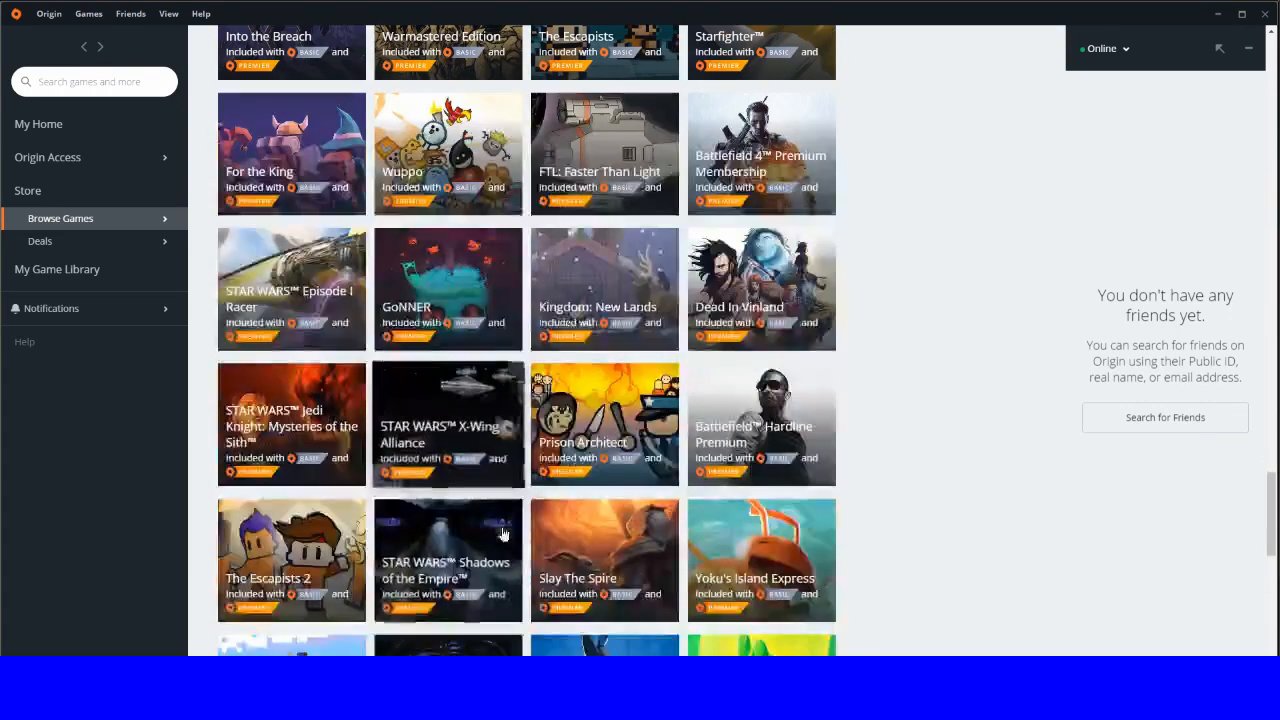
scroll(down, 3)
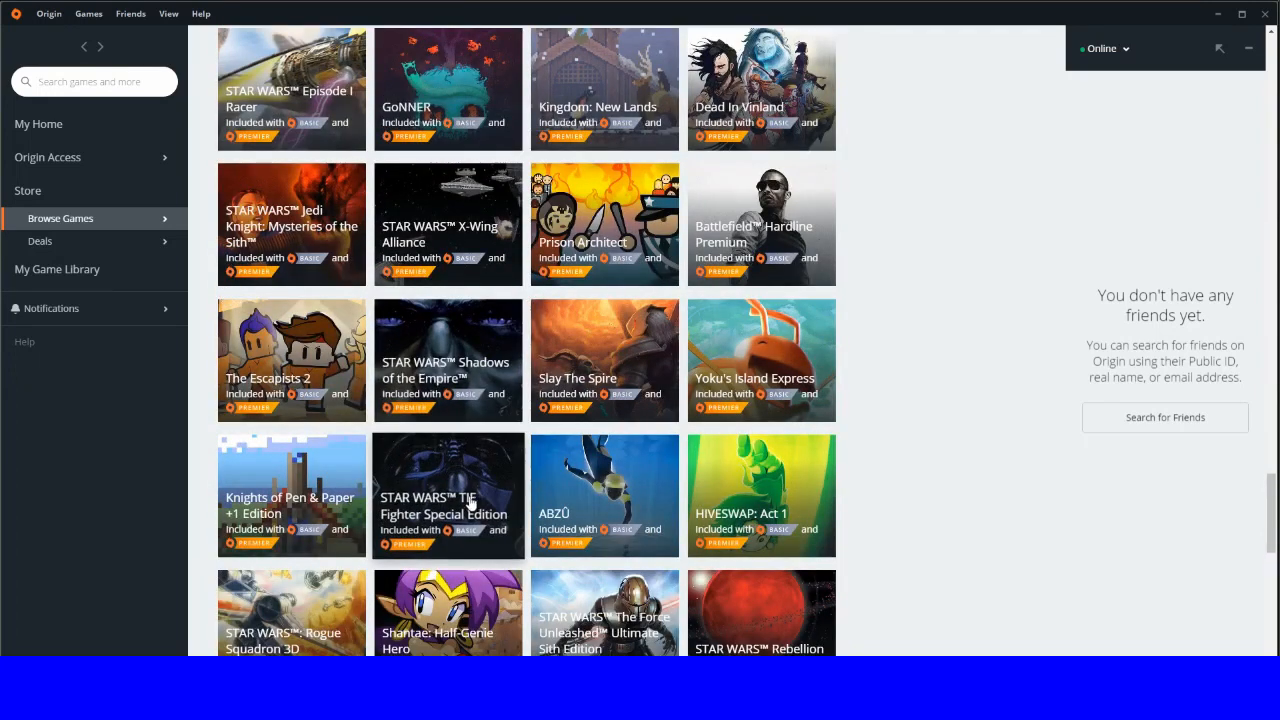
mouse_move(790, 203)
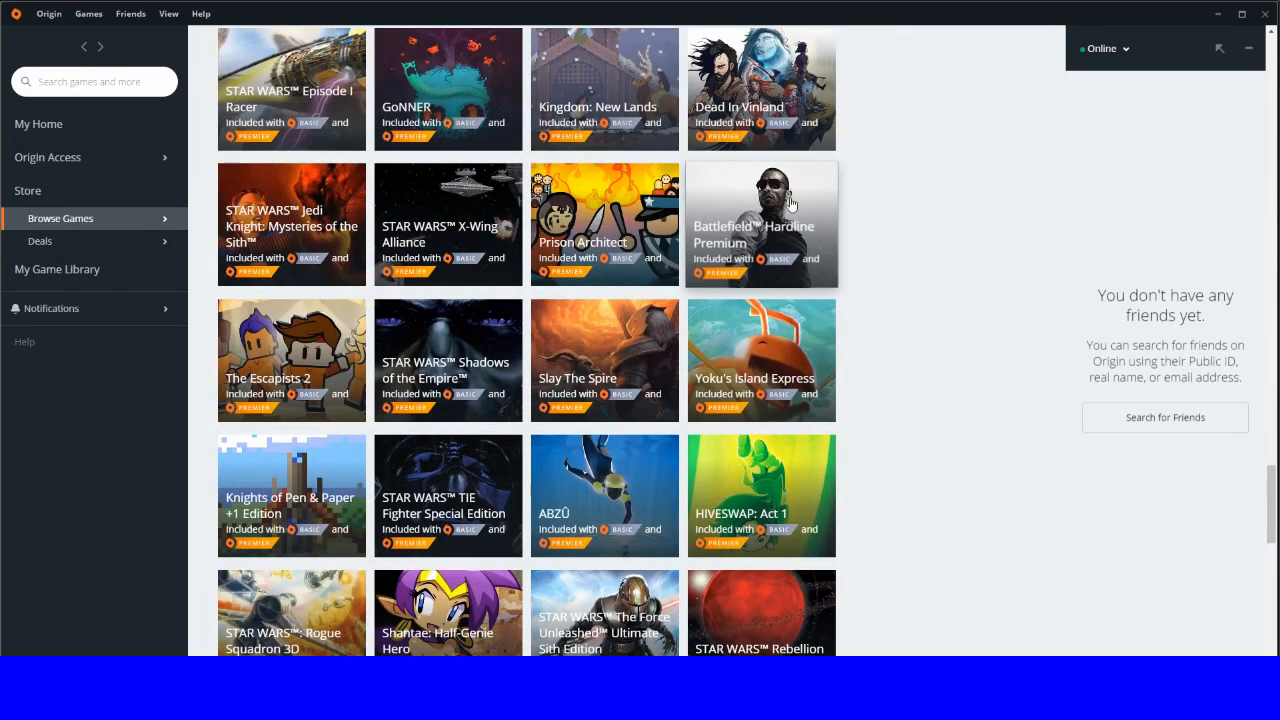
mouse_move(738, 330)
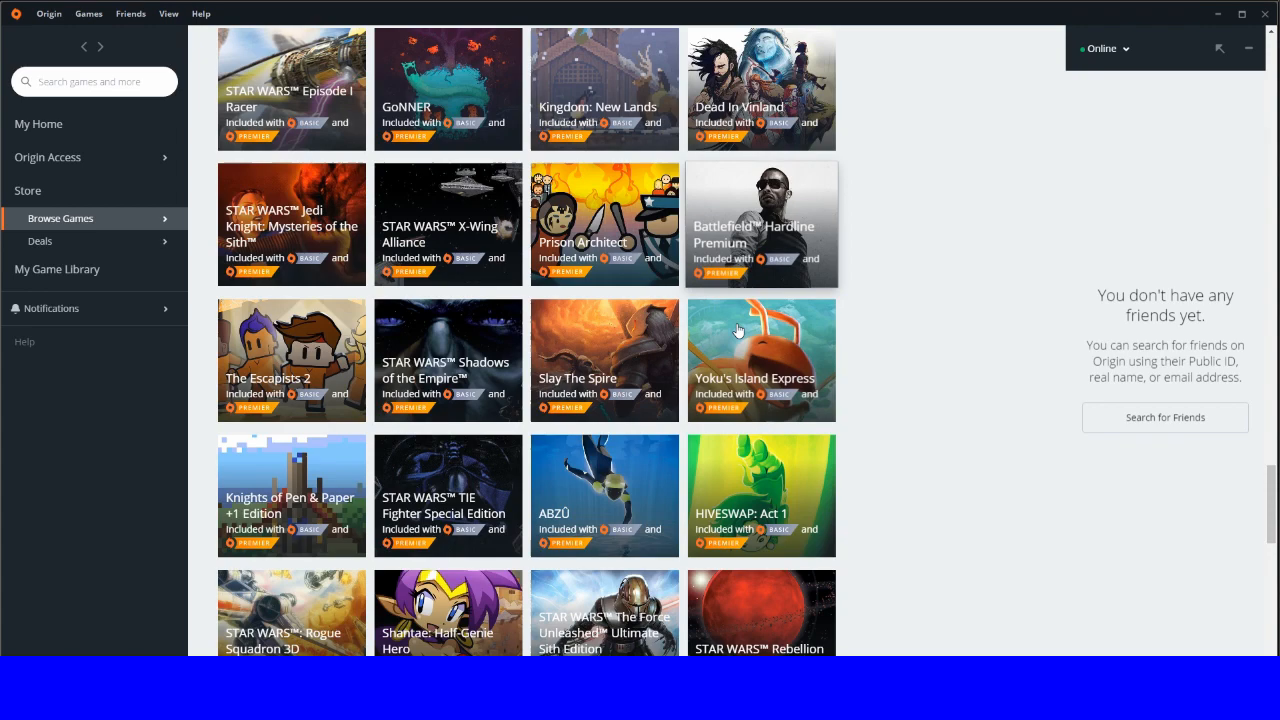
scroll(down, 3)
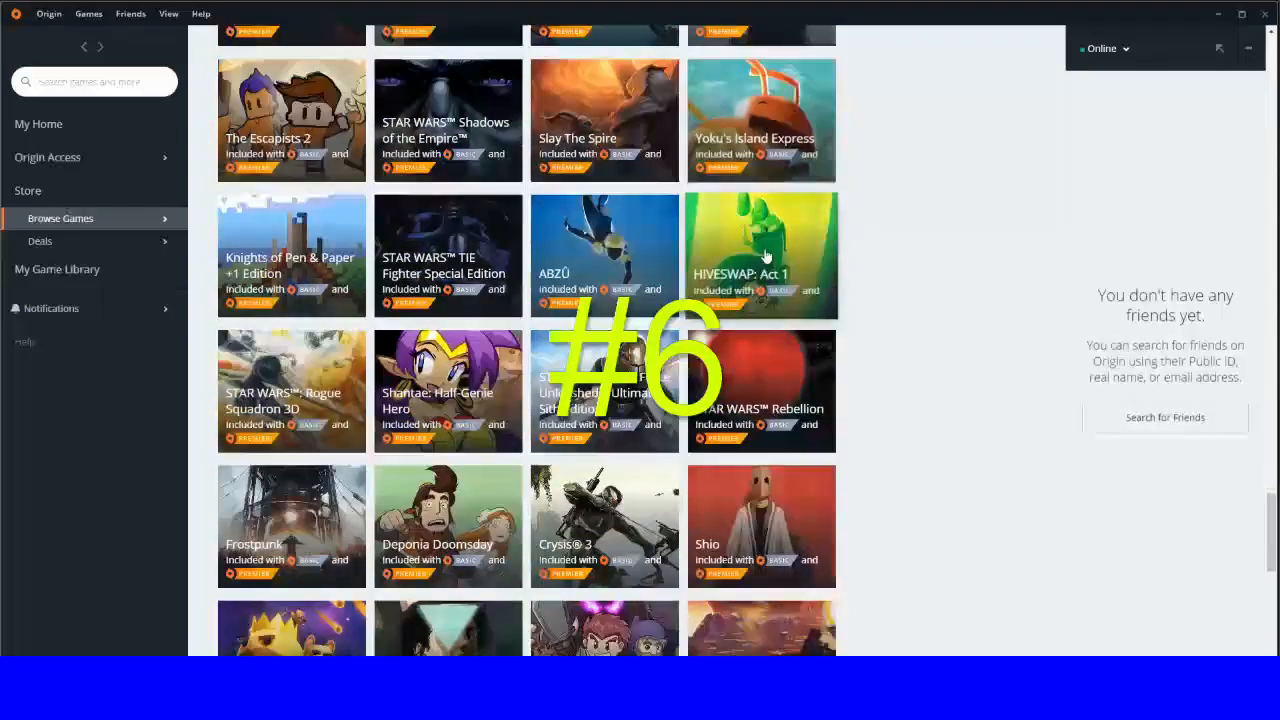
scroll(down, 3)
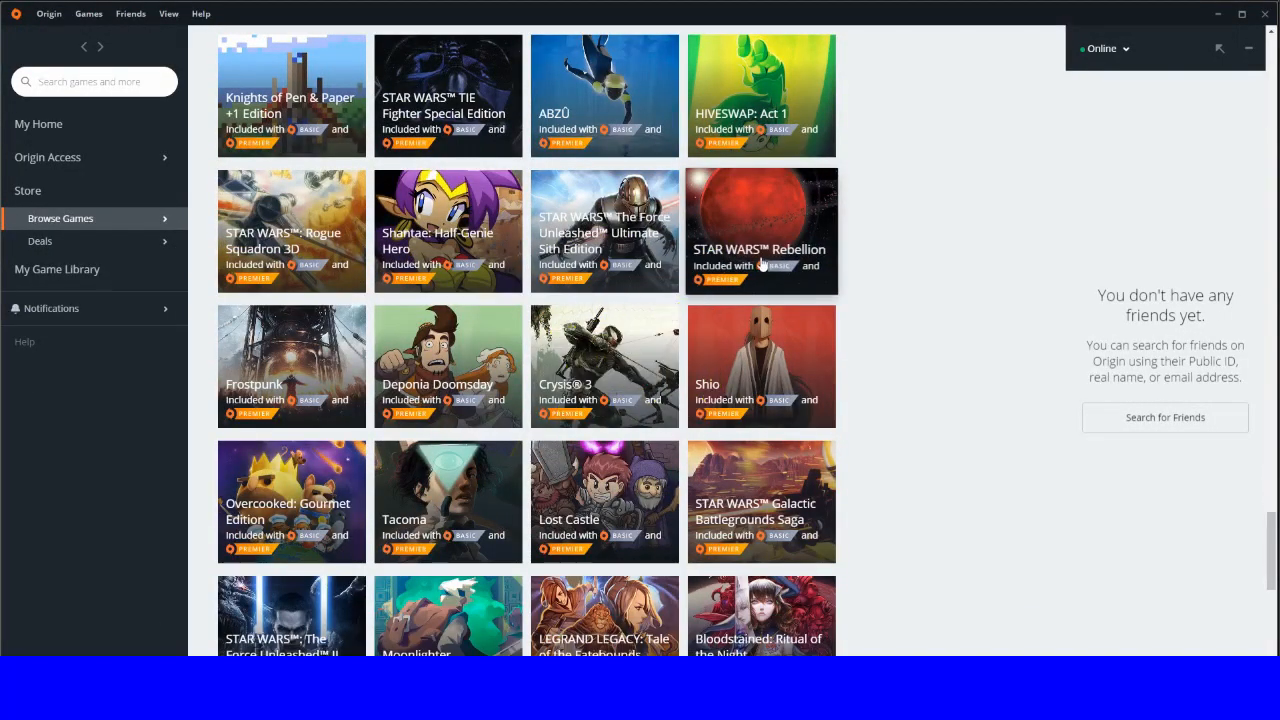
mouse_move(604, 231)
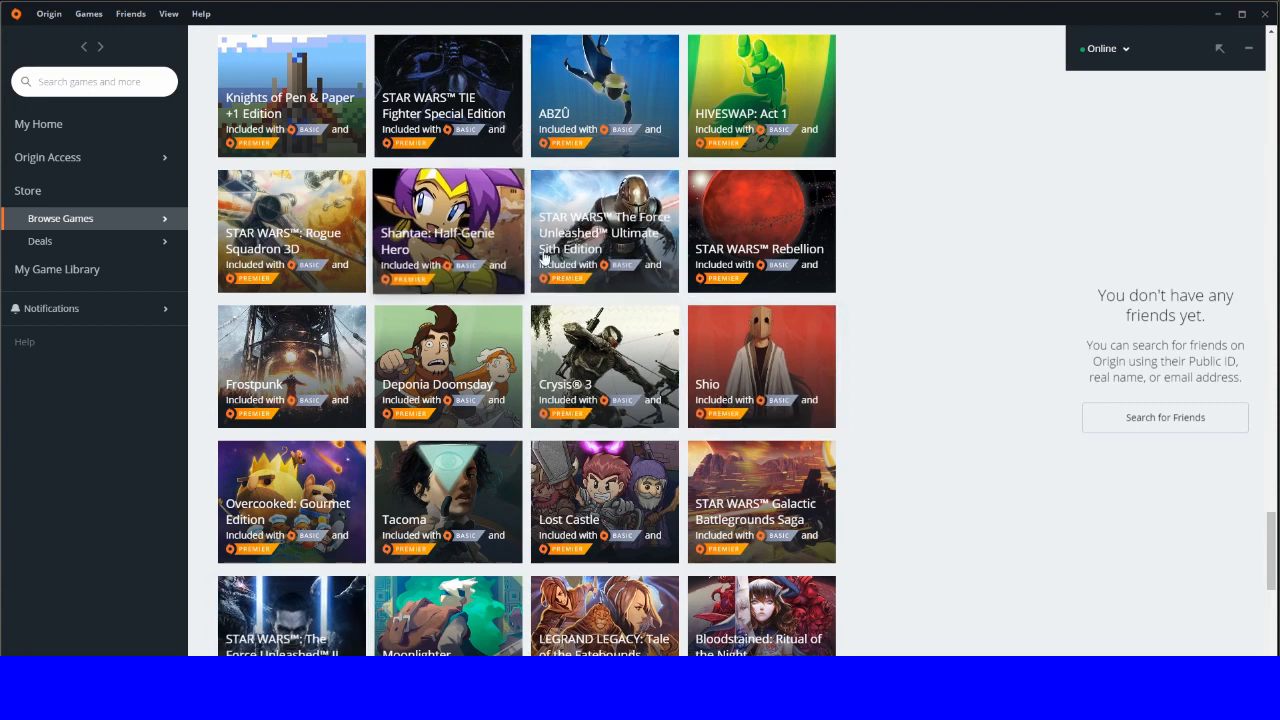
click(604, 231)
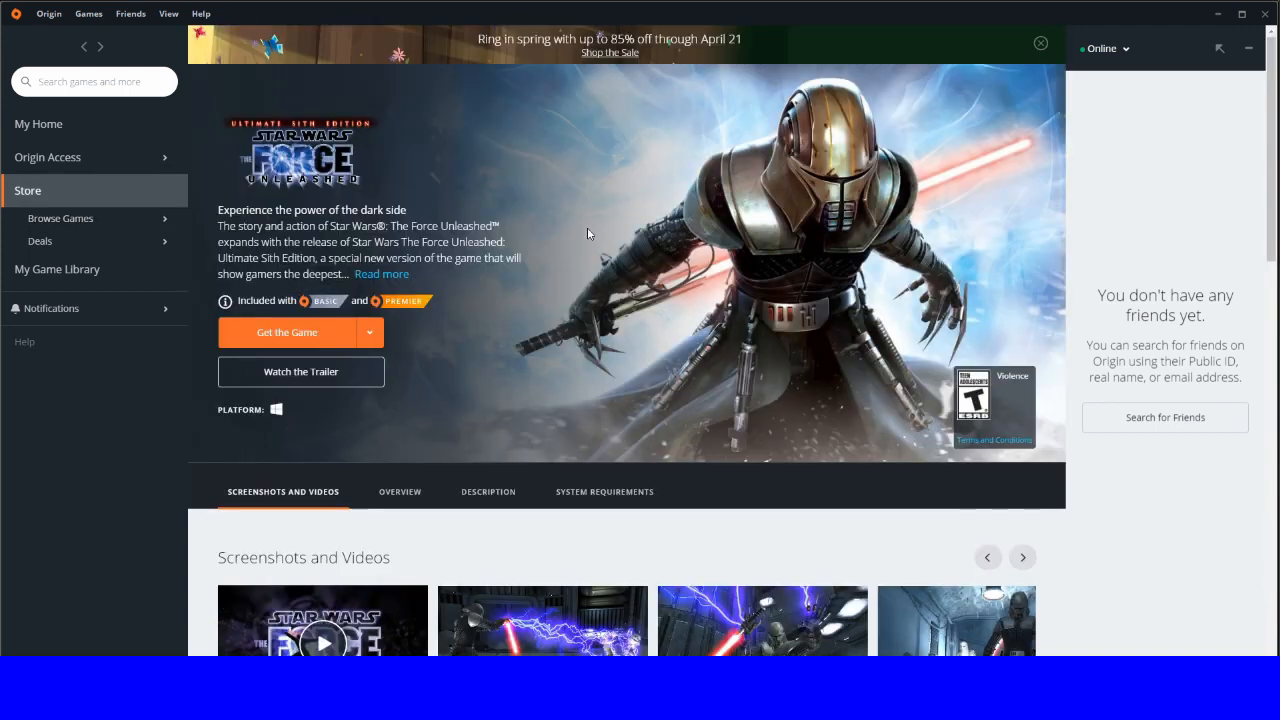
mouse_move(455, 398)
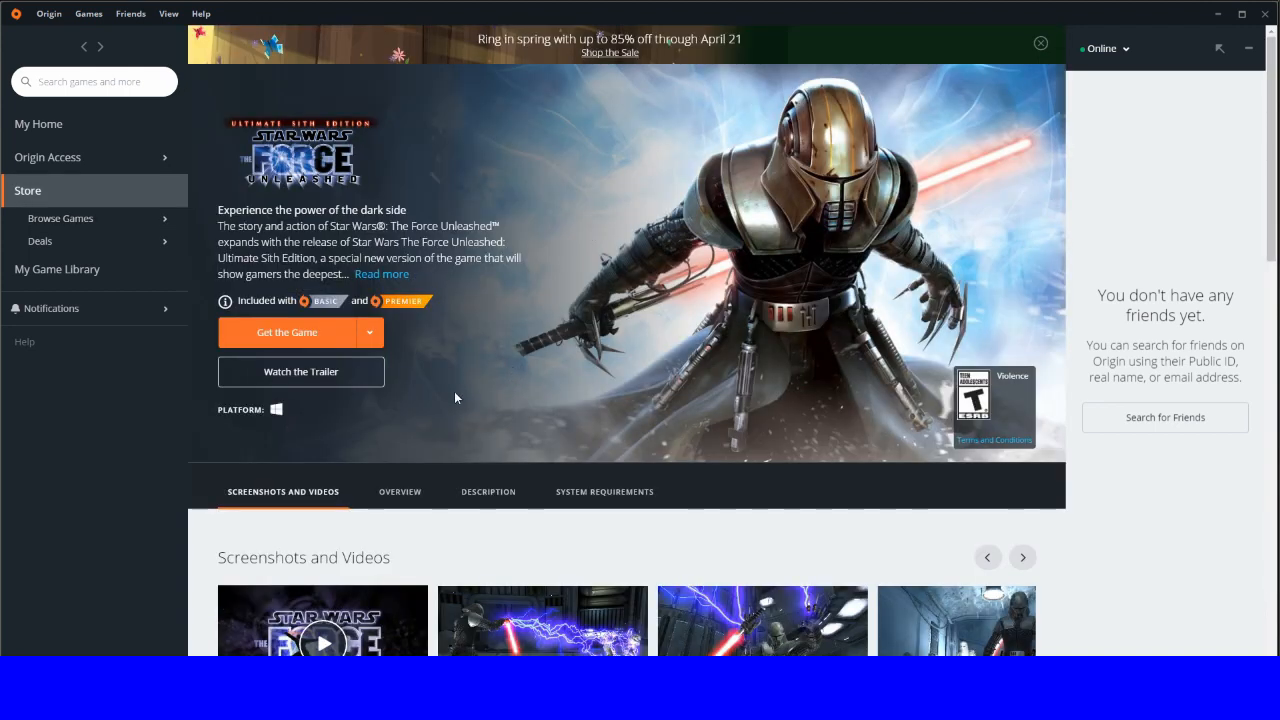
scroll(down, 3)
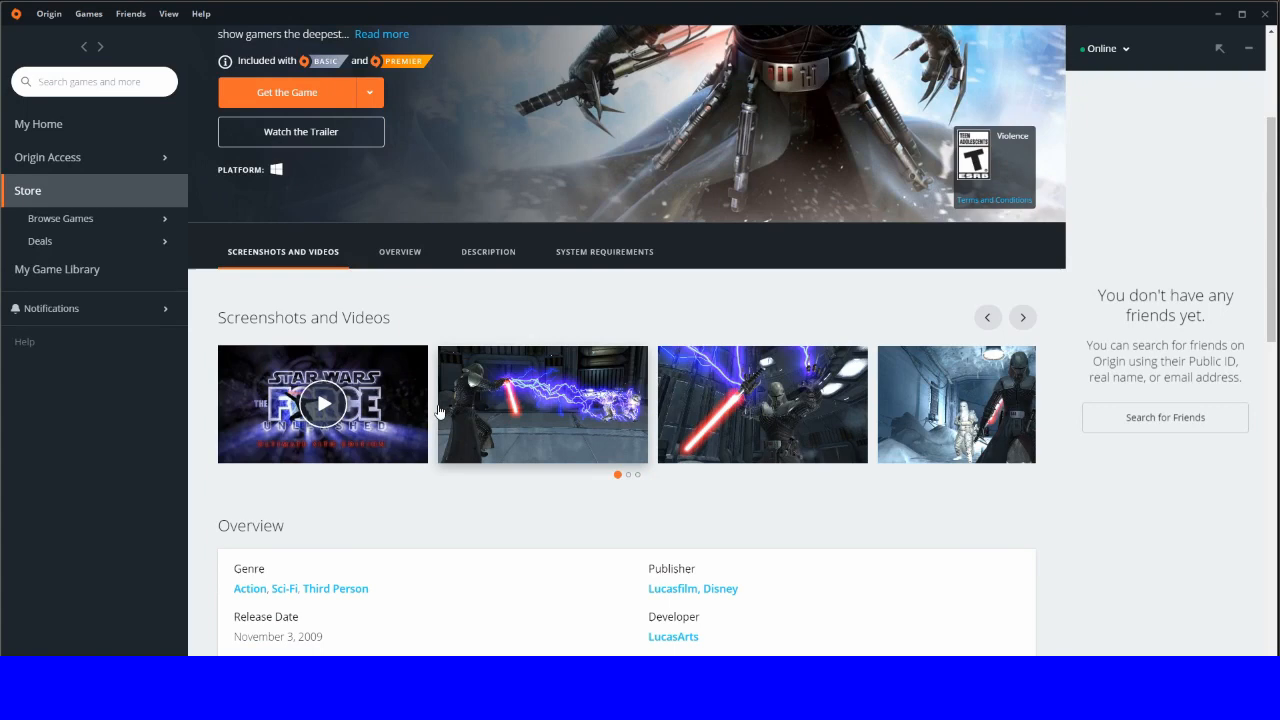
scroll(down, 3)
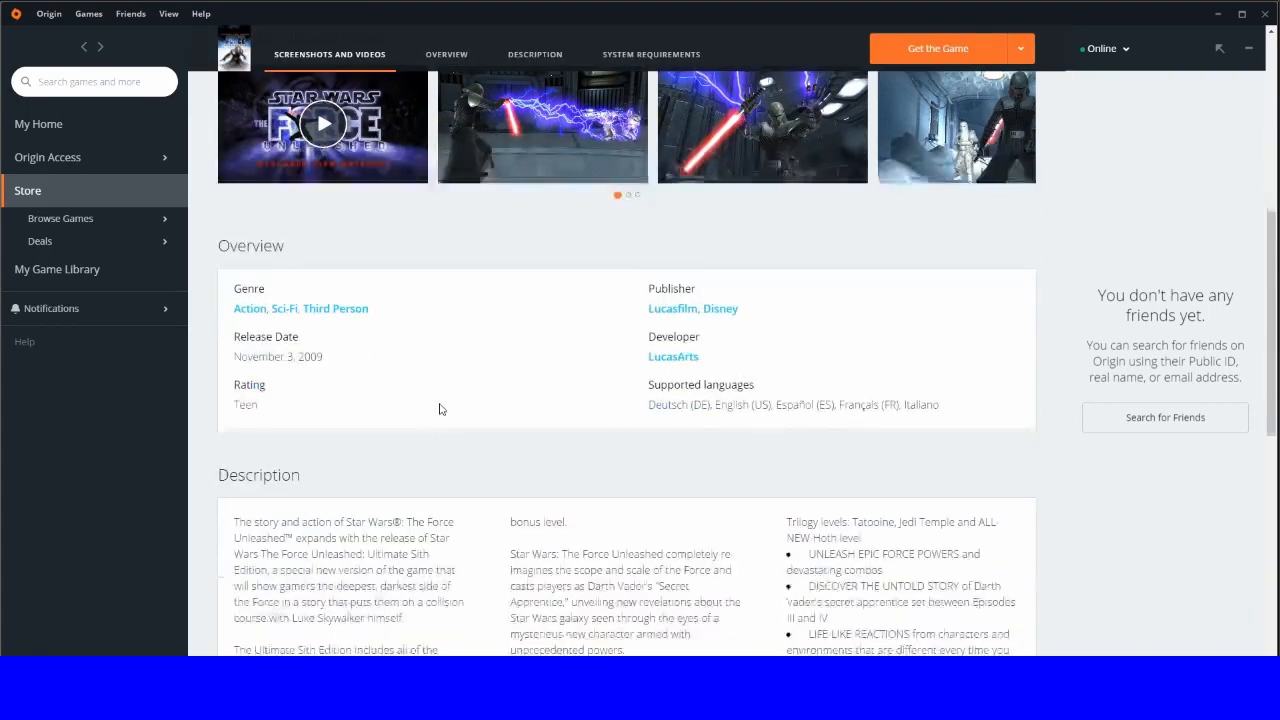
scroll(down, 3)
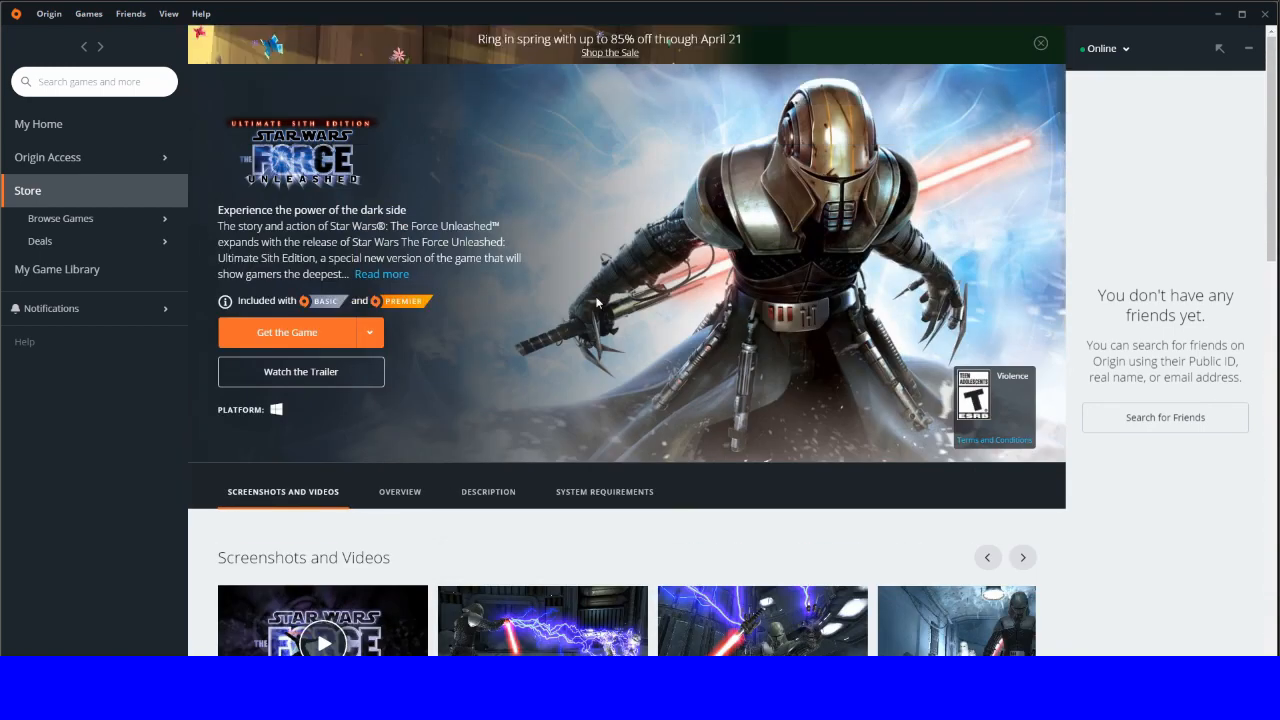
mouse_move(710, 252)
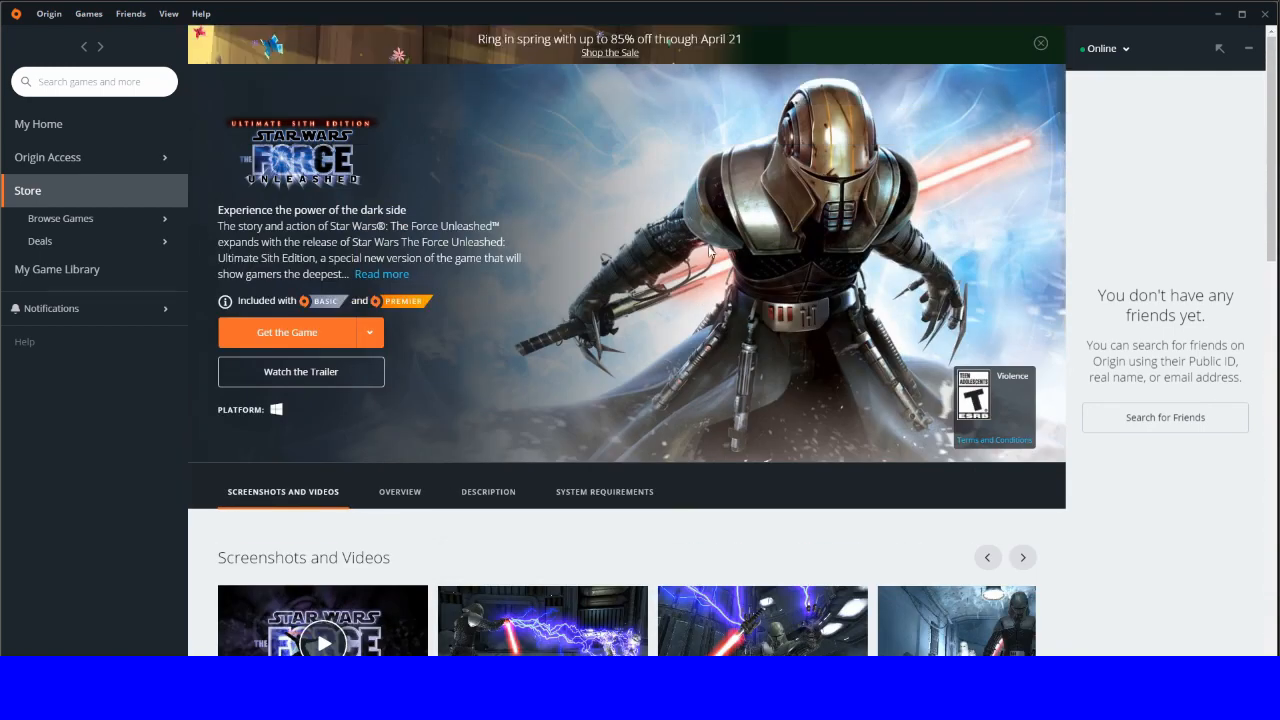
mouse_move(757, 350)
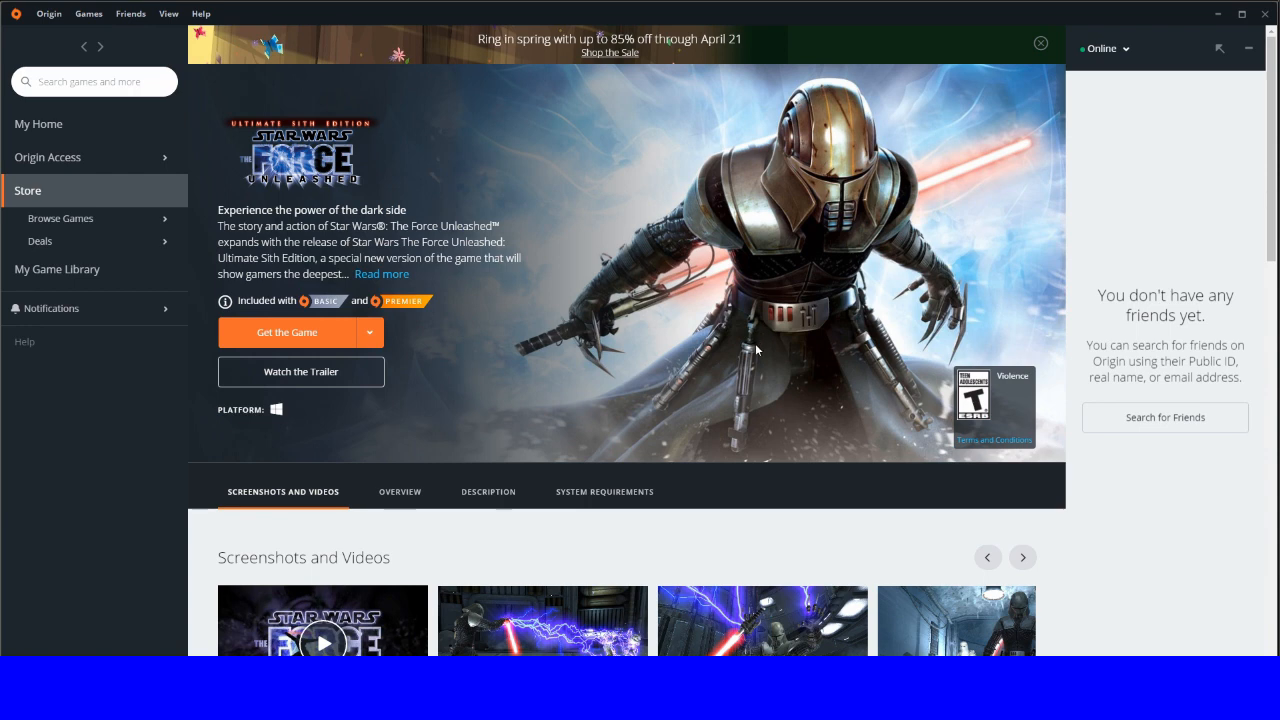
mouse_move(714, 360)
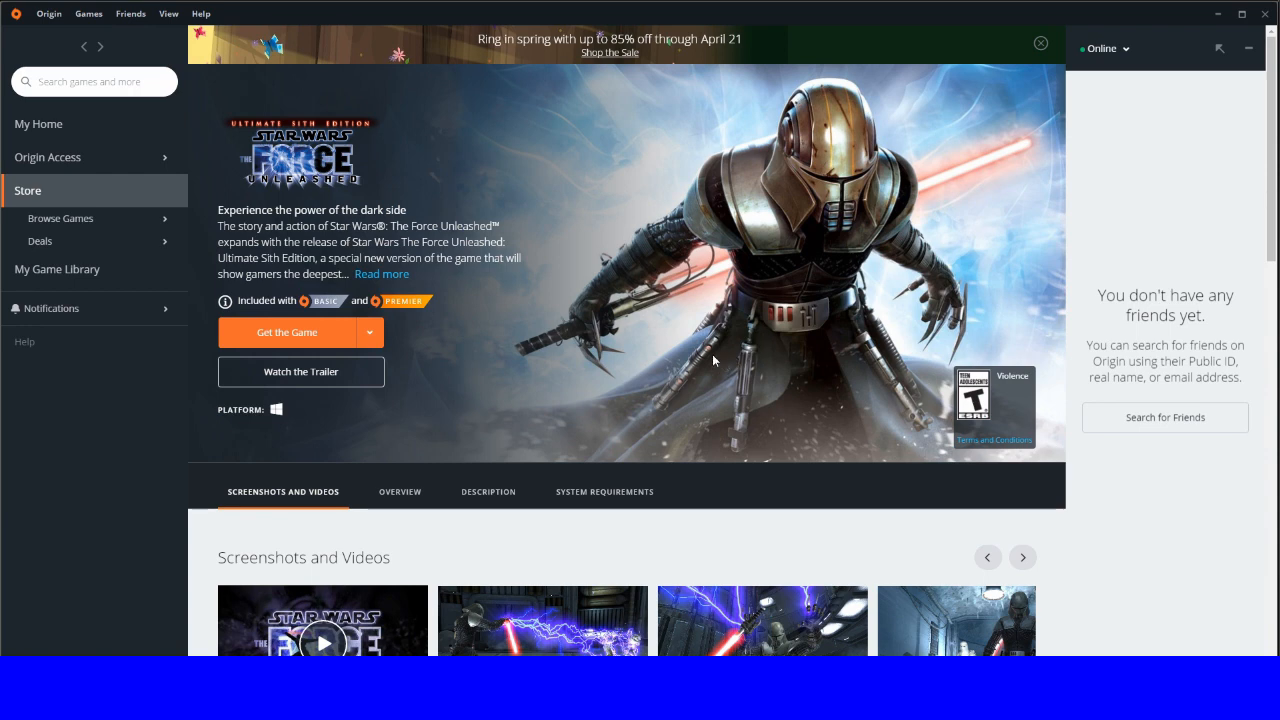
mouse_move(629, 395)
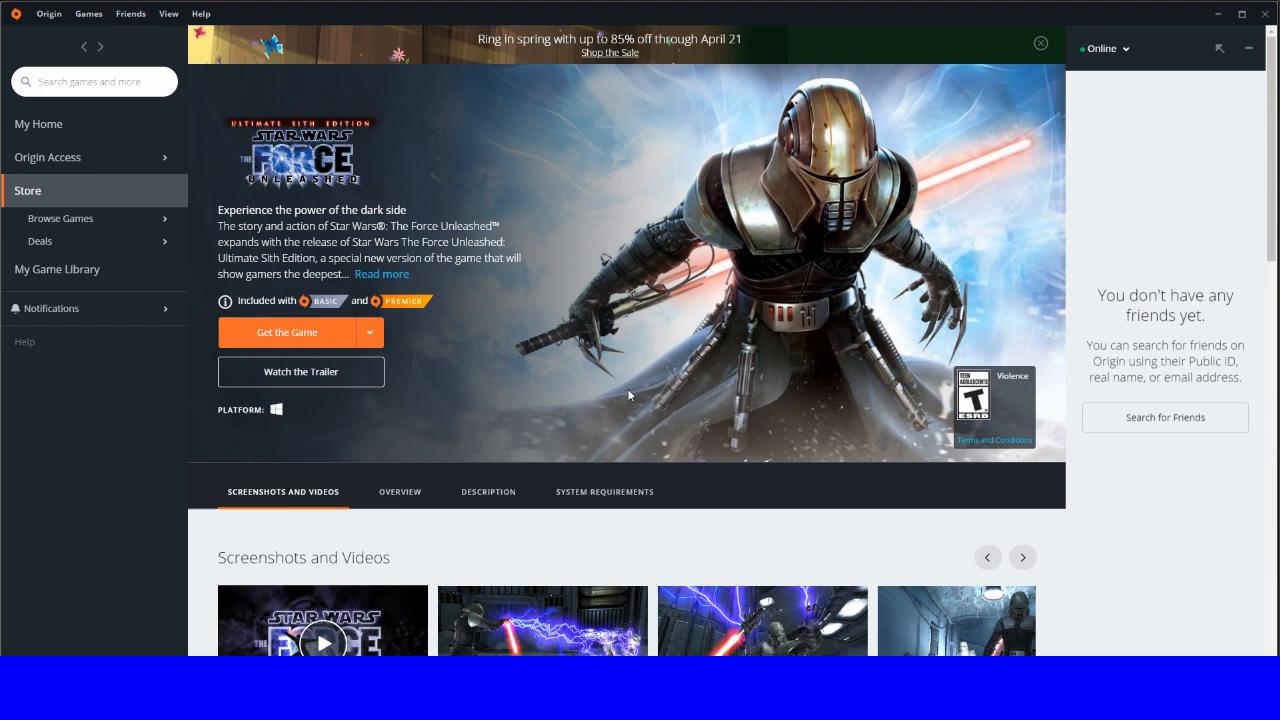
mouse_move(667, 335)
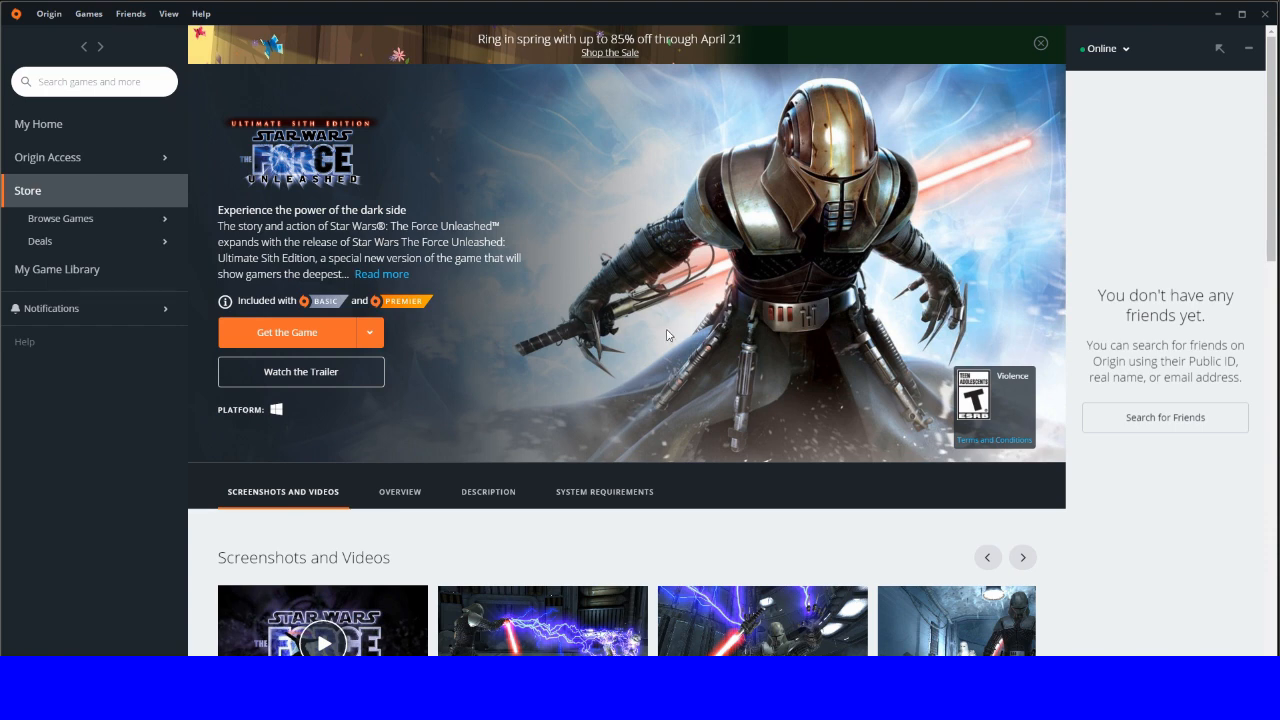
mouse_move(432, 346)
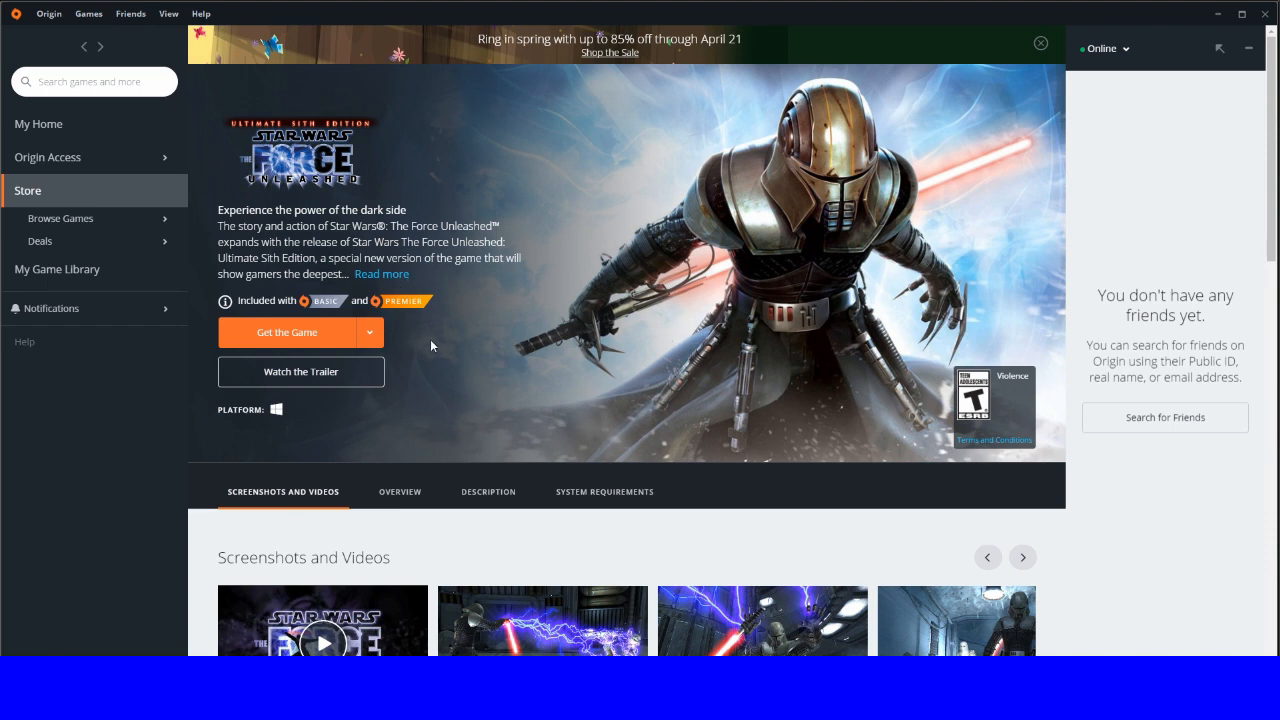
mouse_move(700, 353)
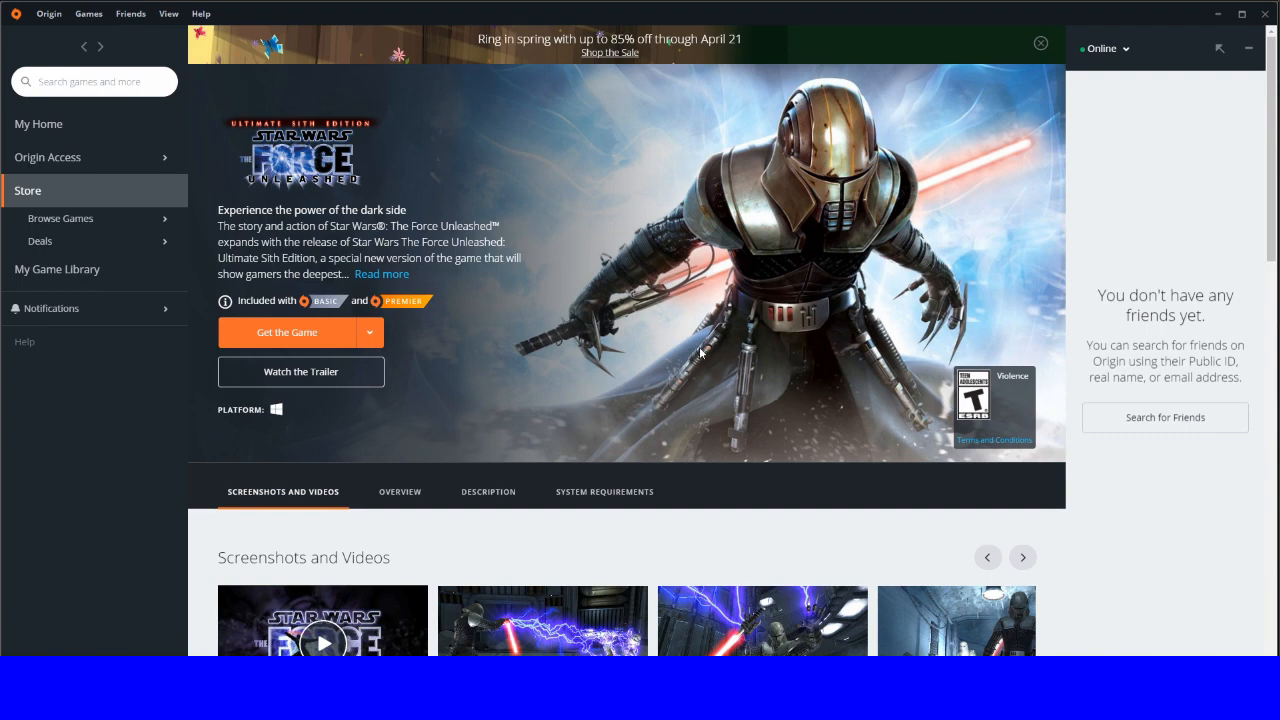
scroll(down, 3)
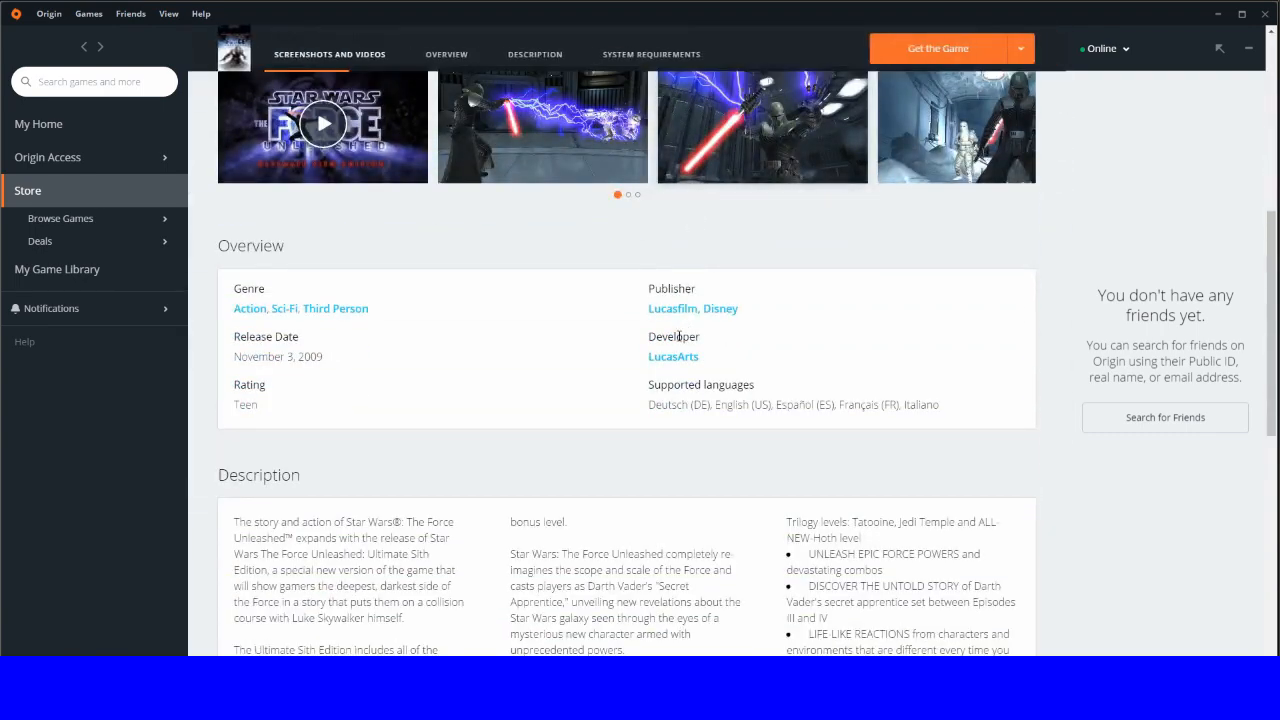
scroll(up, 3)
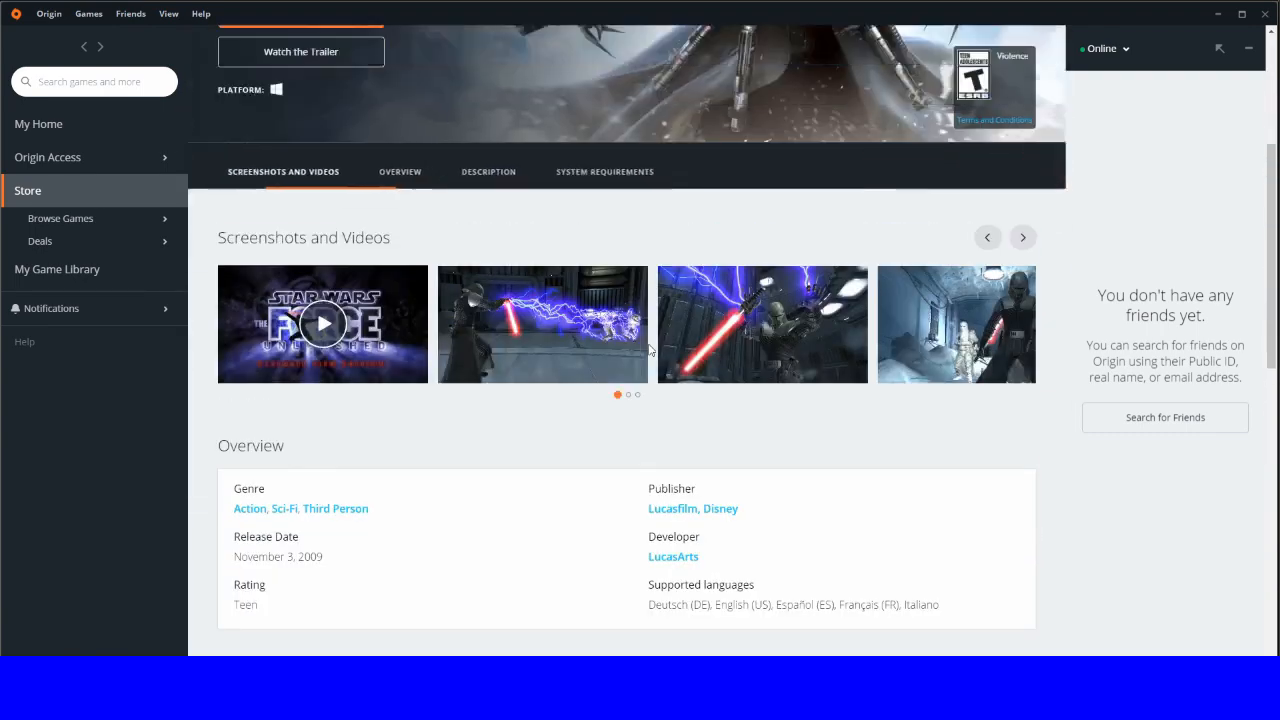
scroll(up, 3)
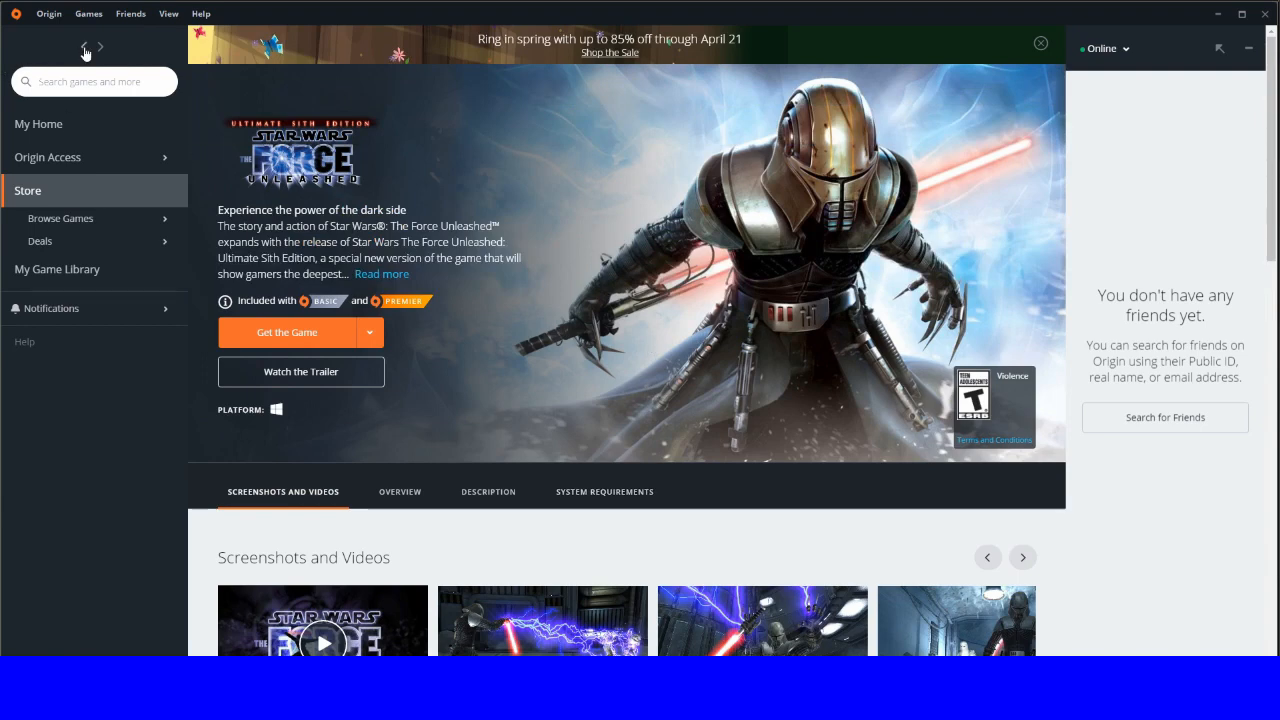
Step: Return to the Basic Vault games list and scroll down through its titles
click(60, 218)
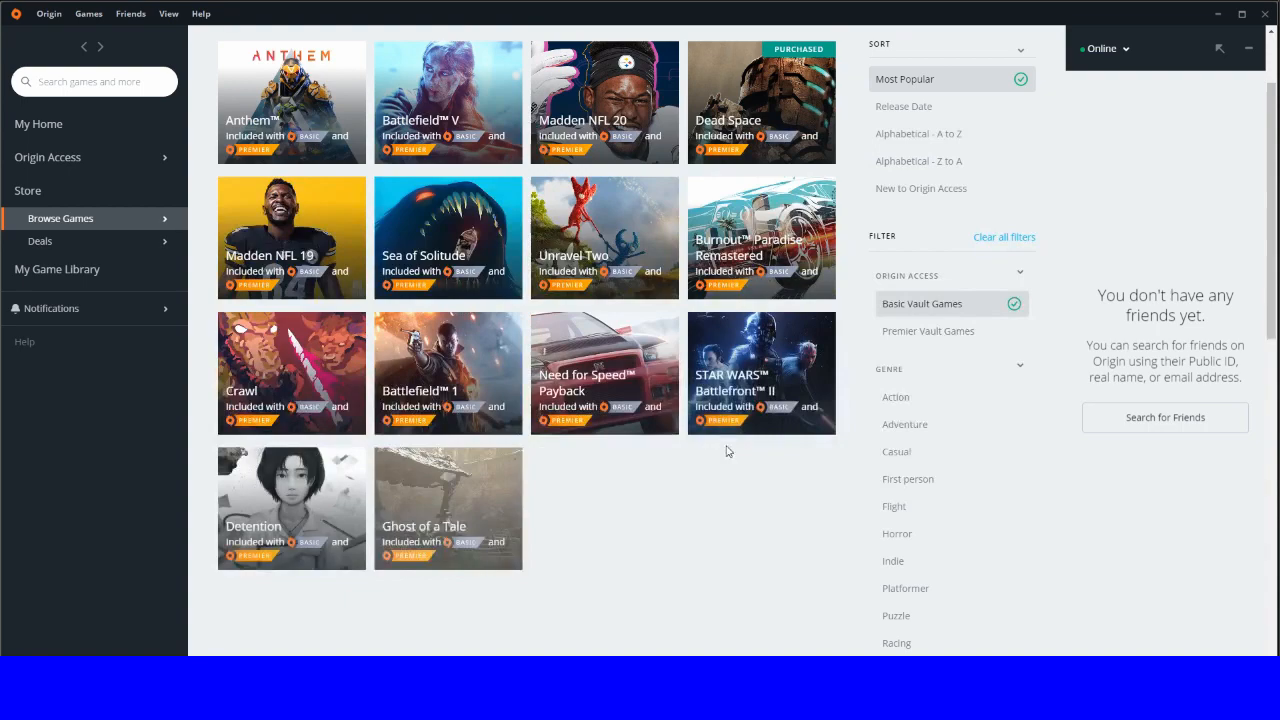
scroll(down, 3)
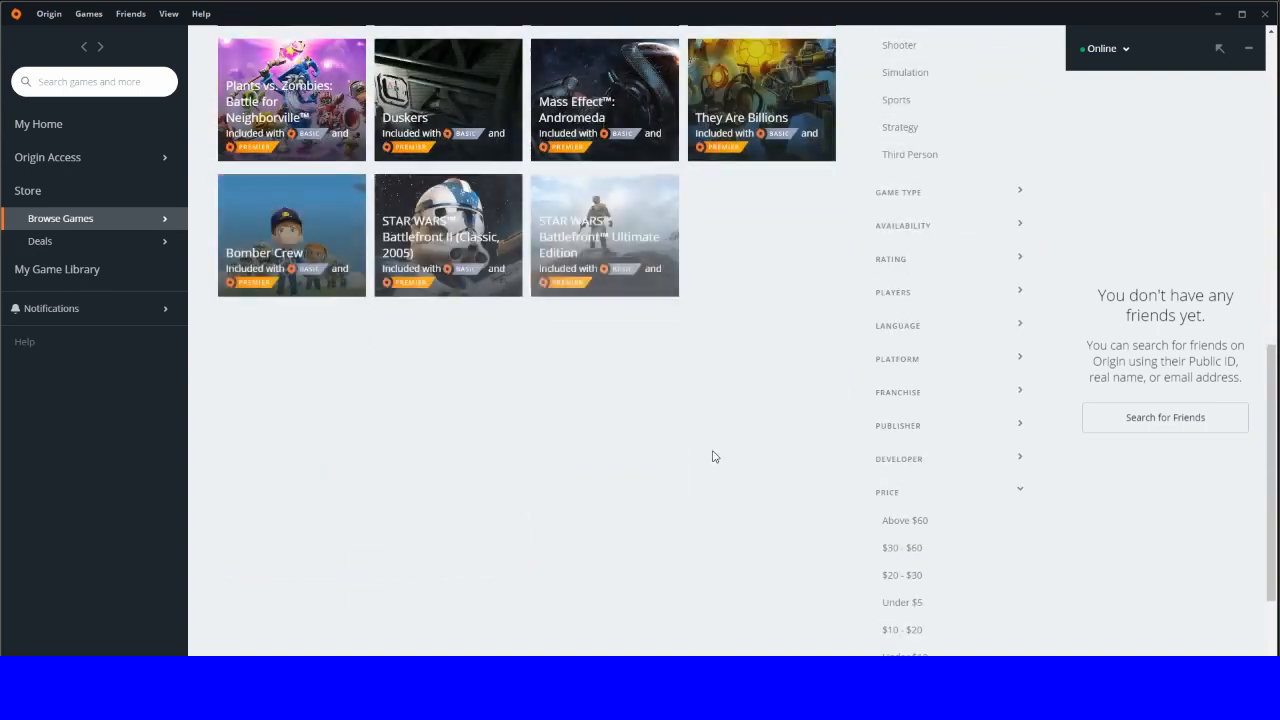
scroll(down, 3)
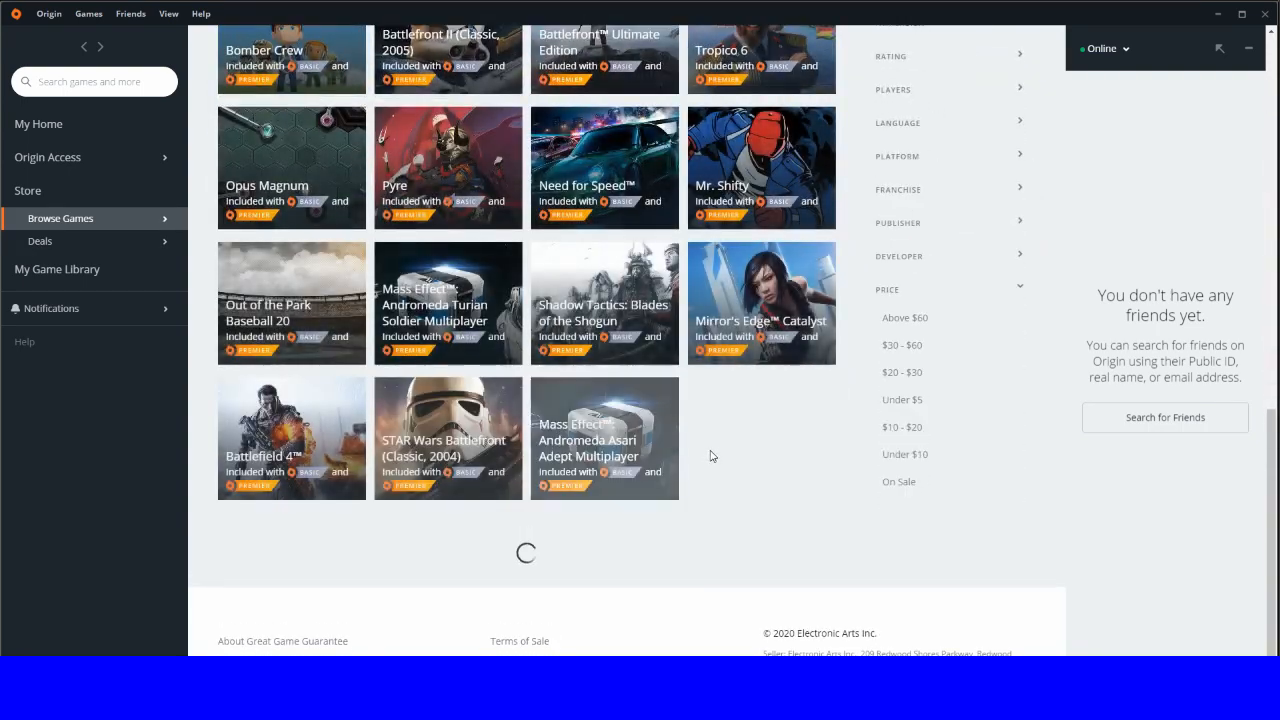
scroll(down, 3)
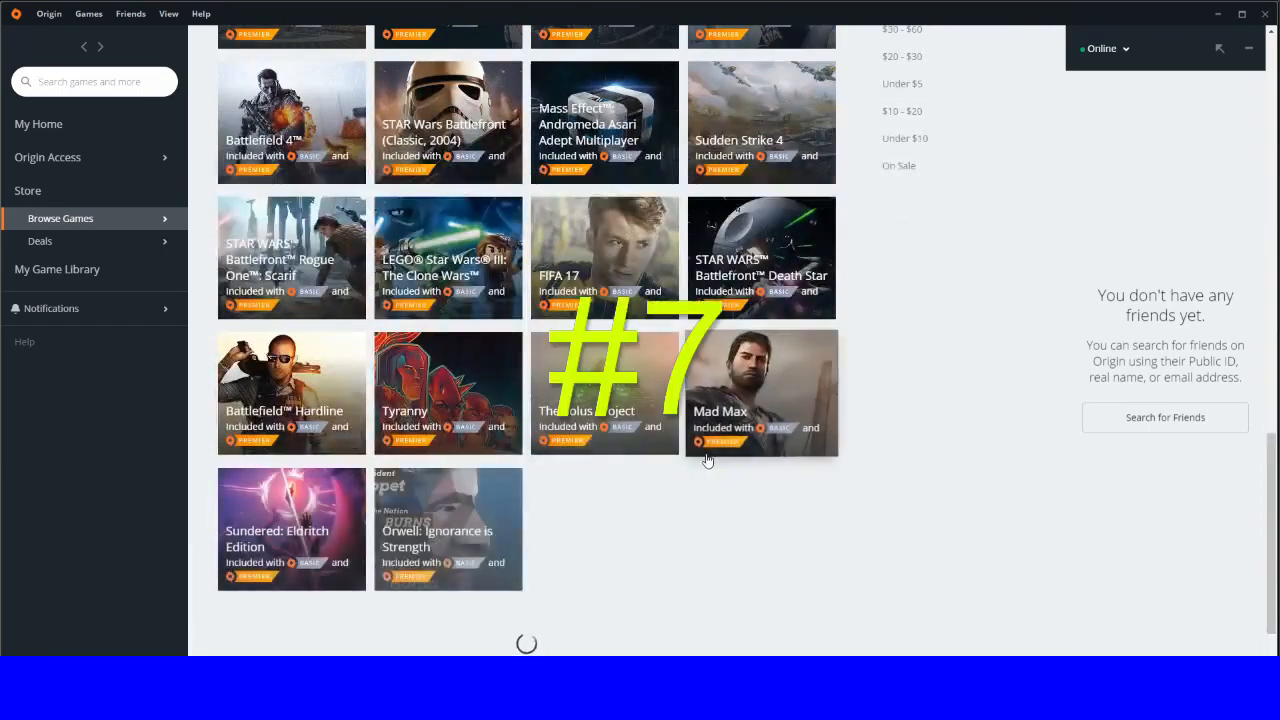
scroll(down, 3)
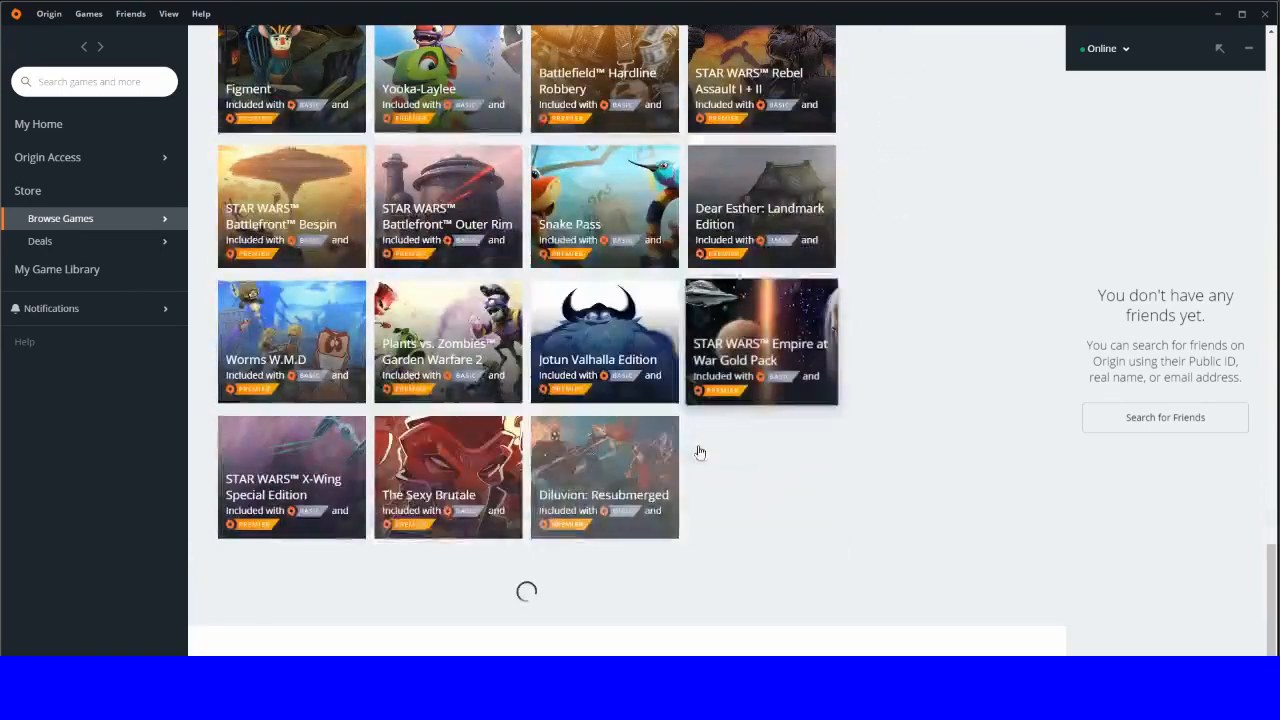
scroll(down, 3)
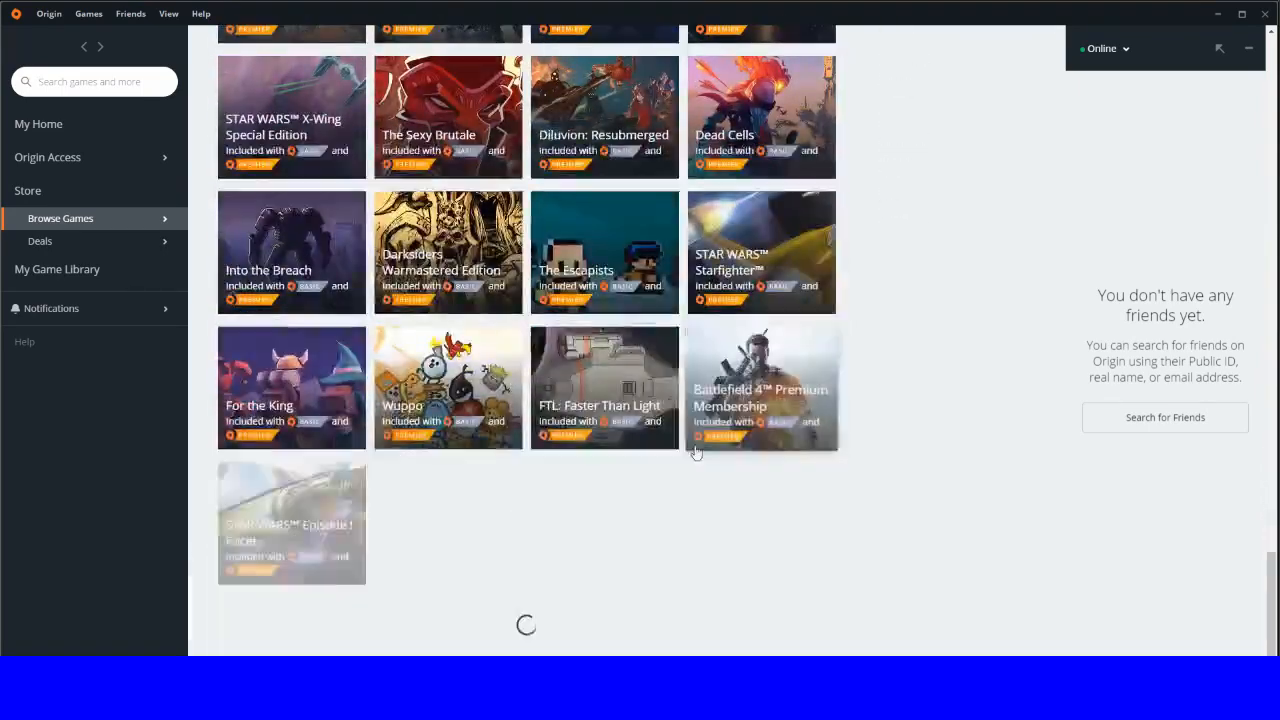
scroll(down, 3)
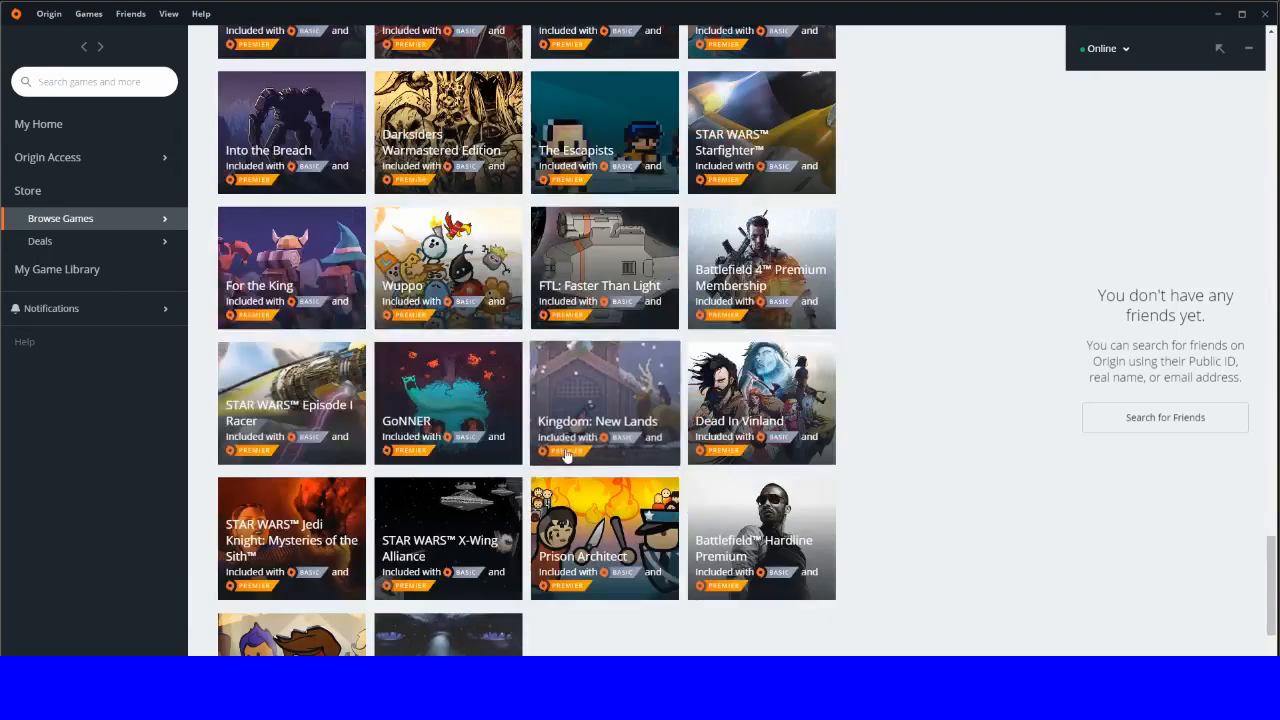
scroll(down, 3)
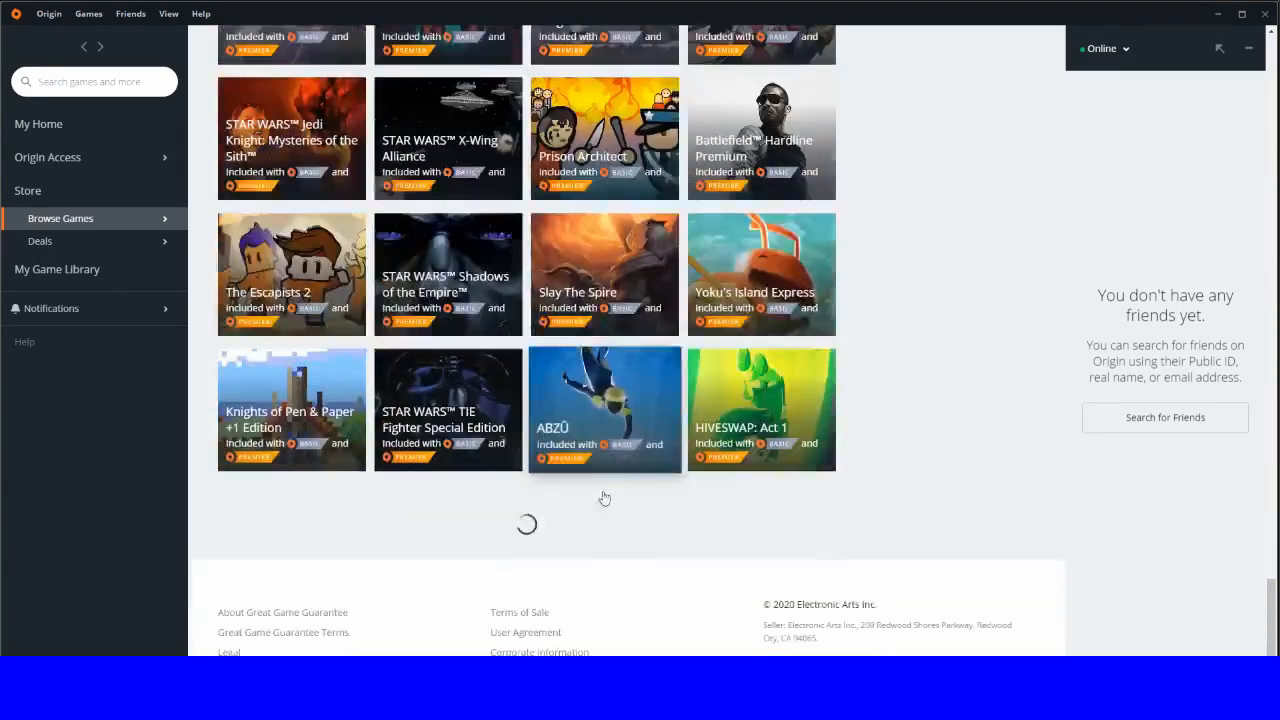
scroll(down, 3)
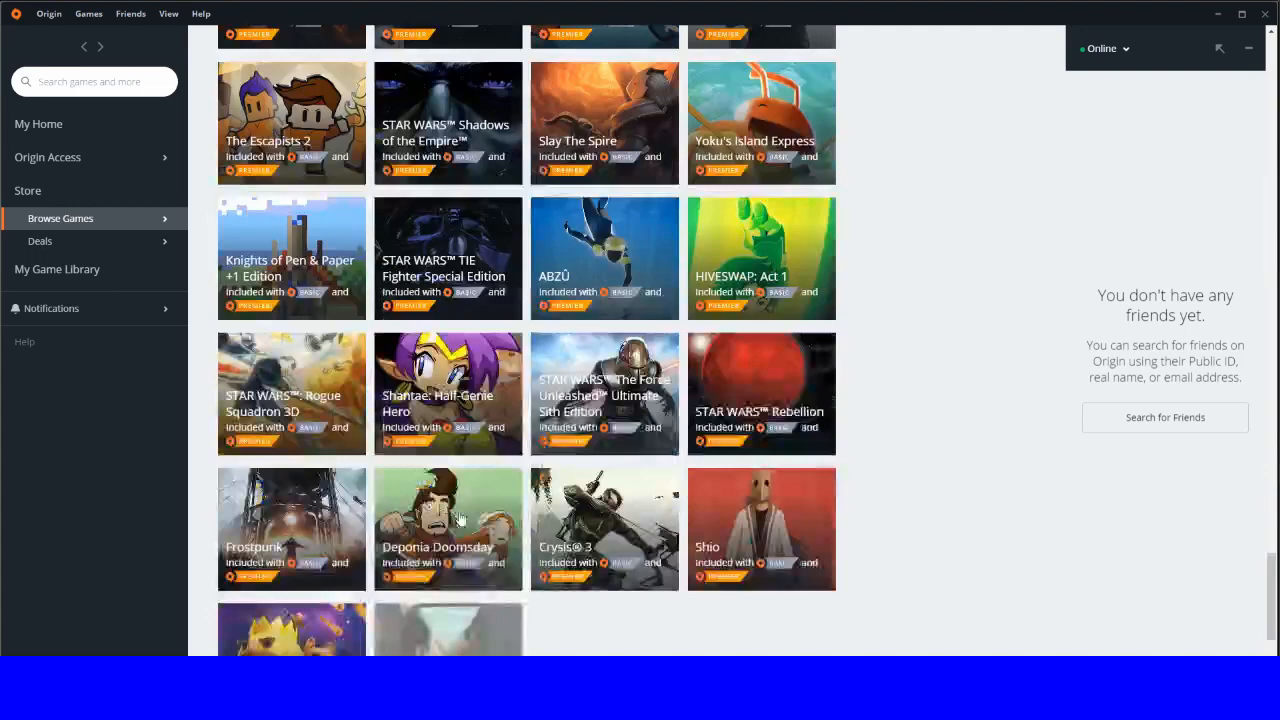
scroll(down, 3)
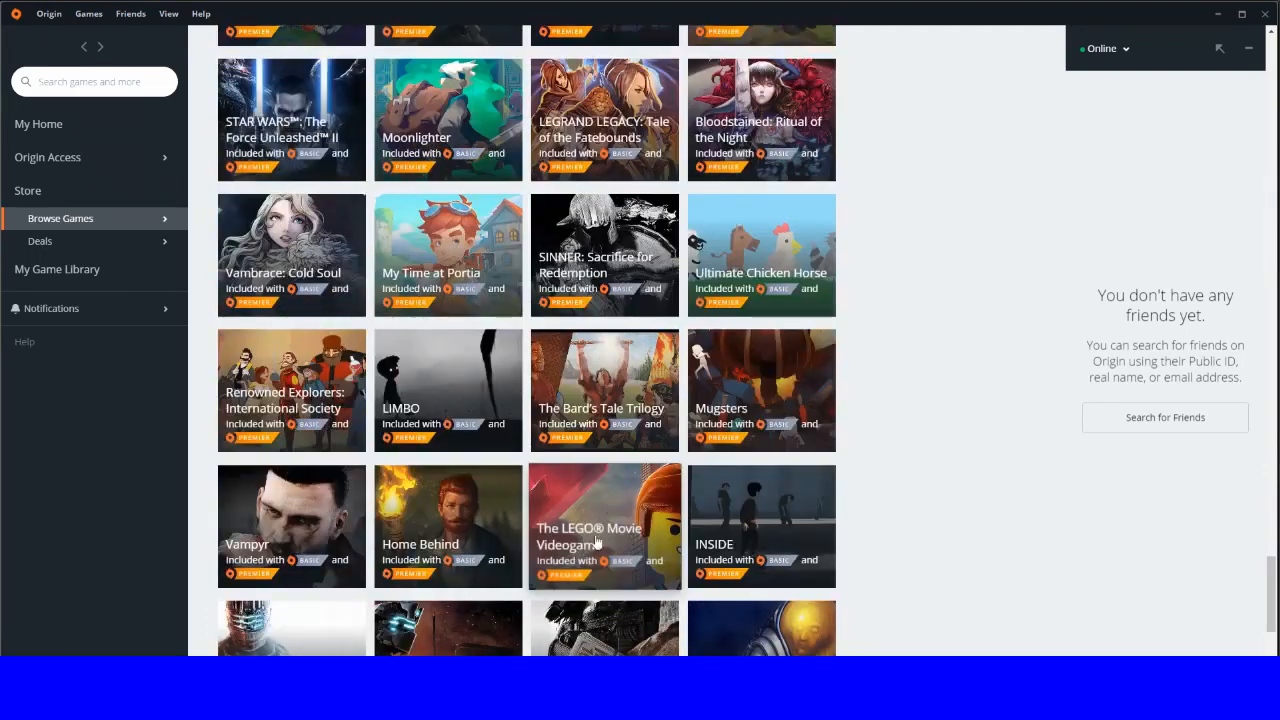
scroll(down, 3)
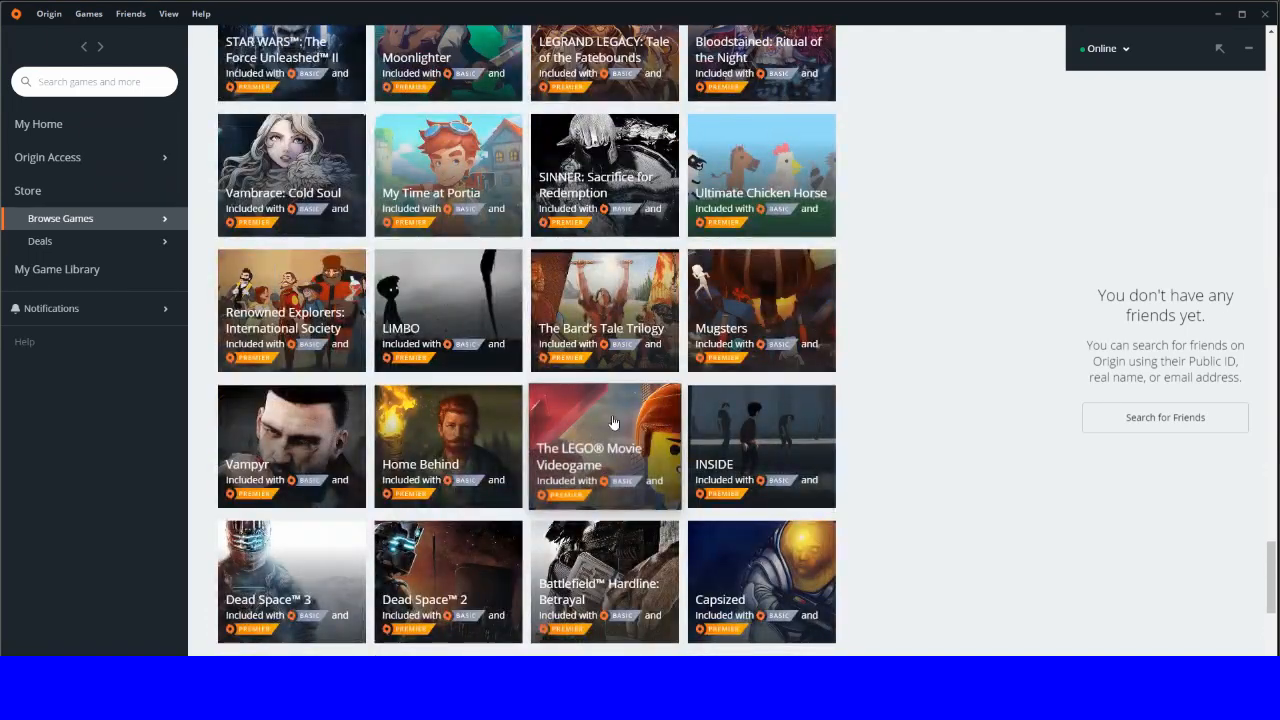
Step: View The LEGO Movie Videogame store page, then go back to the vault list
click(604, 446)
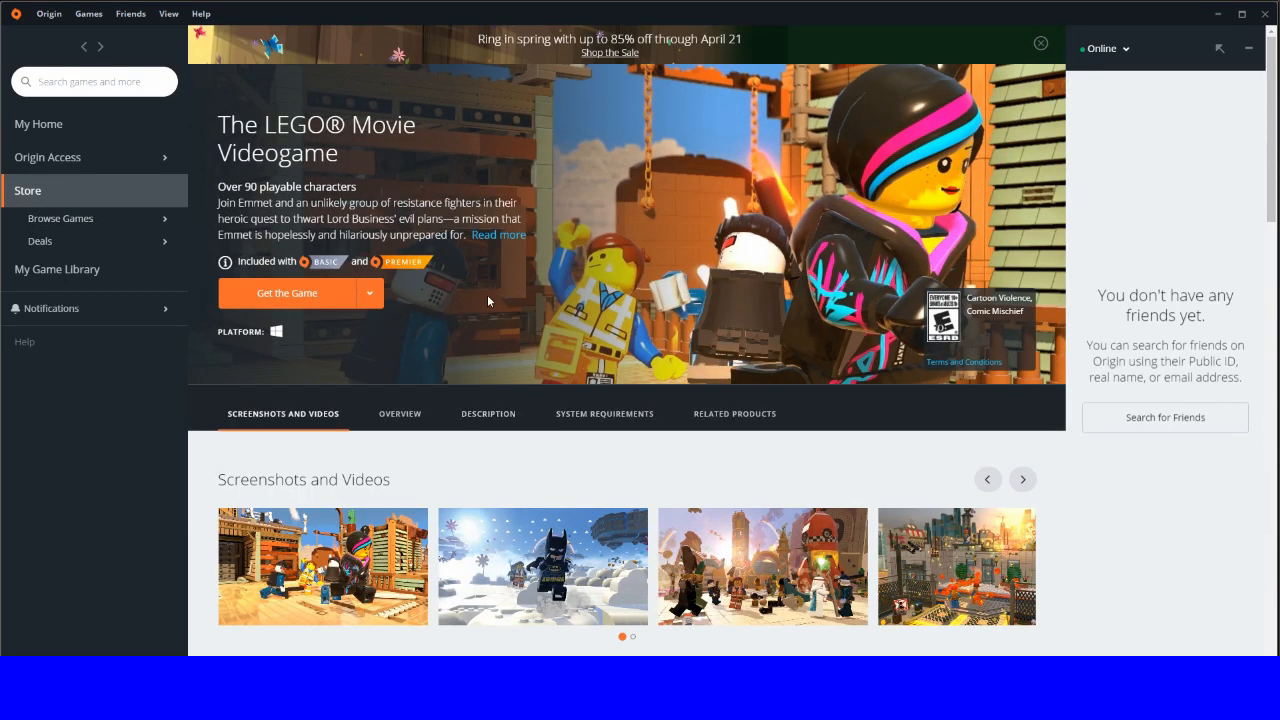
scroll(down, 3)
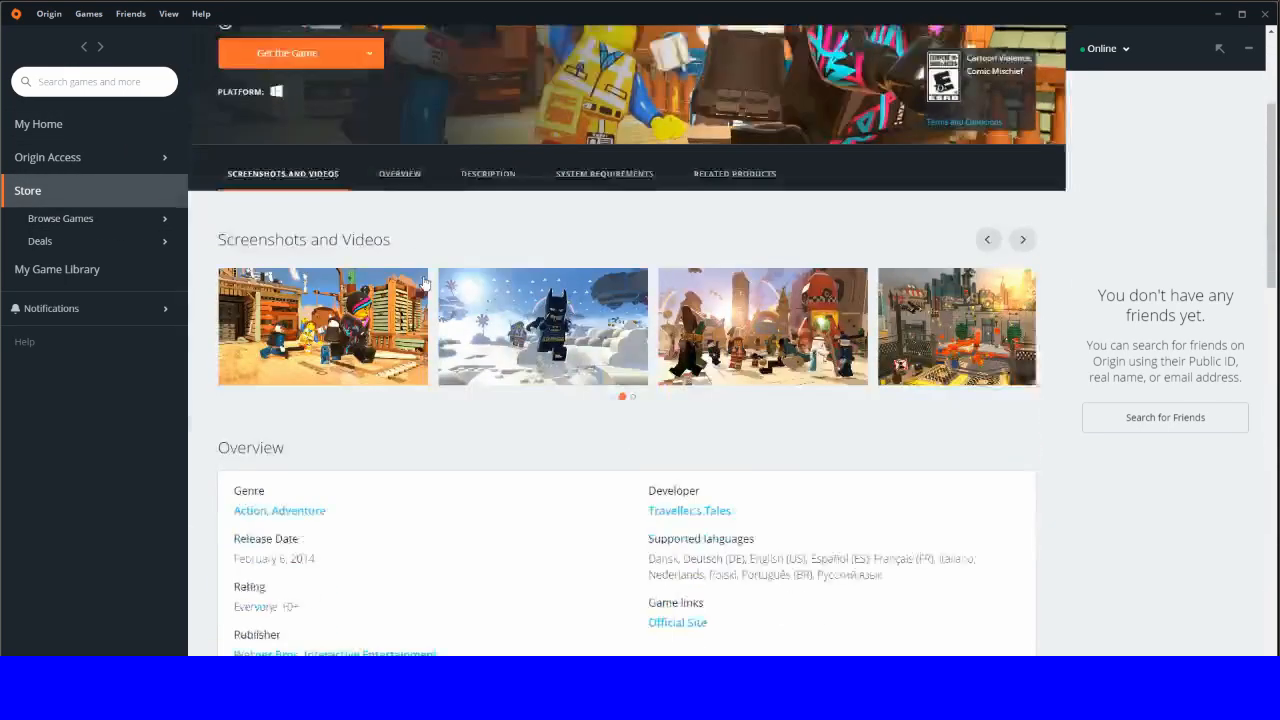
scroll(up, 3)
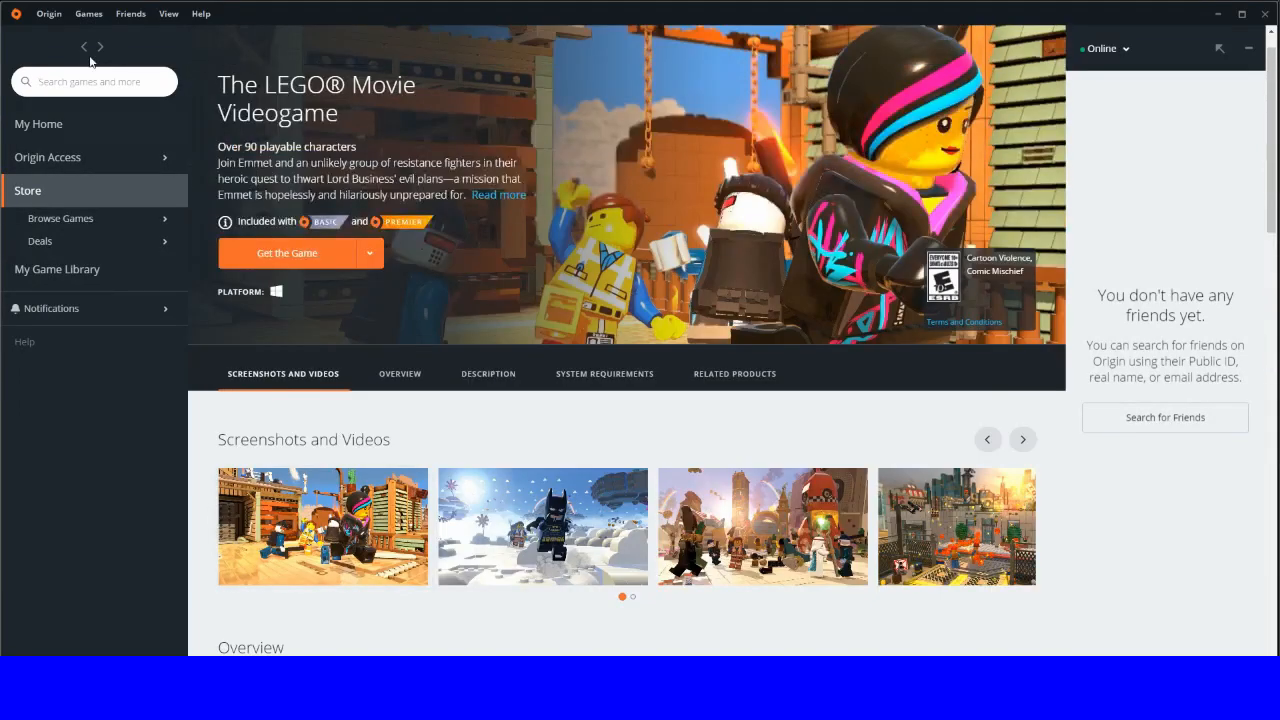
click(84, 46)
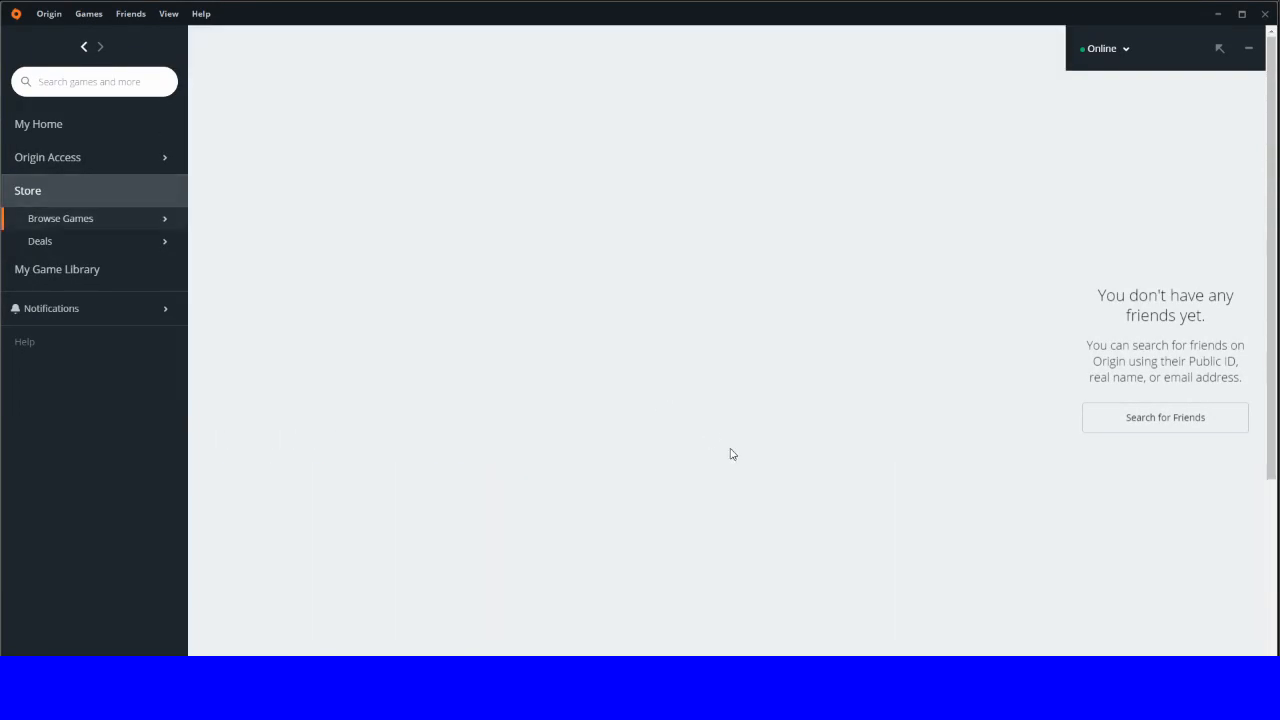
click(60, 218)
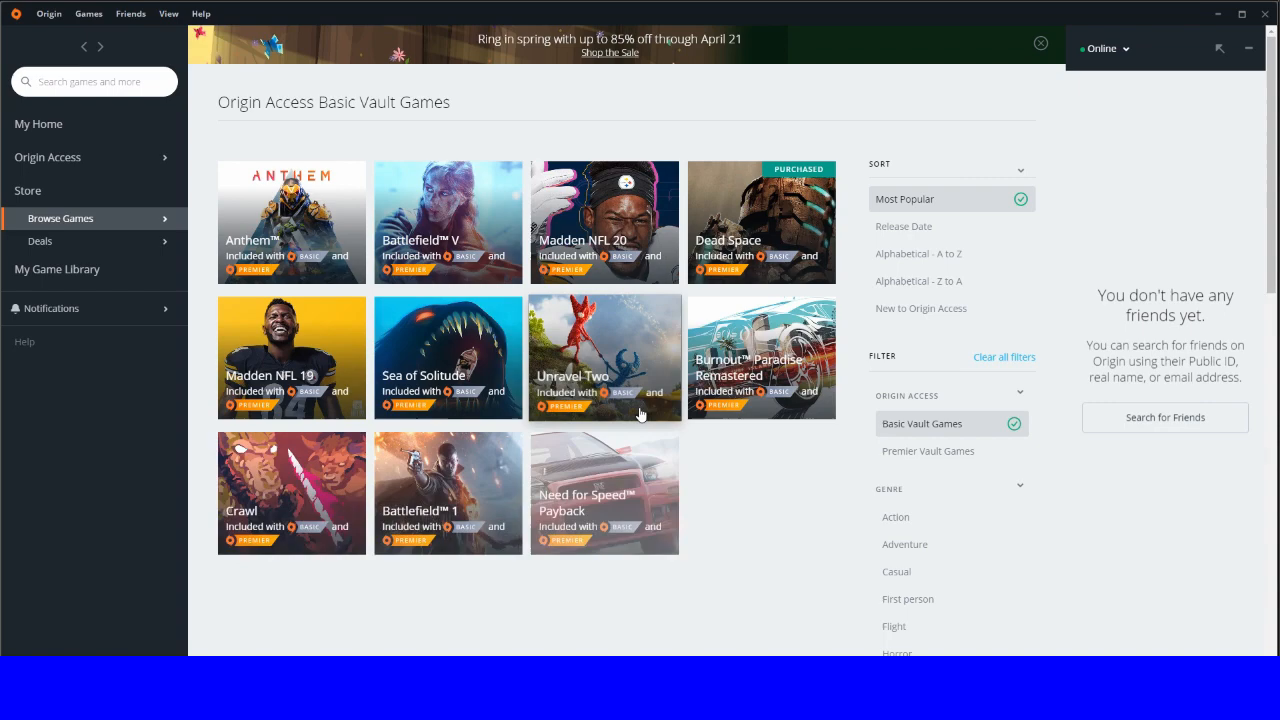
scroll(down, 3)
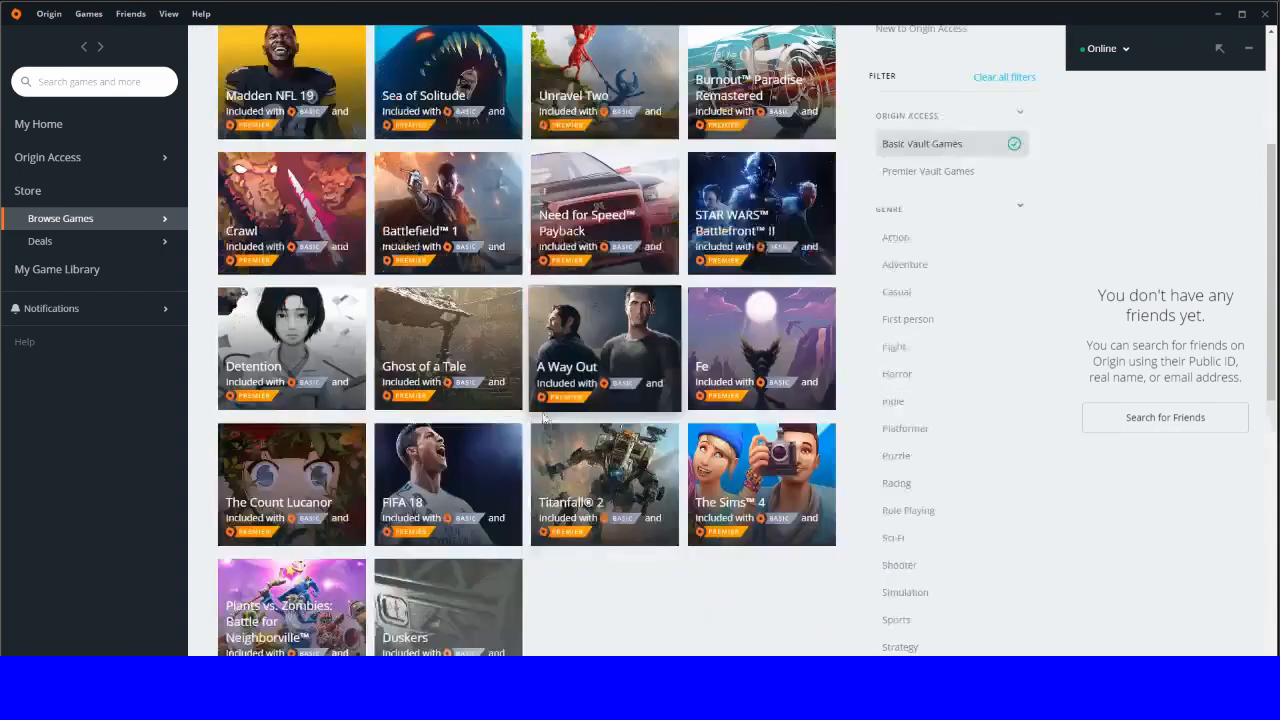
scroll(down, 3)
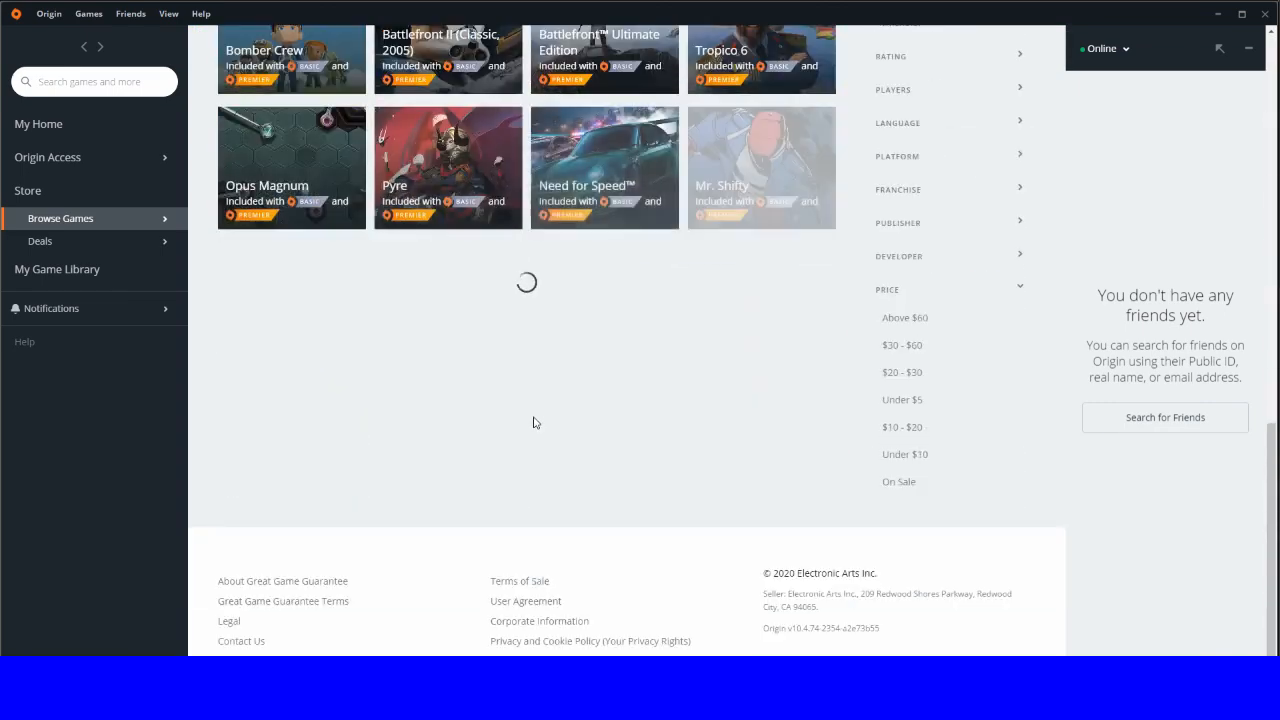
scroll(down, 3)
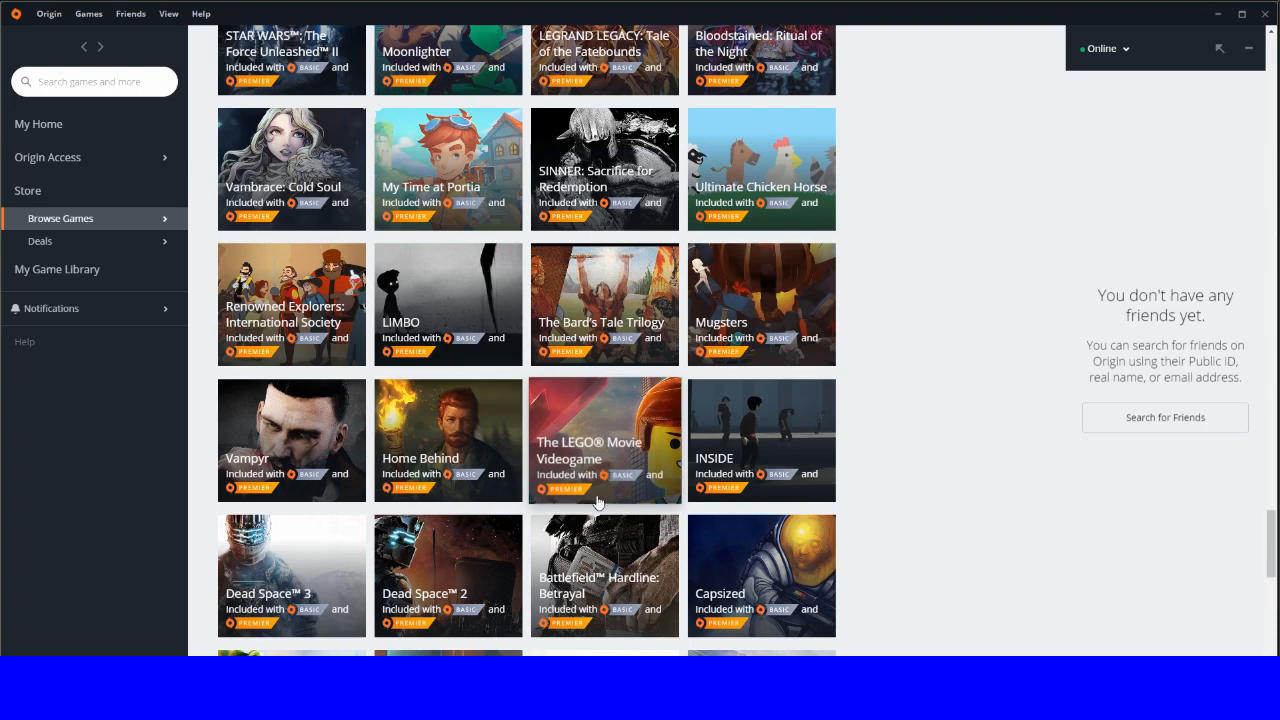
scroll(down, 3)
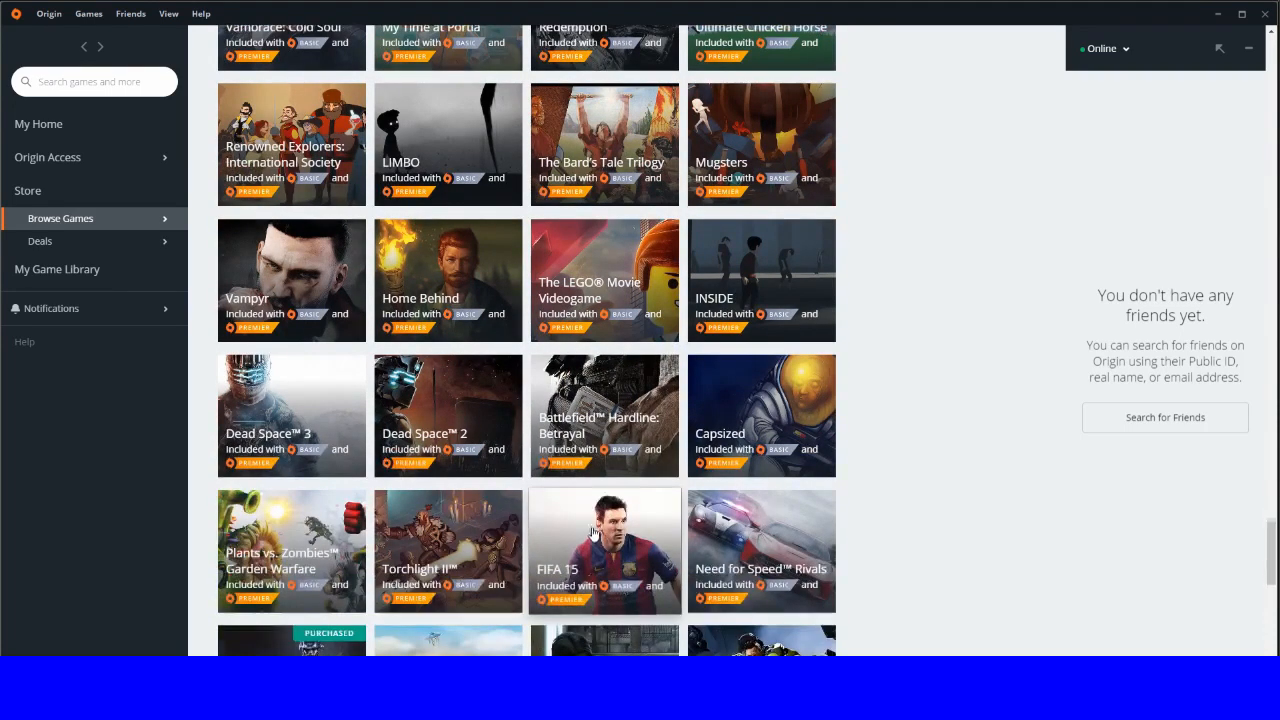
scroll(down, 3)
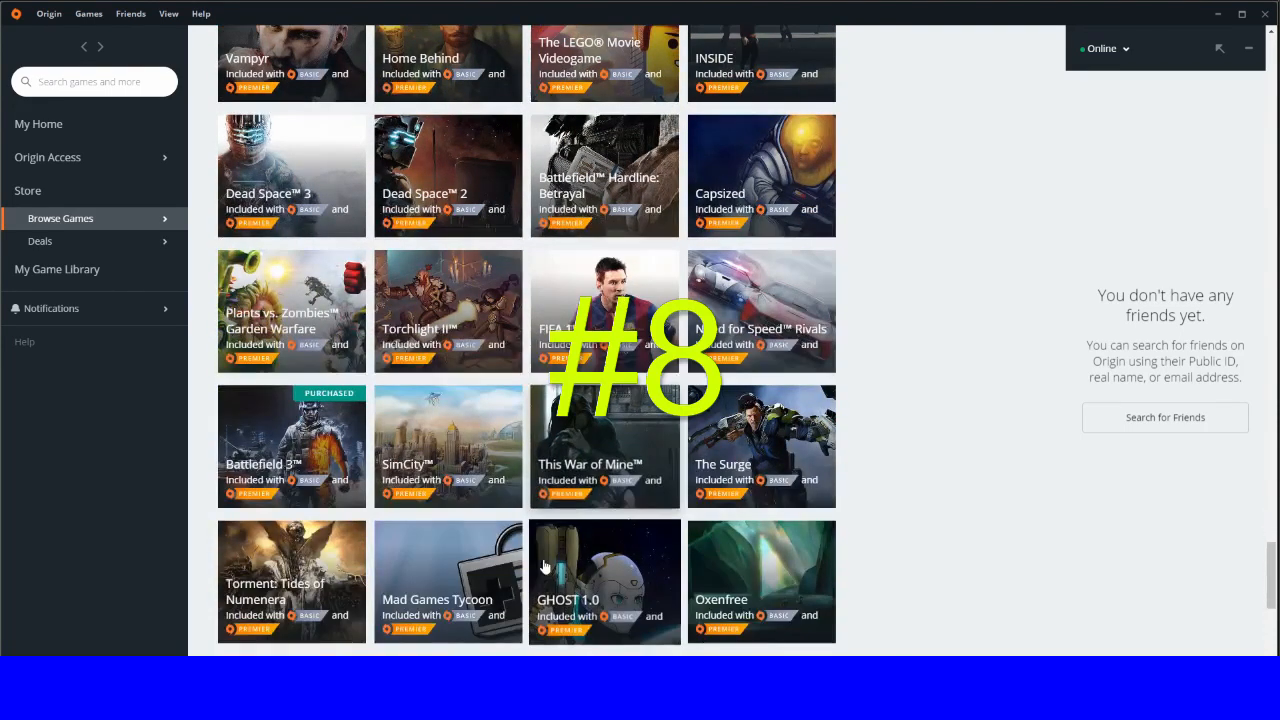
scroll(down, 3)
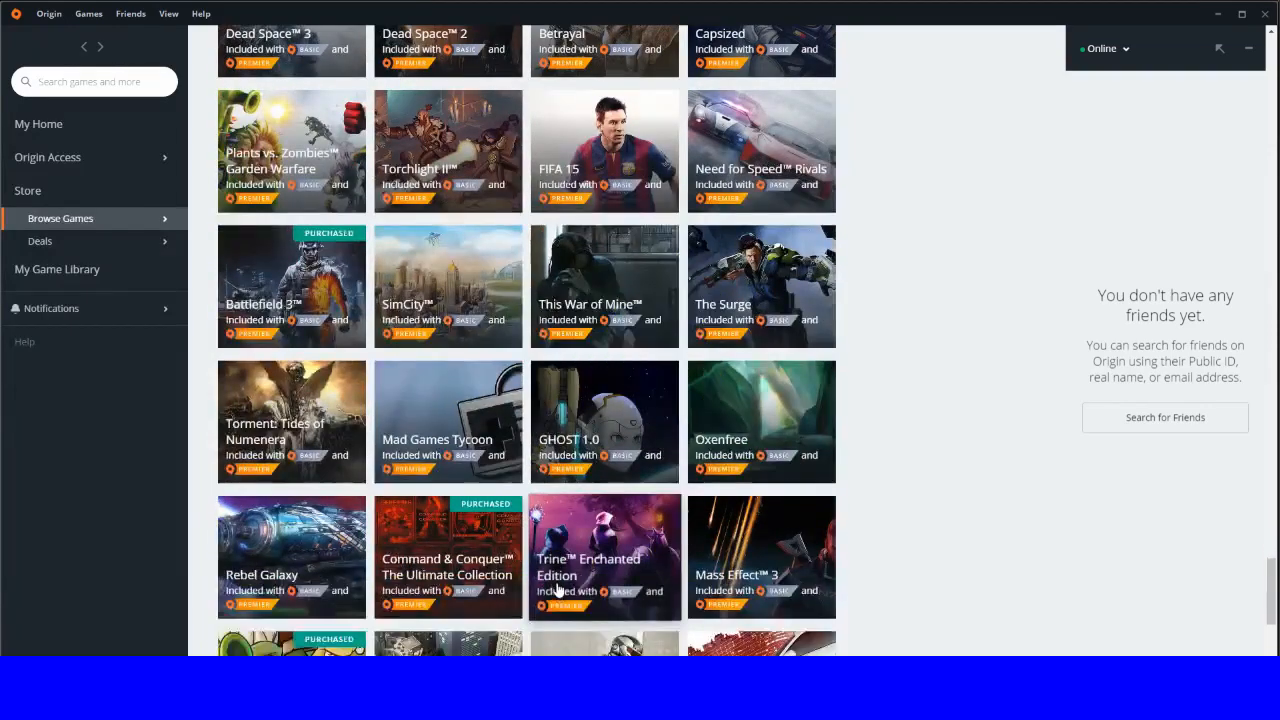
scroll(down, 3)
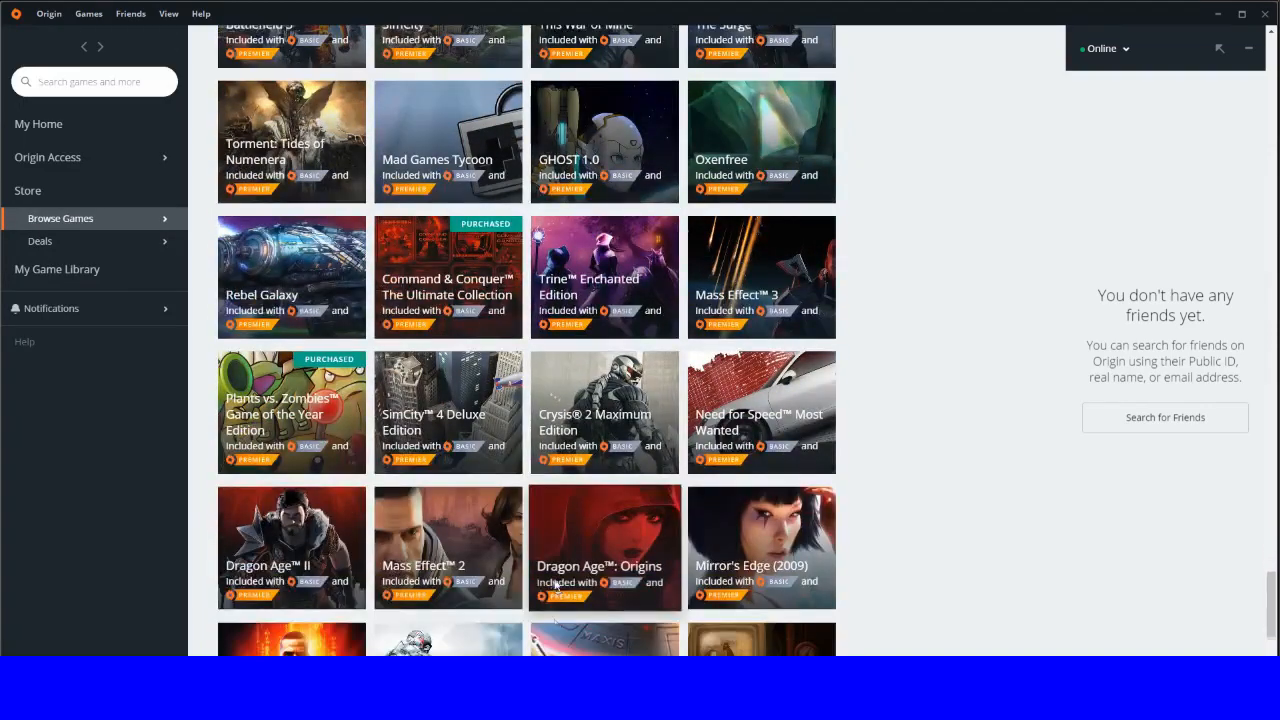
scroll(down, 3)
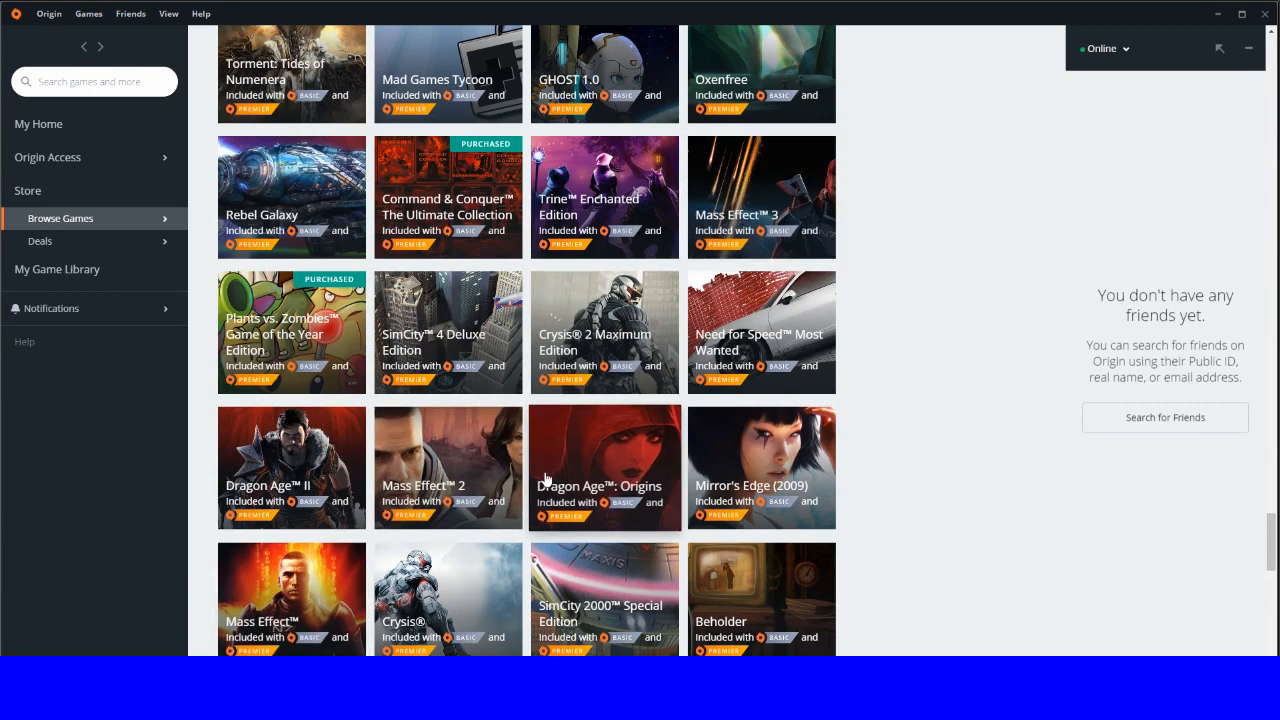
mouse_move(535, 497)
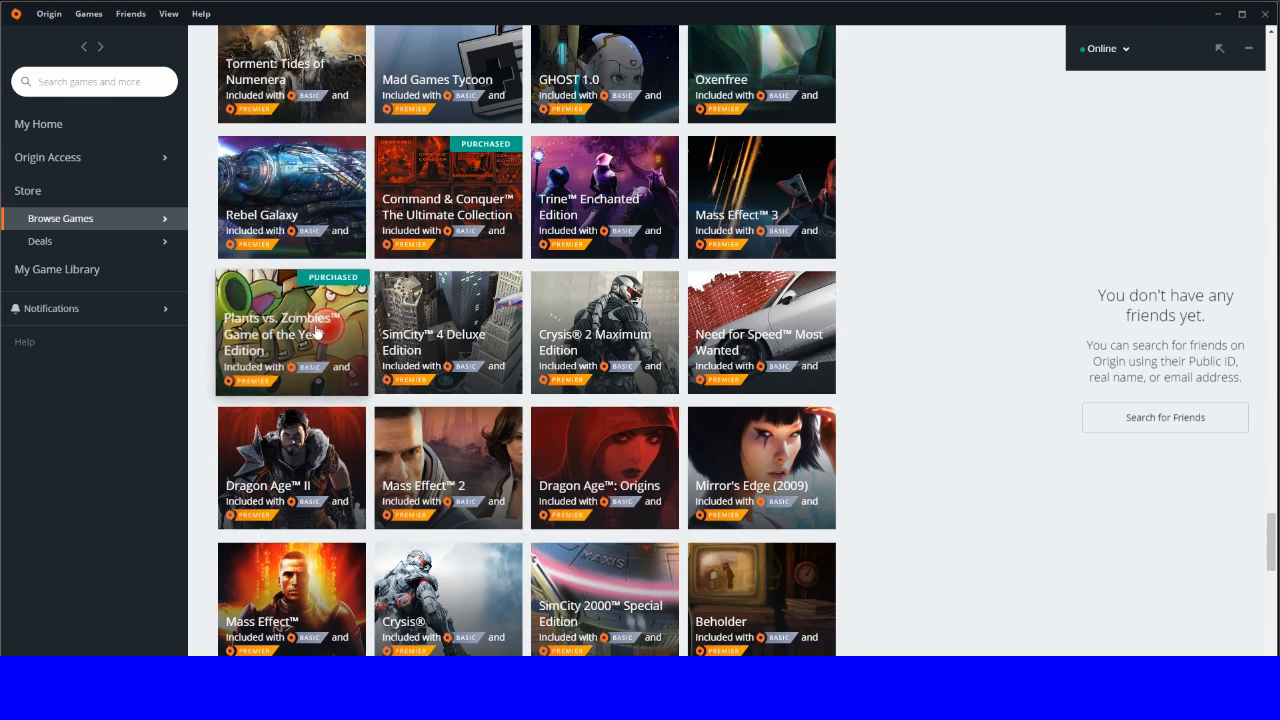
Step: Enlarge a Plants vs. Zombies gameplay screenshot and close the viewer
click(291, 331)
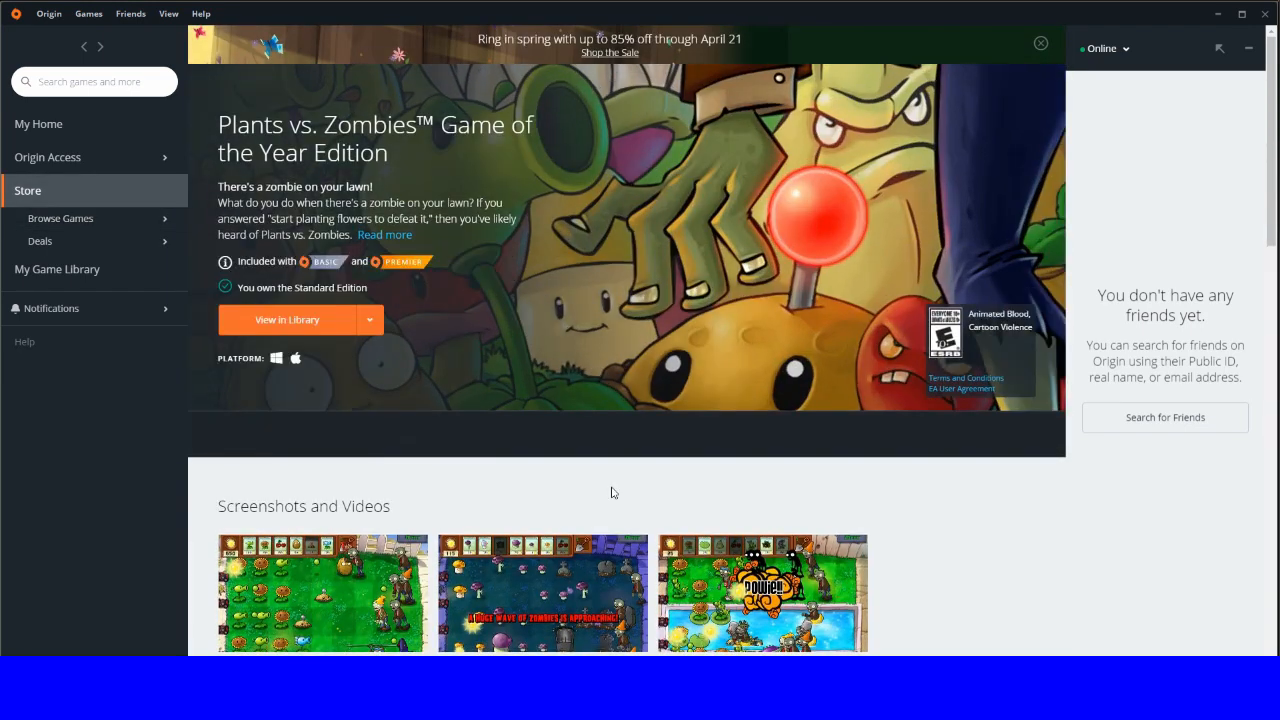
click(322, 594)
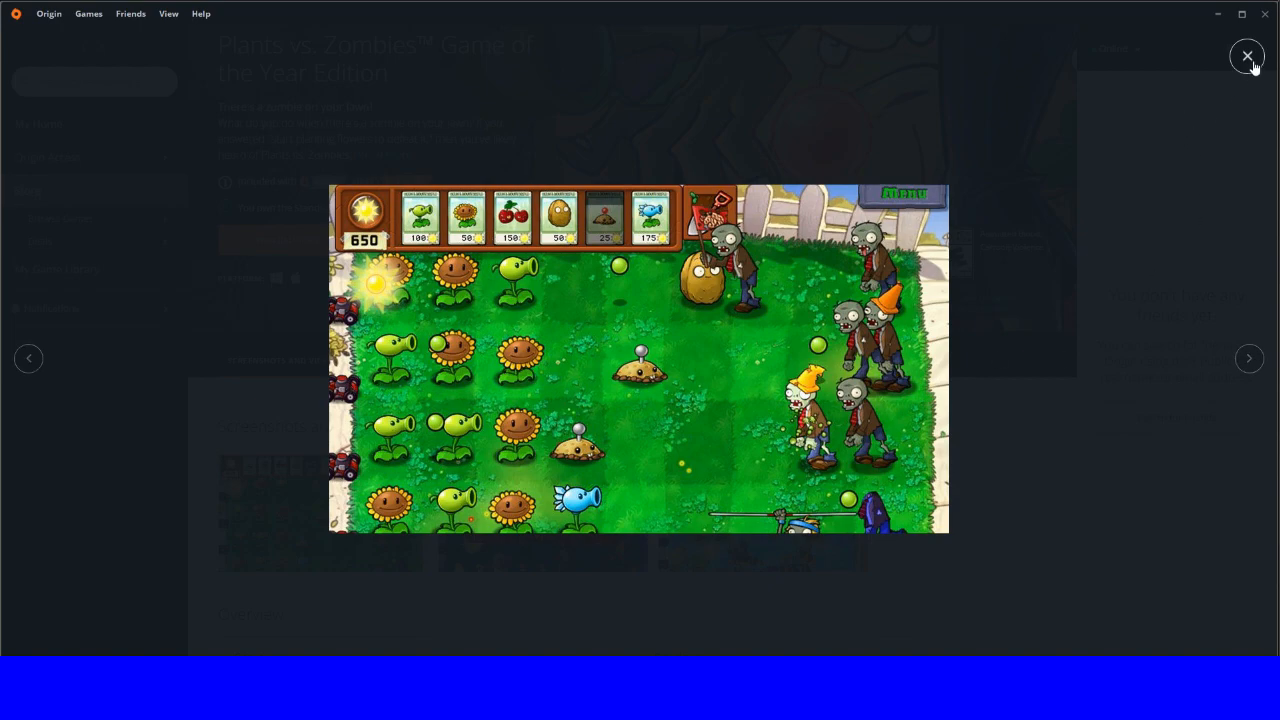
click(1248, 56)
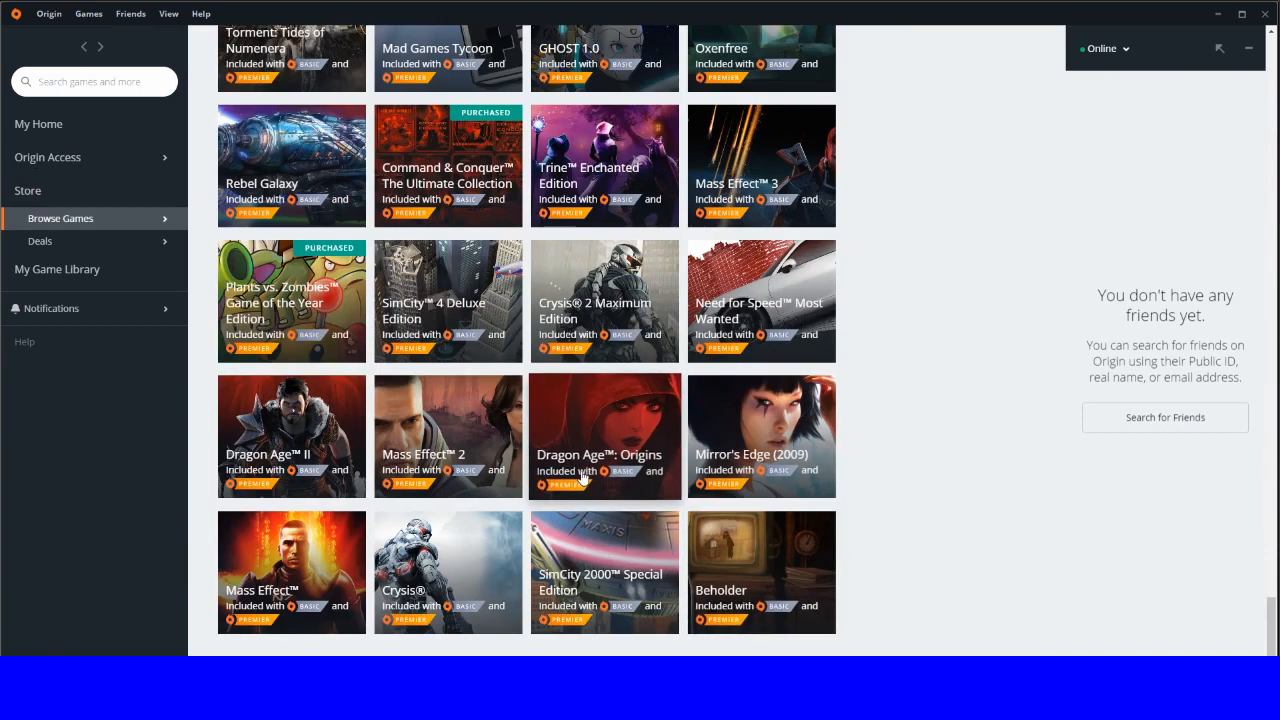
mouse_move(725, 198)
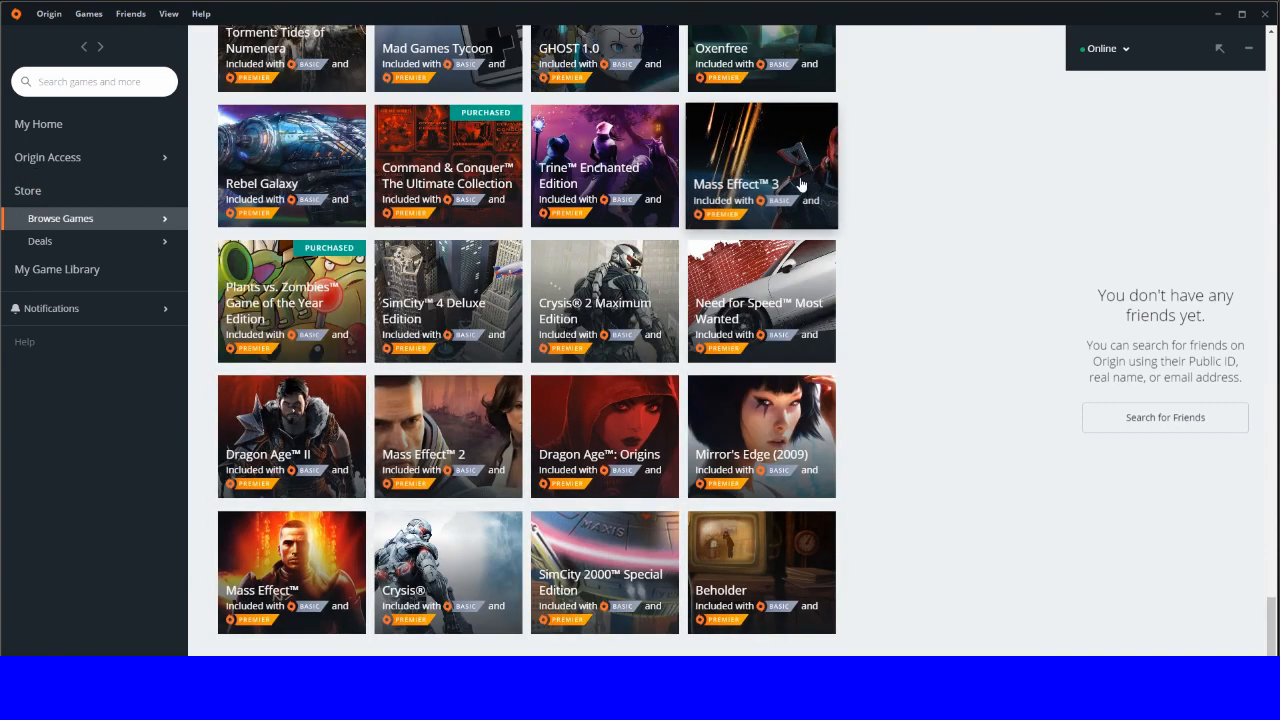
mouse_move(765, 181)
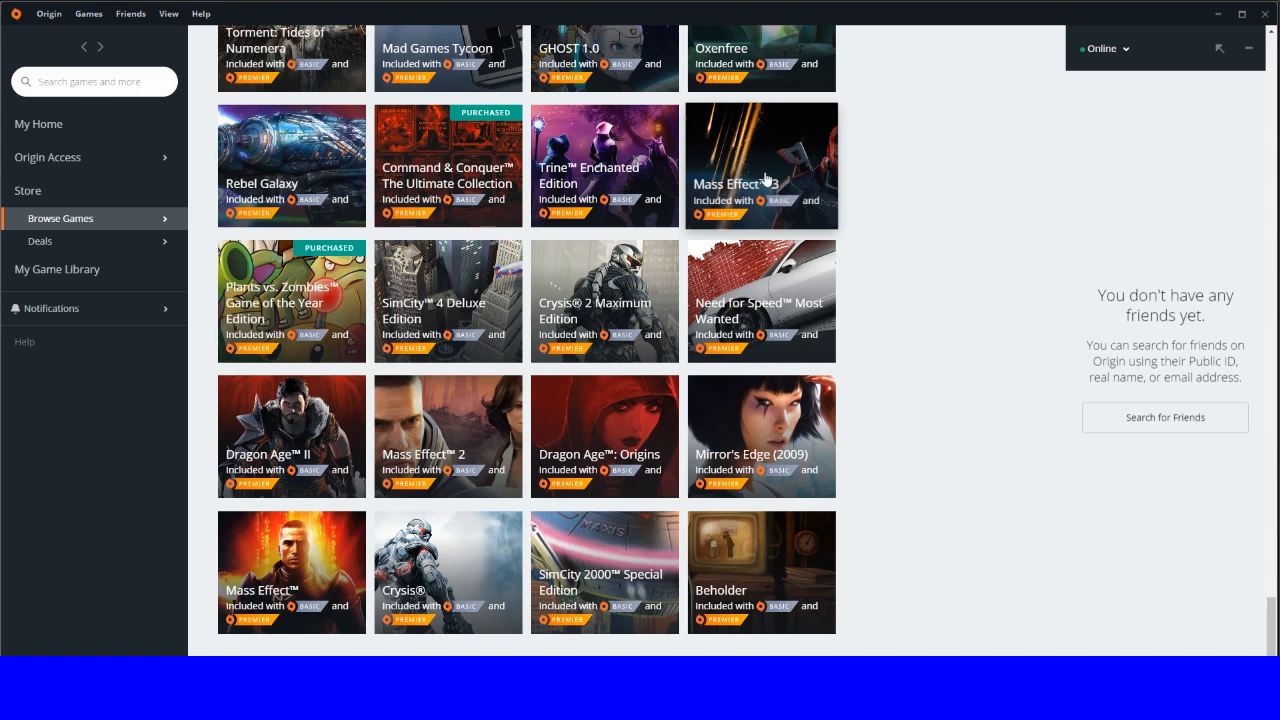
mouse_move(745, 183)
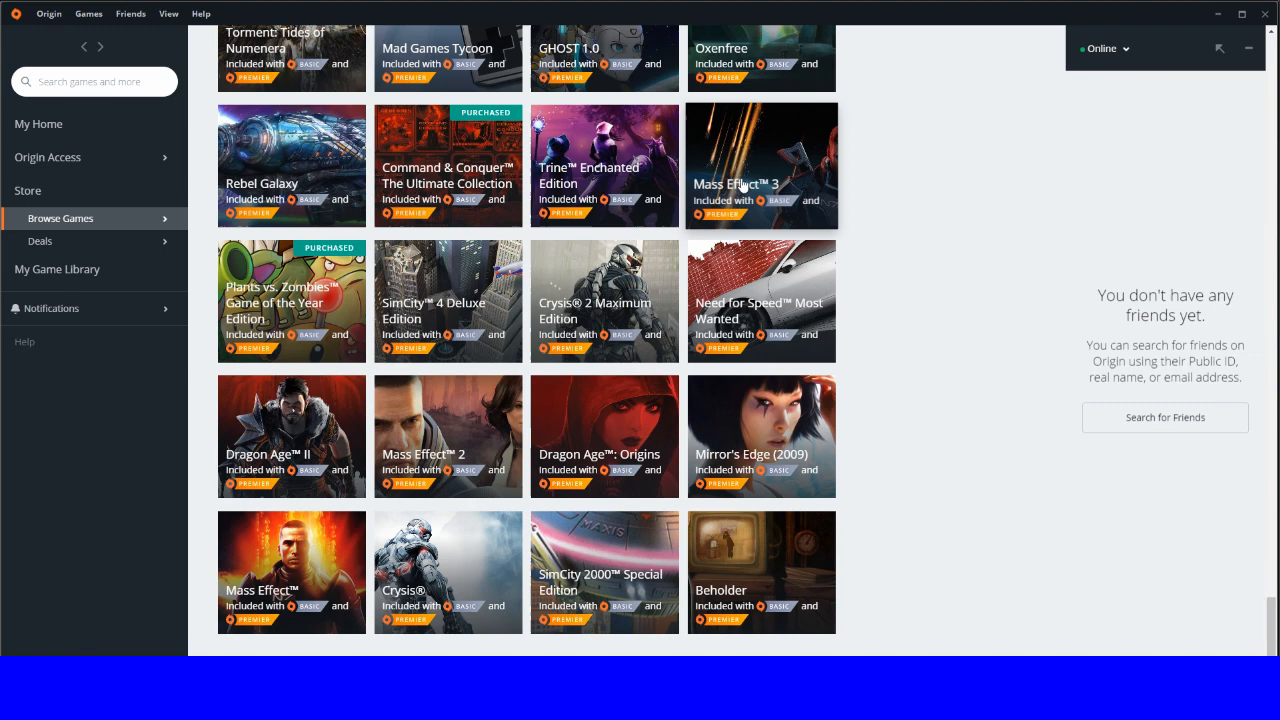
mouse_move(752, 178)
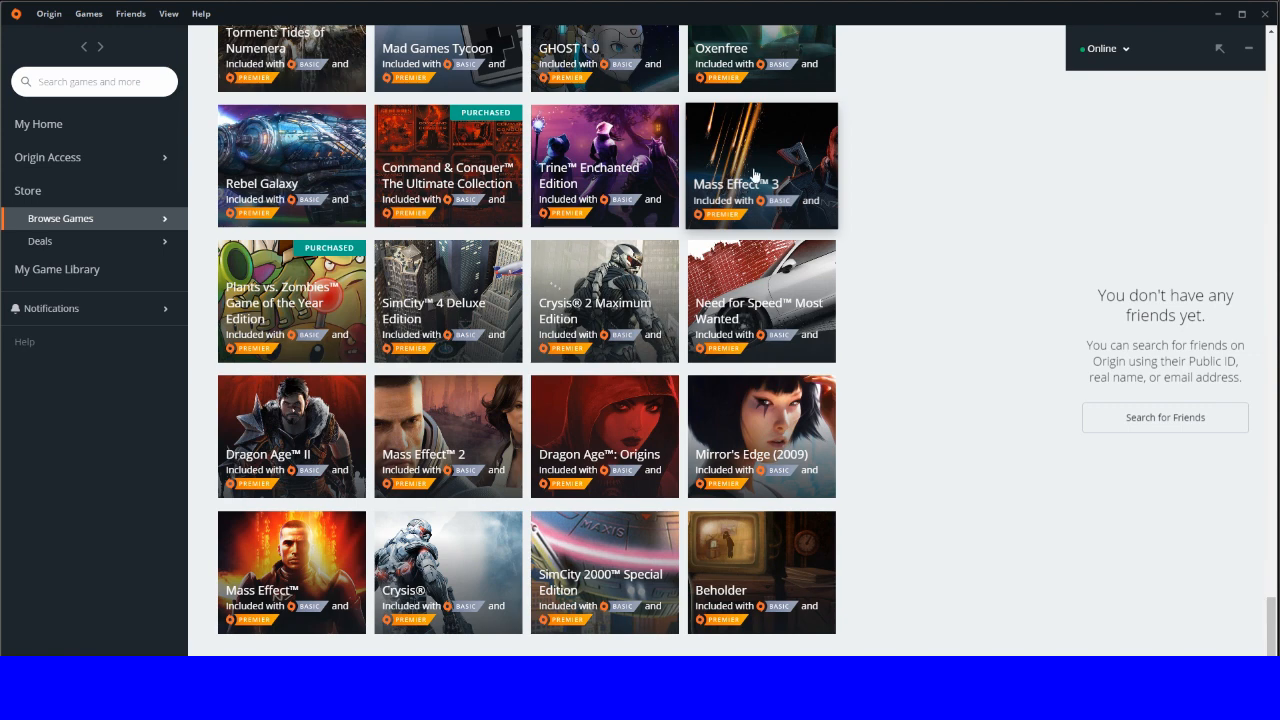
mouse_move(714, 197)
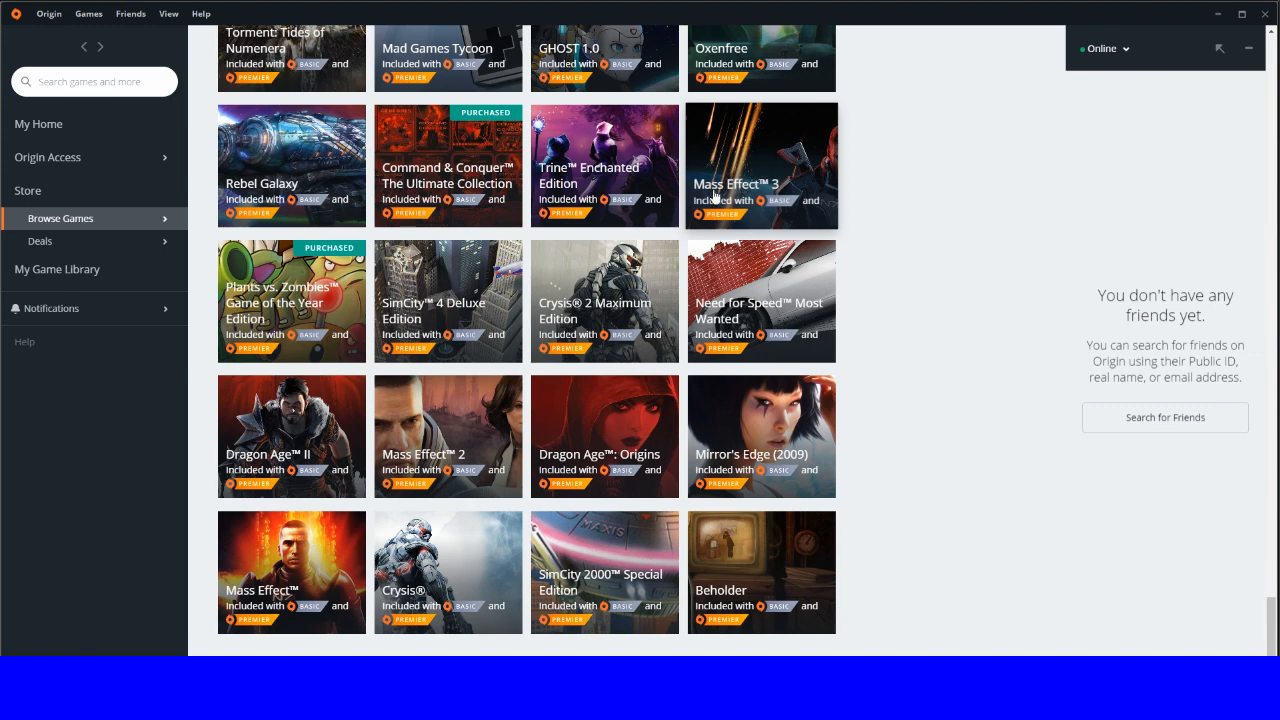
Step: Open Mass Effect 3's store page, scroll to its Overview, and return to the top
click(761, 165)
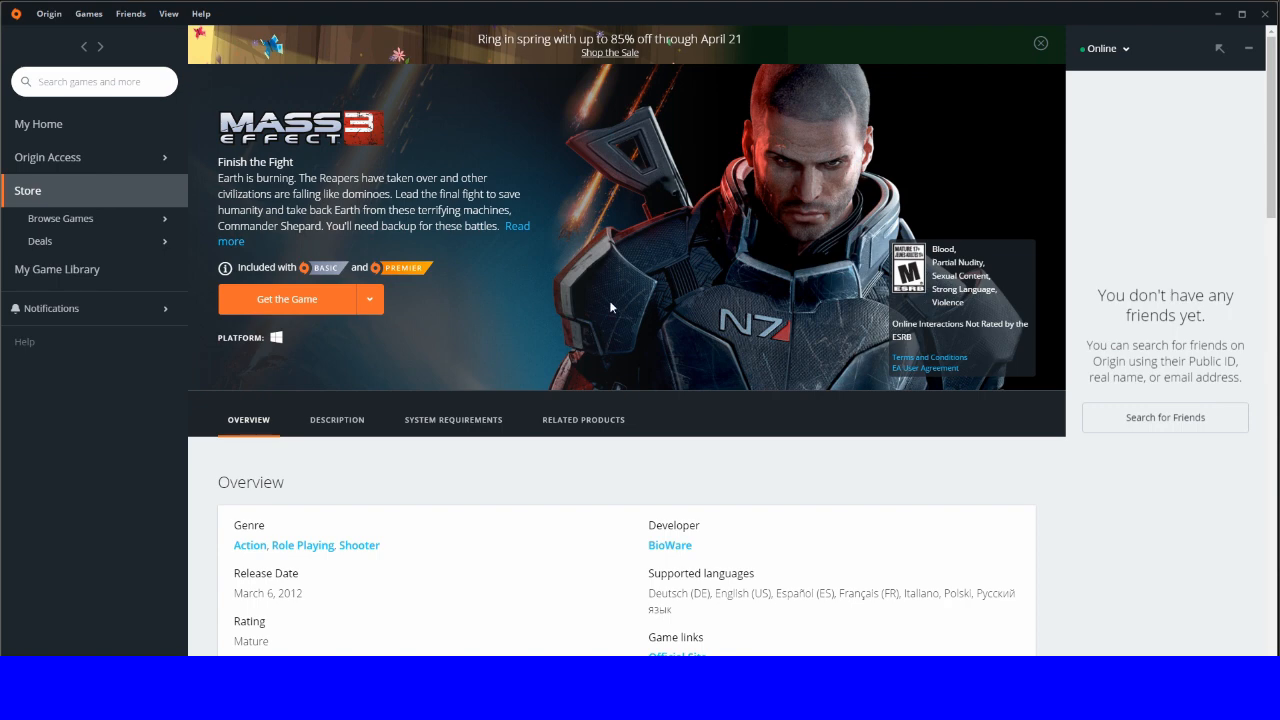
mouse_move(732, 289)
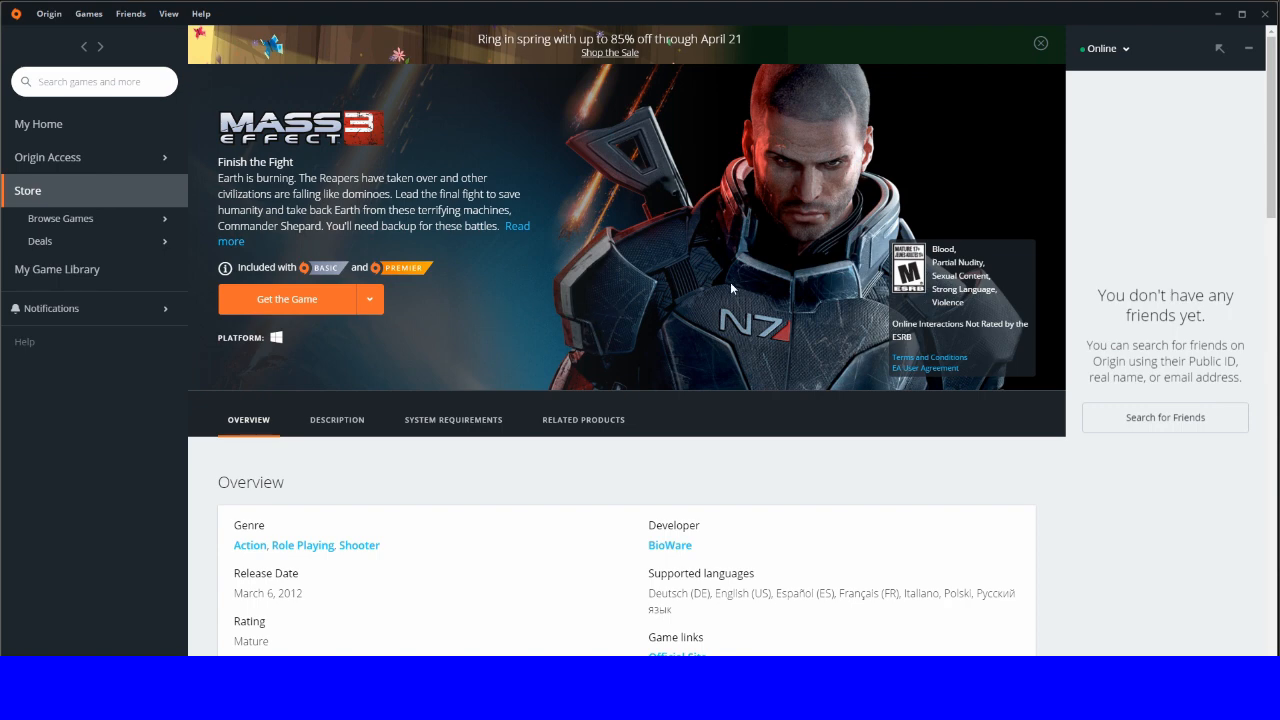
scroll(down, 3)
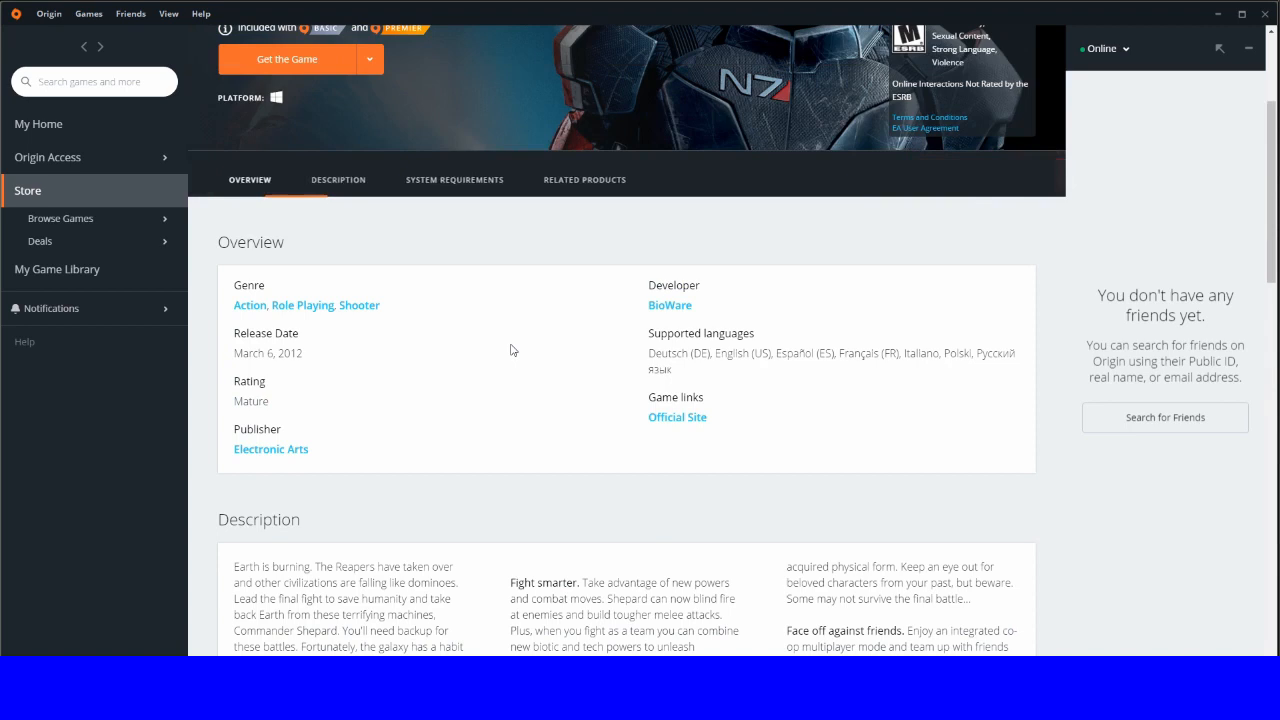
scroll(up, 3)
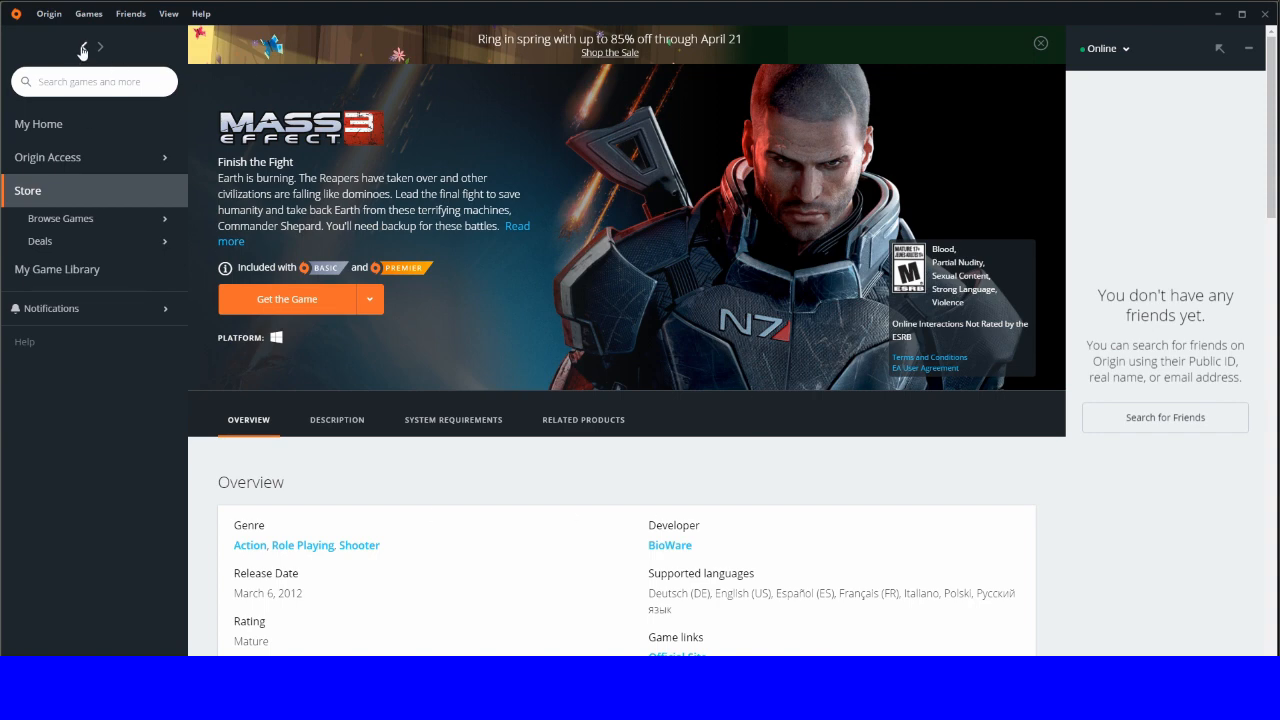
mouse_move(638, 438)
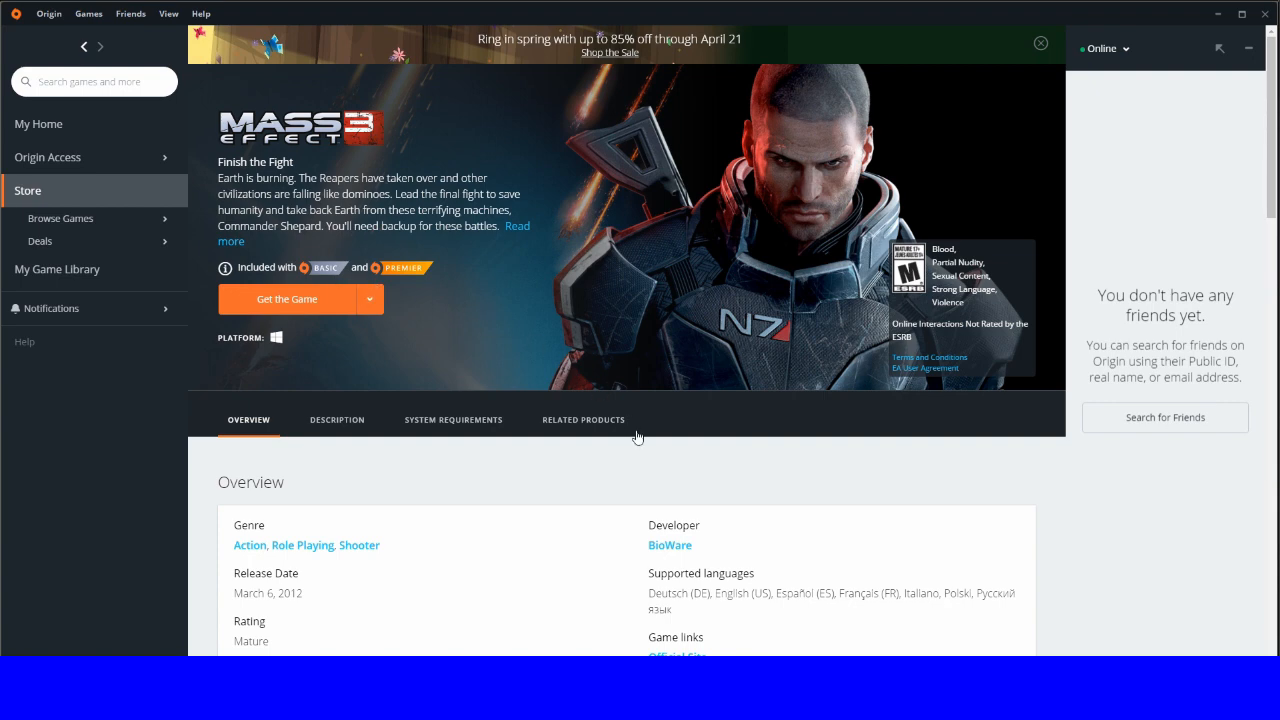
Step: Go back to the Basic Vault games list and scroll down through the whole grid
click(60, 218)
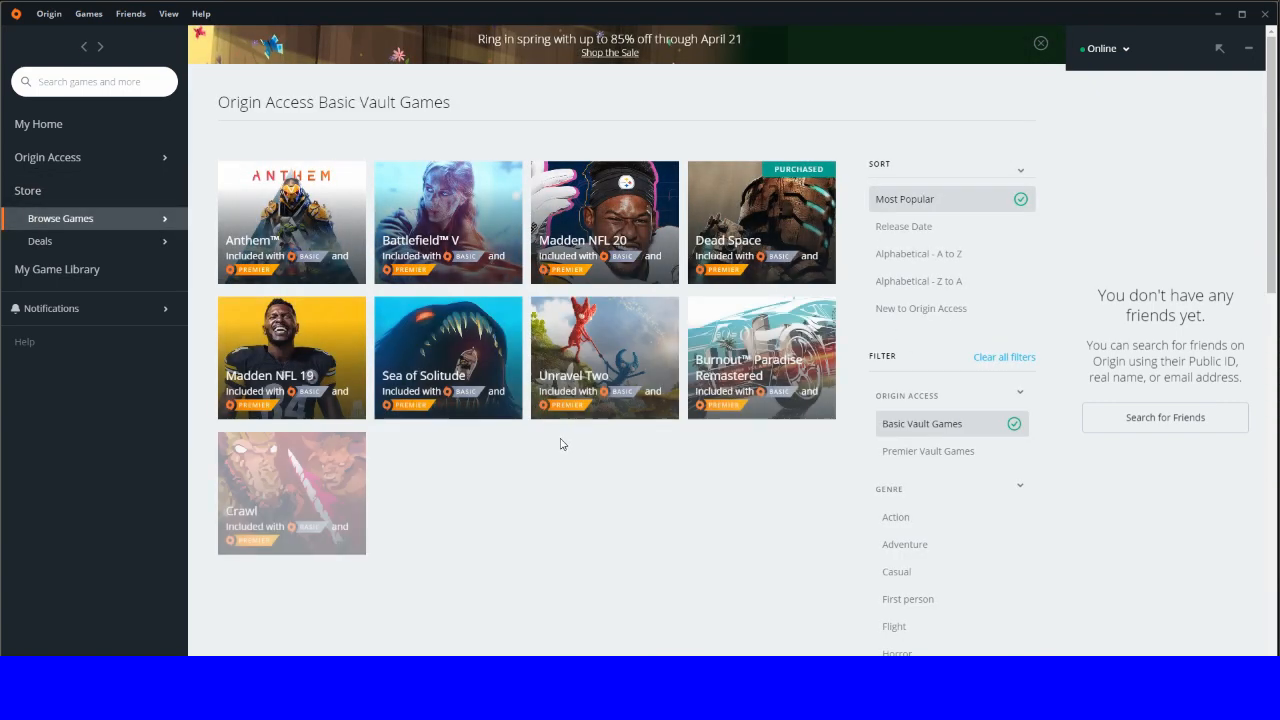
scroll(down, 3)
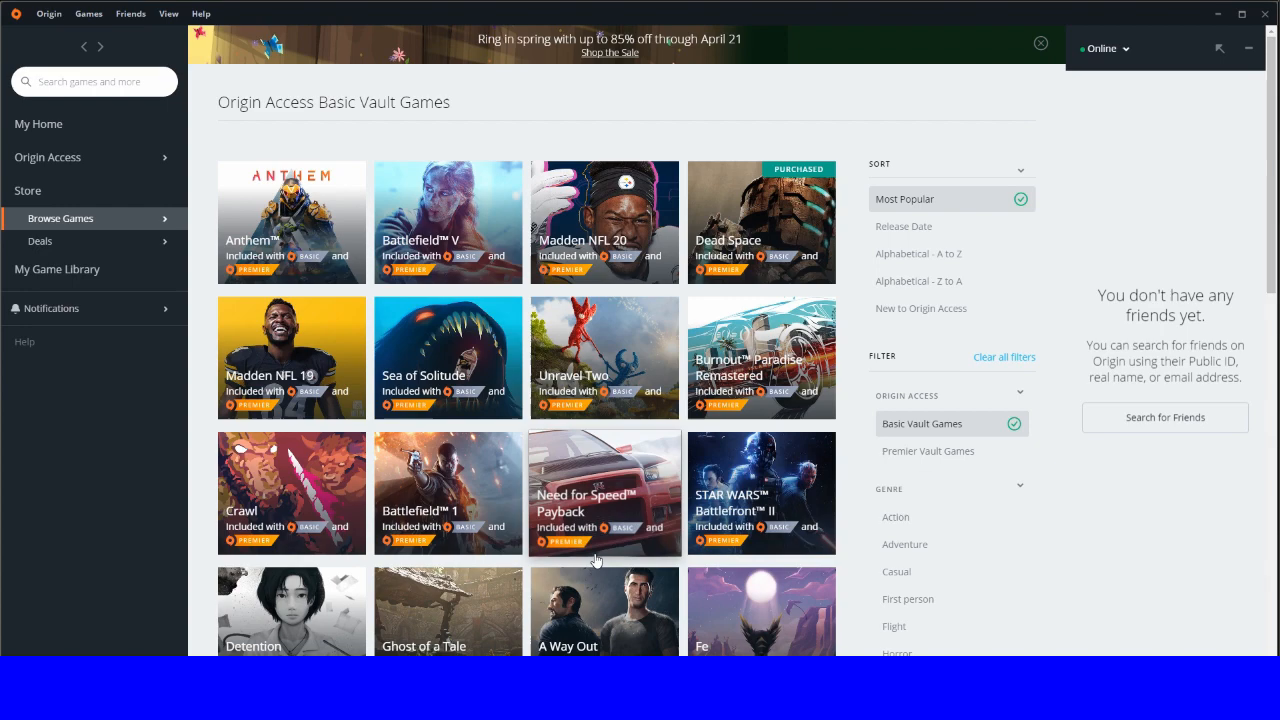
scroll(down, 3)
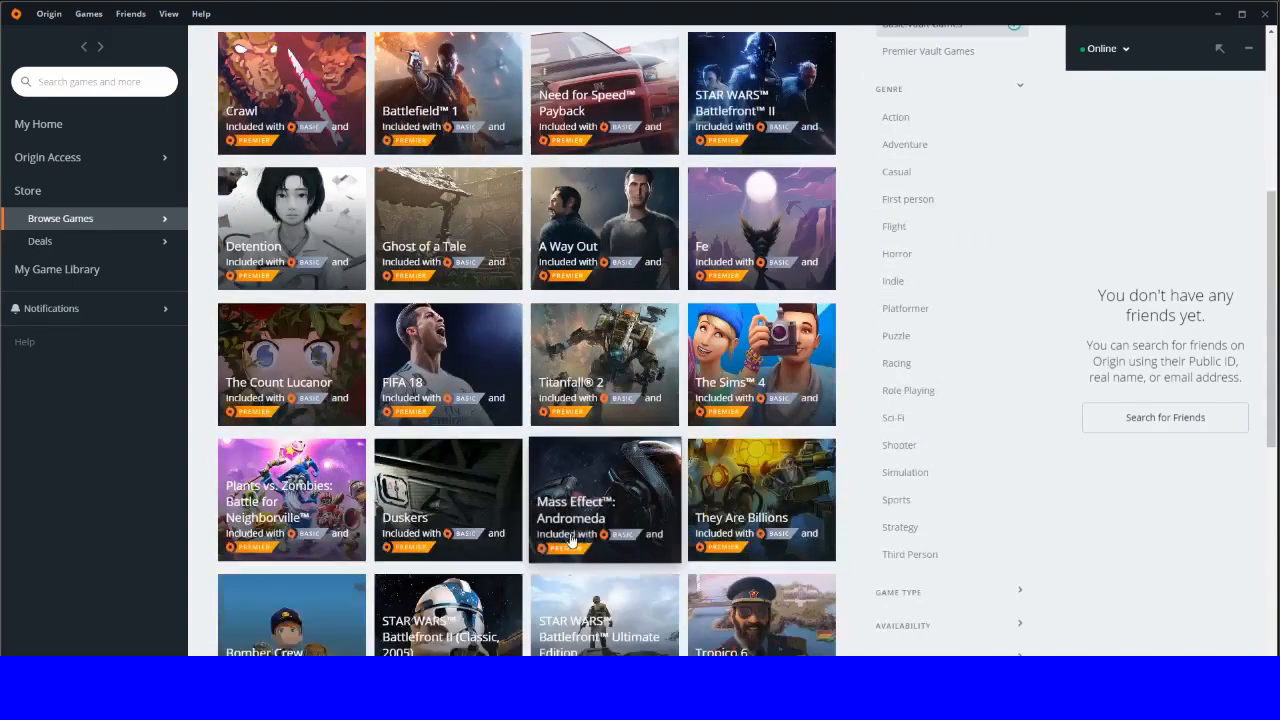
scroll(down, 3)
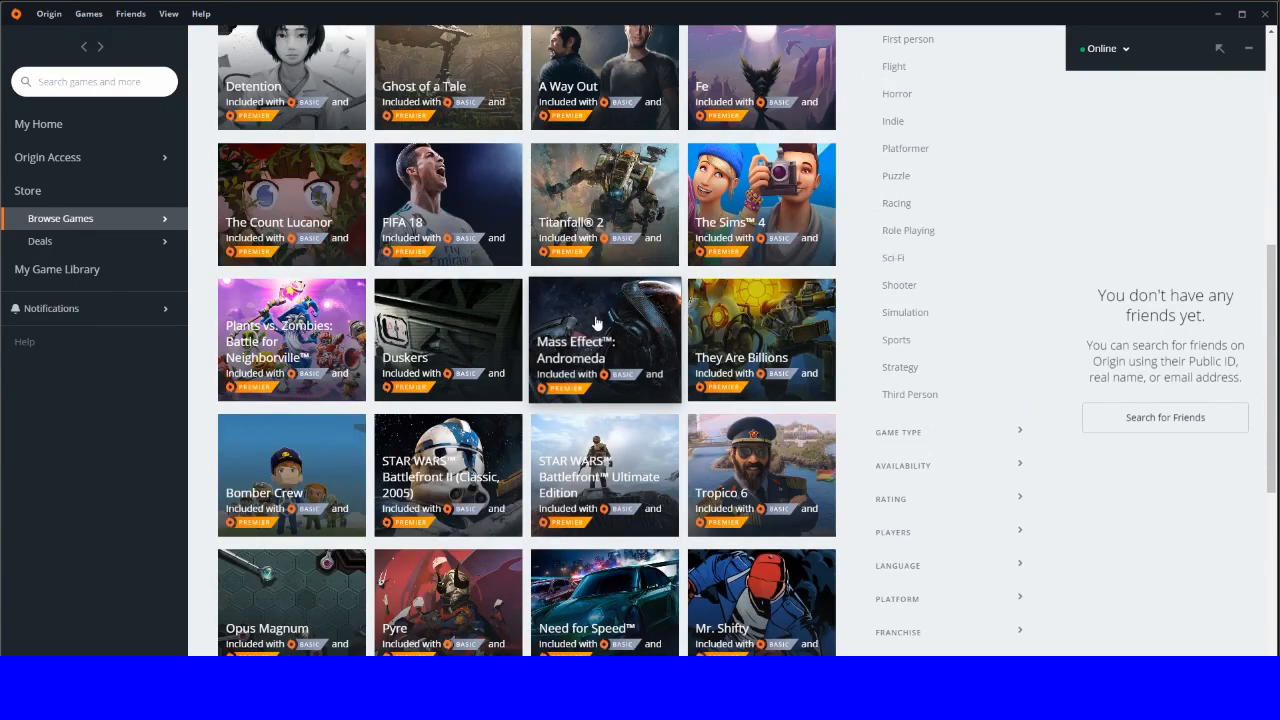
scroll(down, 3)
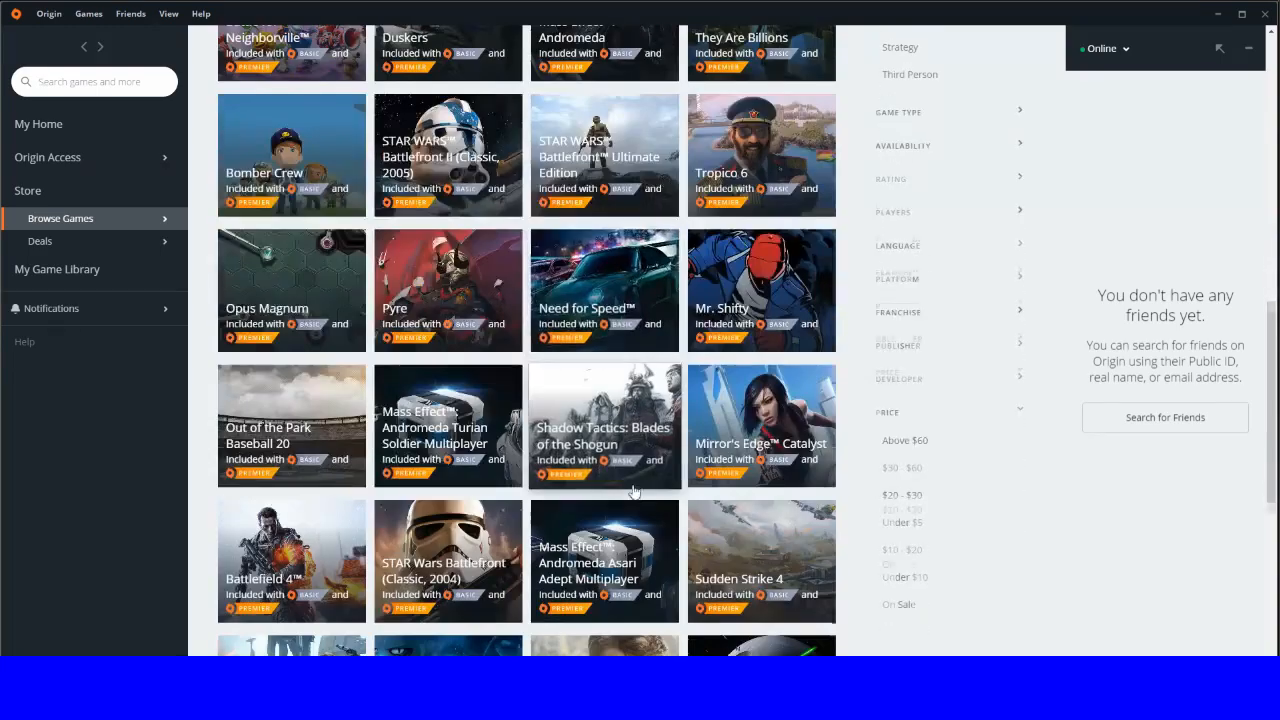
scroll(down, 3)
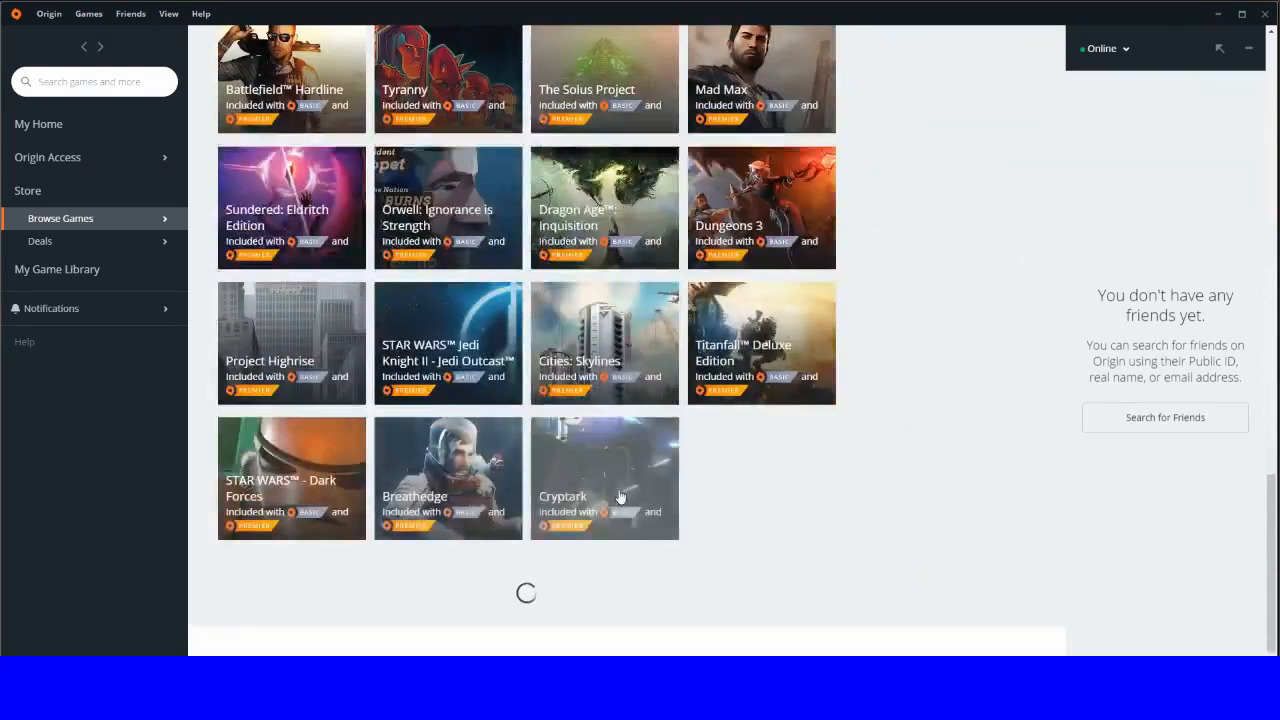
scroll(down, 3)
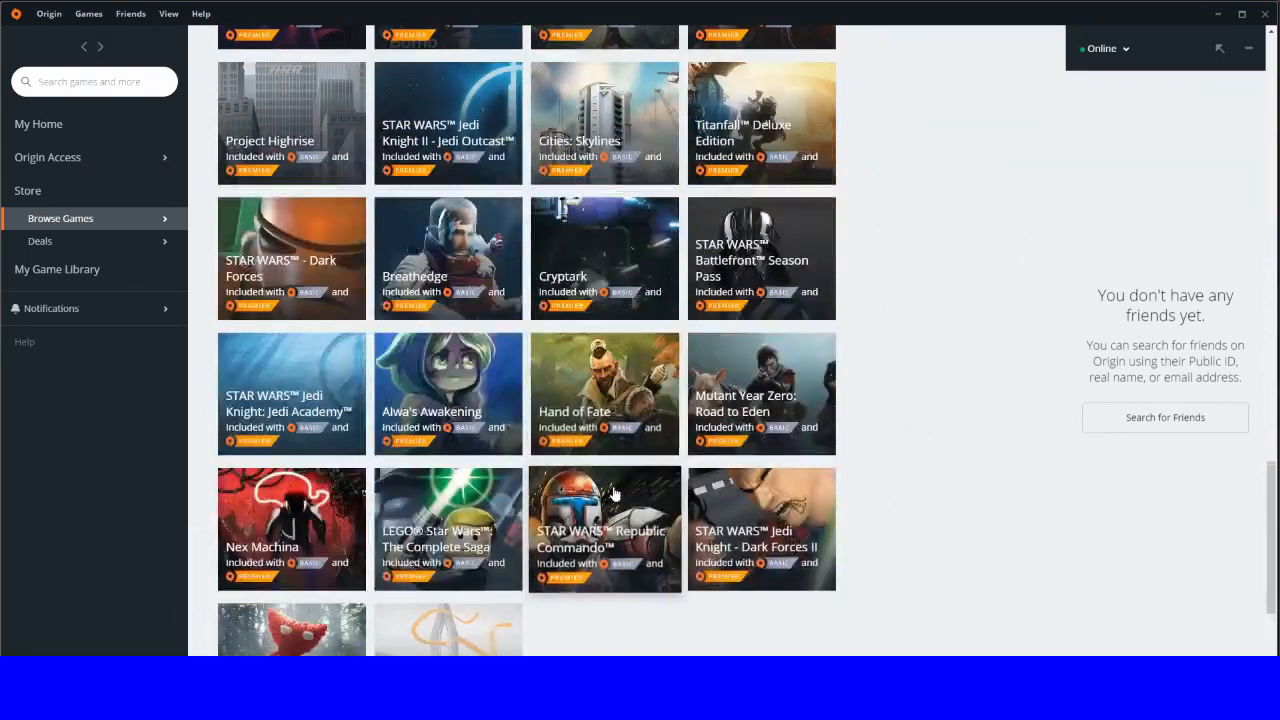
scroll(down, 3)
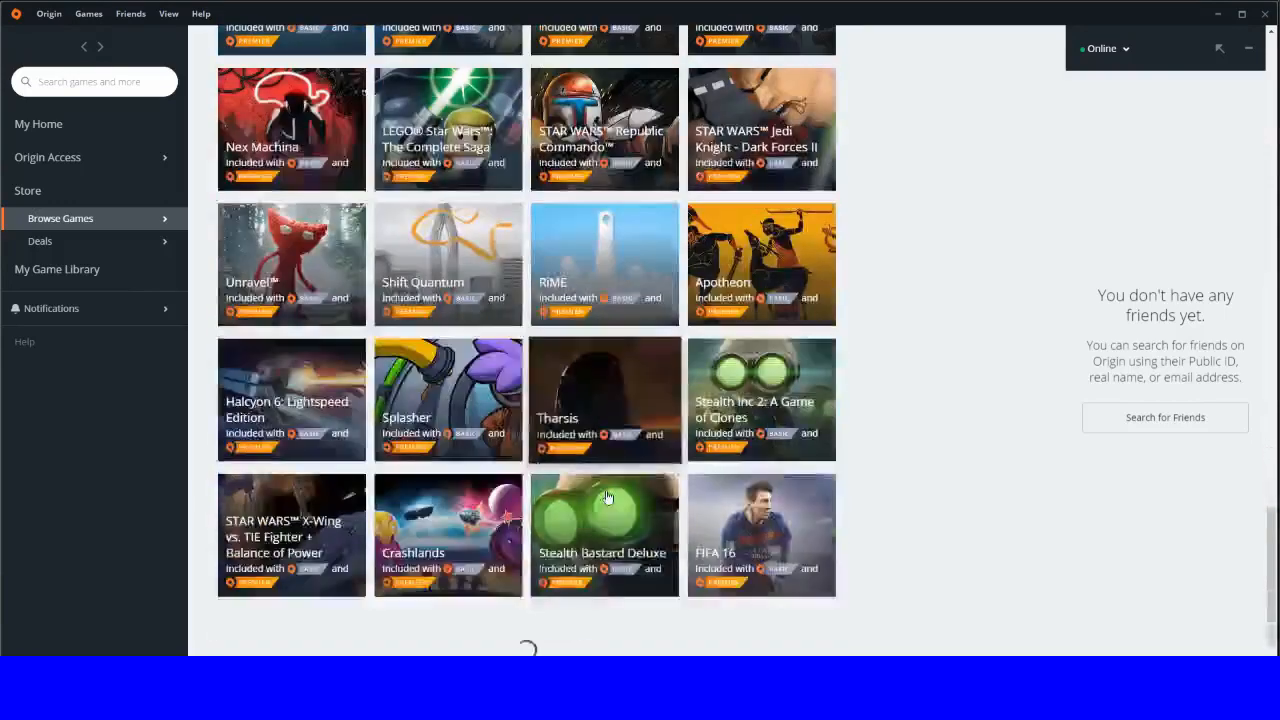
scroll(down, 3)
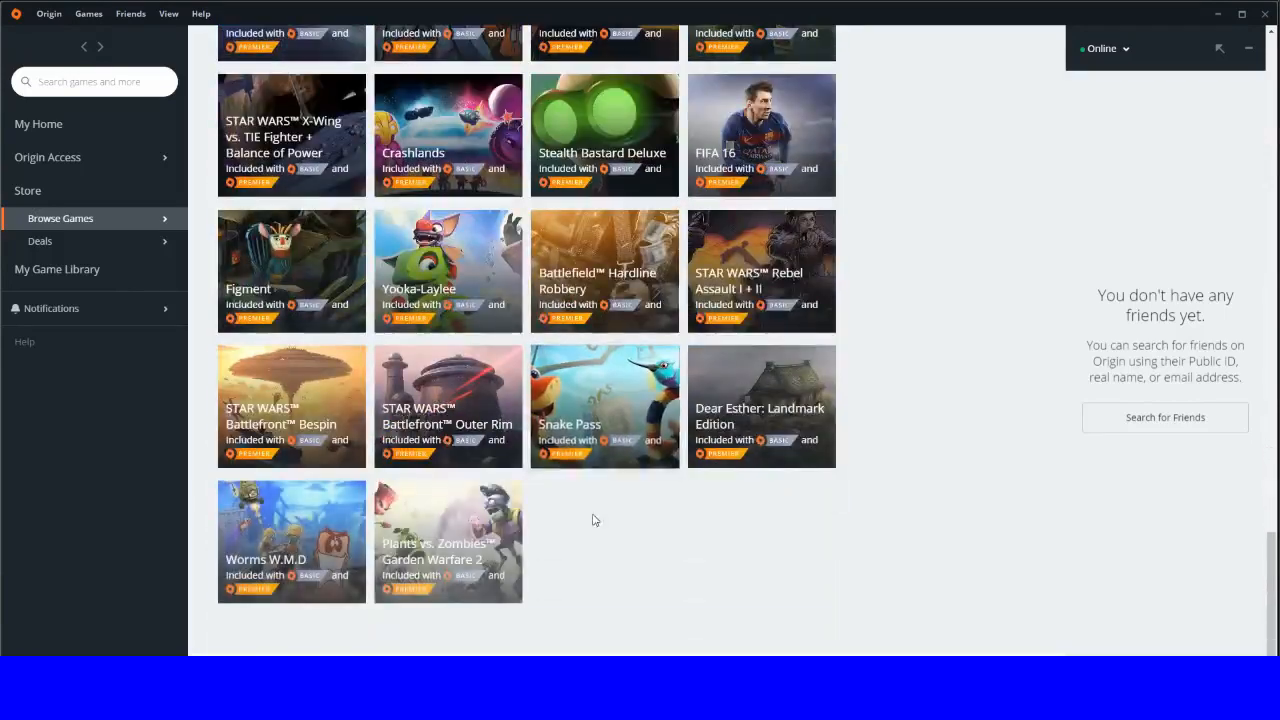
scroll(down, 3)
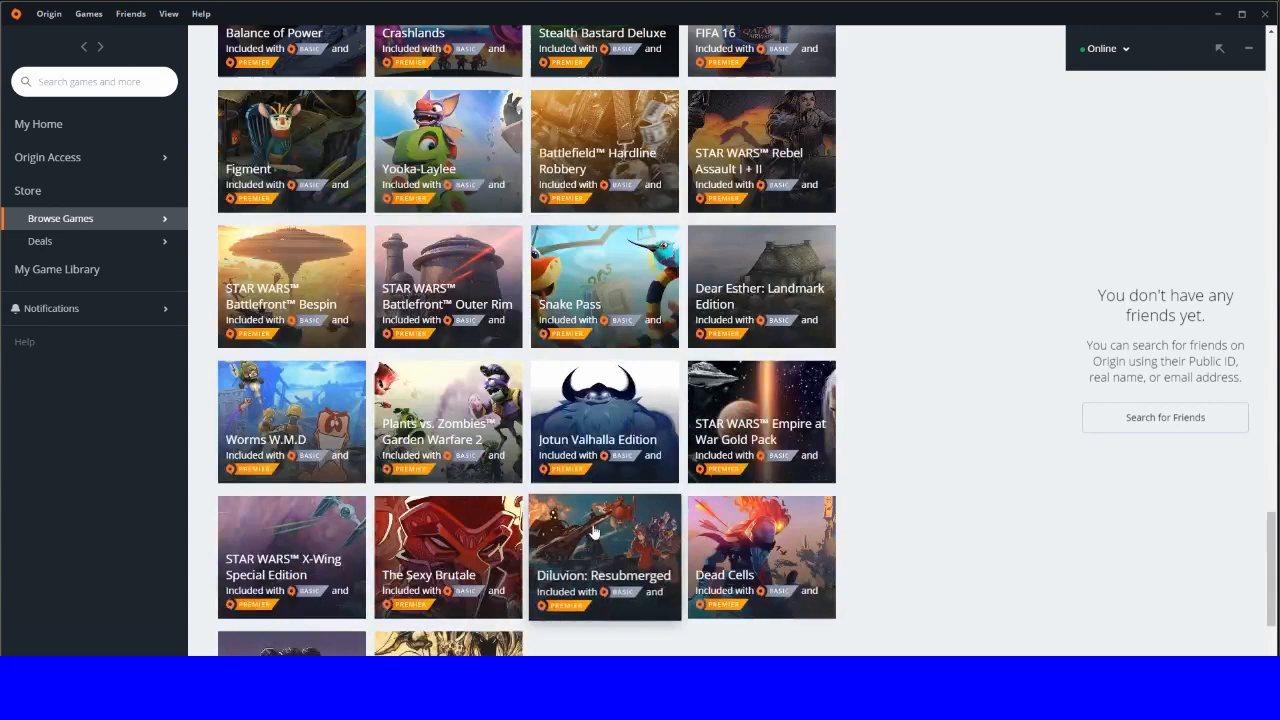
scroll(down, 3)
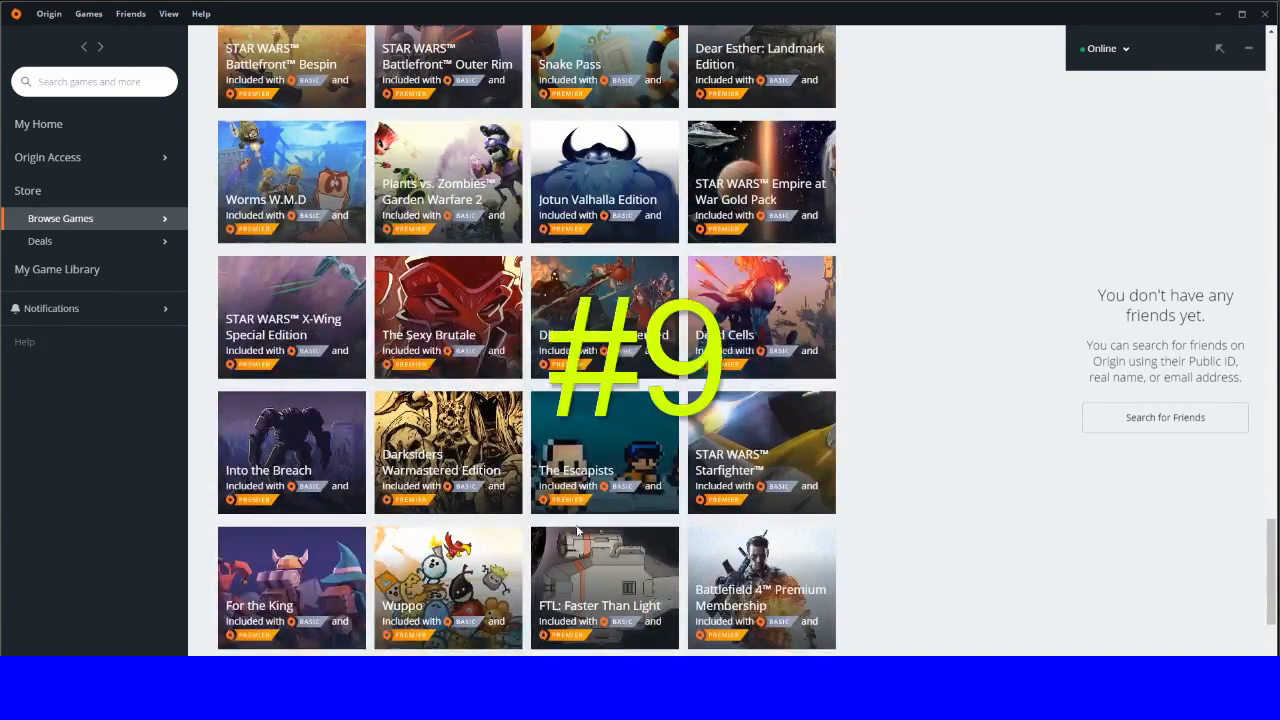
scroll(down, 3)
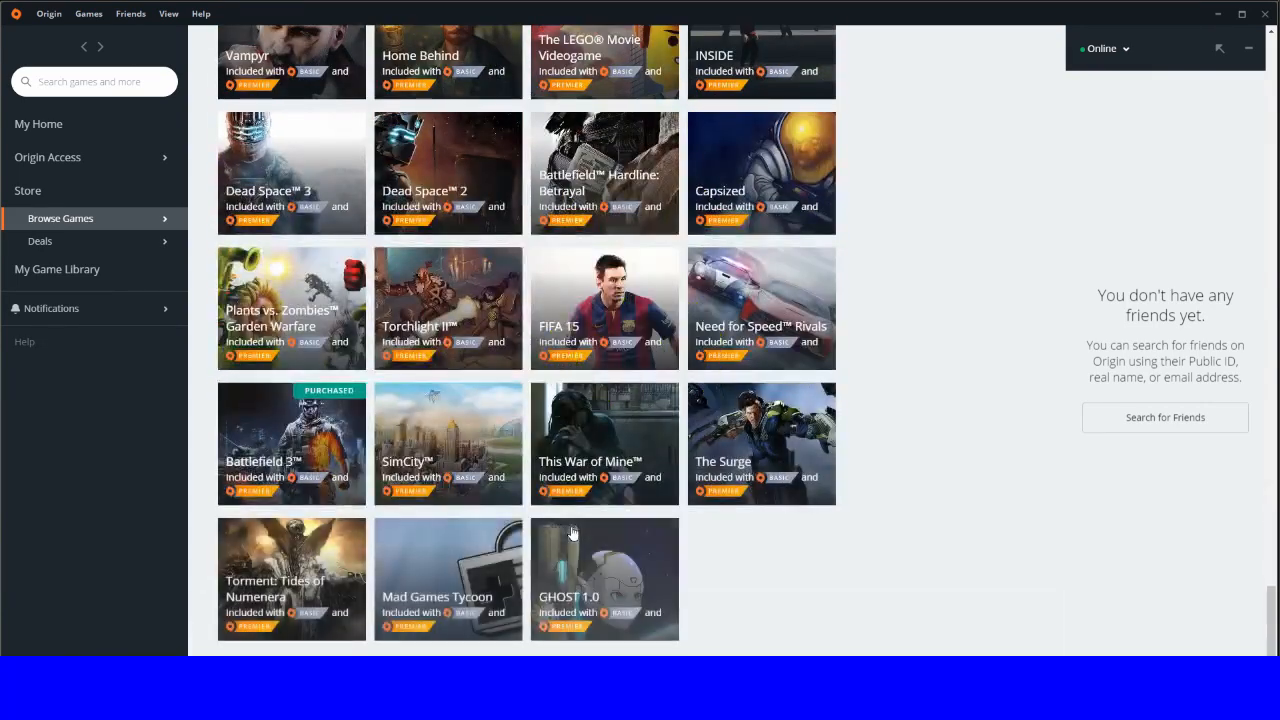
scroll(down, 3)
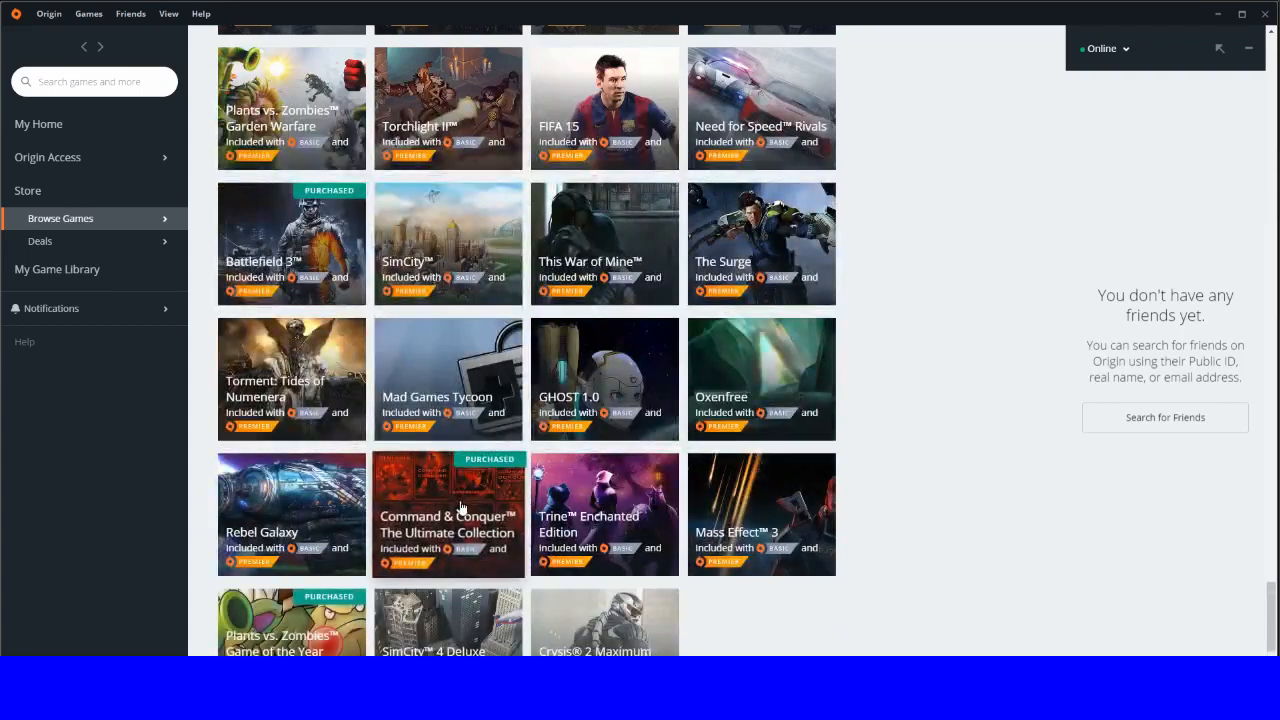
scroll(down, 3)
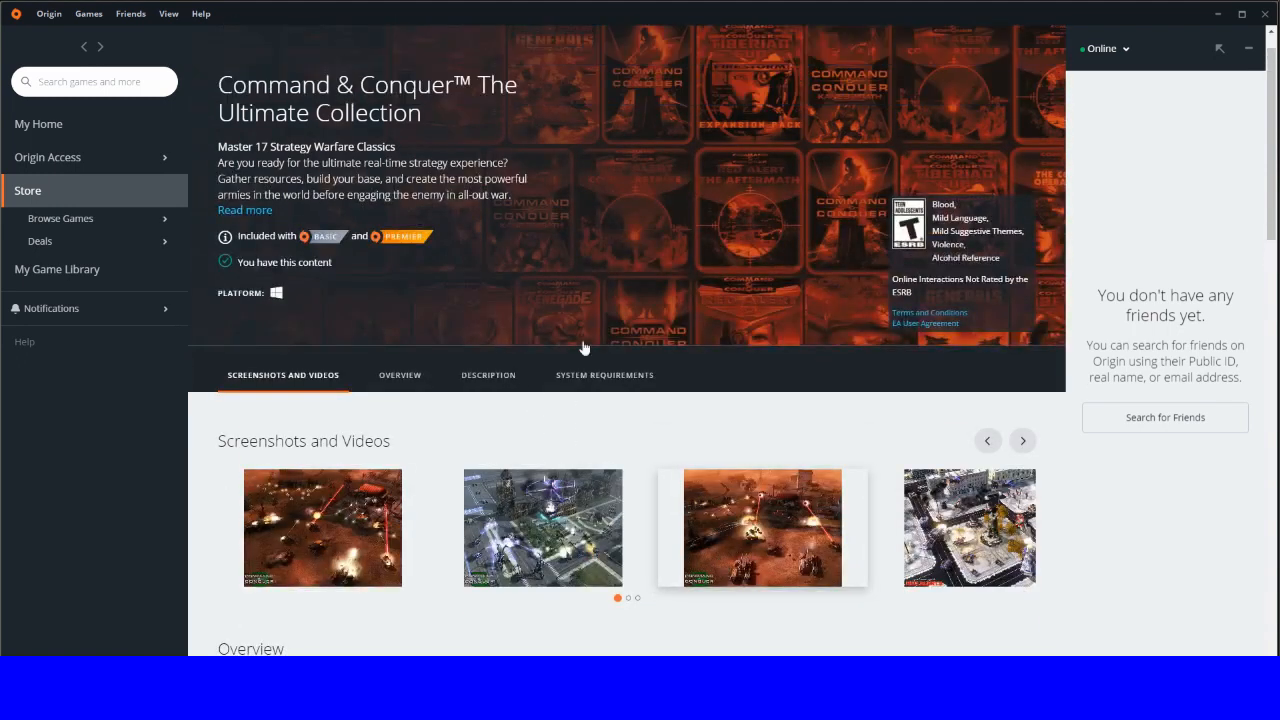
mouse_move(818, 121)
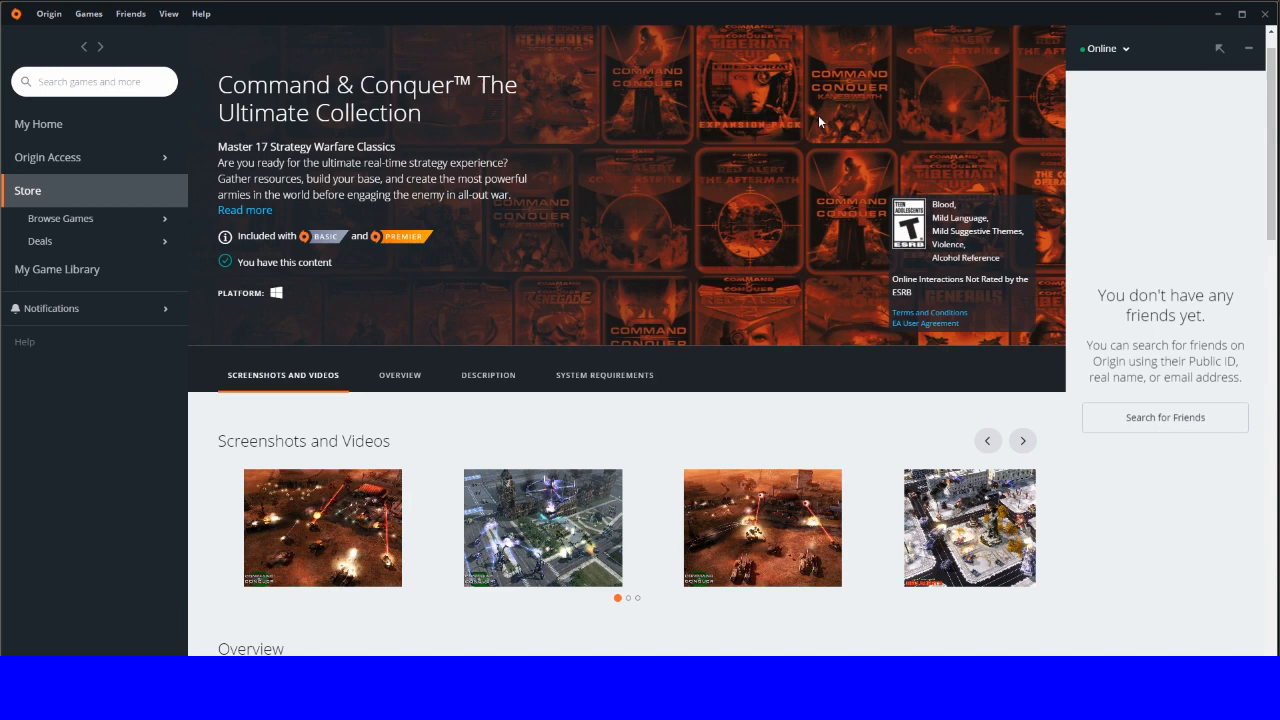
mouse_move(957, 103)
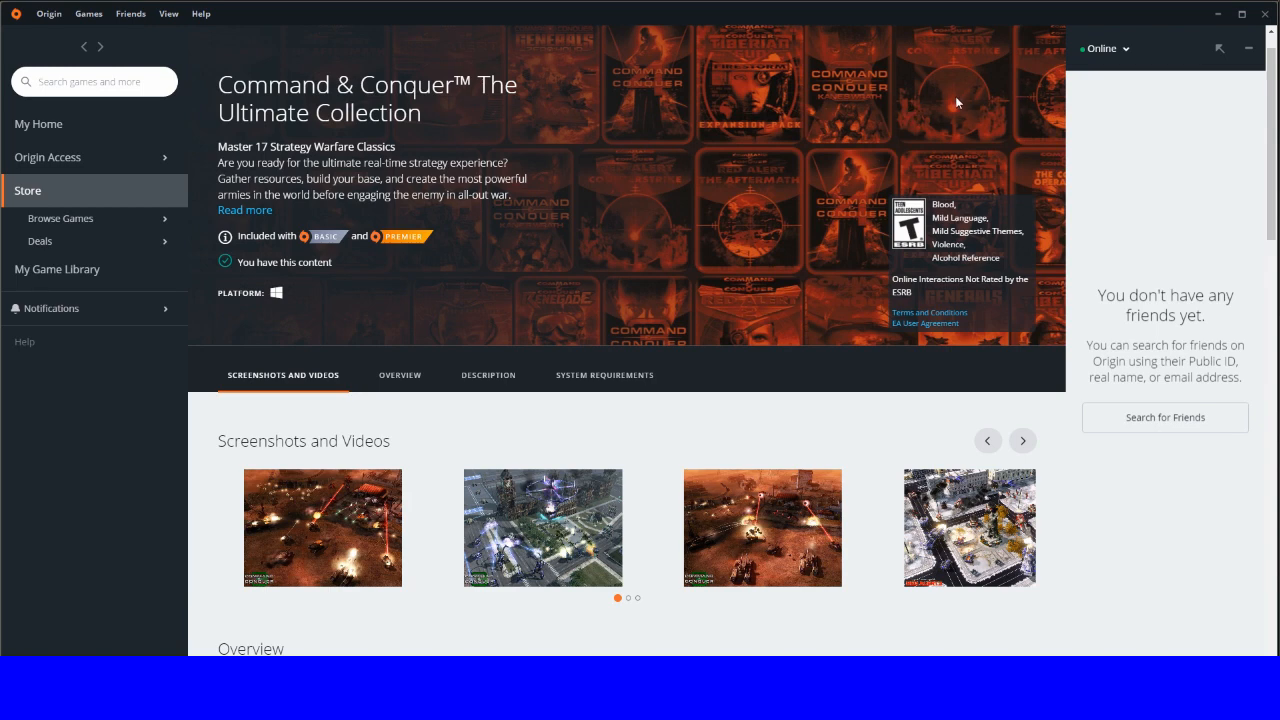
mouse_move(770, 260)
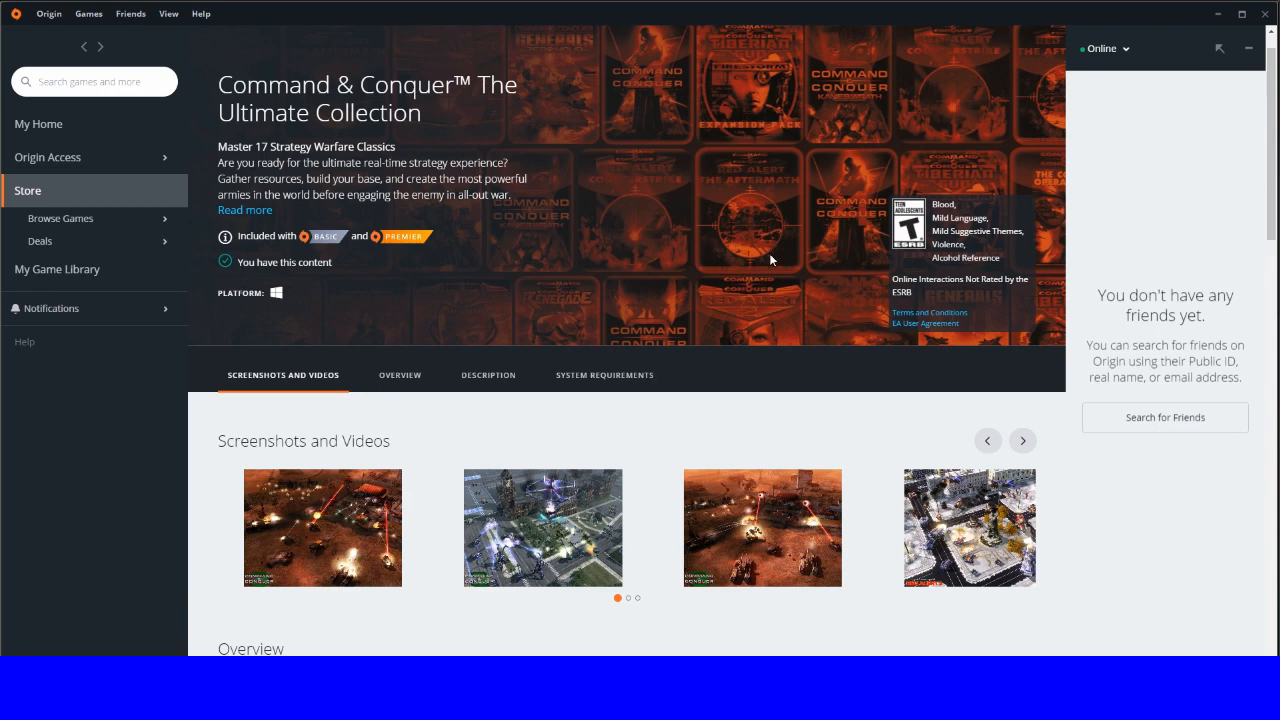
Step: Enlarge a screenshot from the Command & Conquer The Ultimate Collection store page
click(762, 527)
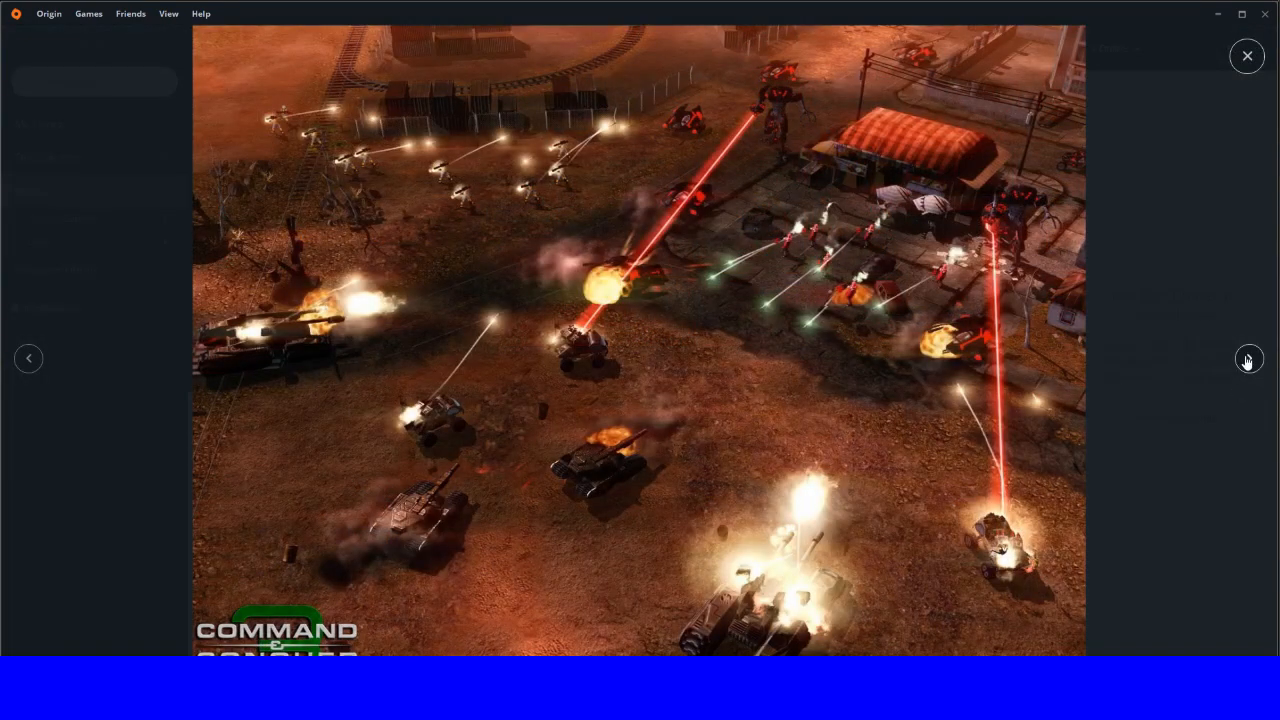
Step: Flip through four more Command & Conquer screenshots, then close the enlarged viewer
click(1248, 358)
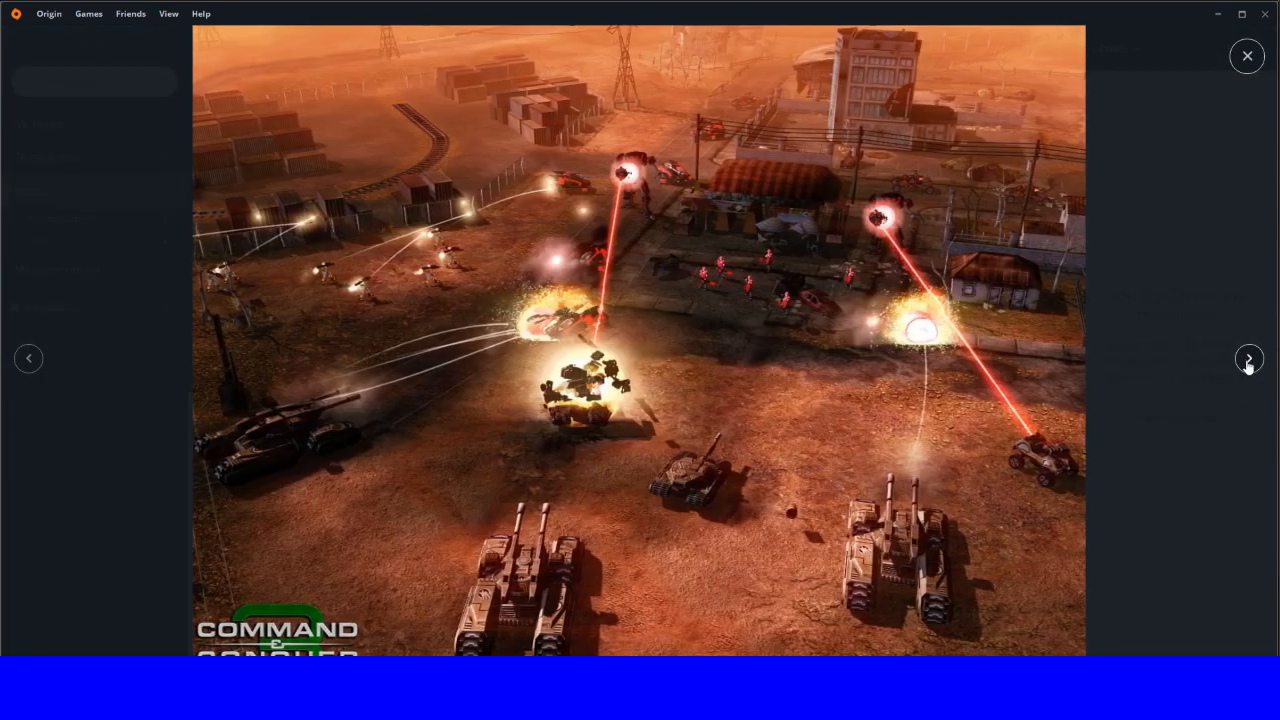
click(1248, 358)
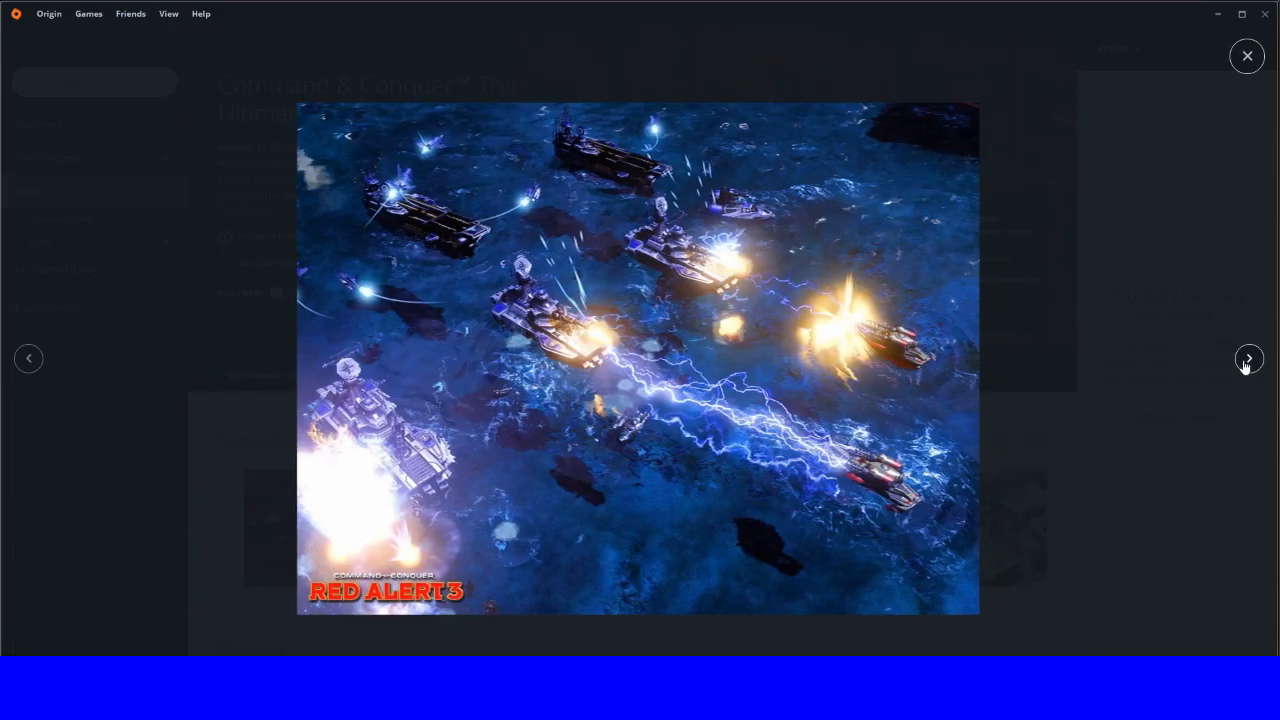
click(1248, 358)
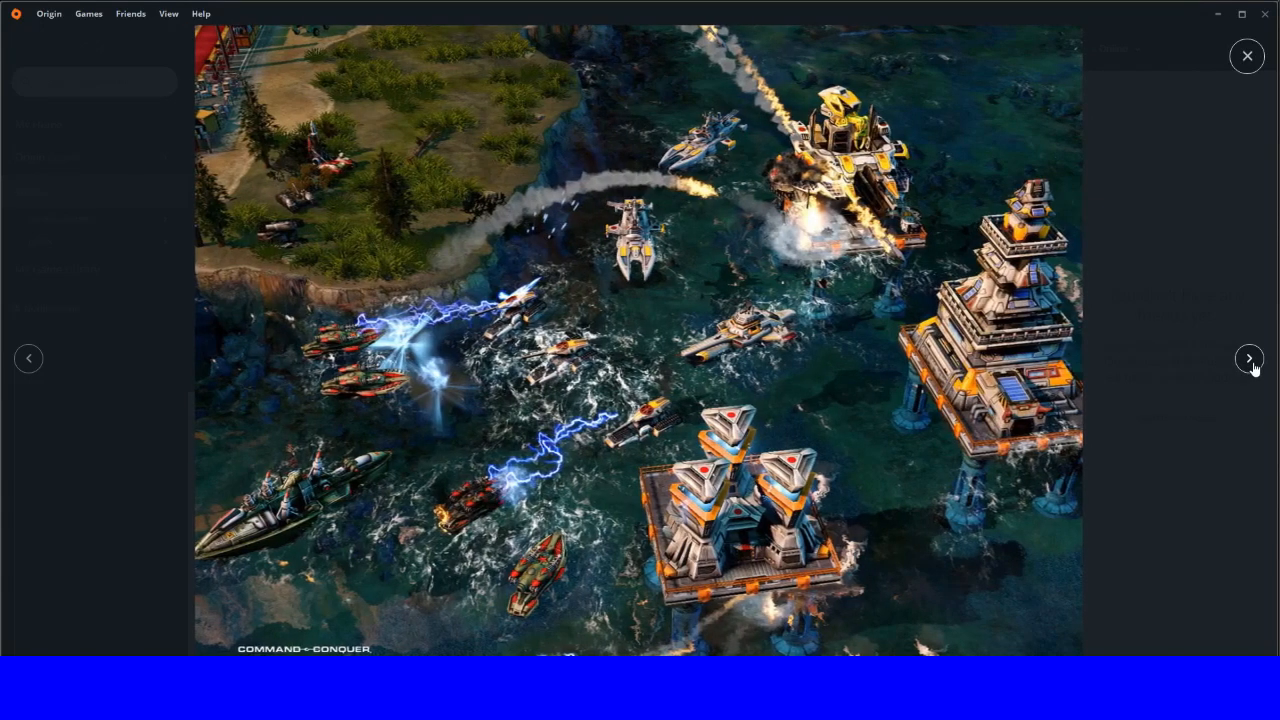
click(1249, 358)
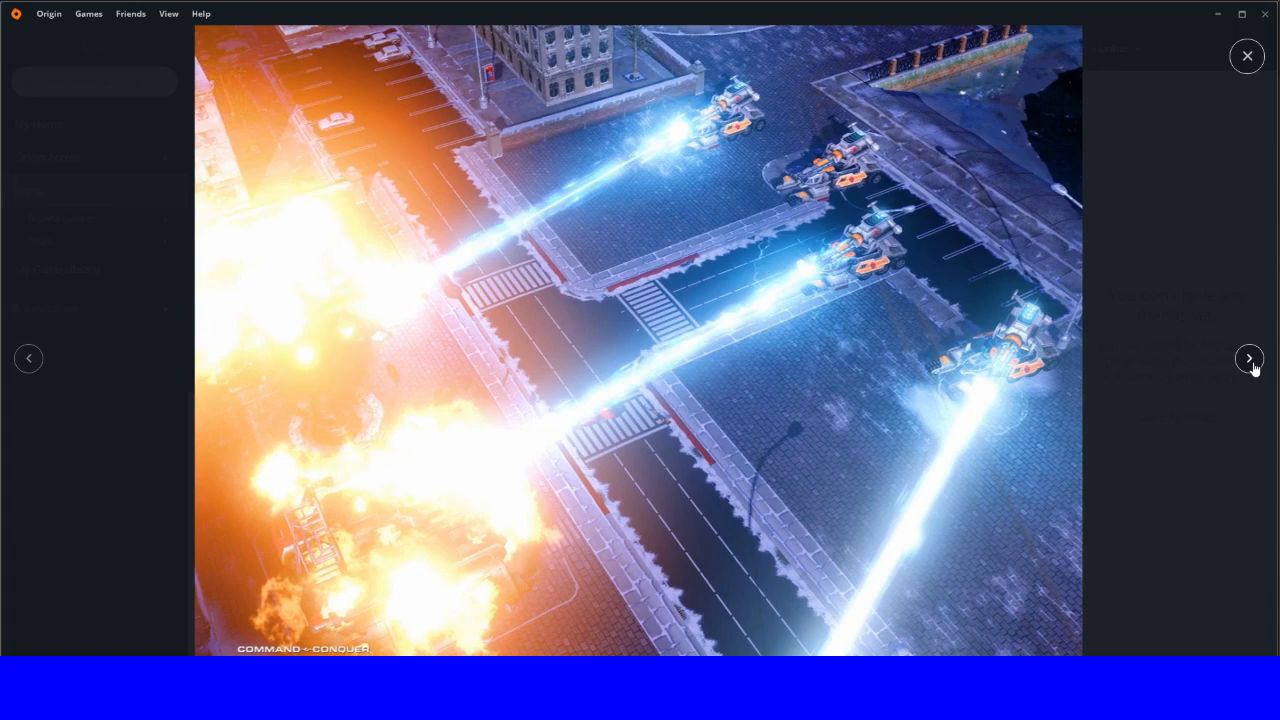
click(1248, 358)
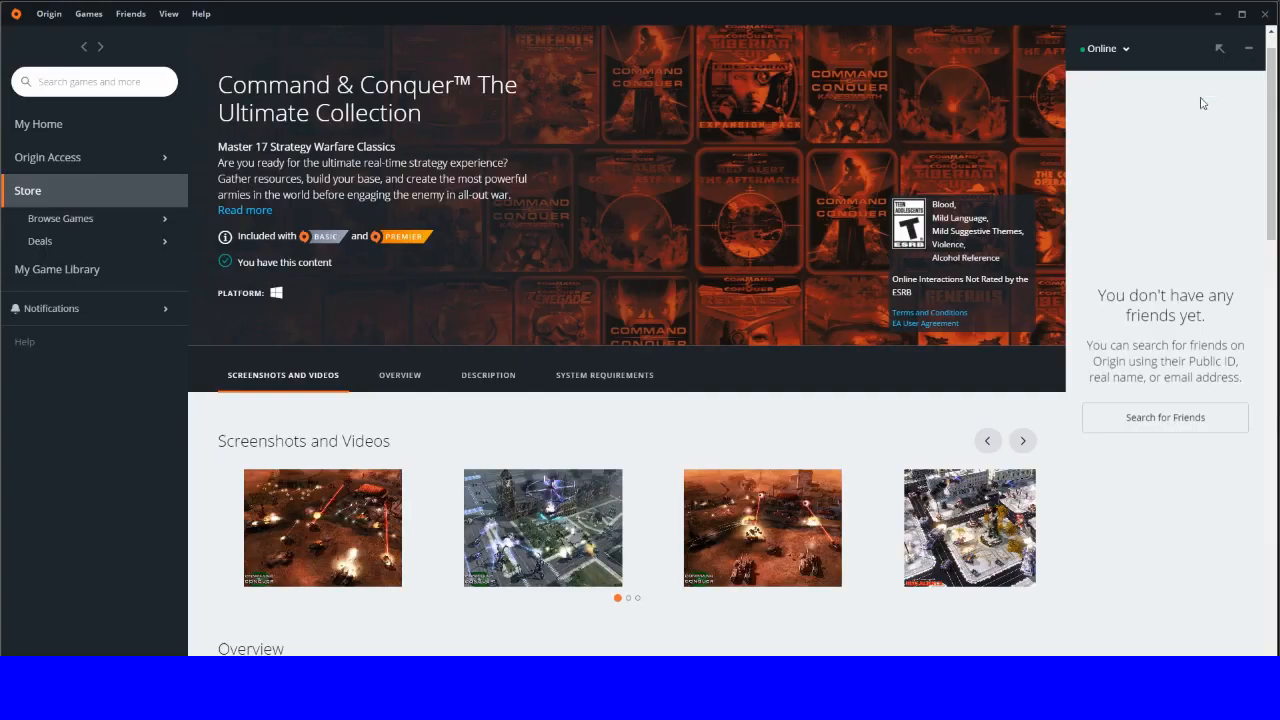
Step: Highlight the Red Alert, Red Alert 2, Renegade and Generals entries in 'Collection includes'
scroll(down, 3)
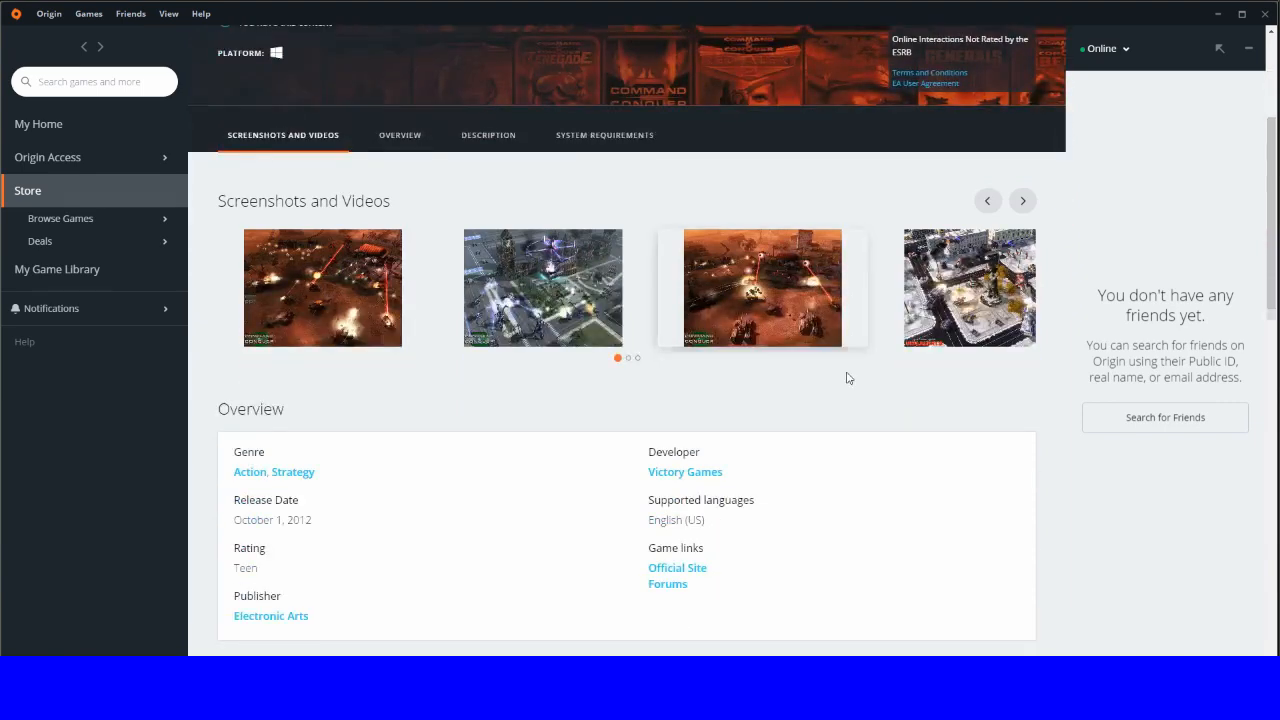
scroll(down, 3)
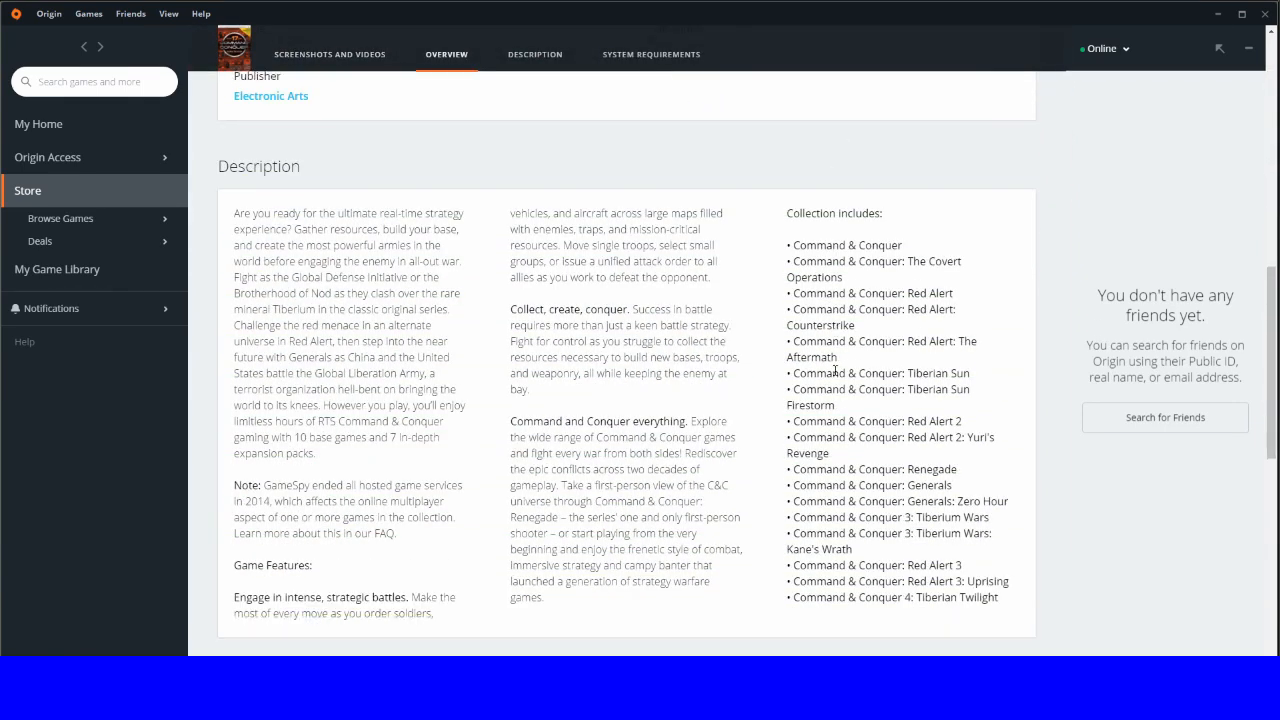
mouse_move(797, 242)
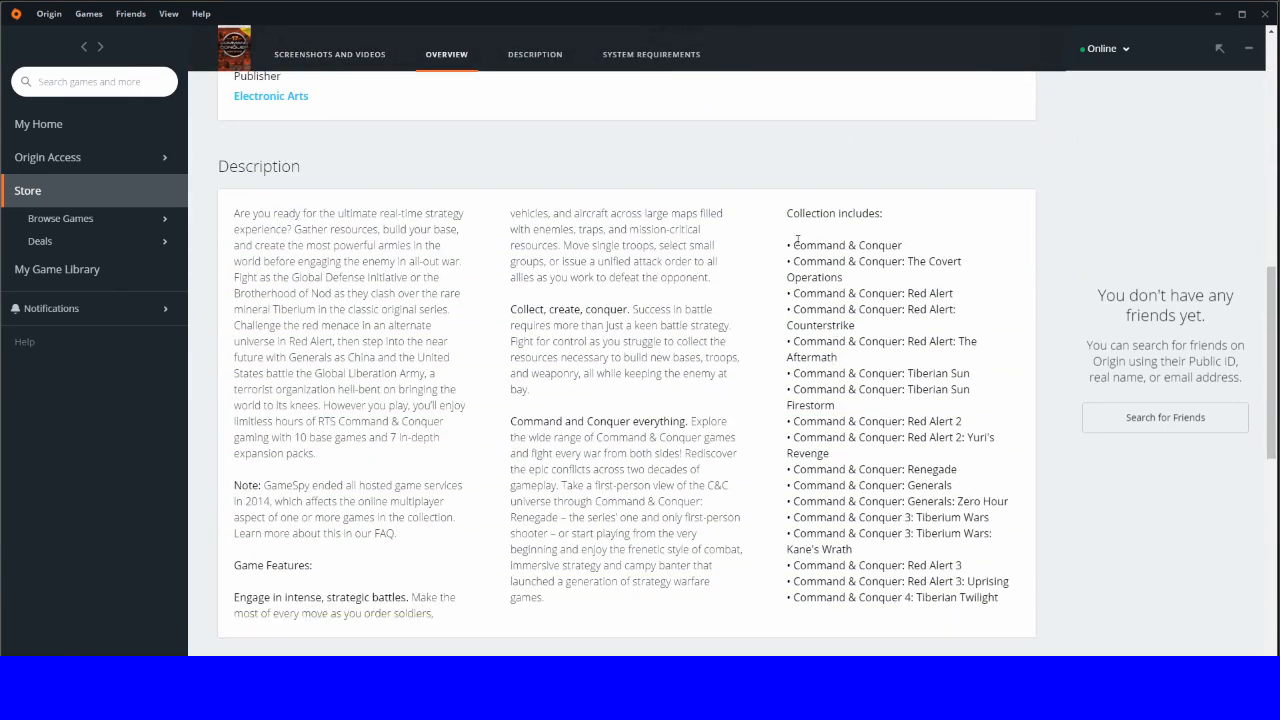
double_click(847, 245)
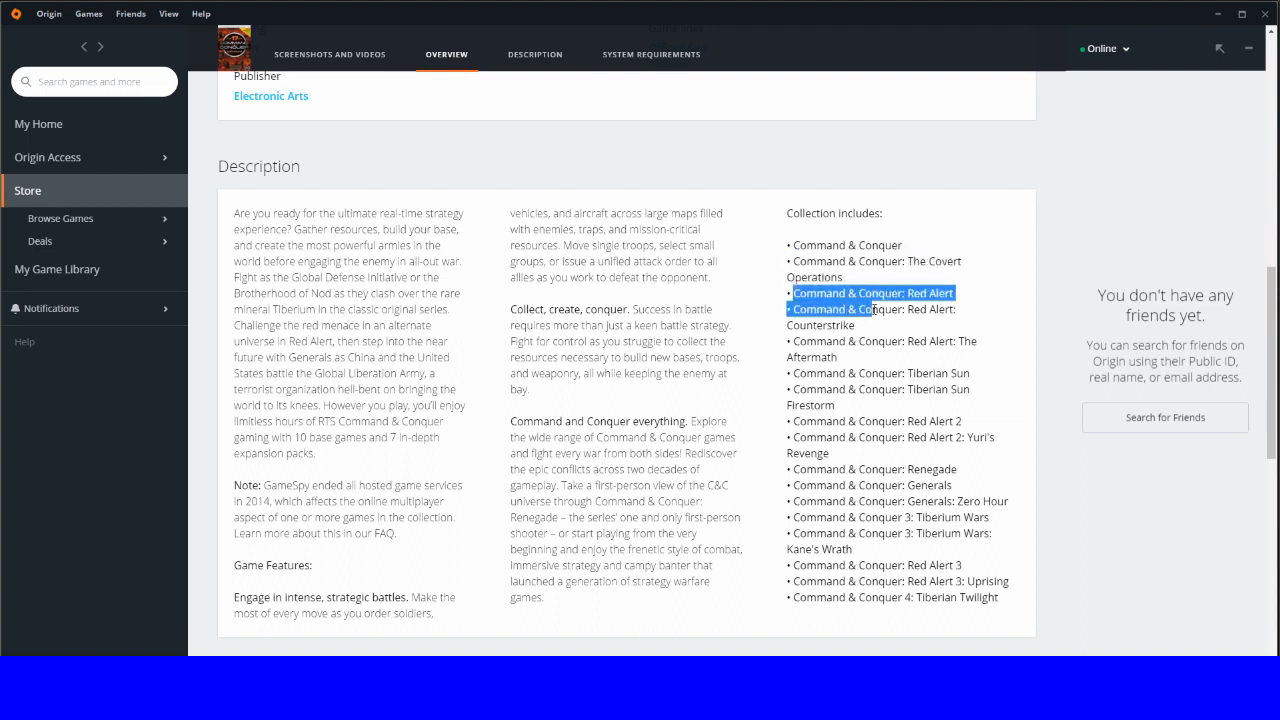
drag(870, 293, 862, 357)
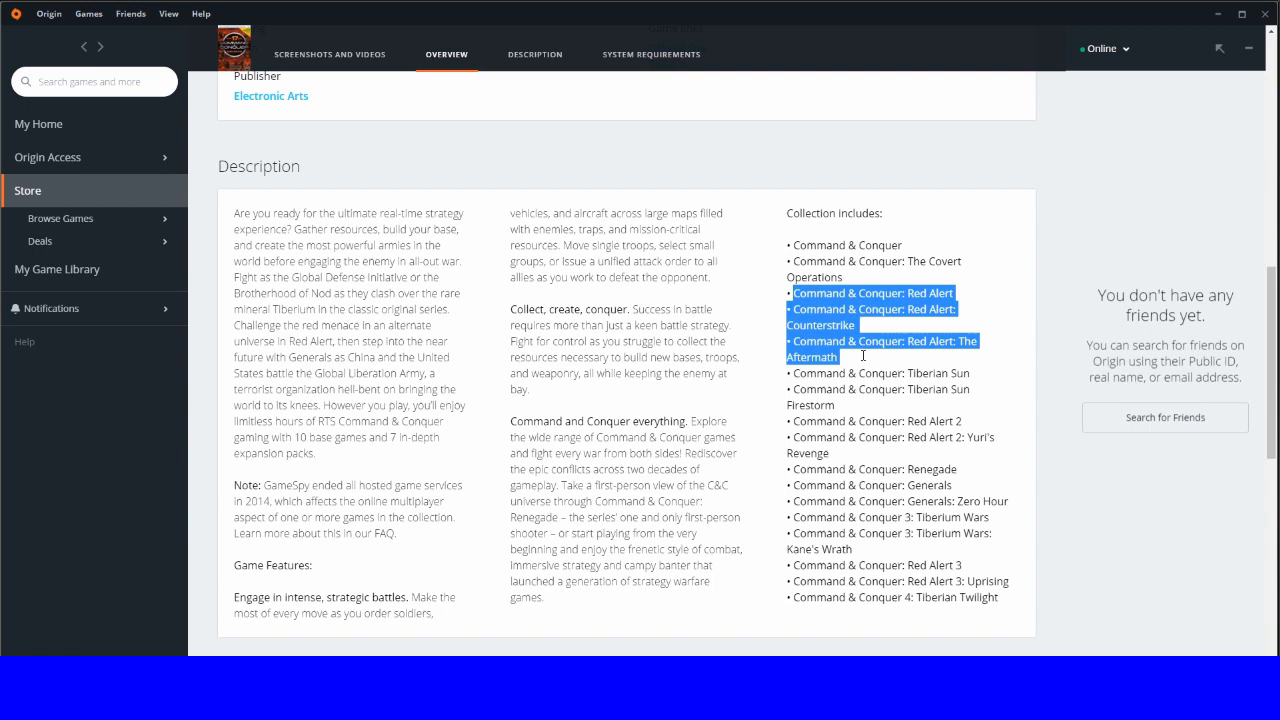
mouse_move(855, 351)
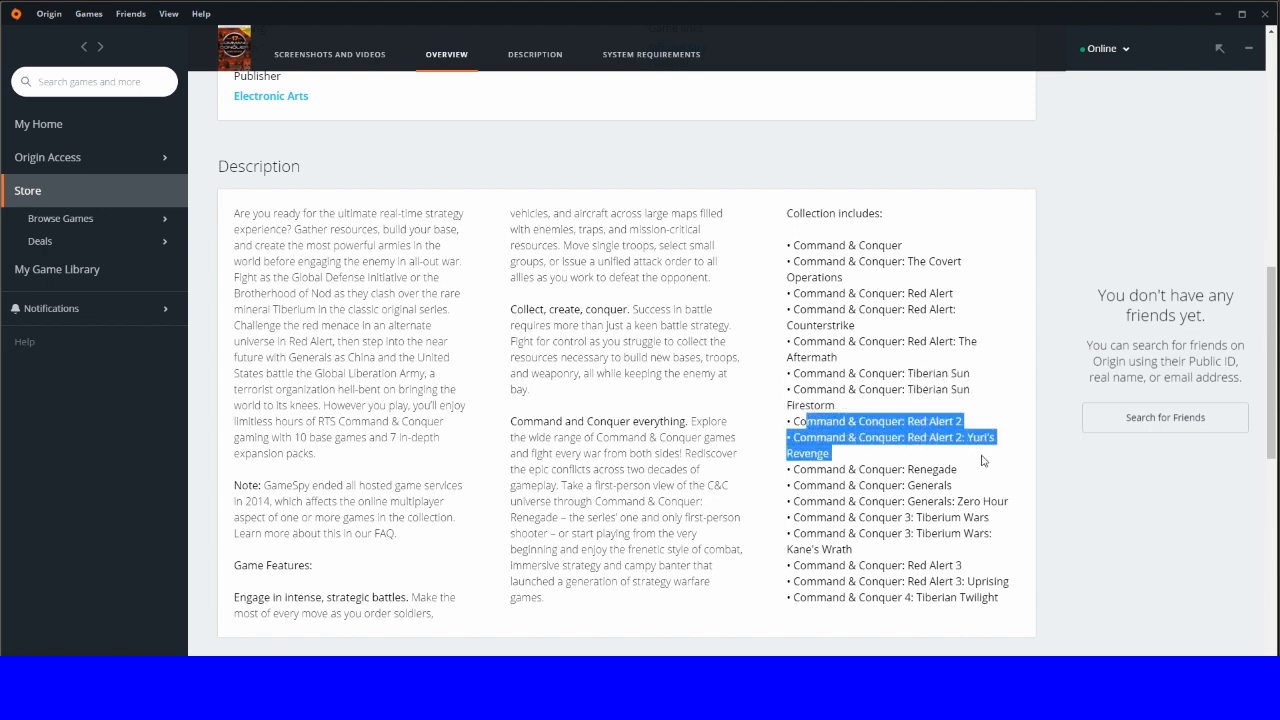
drag(800, 421, 960, 485)
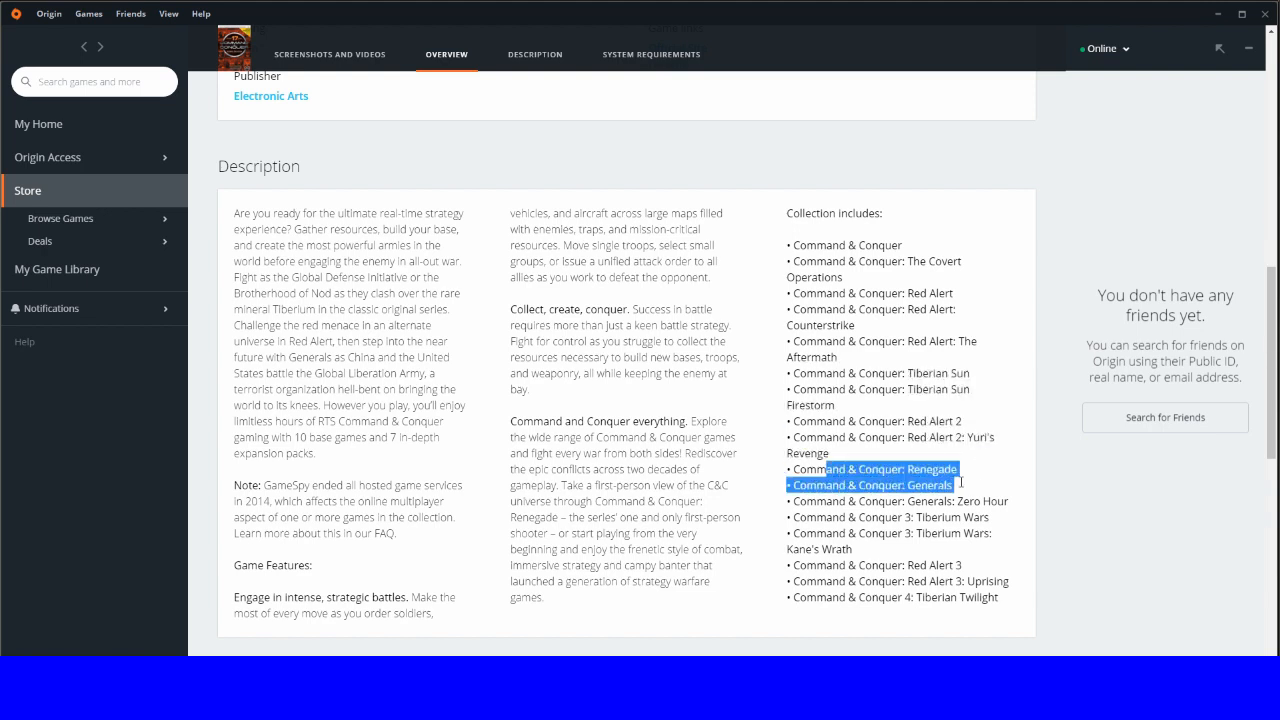
drag(964, 485, 1012, 501)
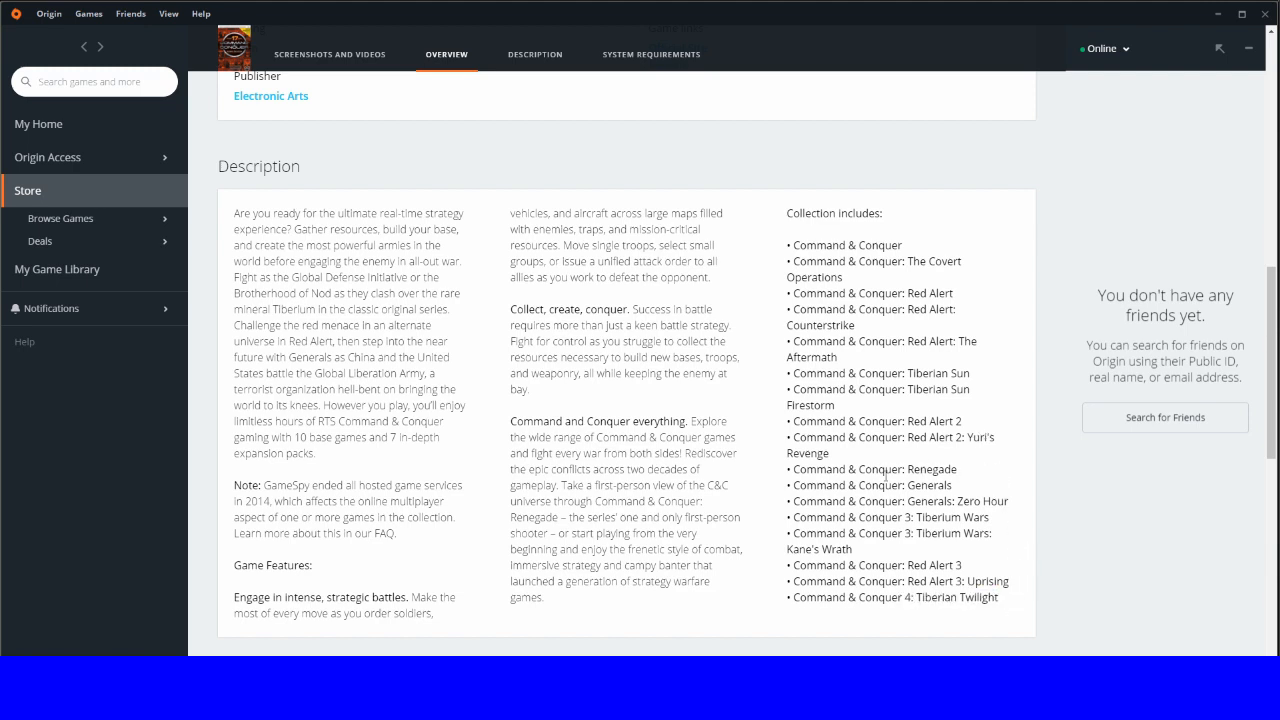
mouse_move(850, 523)
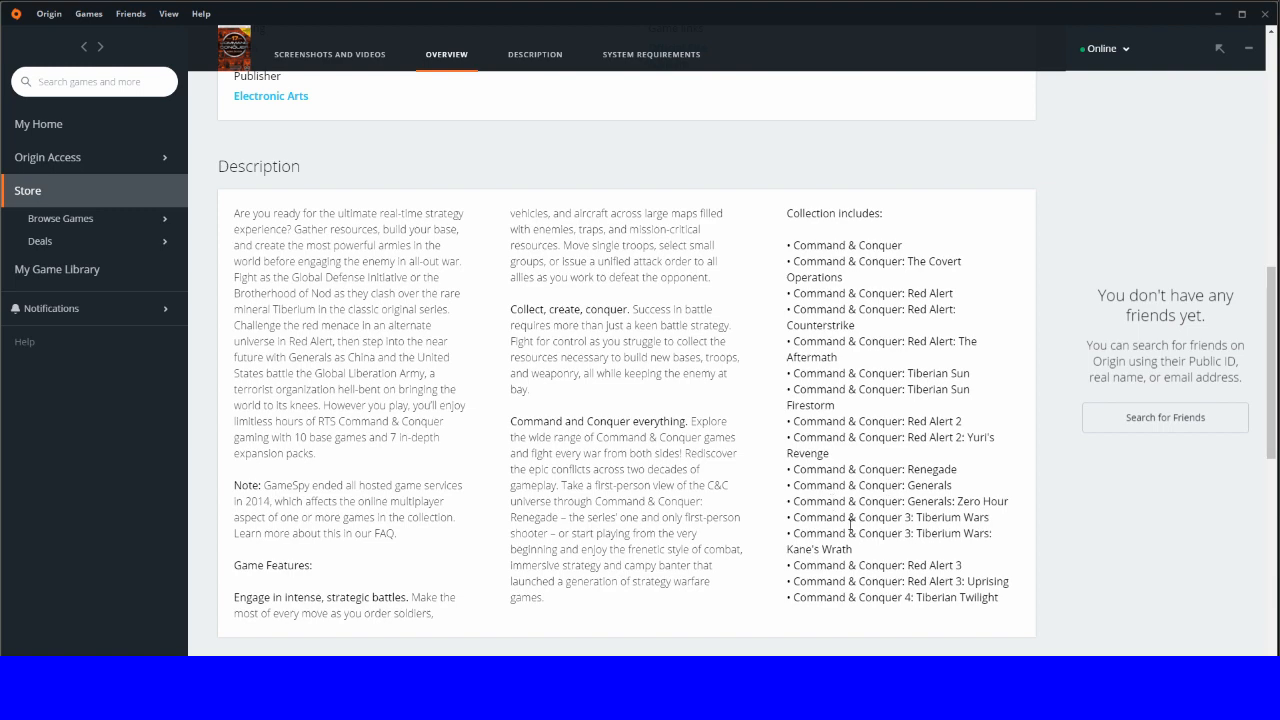
scroll(up, 3)
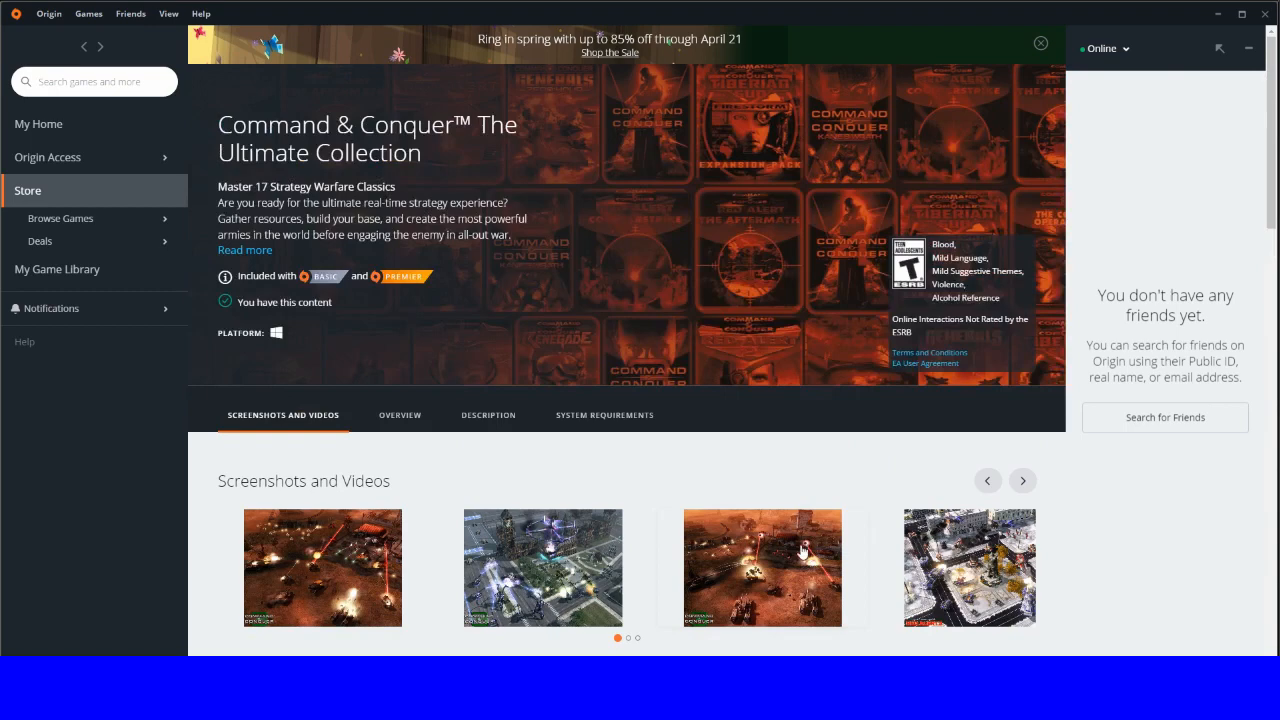
mouse_move(1253, 236)
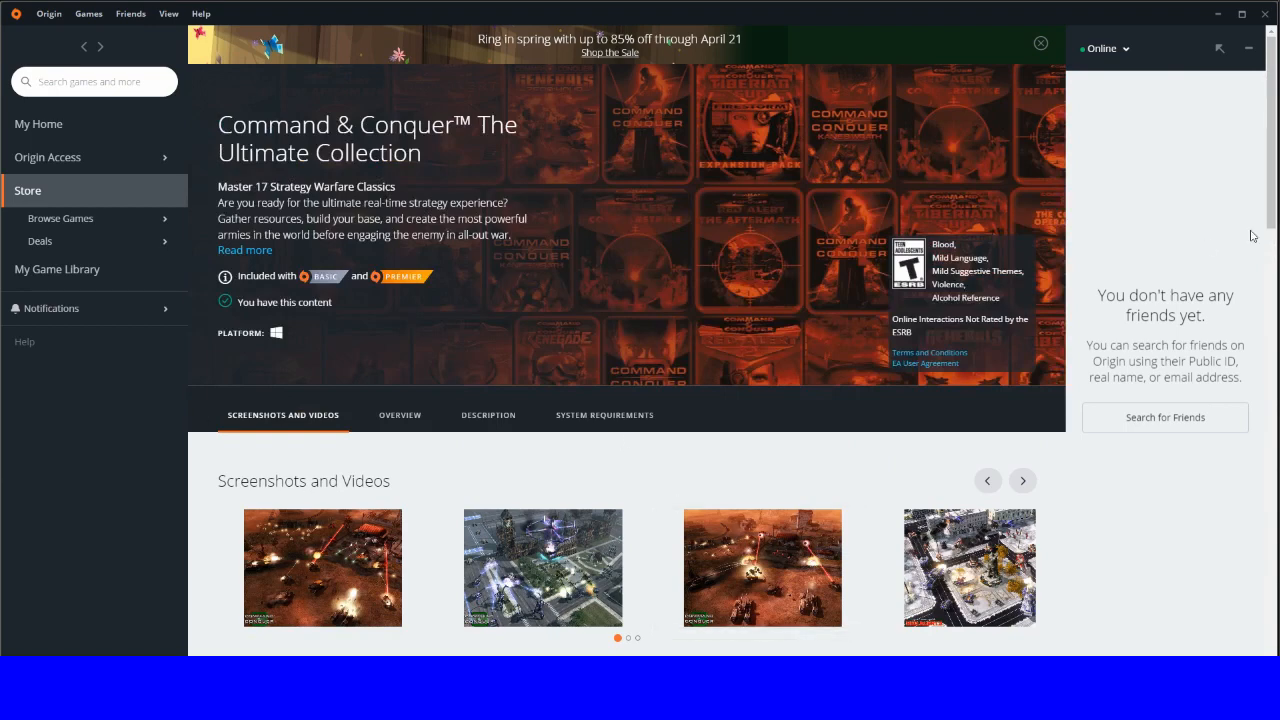
mouse_move(965, 205)
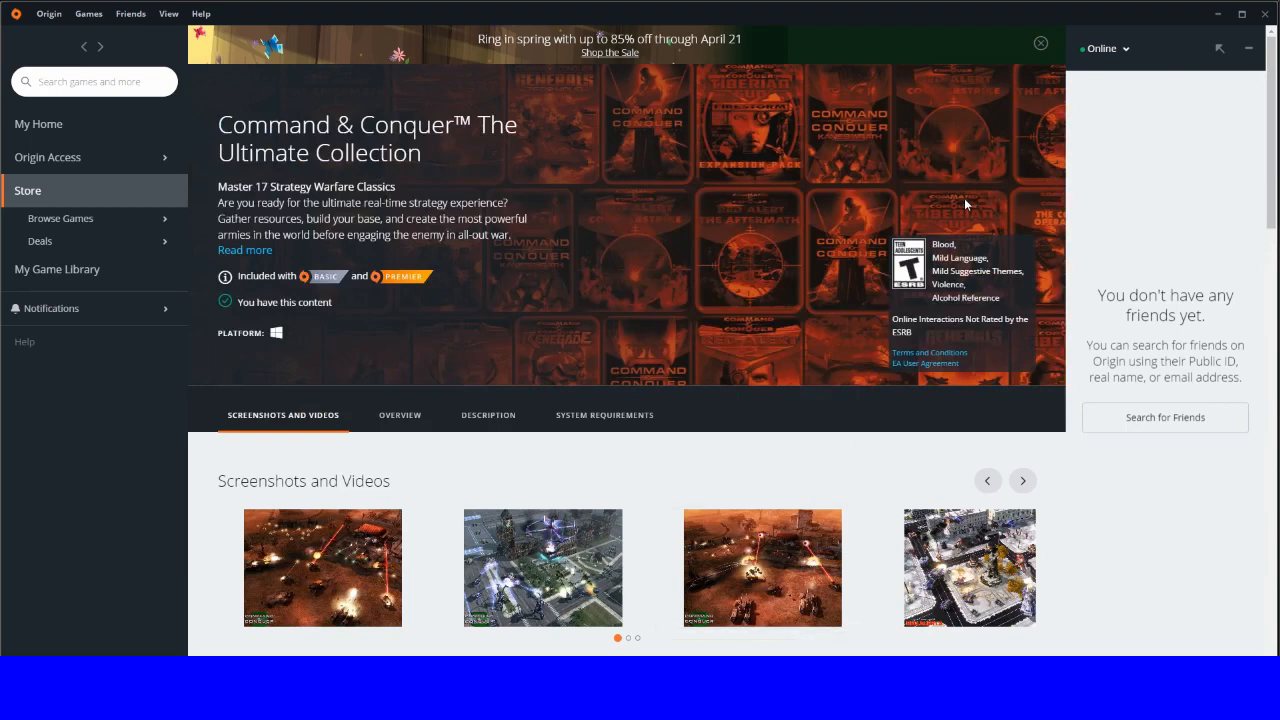
mouse_move(95, 298)
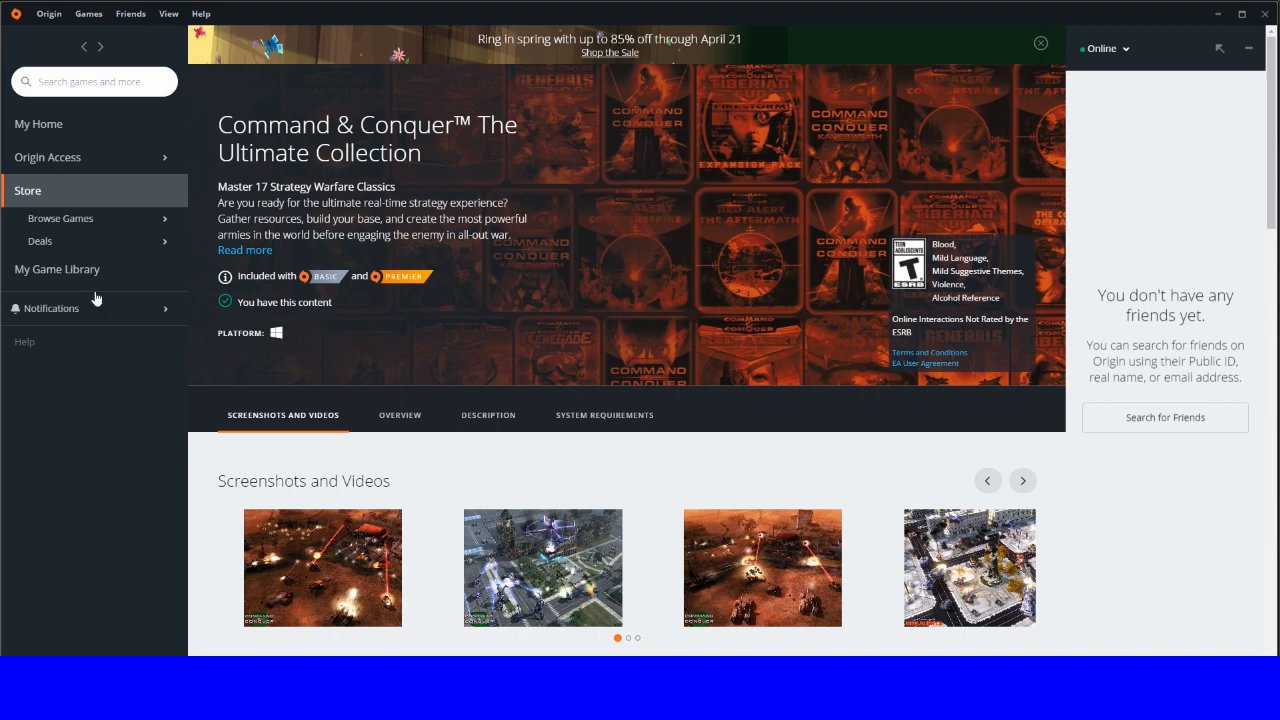
mouse_move(645, 262)
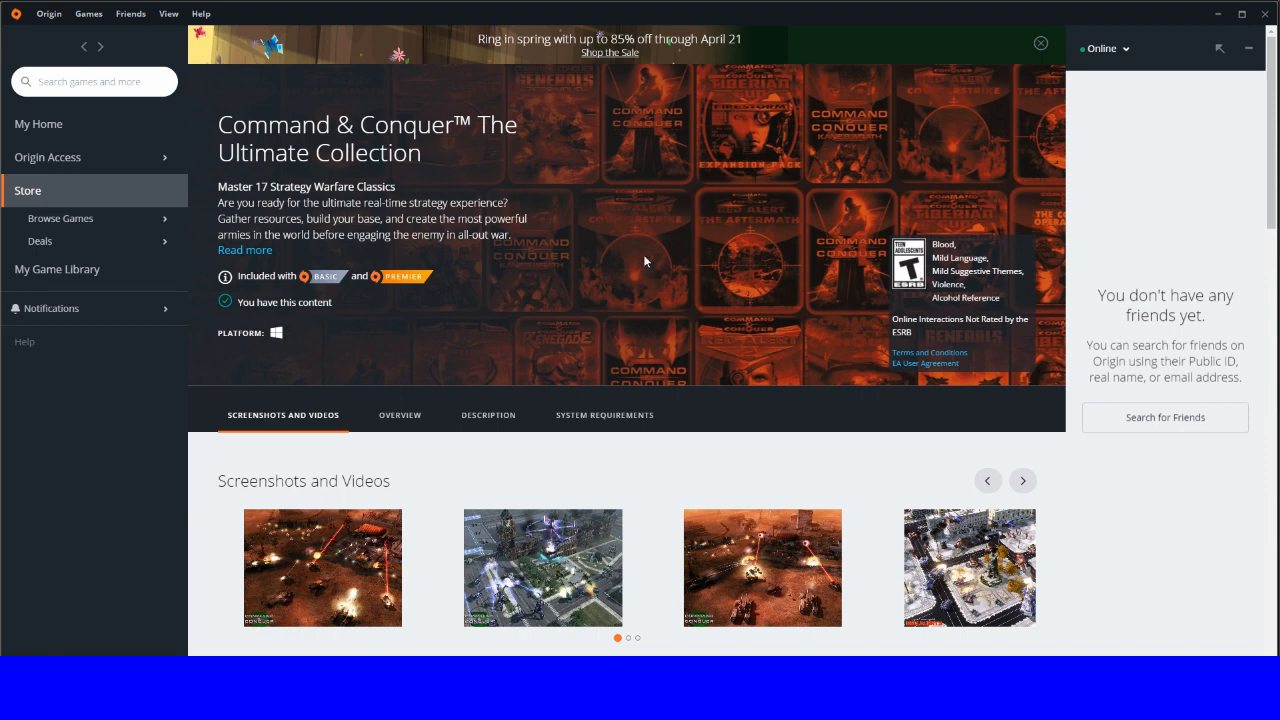
mouse_move(629, 258)
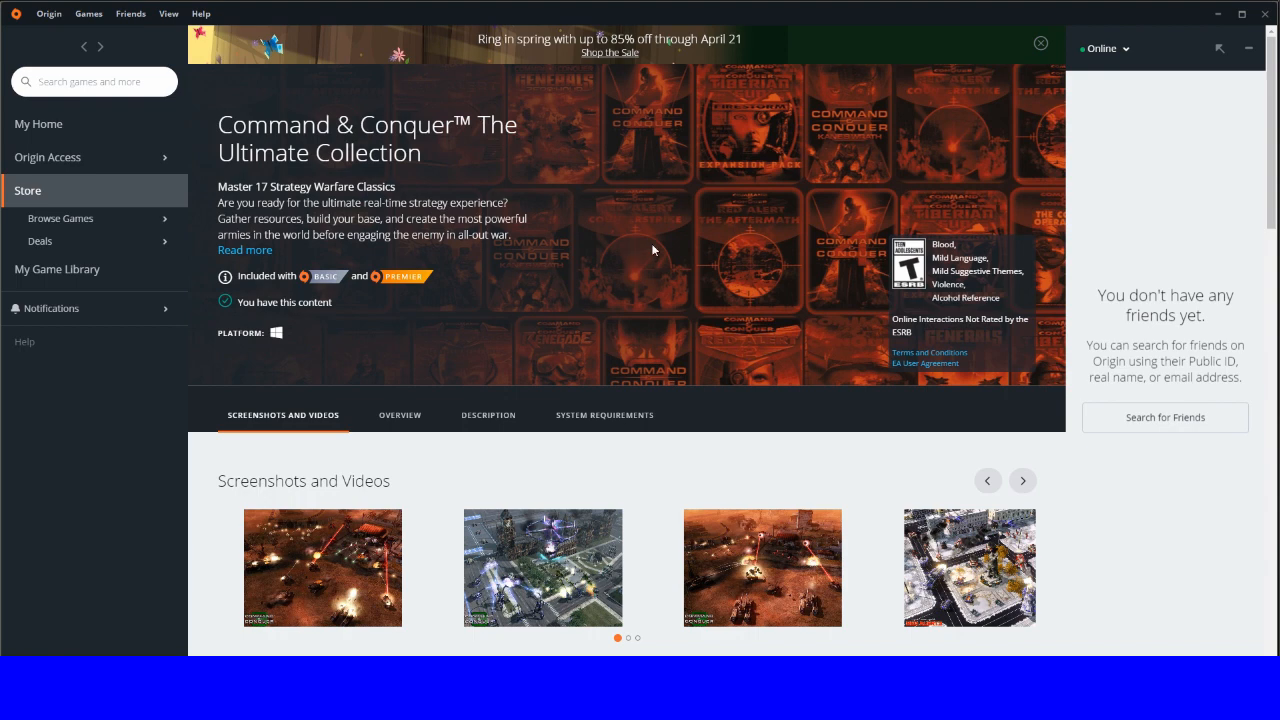
mouse_move(583, 263)
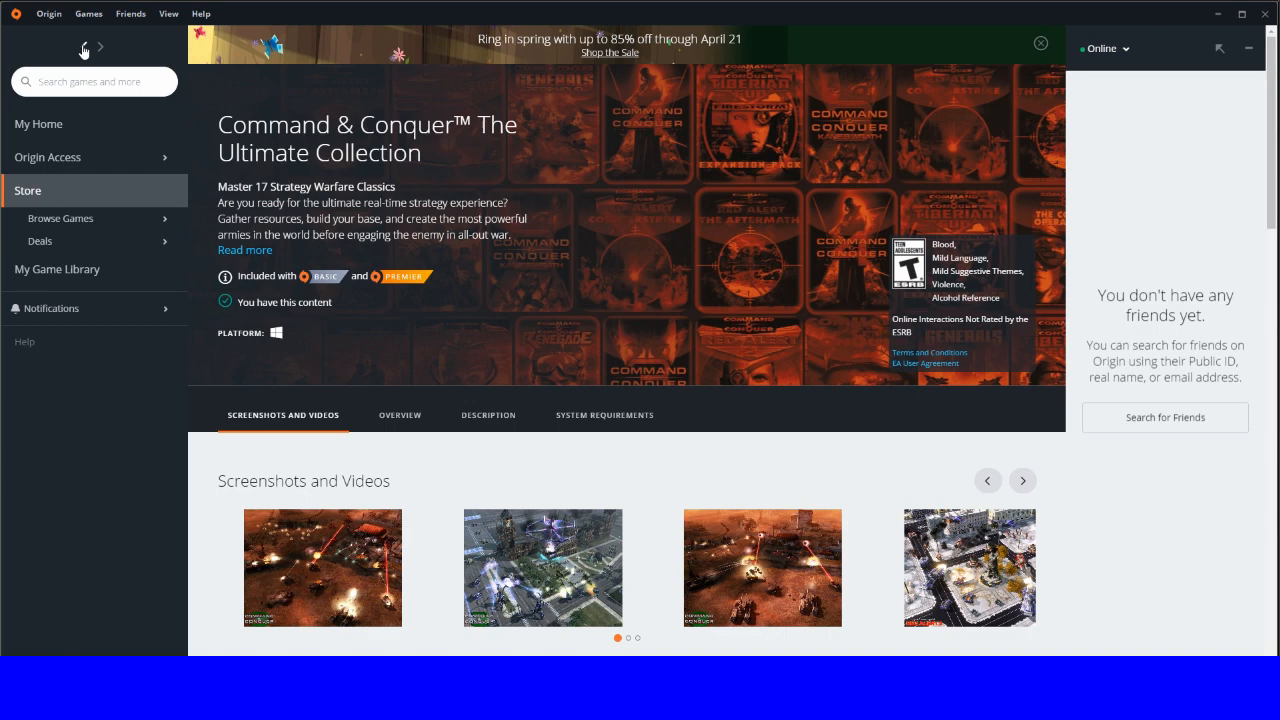
Step: Return from the Ultimate Collection page to the Basic Vault games catalogue
click(84, 47)
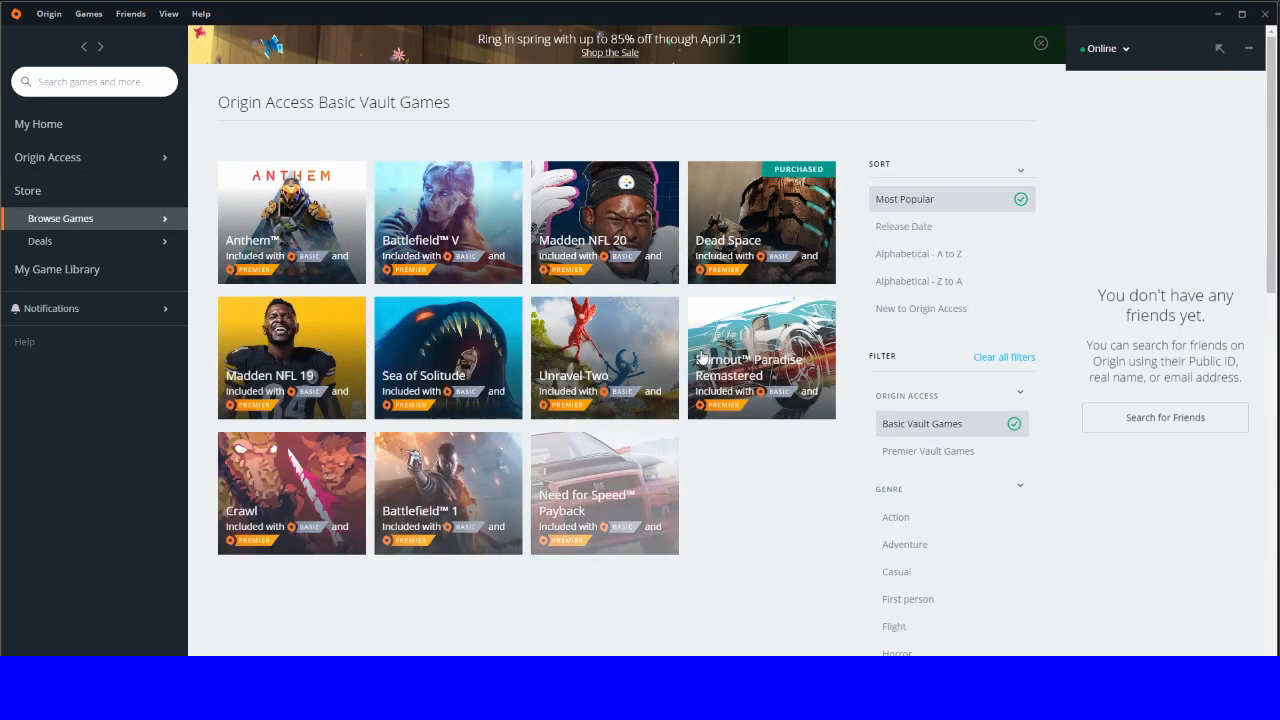
Step: Scroll far down the Basic Vault grid and open STAR WARS Knights of the Old Republic
scroll(down, 3)
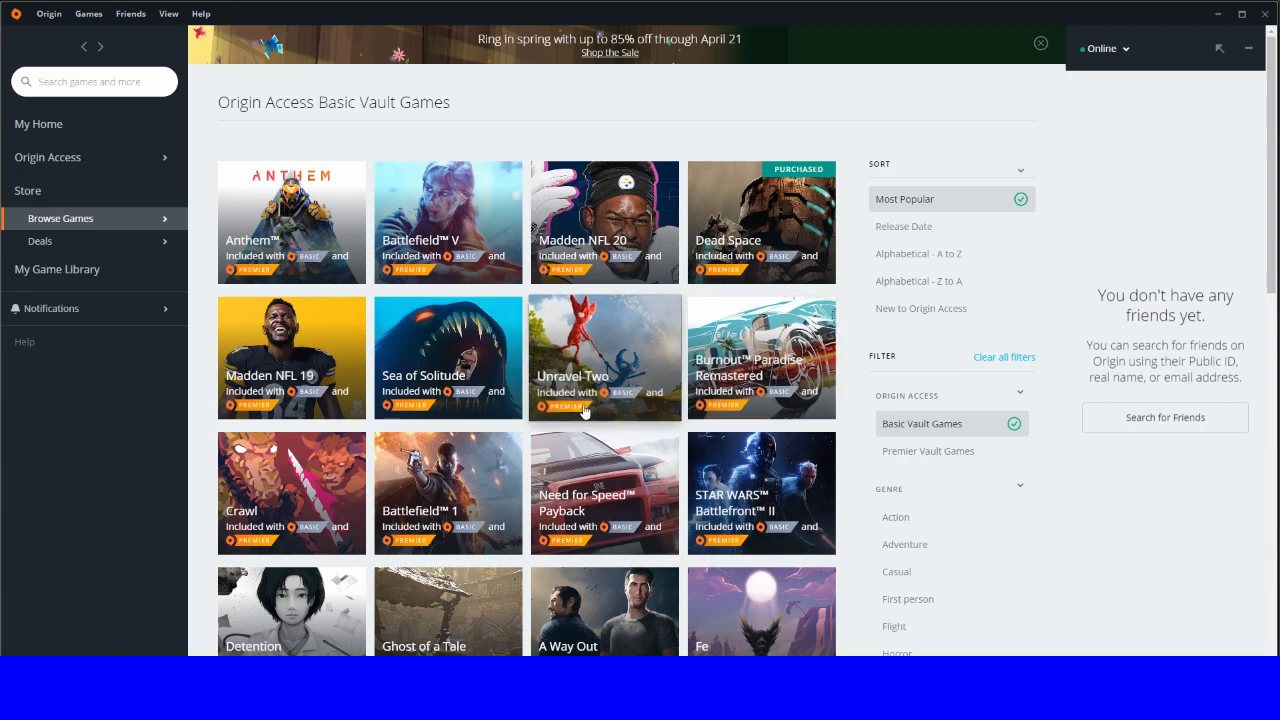
scroll(down, 3)
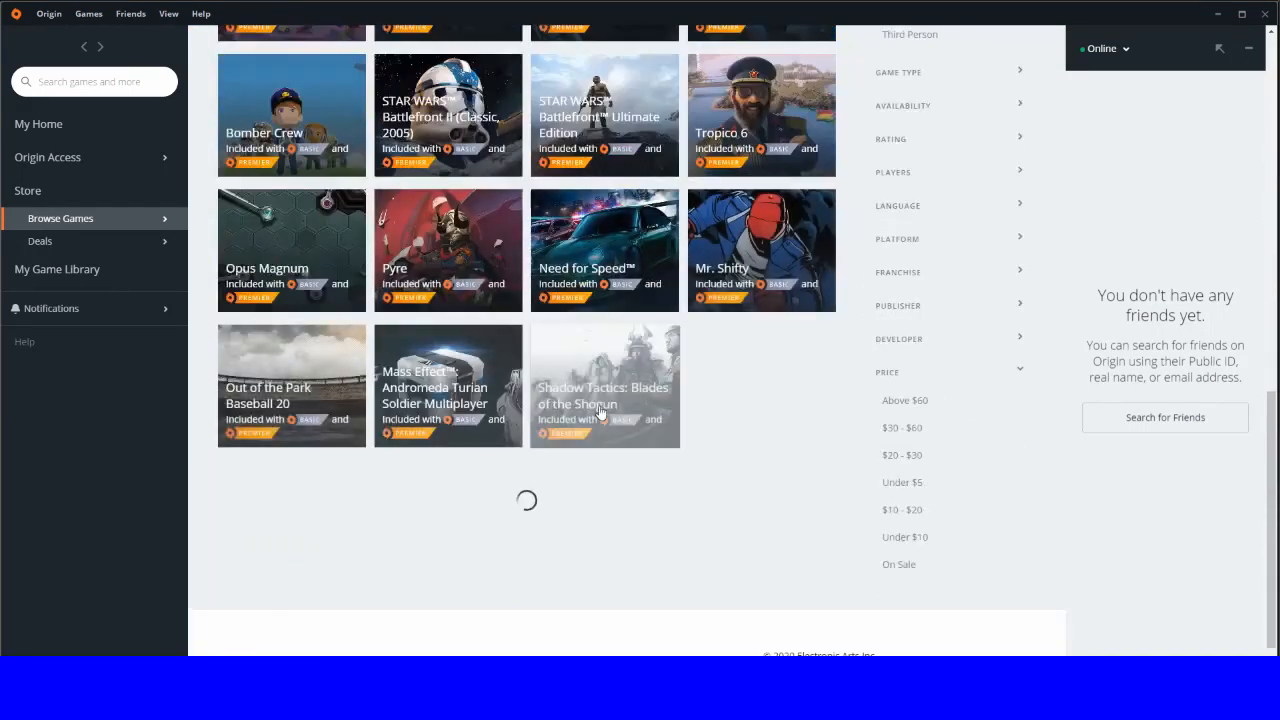
scroll(down, 3)
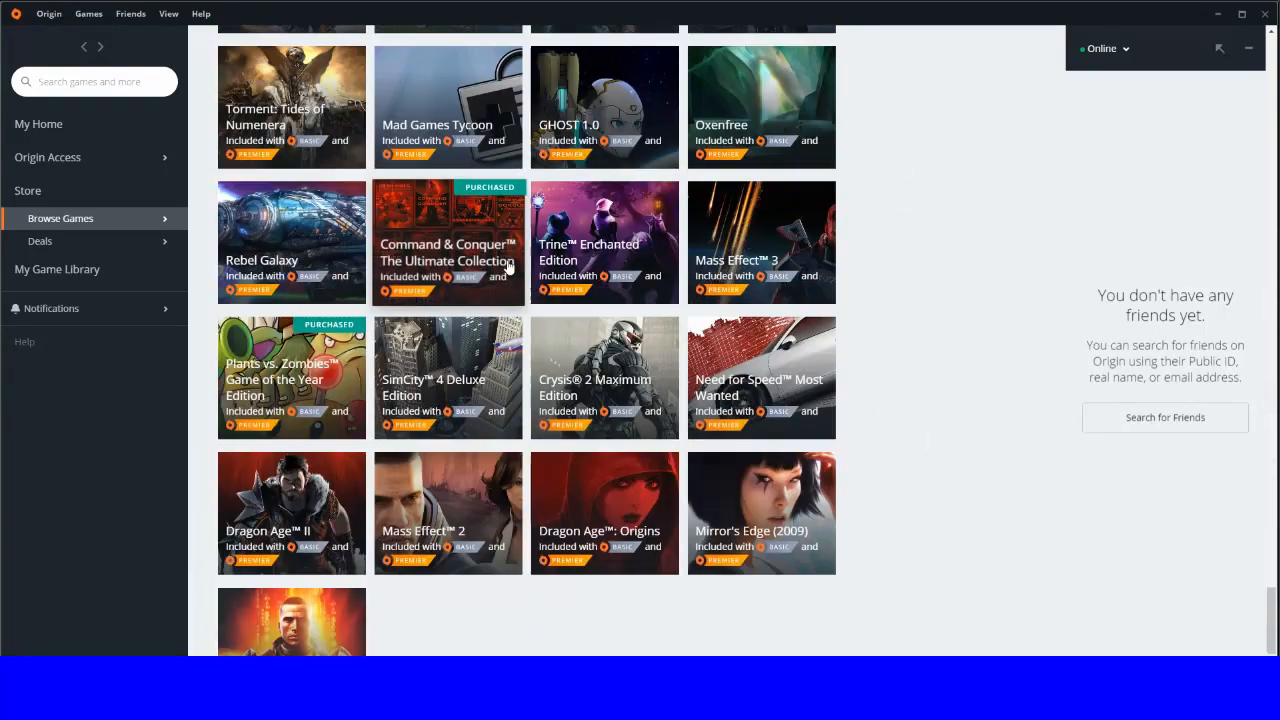
scroll(down, 3)
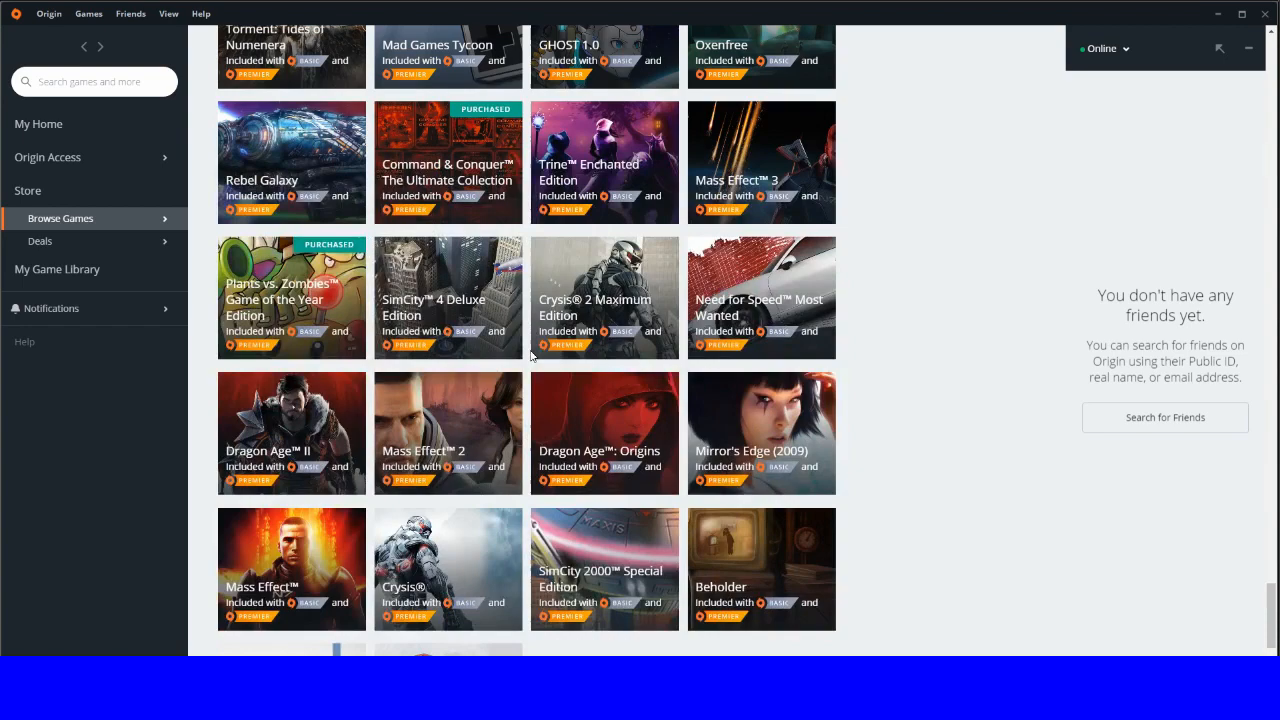
scroll(down, 3)
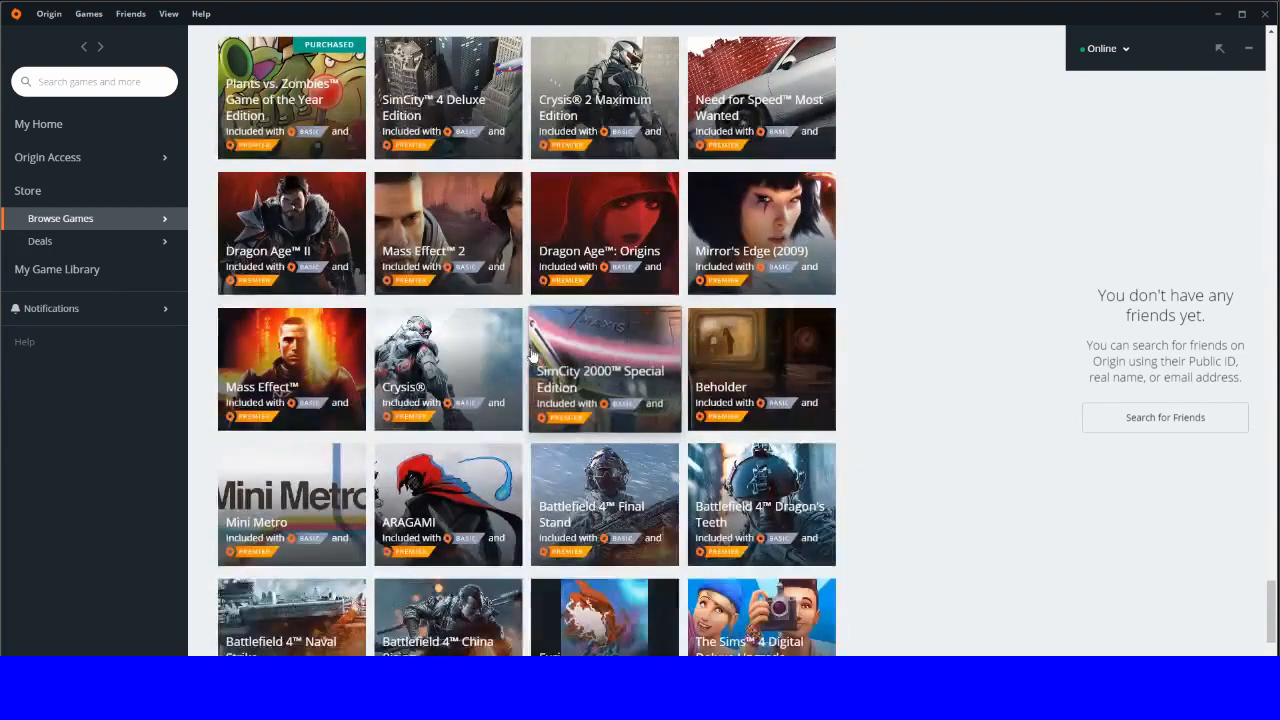
scroll(down, 3)
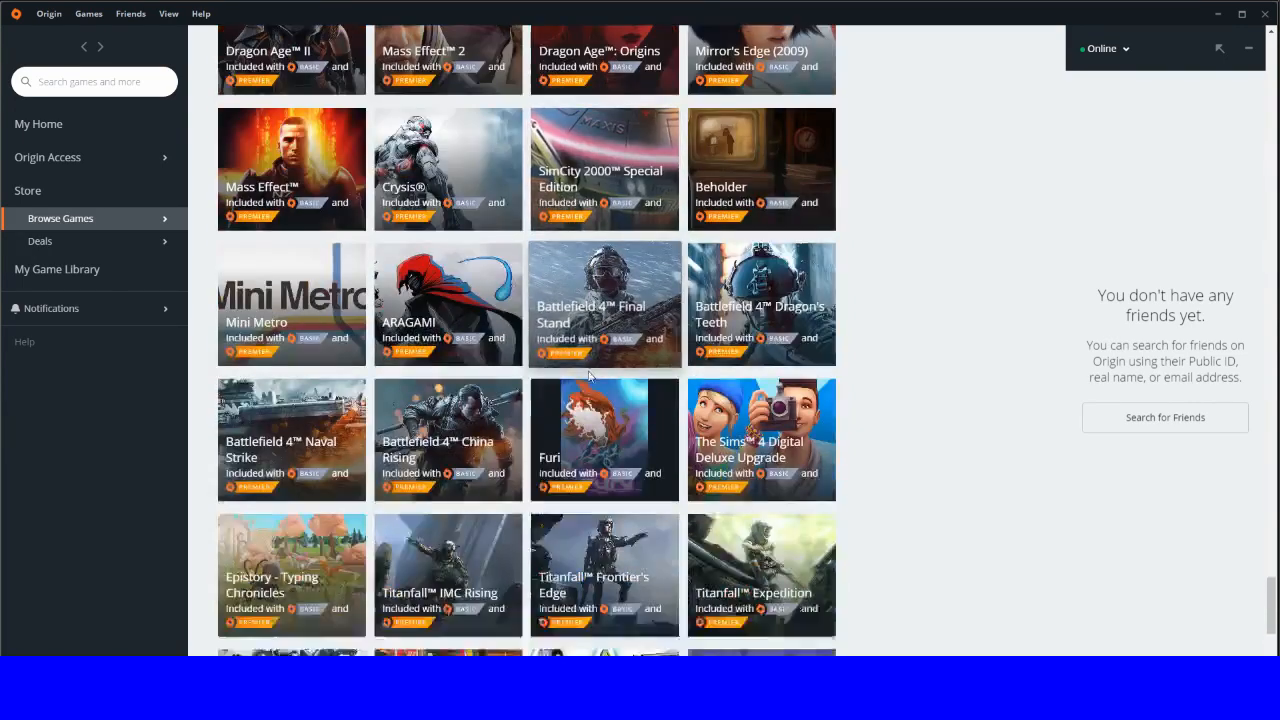
scroll(down, 3)
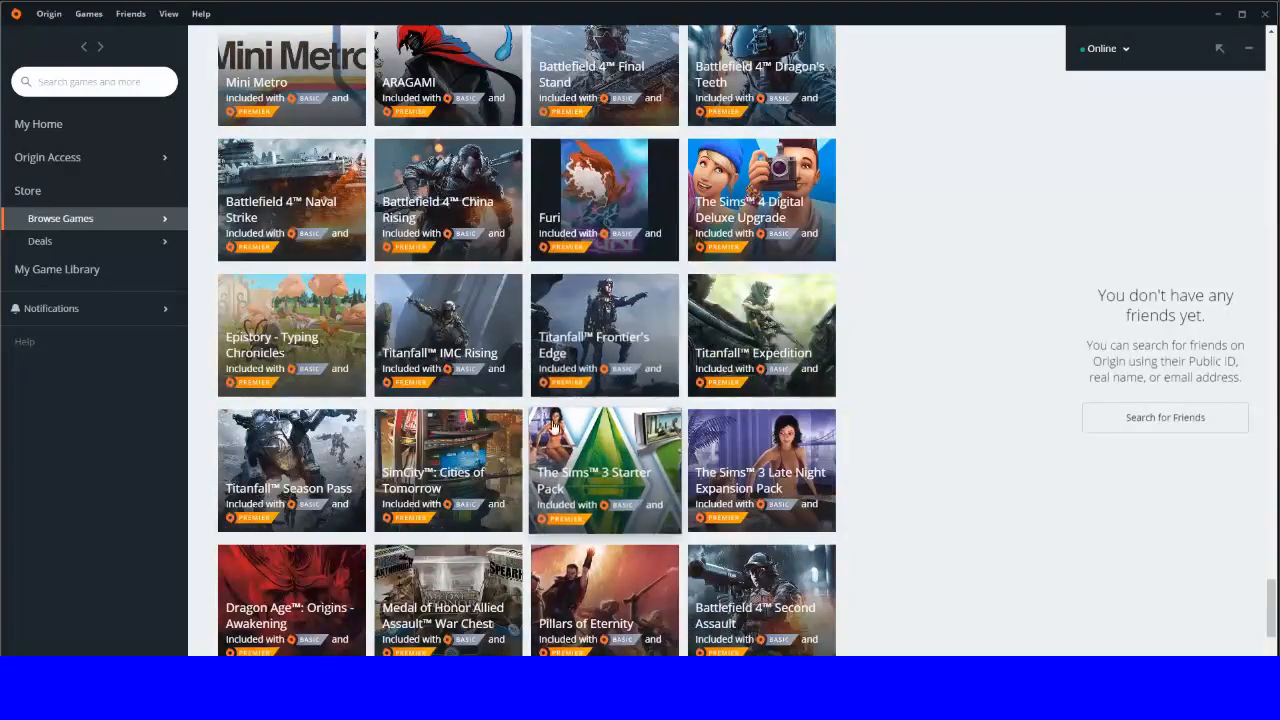
scroll(down, 3)
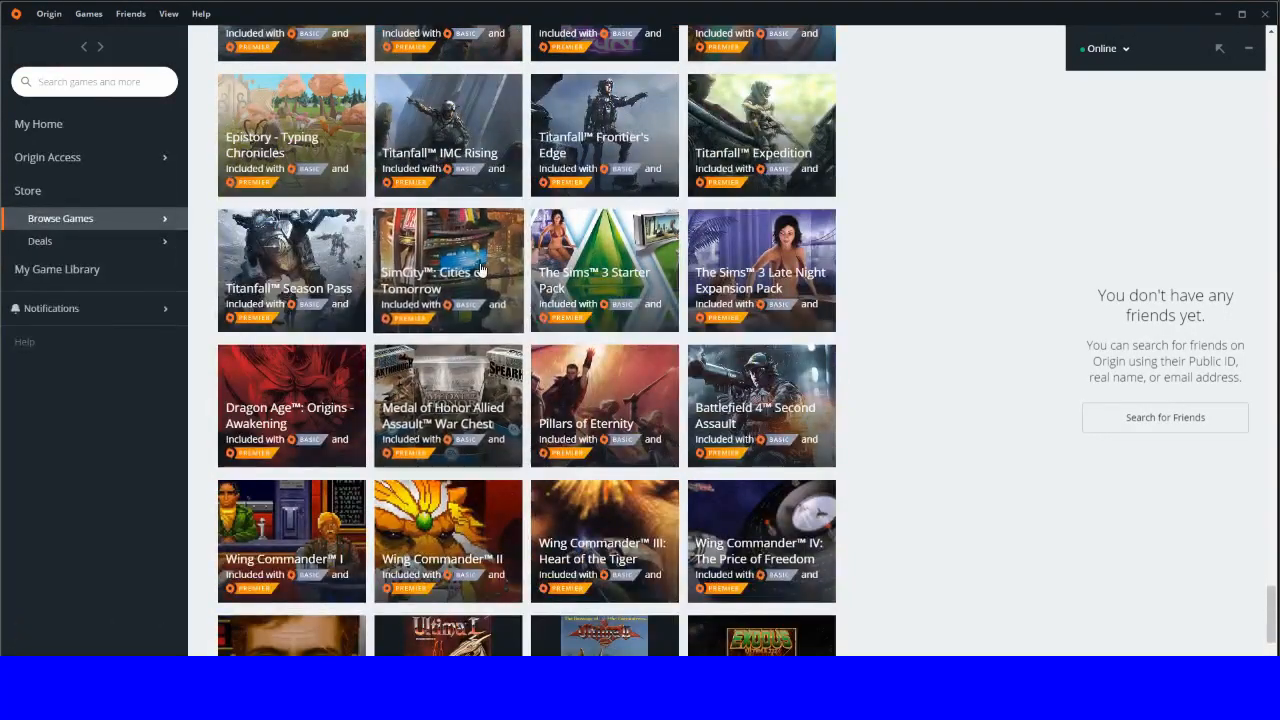
mouse_move(448, 445)
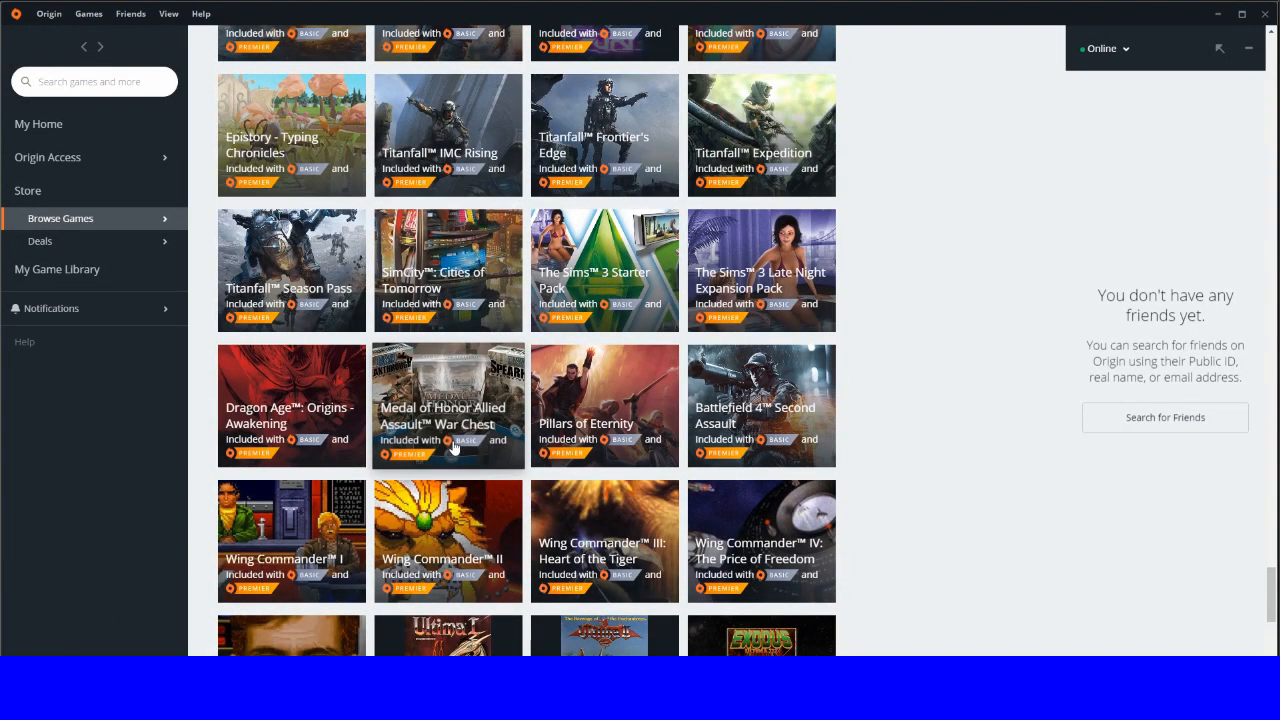
mouse_move(762, 405)
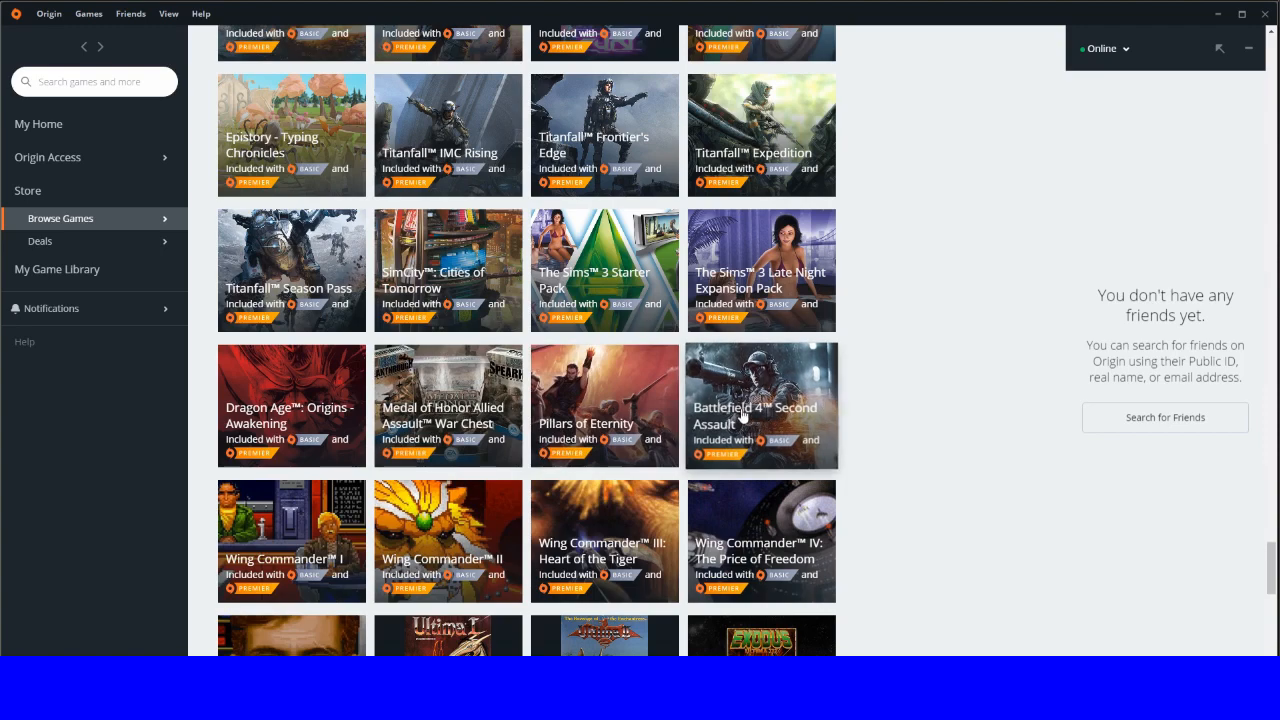
scroll(down, 3)
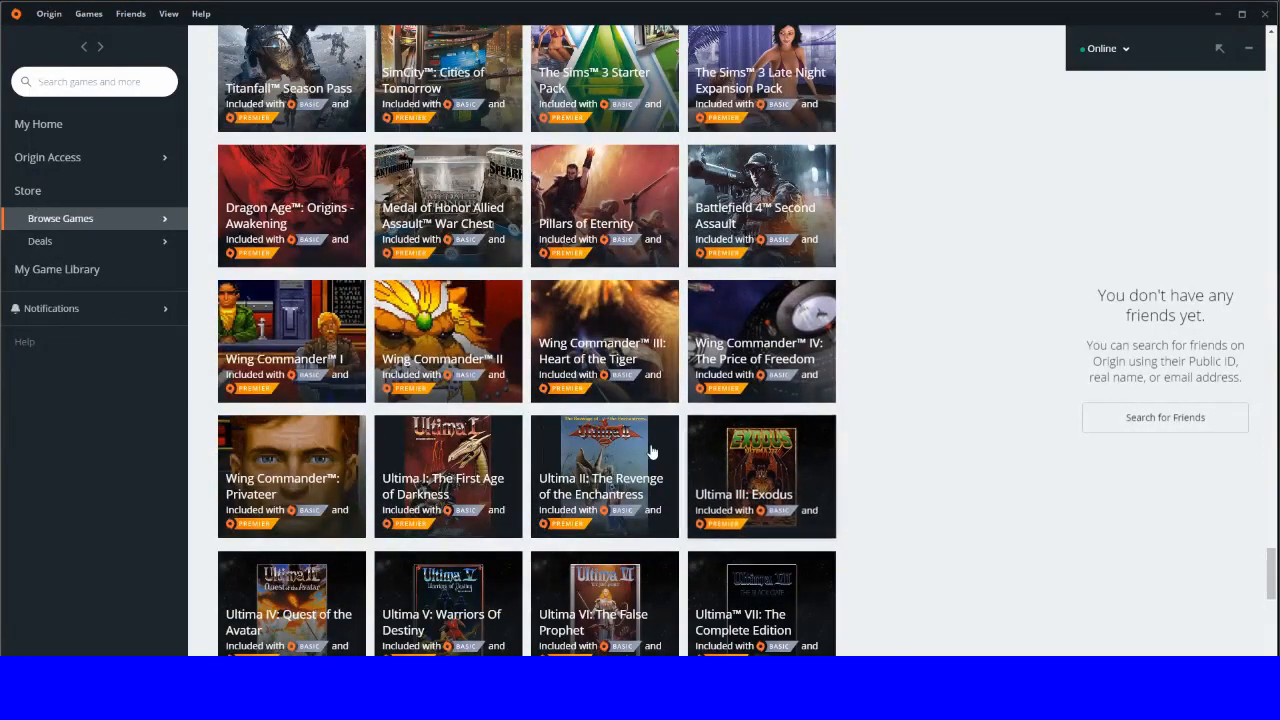
scroll(down, 3)
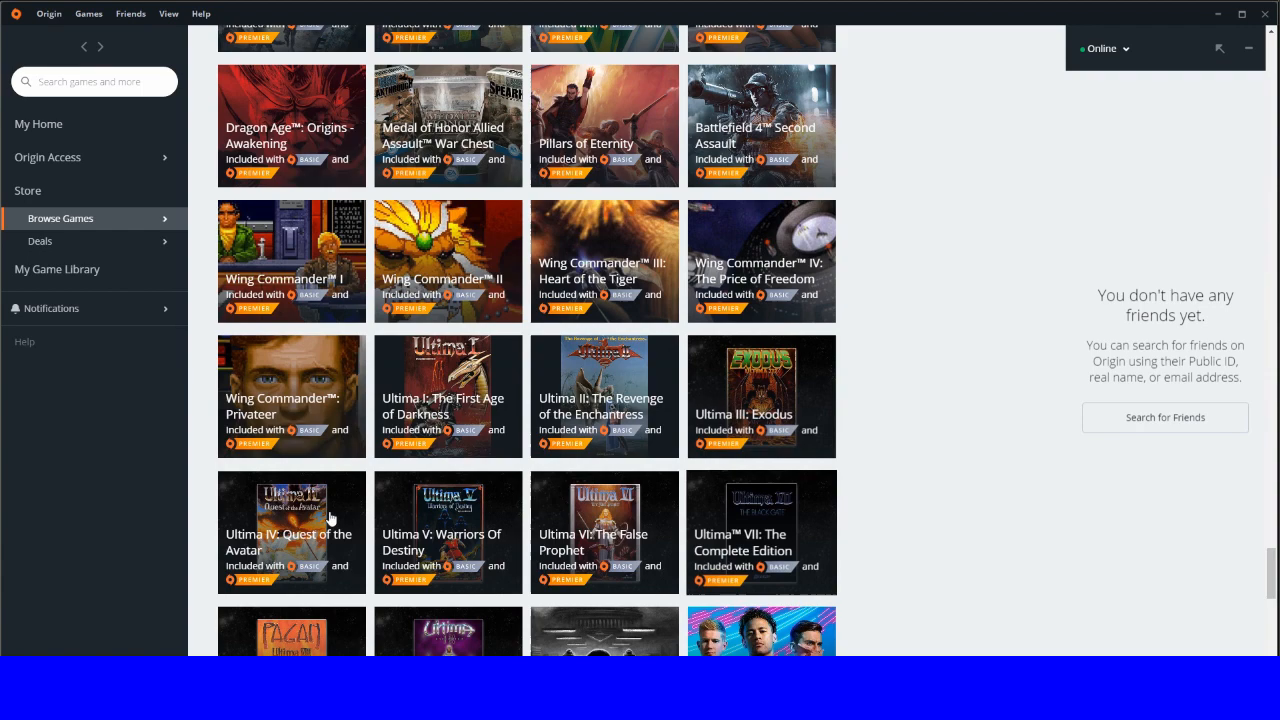
scroll(down, 3)
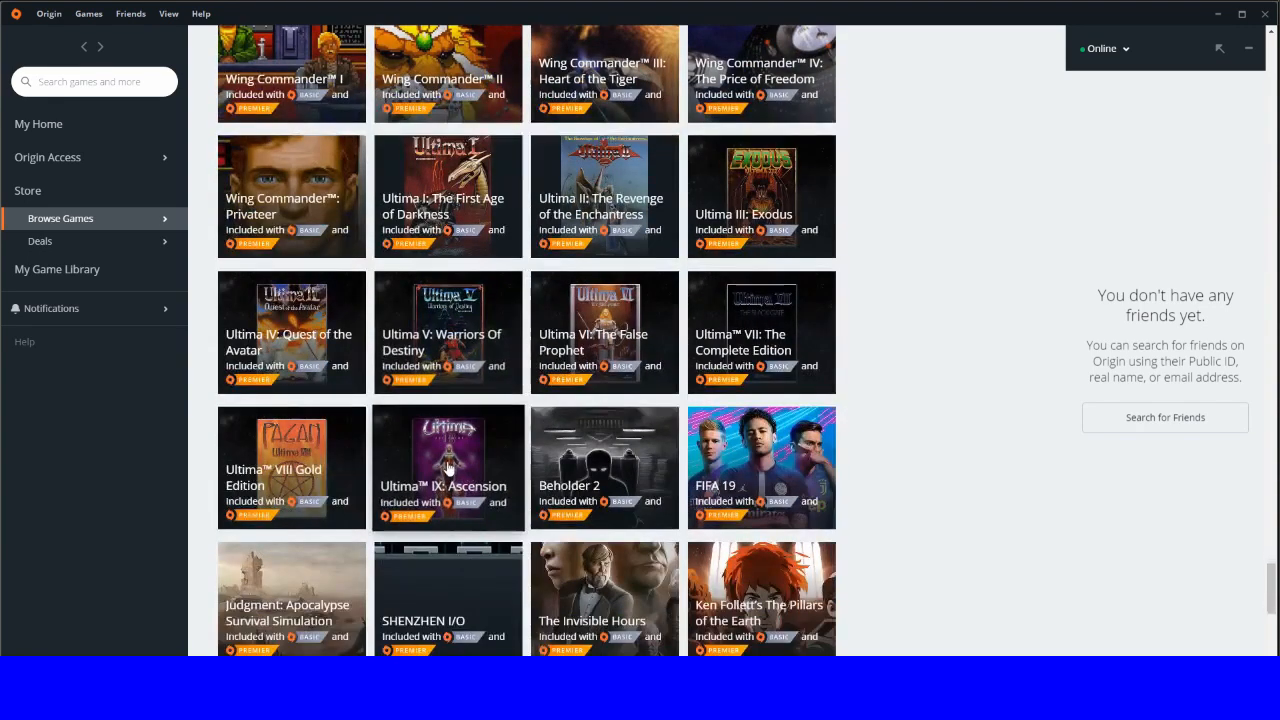
scroll(down, 3)
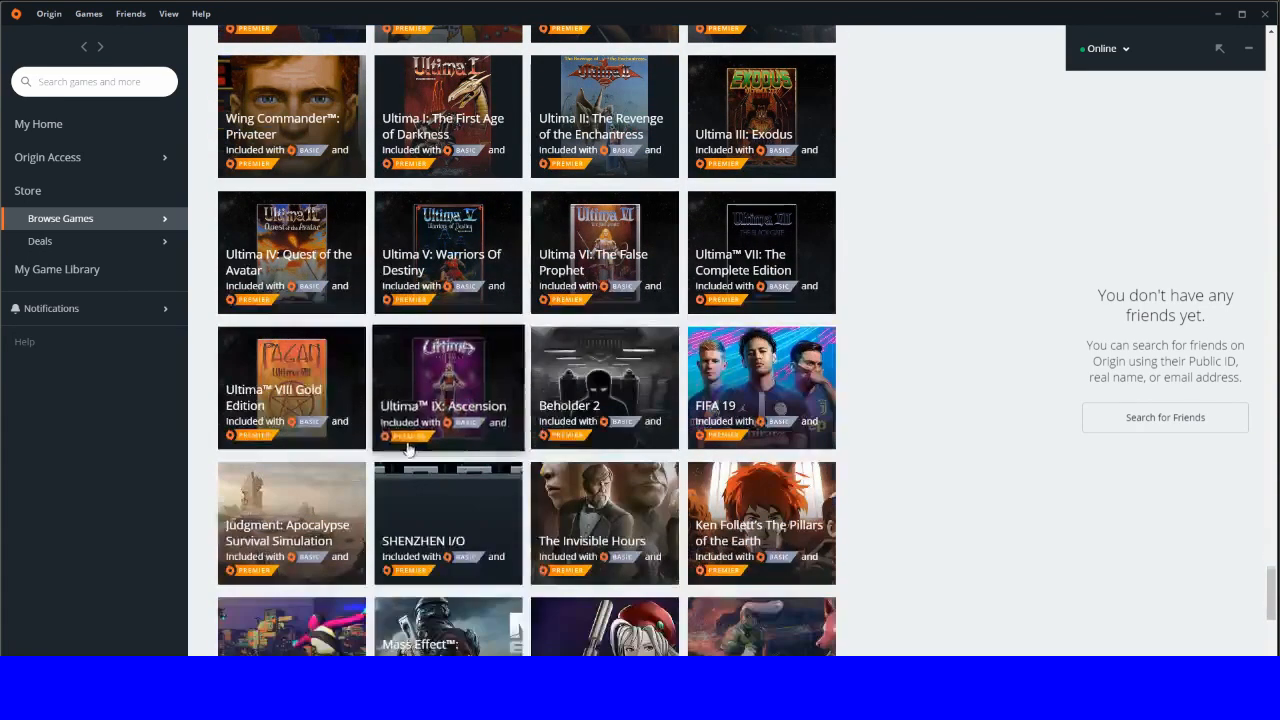
scroll(down, 3)
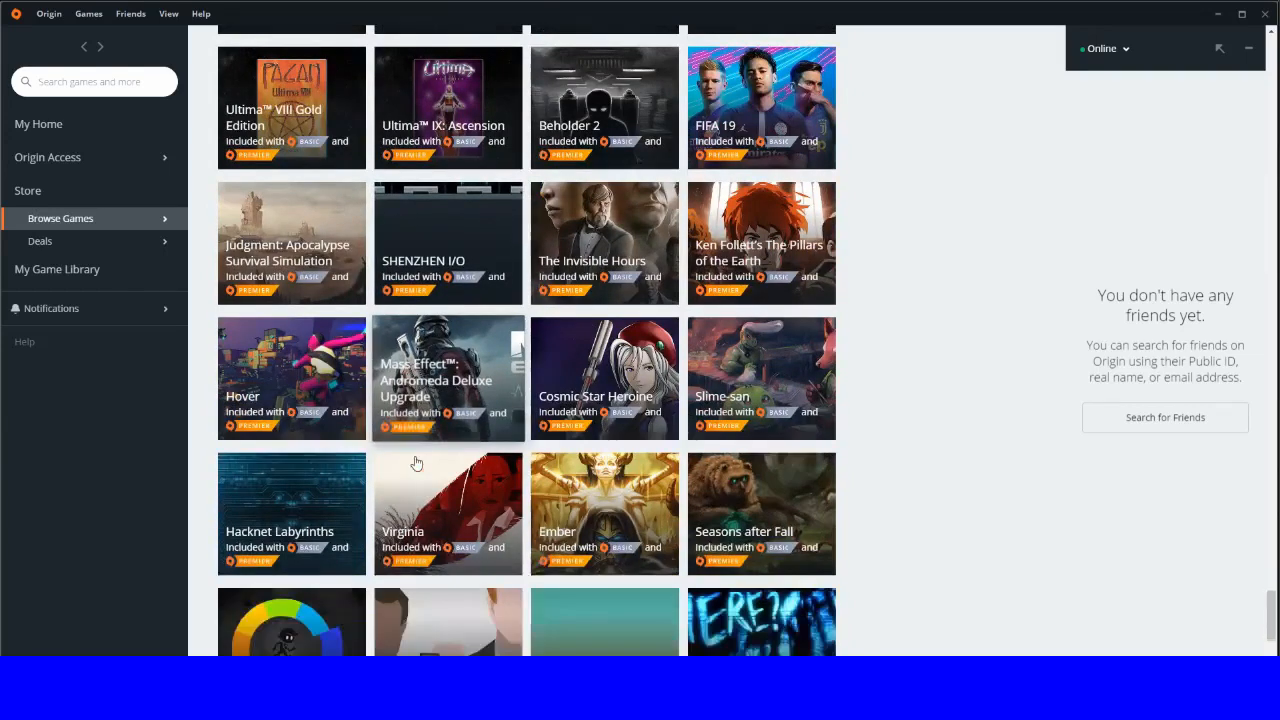
scroll(down, 3)
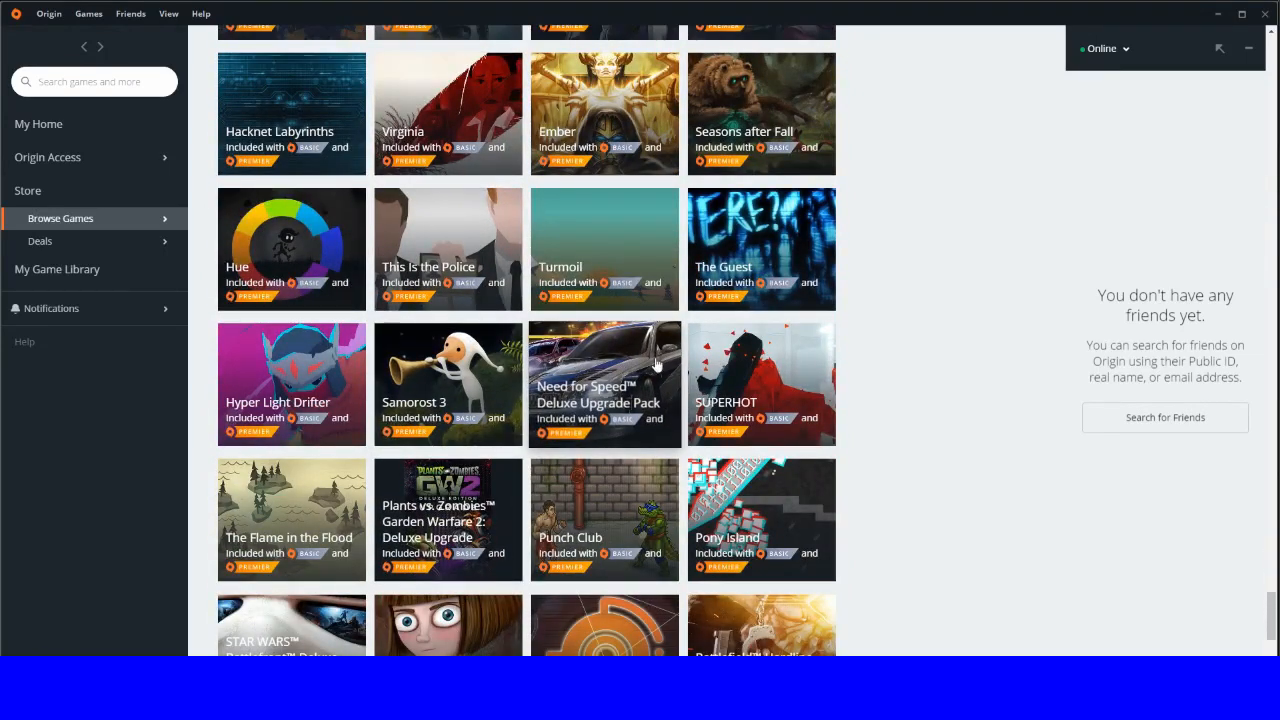
scroll(down, 3)
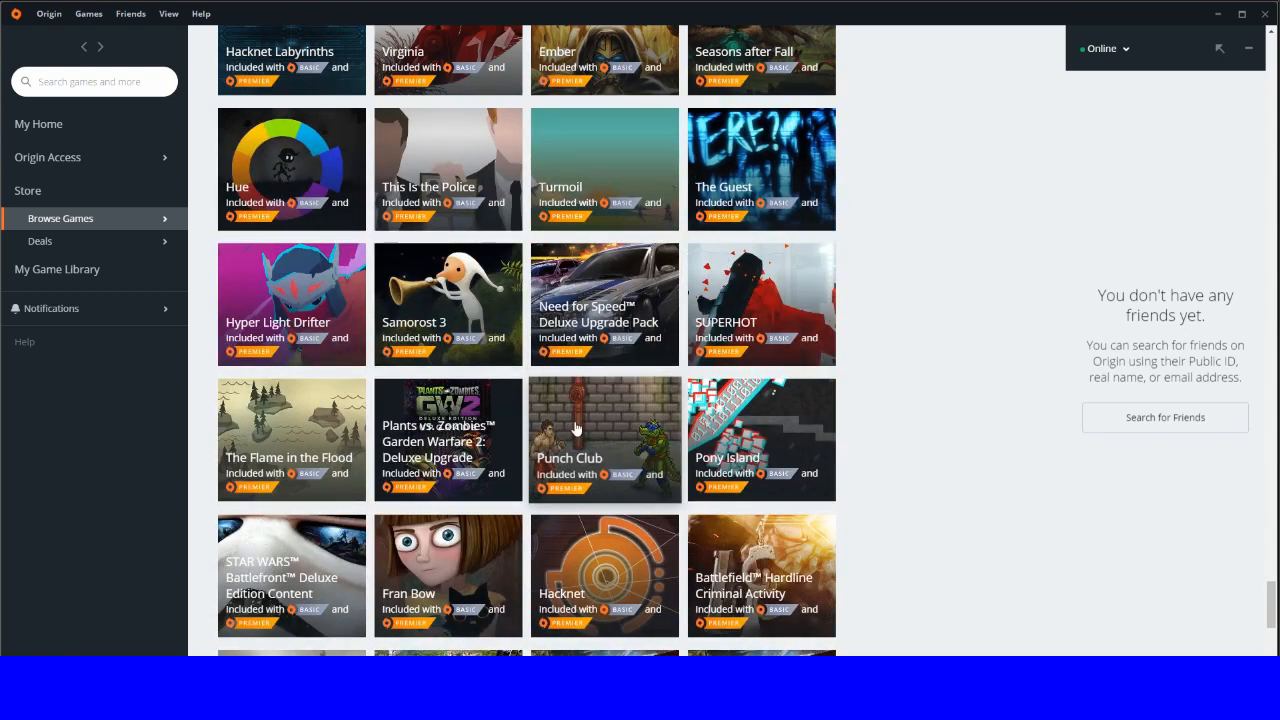
mouse_move(483, 443)
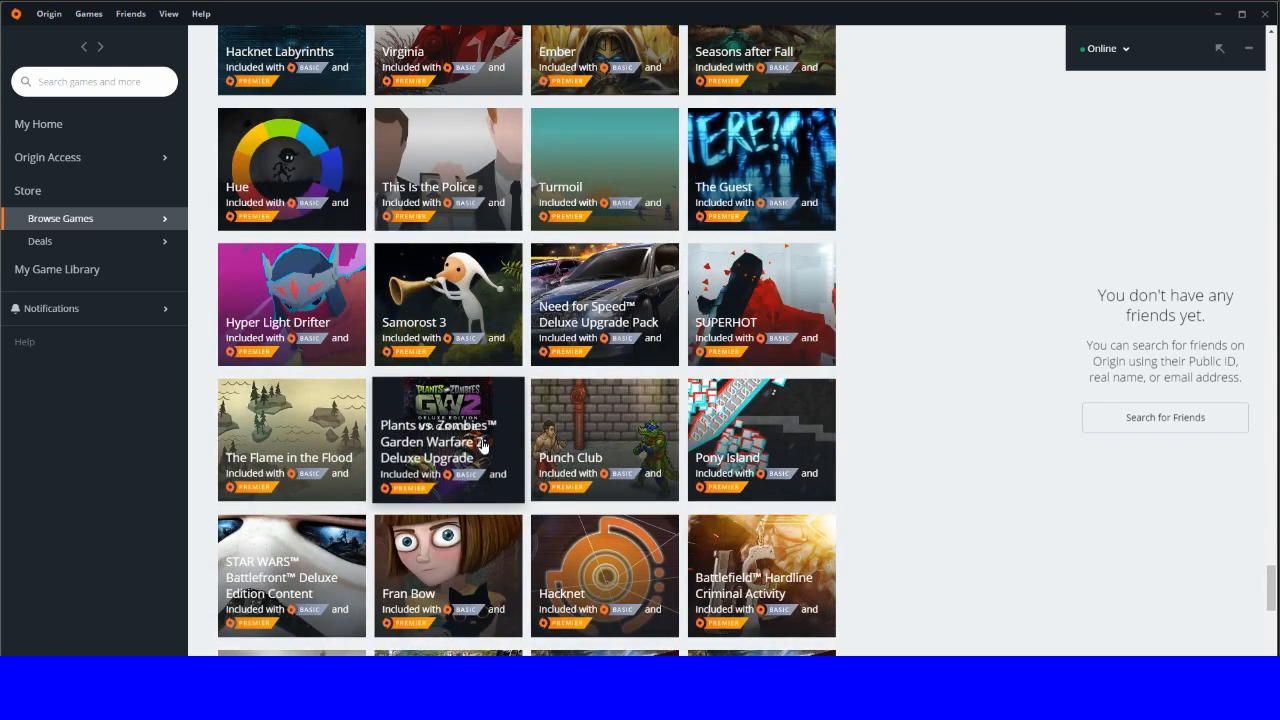
mouse_move(475, 455)
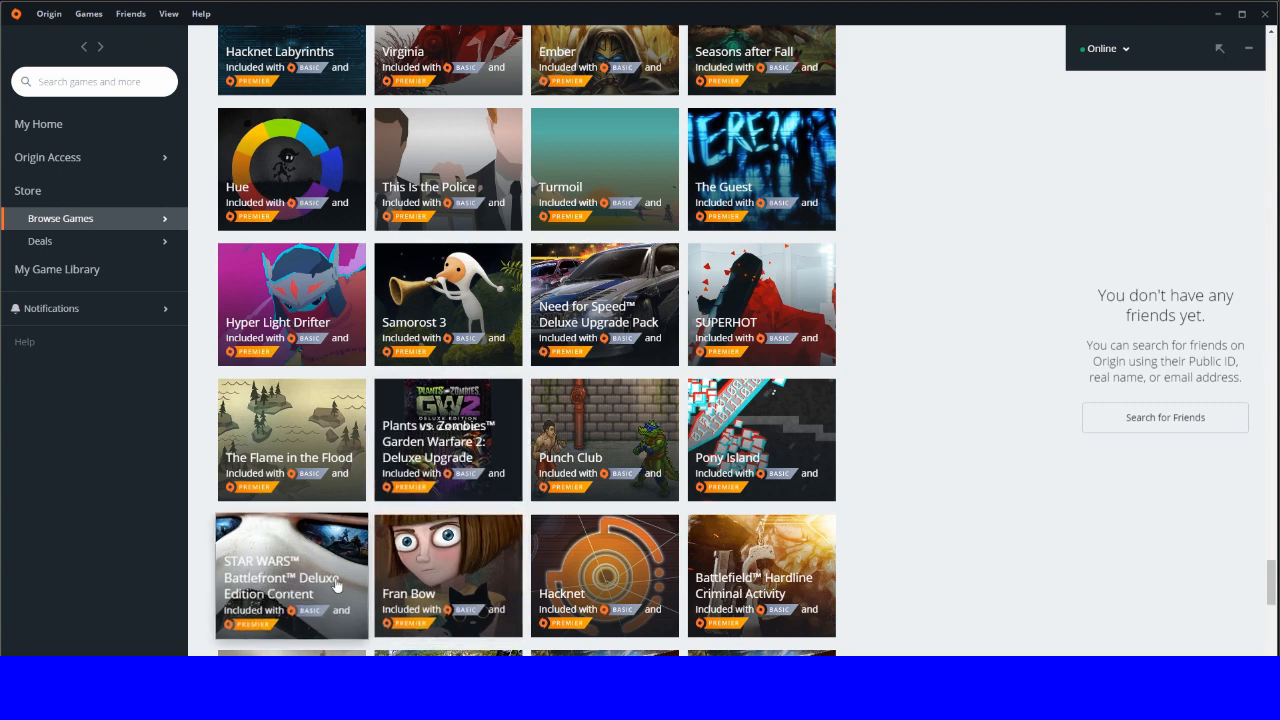
scroll(down, 3)
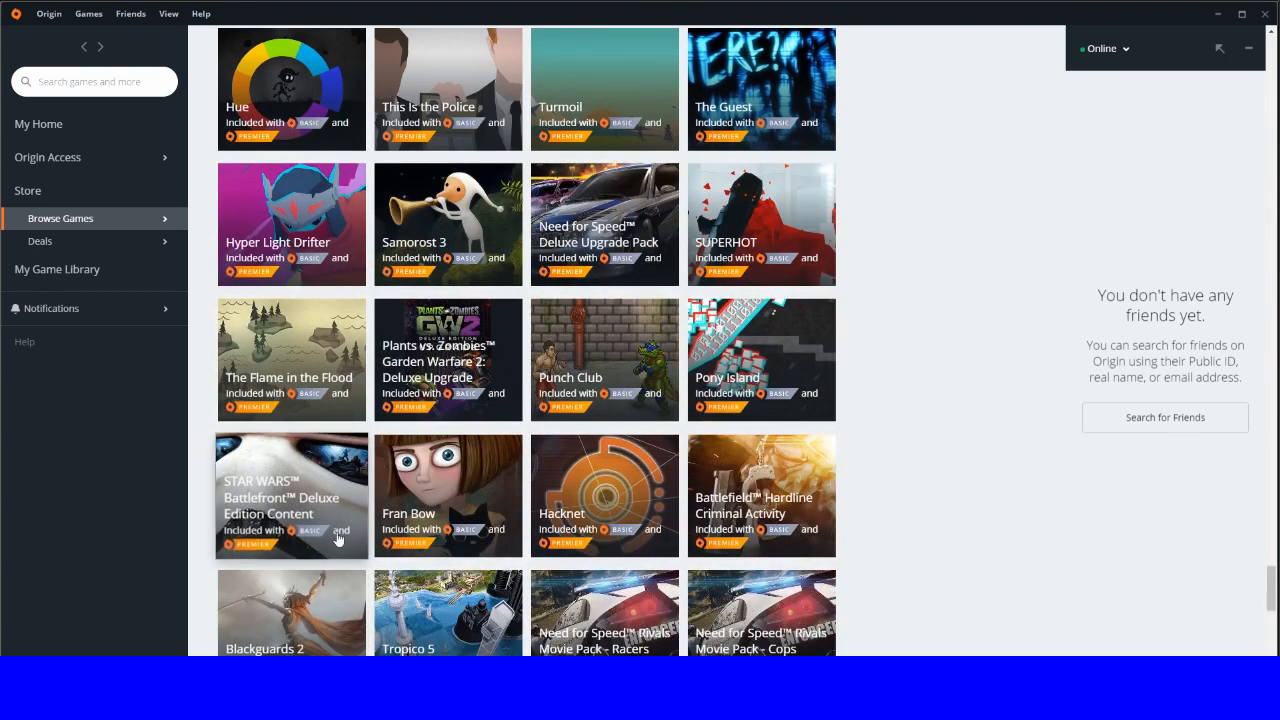
scroll(down, 3)
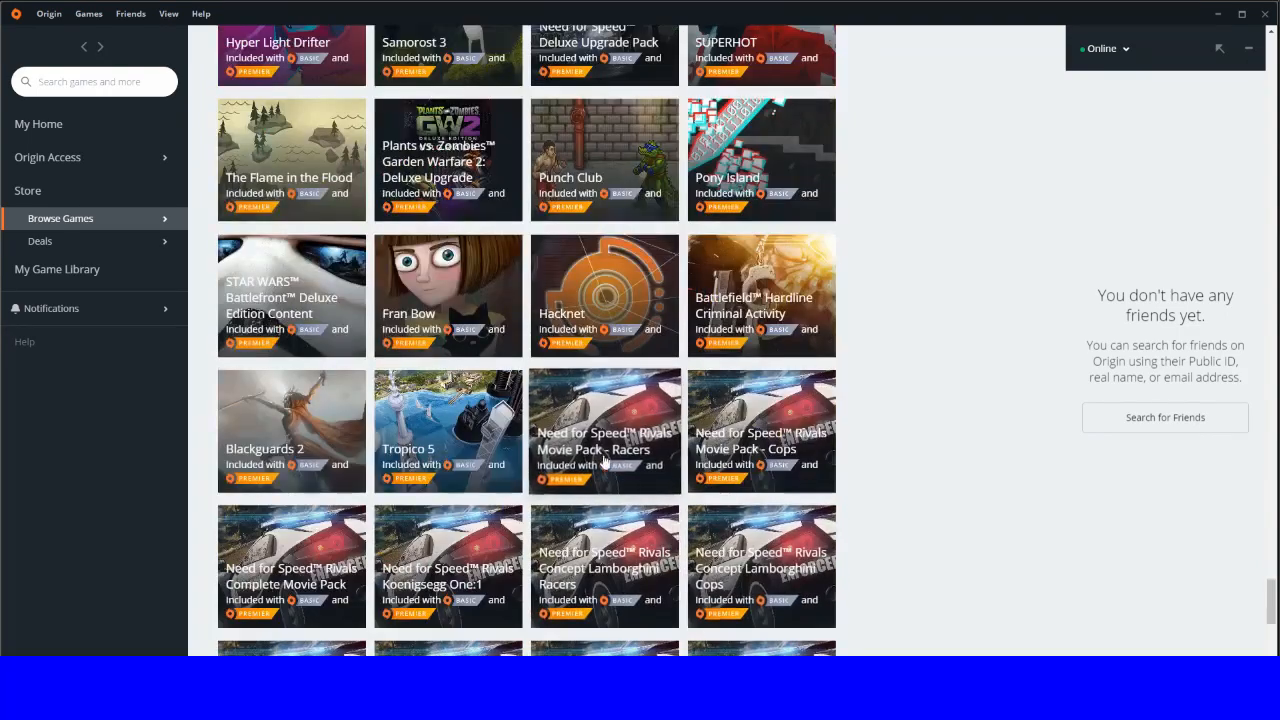
scroll(down, 3)
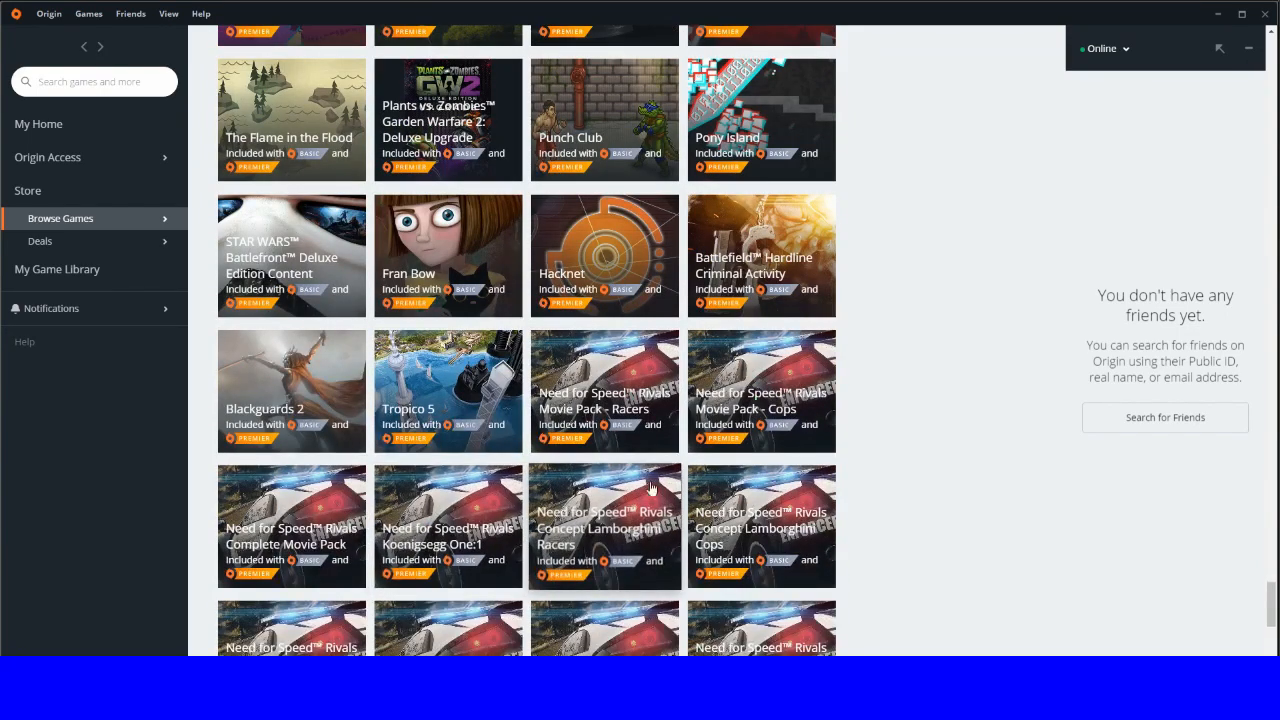
scroll(down, 3)
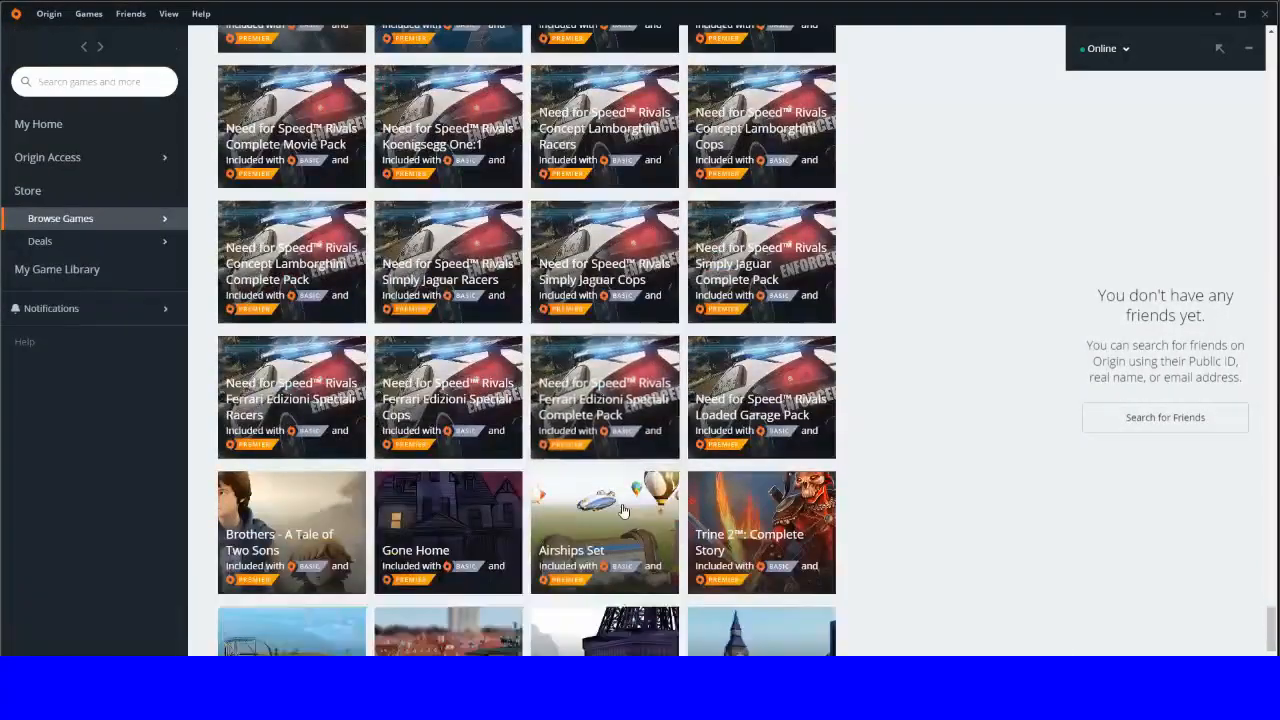
scroll(down, 3)
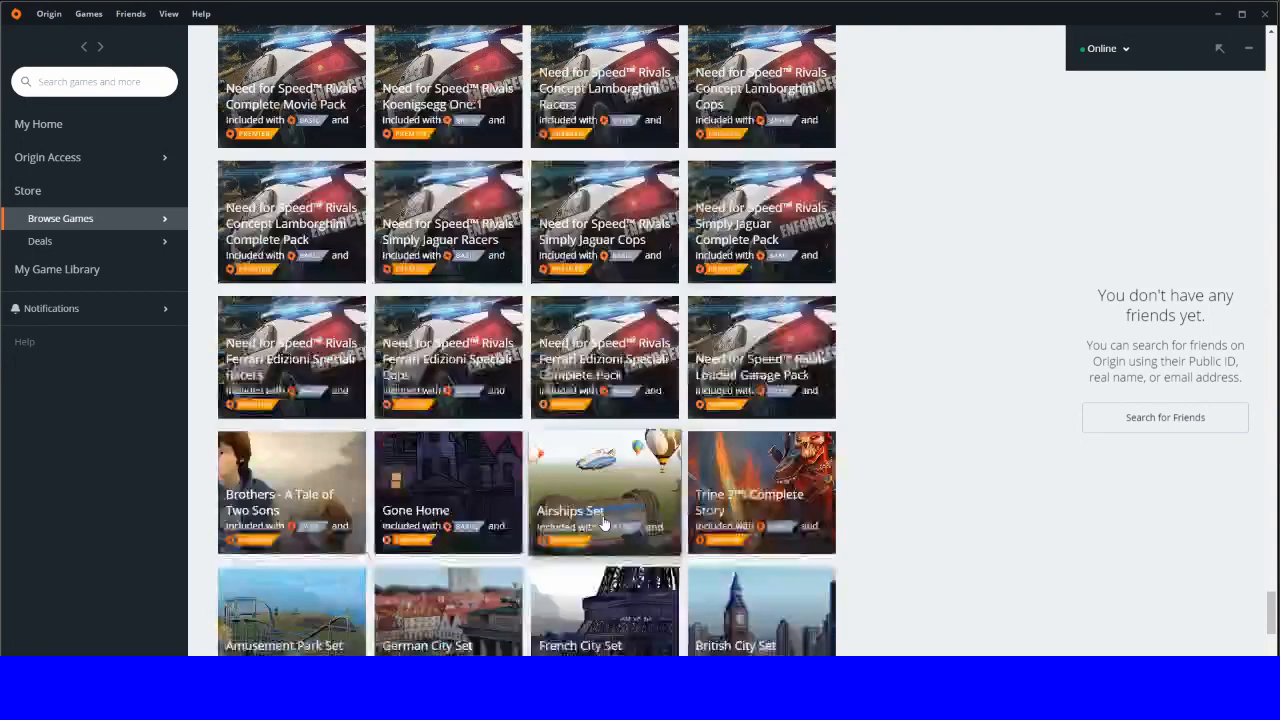
scroll(down, 3)
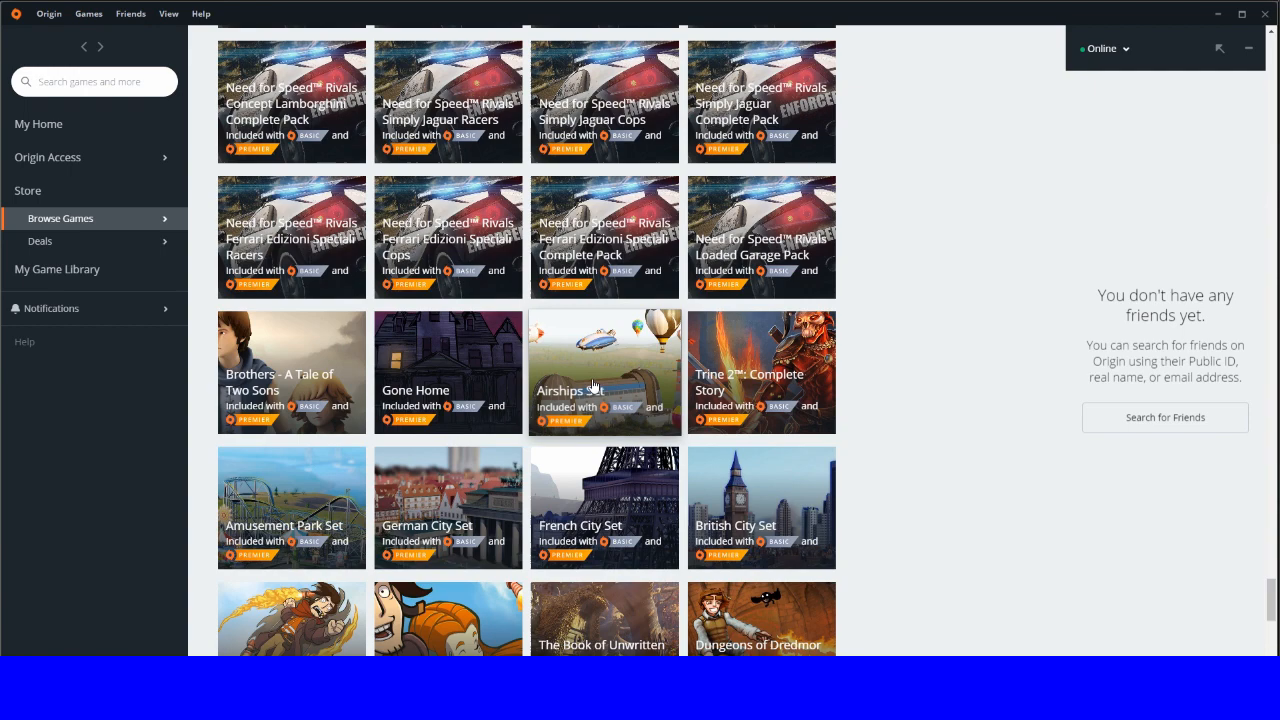
scroll(down, 3)
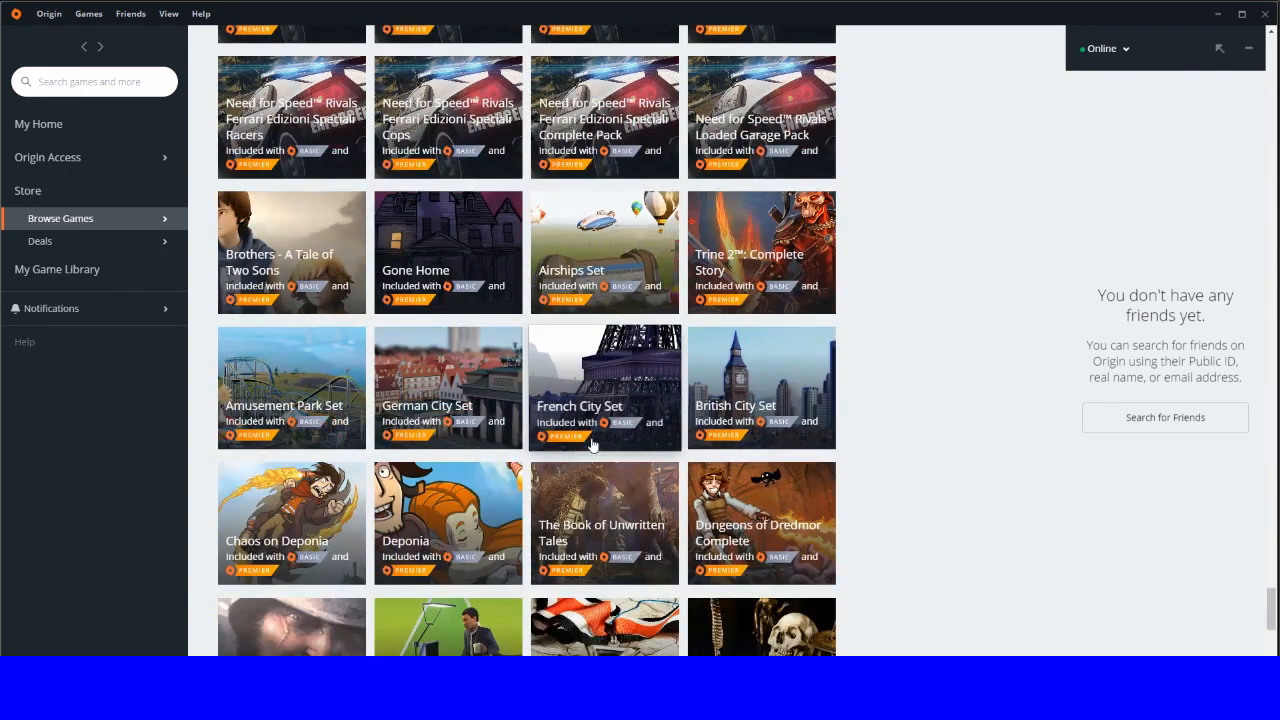
scroll(down, 3)
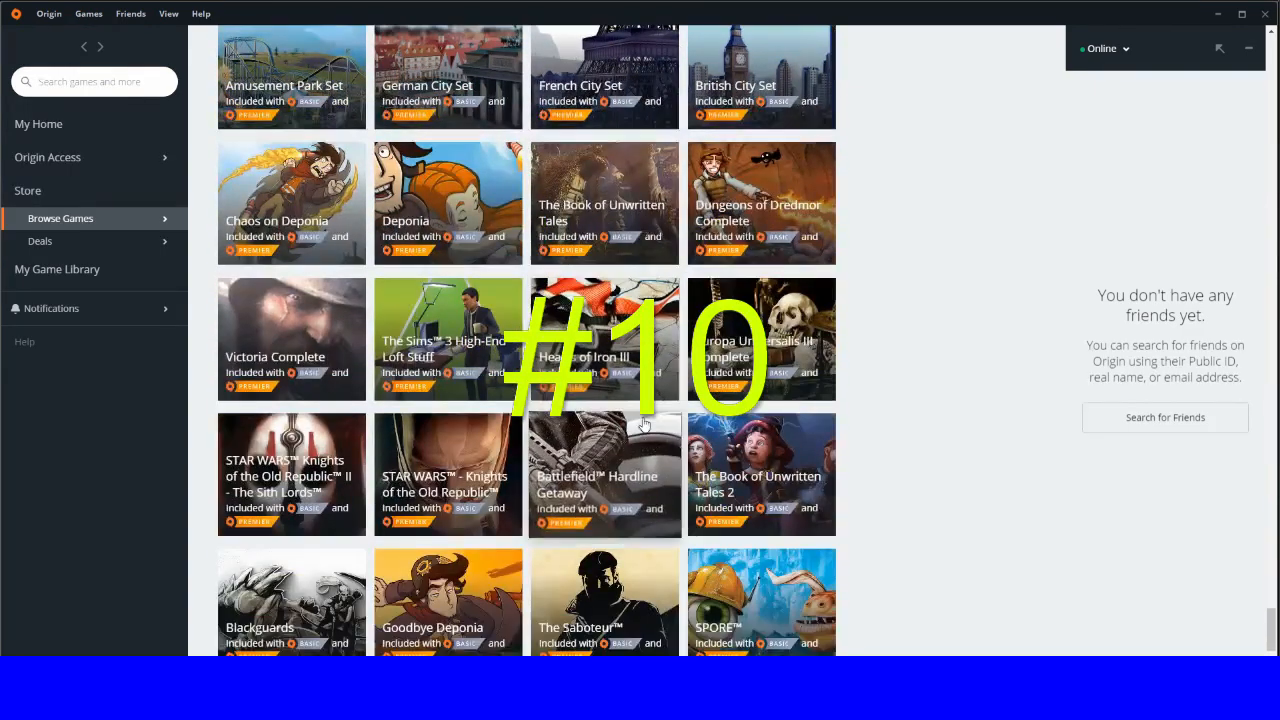
scroll(down, 3)
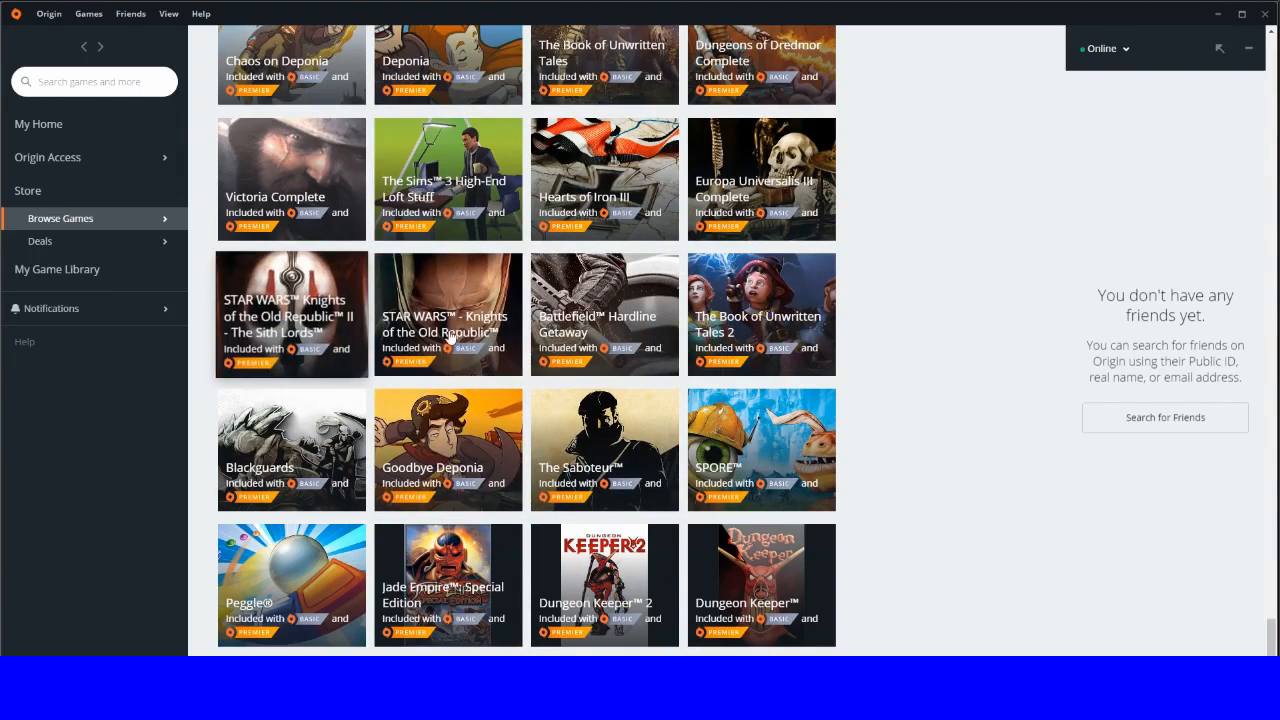
mouse_move(360, 303)
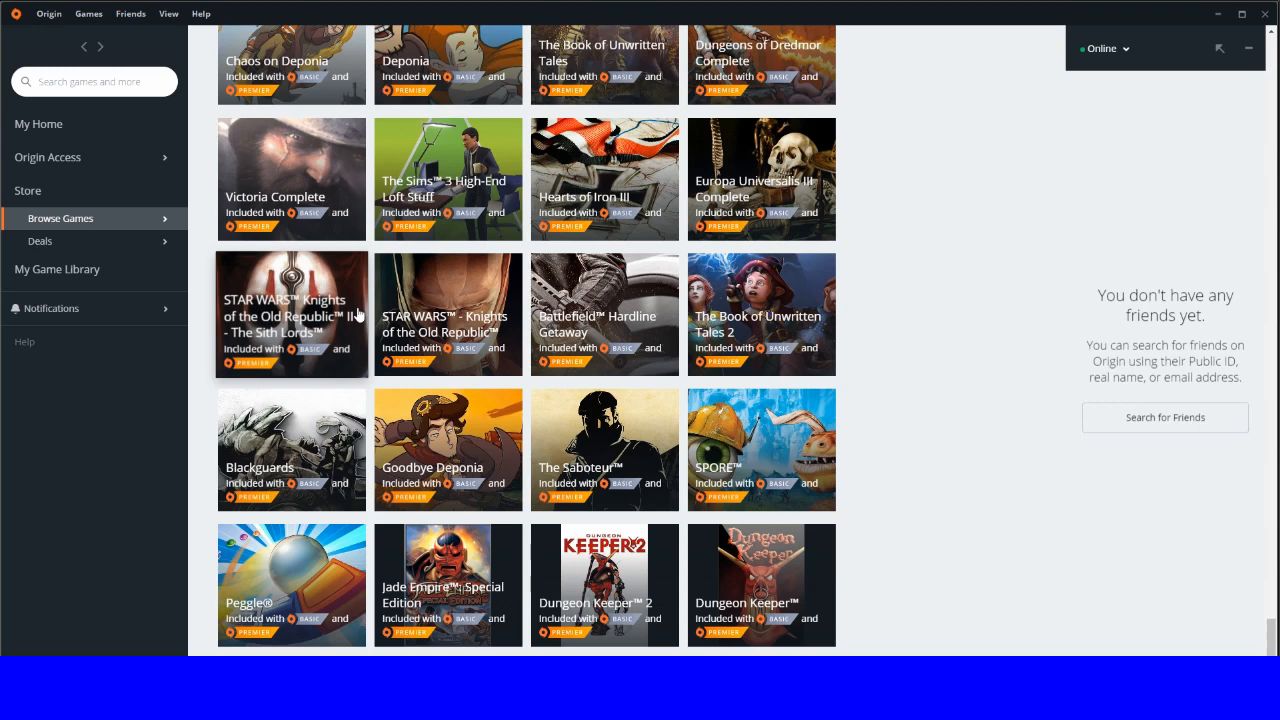
mouse_move(448, 314)
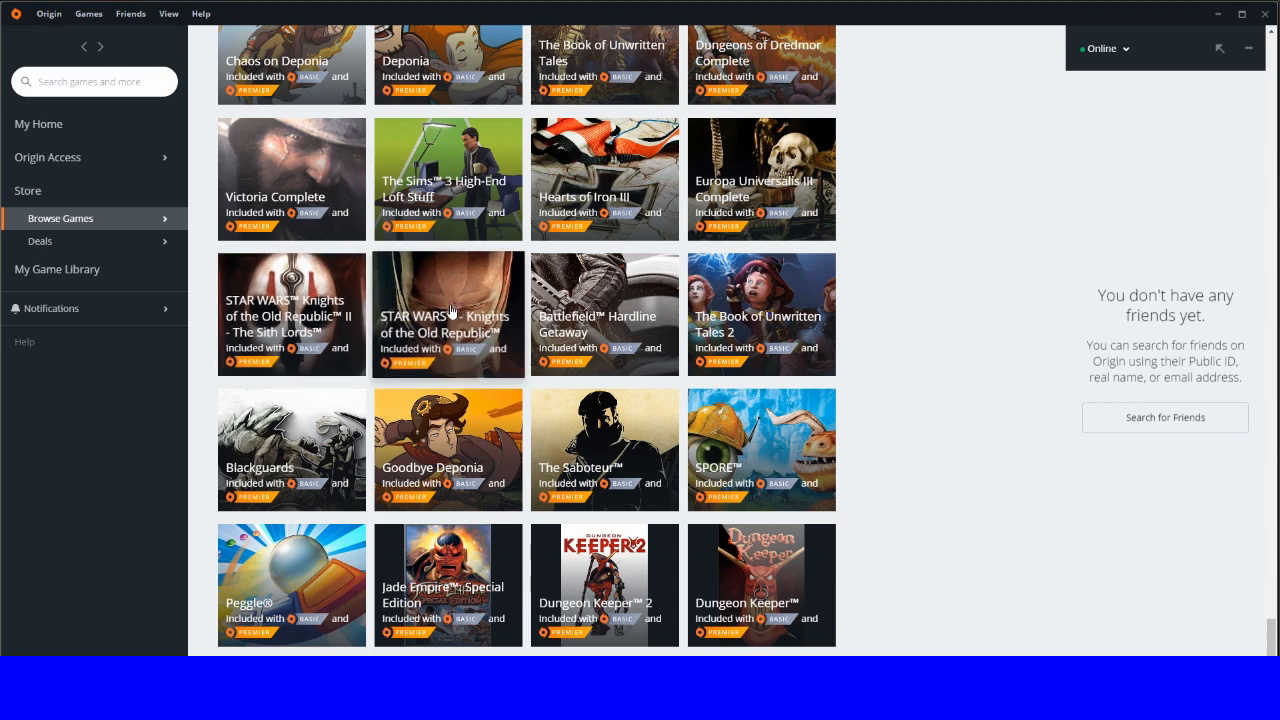
scroll(down, 3)
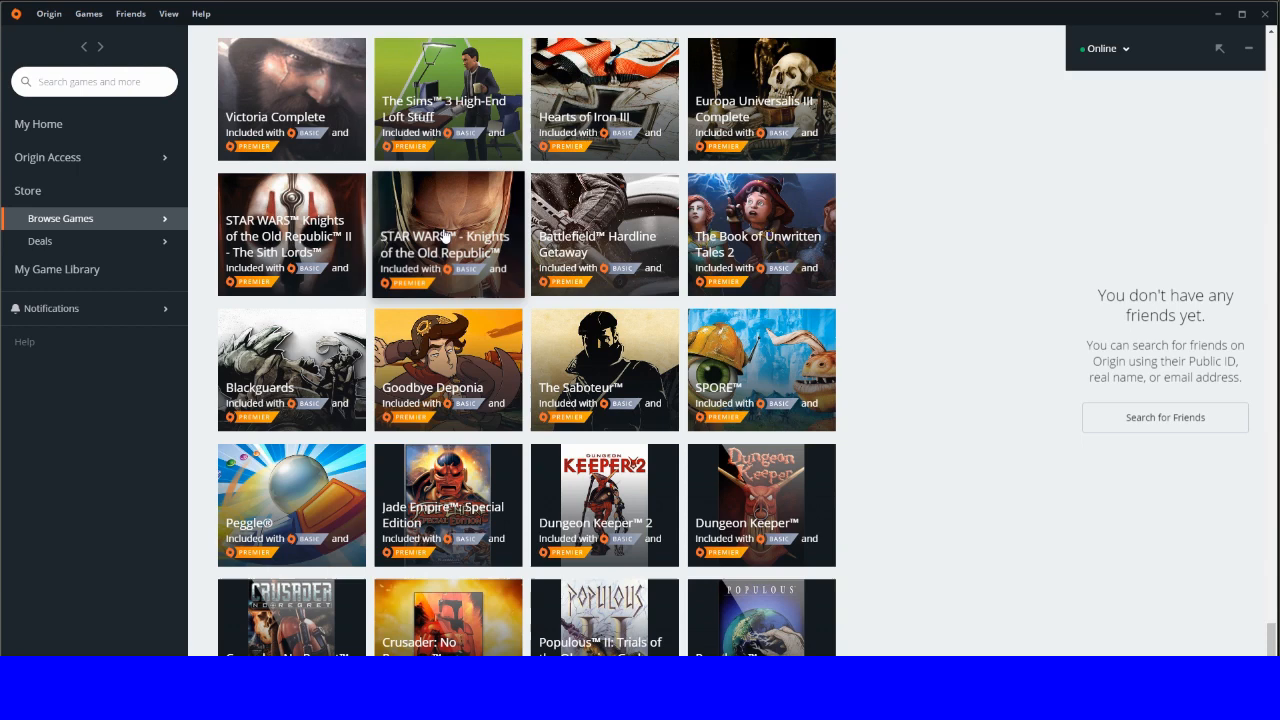
click(448, 234)
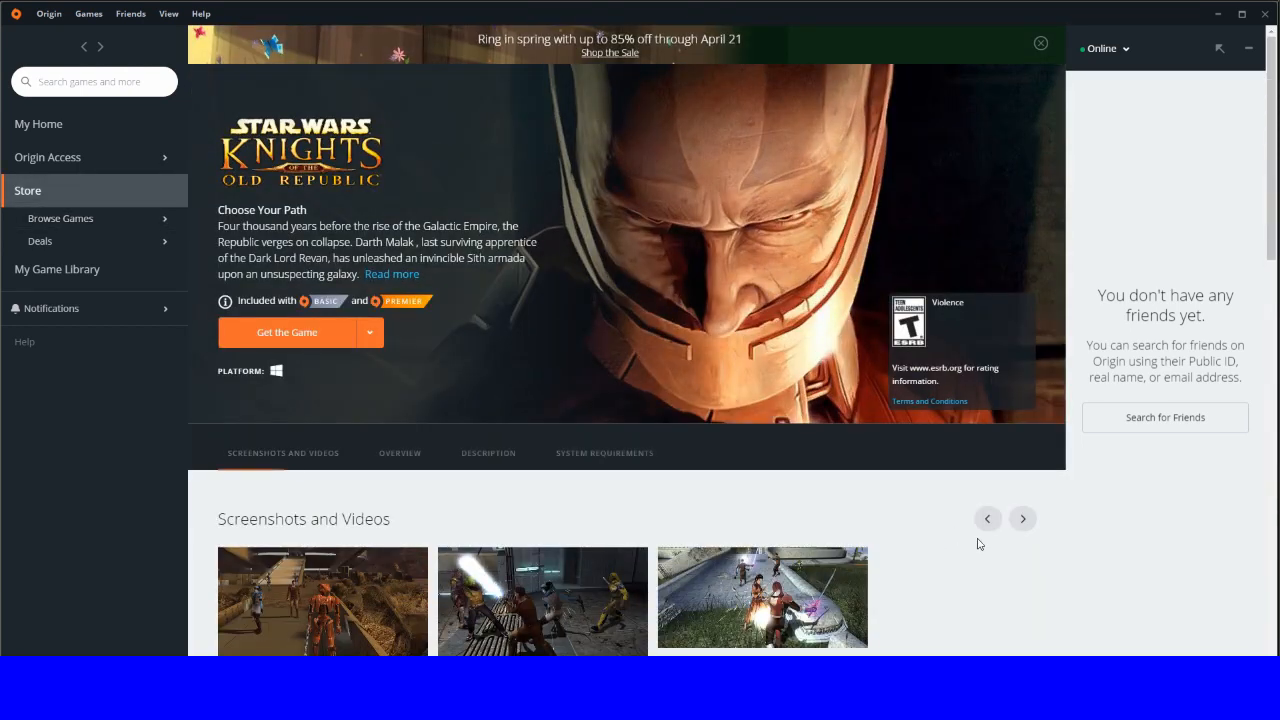
Step: Glance at the Knights of the Old Republic overview, then enlarge its first screenshot
scroll(down, 3)
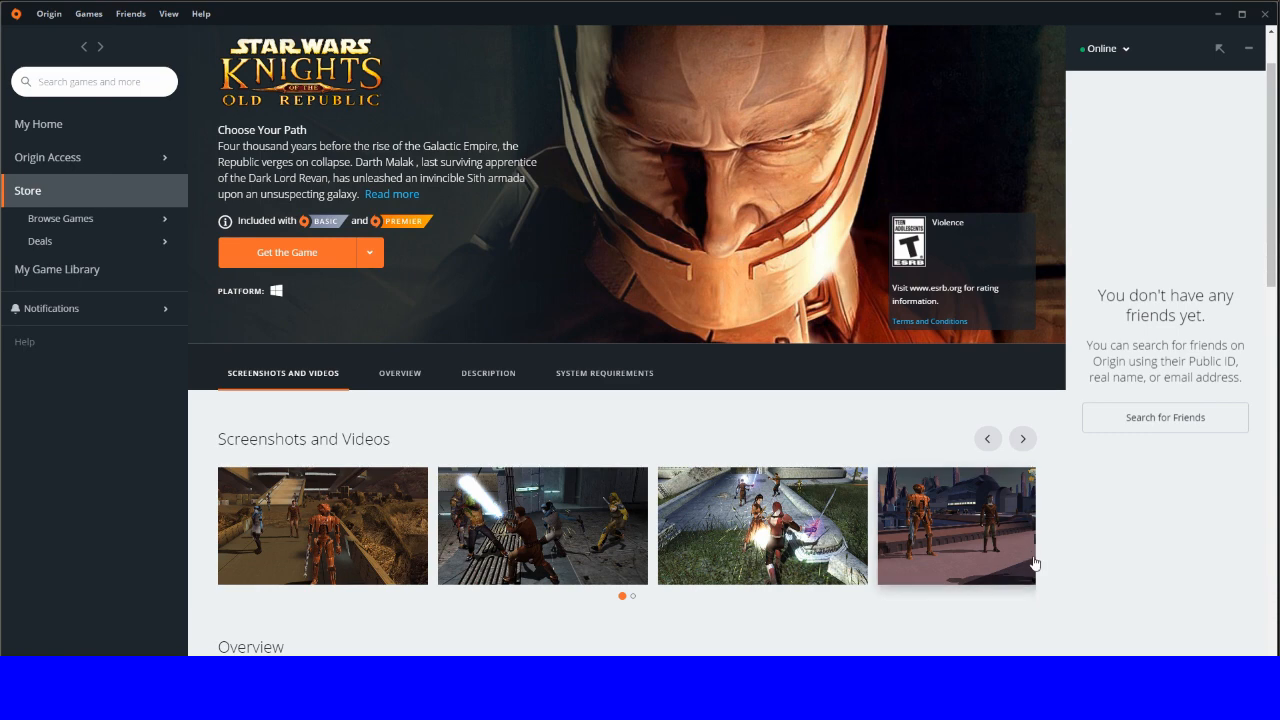
mouse_move(983, 577)
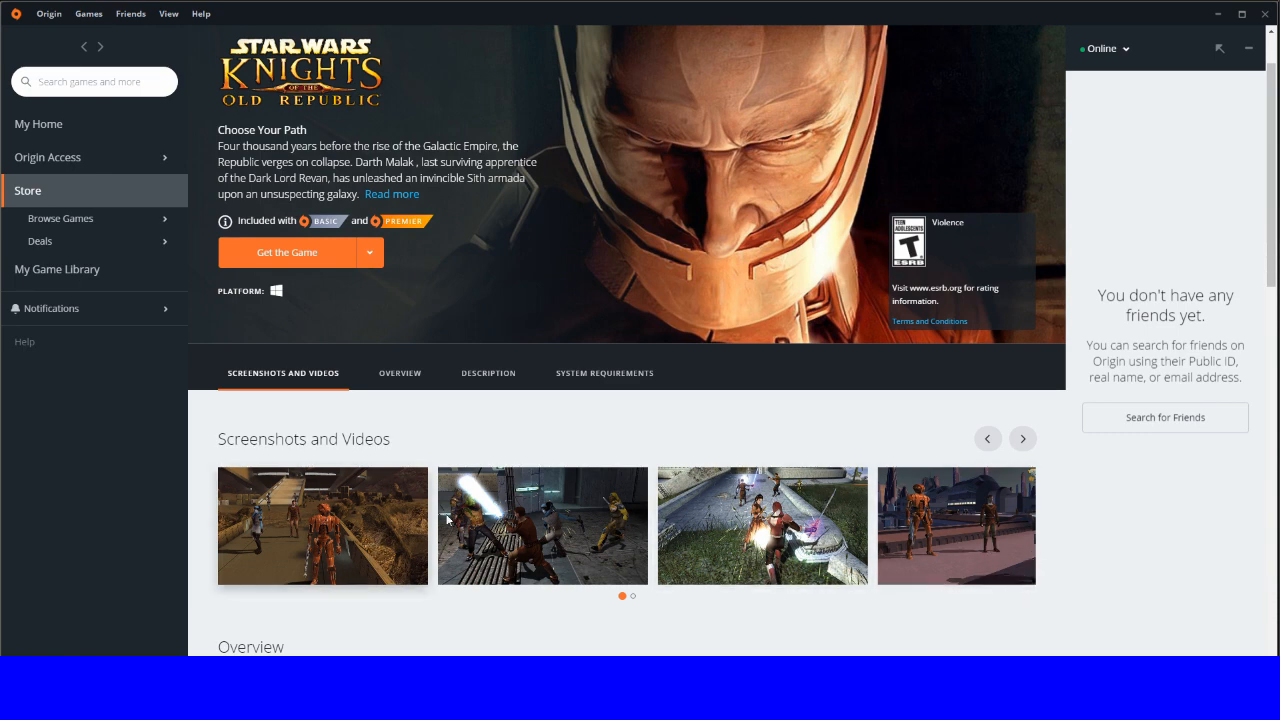
scroll(down, 3)
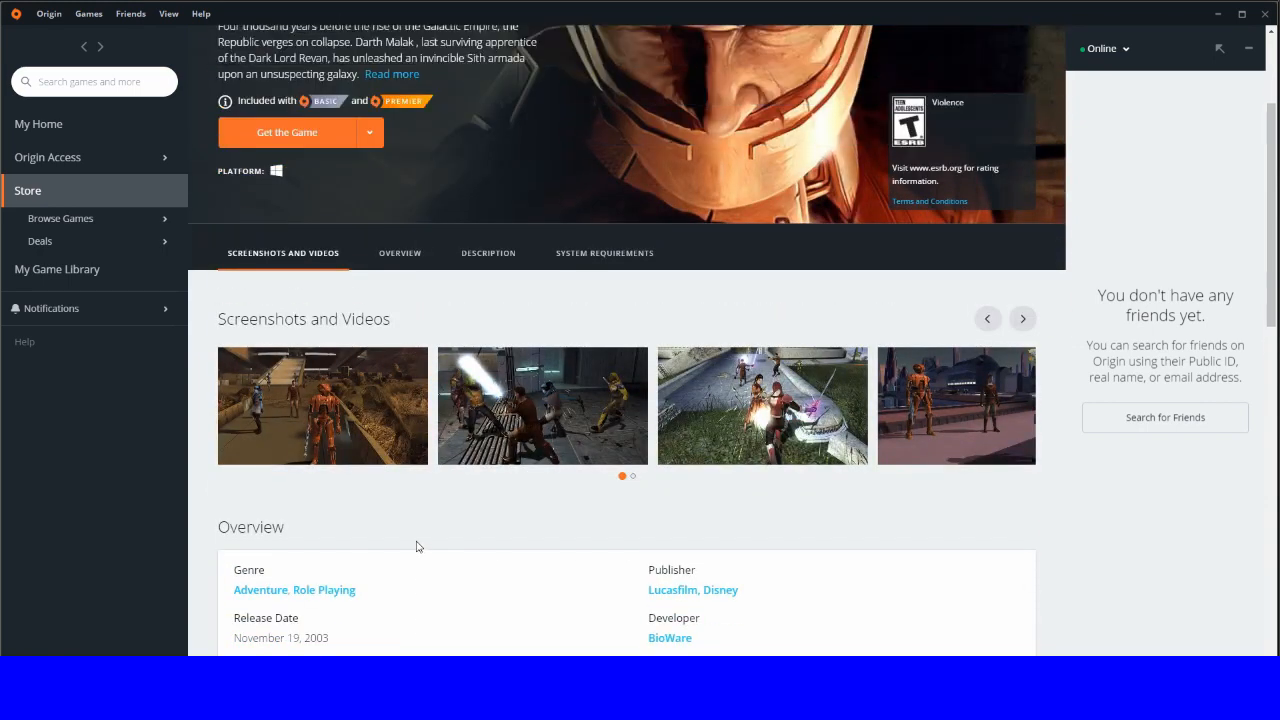
scroll(up, 3)
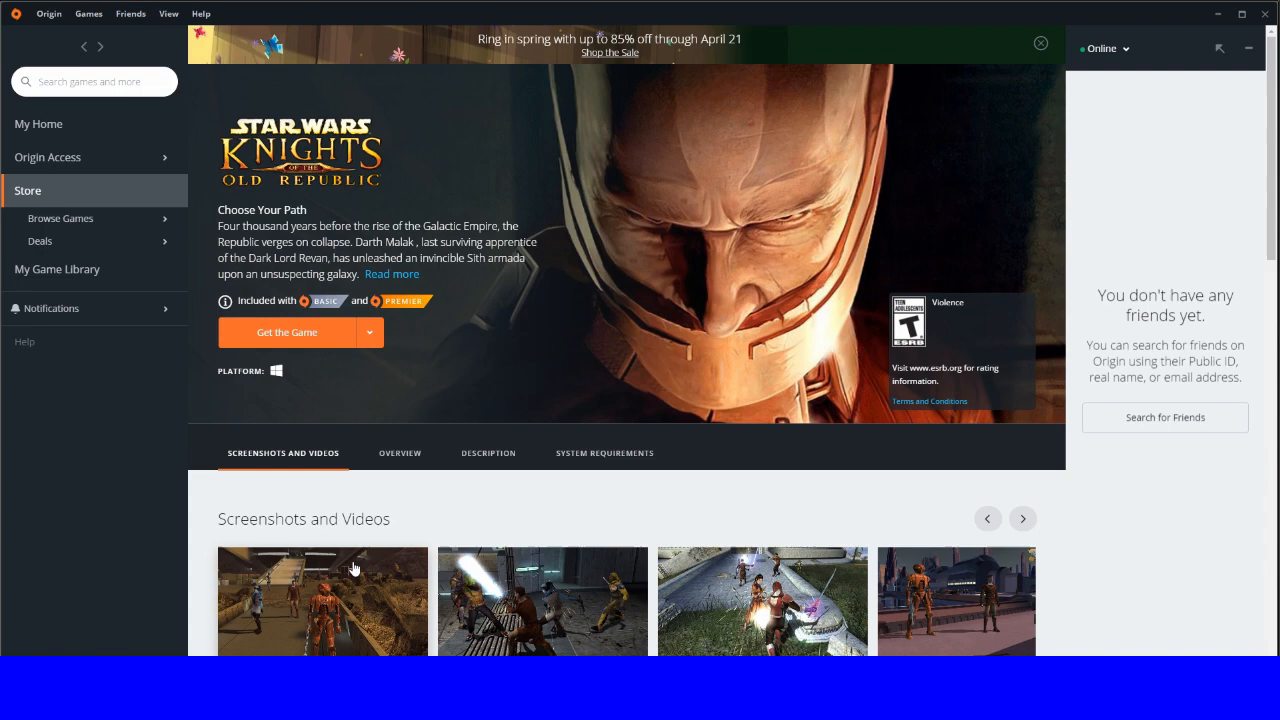
click(322, 601)
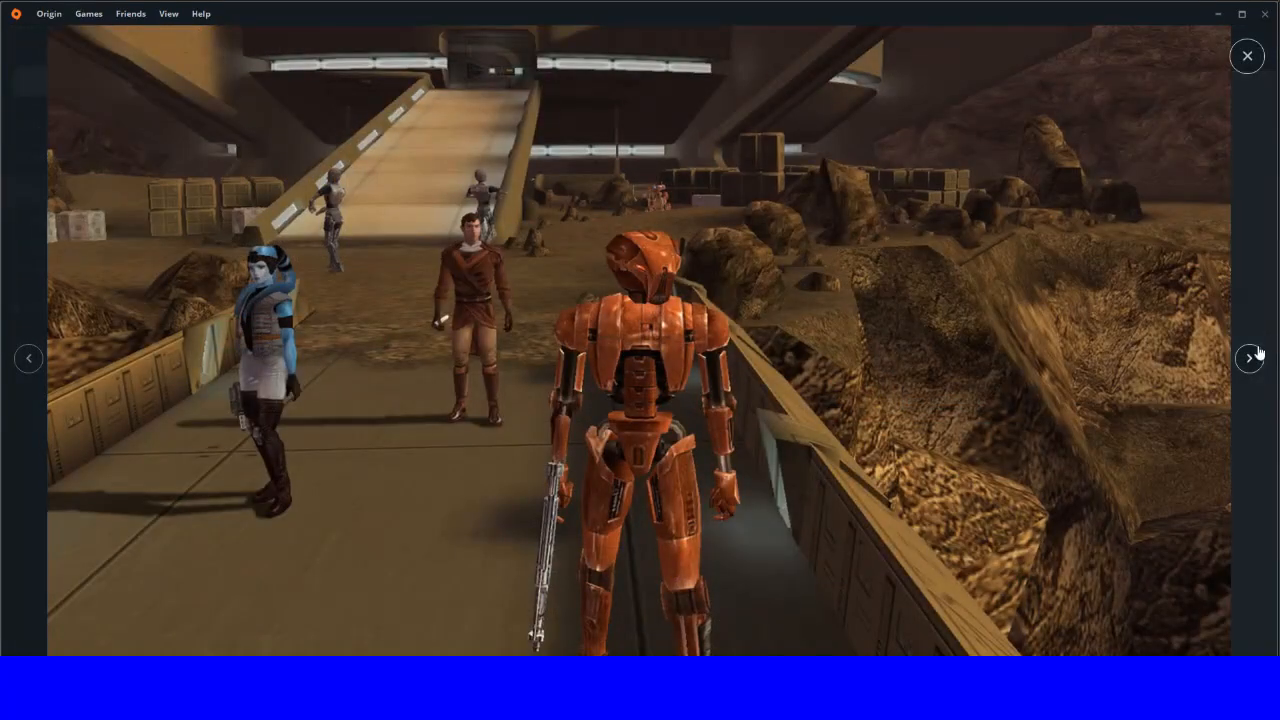
Step: Flip through five more screenshots, then close the viewer to return to the KOTOR II store page
click(1250, 358)
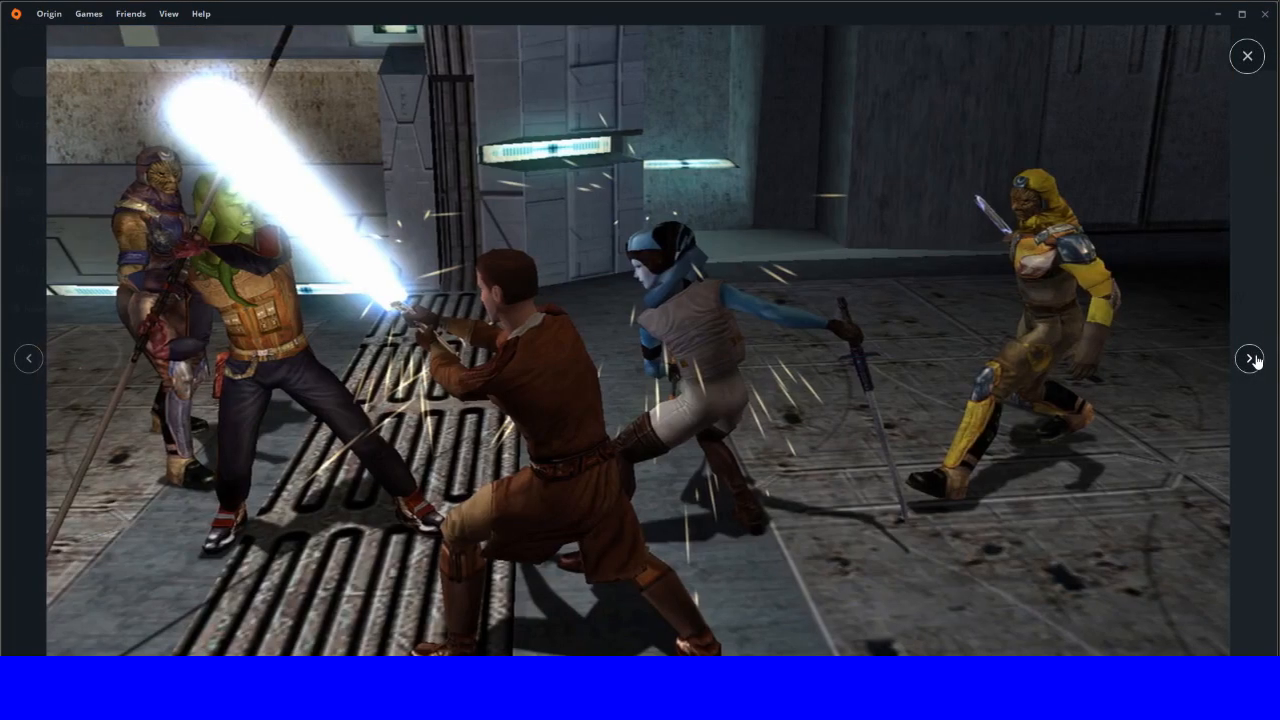
click(1249, 358)
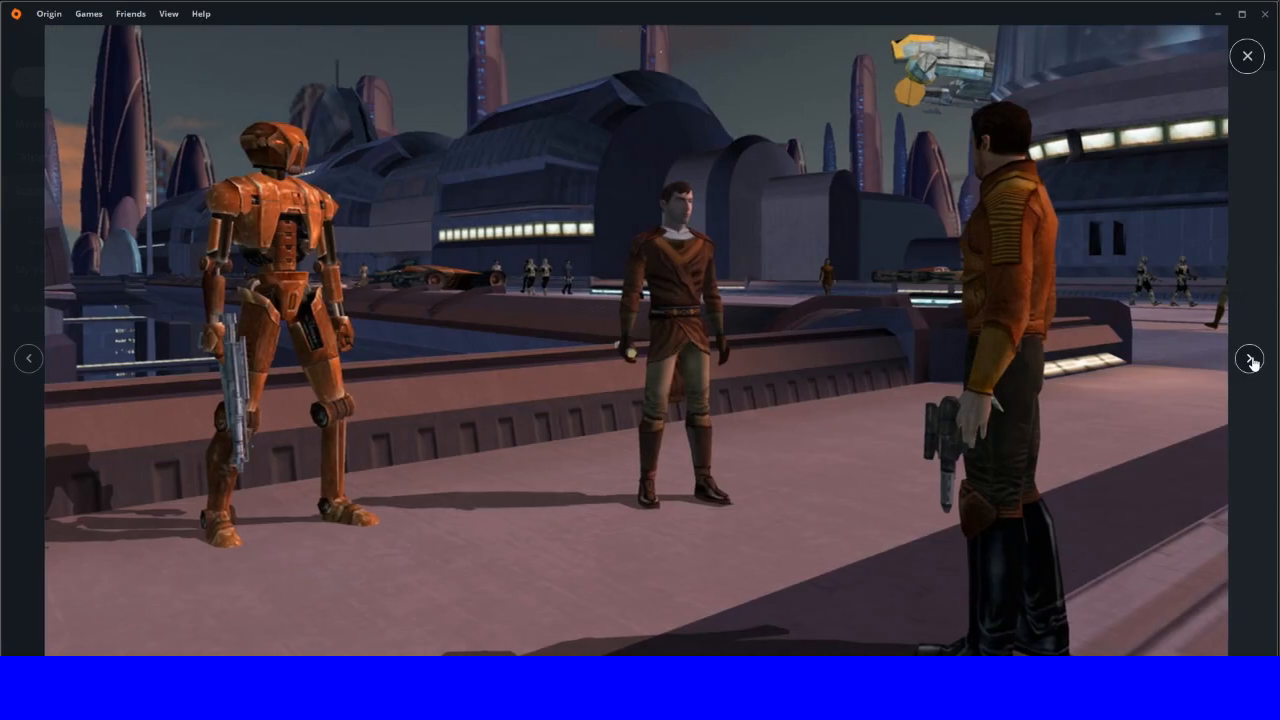
click(1249, 358)
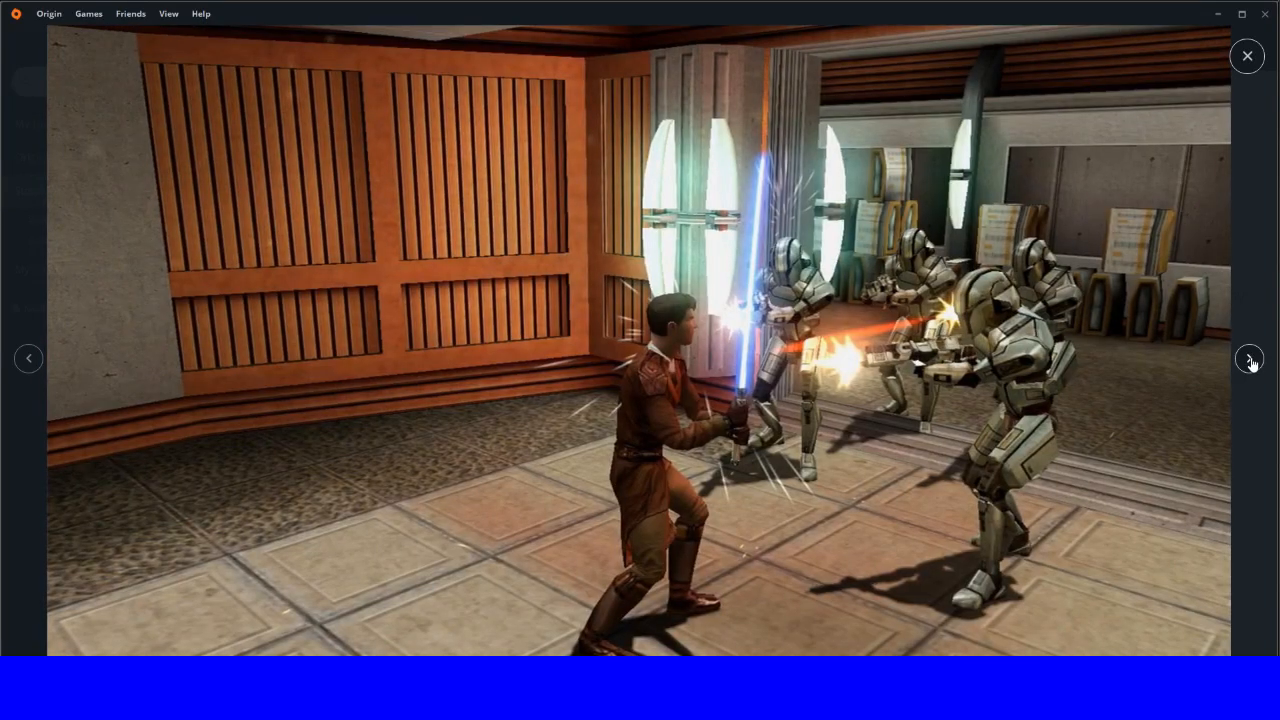
click(1249, 358)
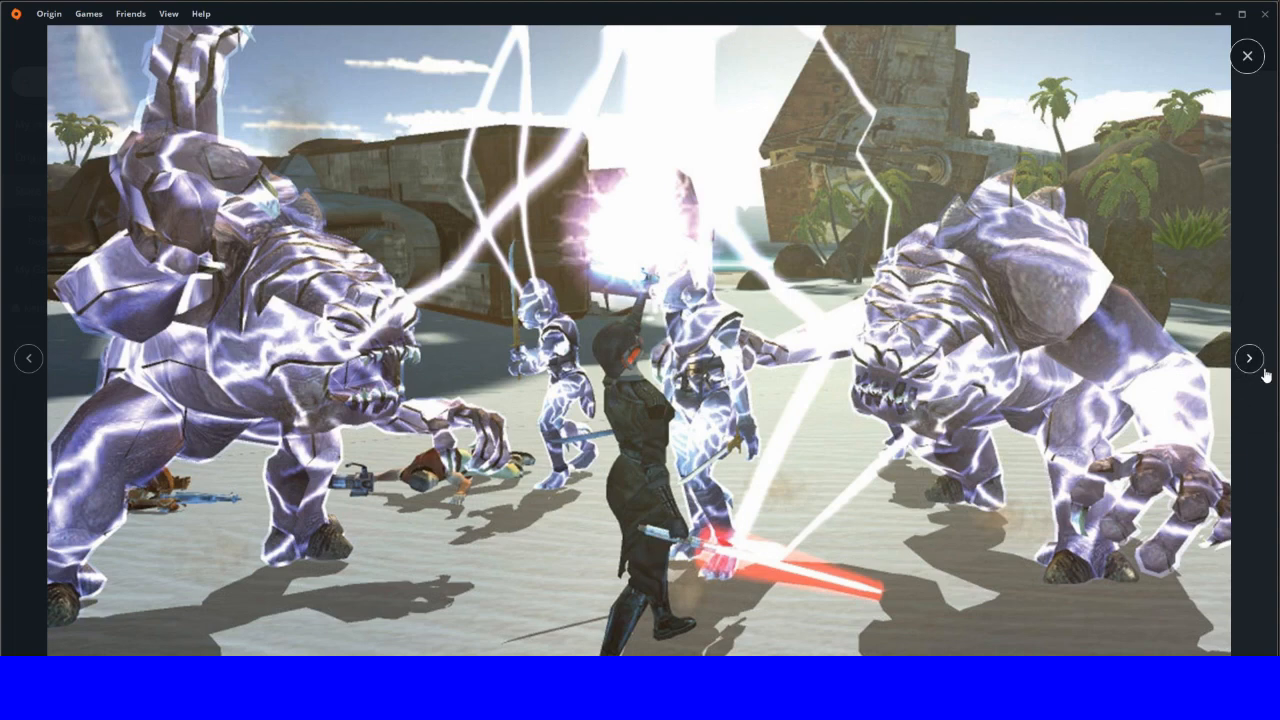
click(1249, 358)
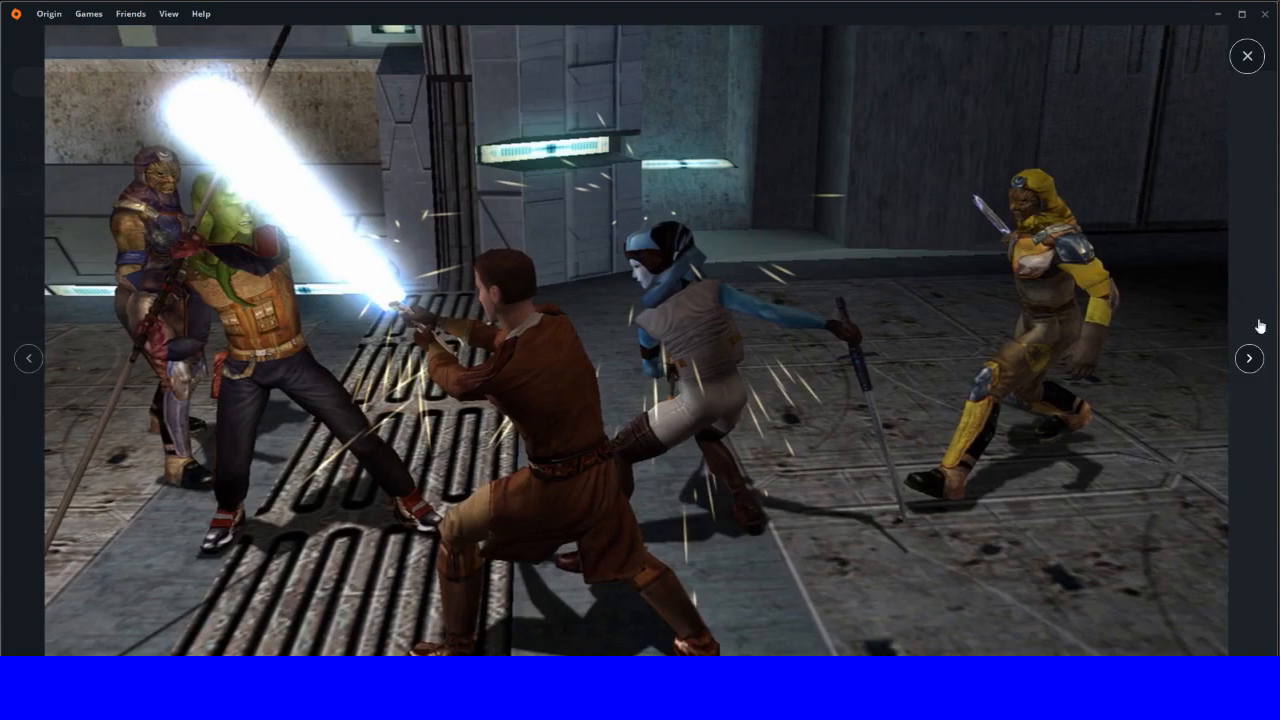
click(1247, 56)
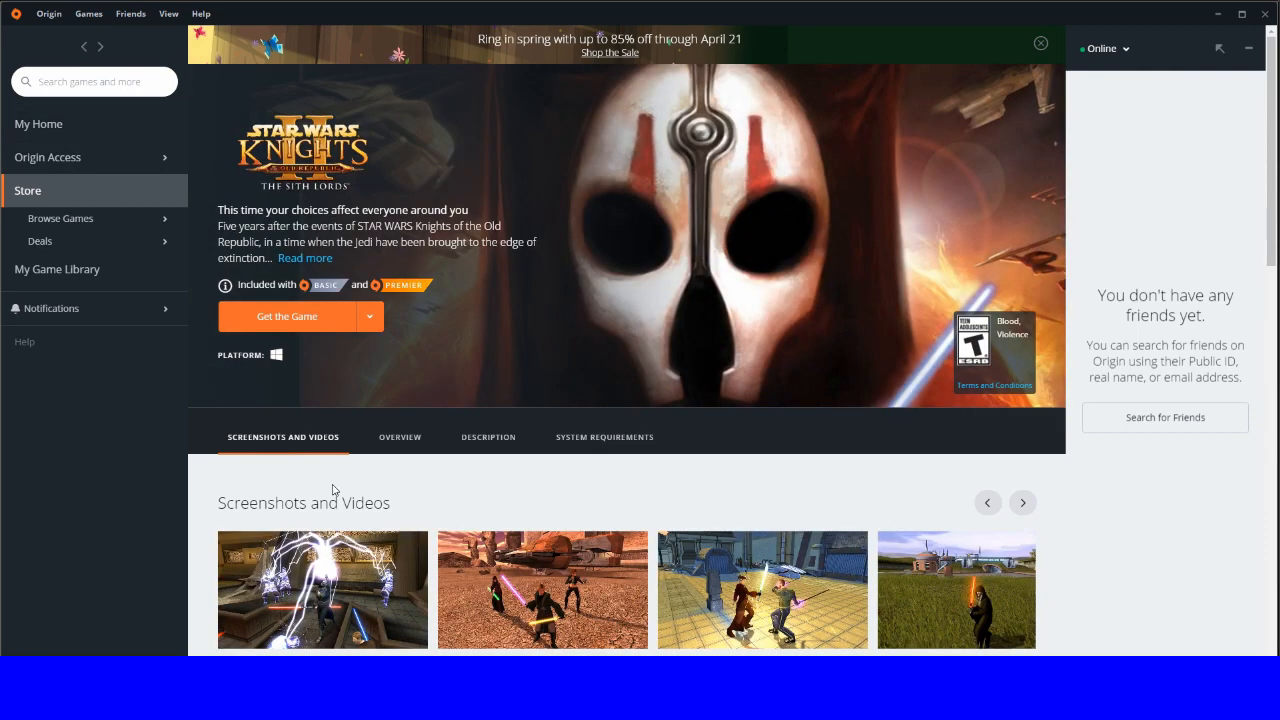
mouse_move(383, 510)
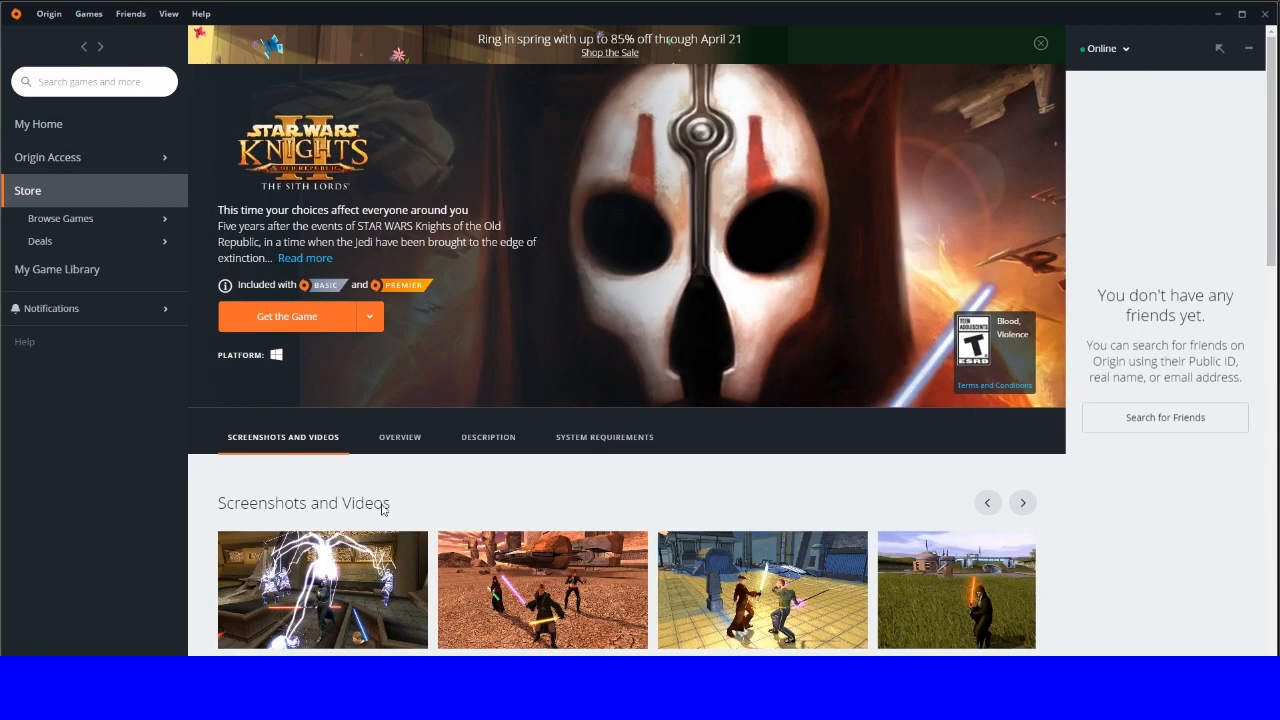
mouse_move(429, 488)
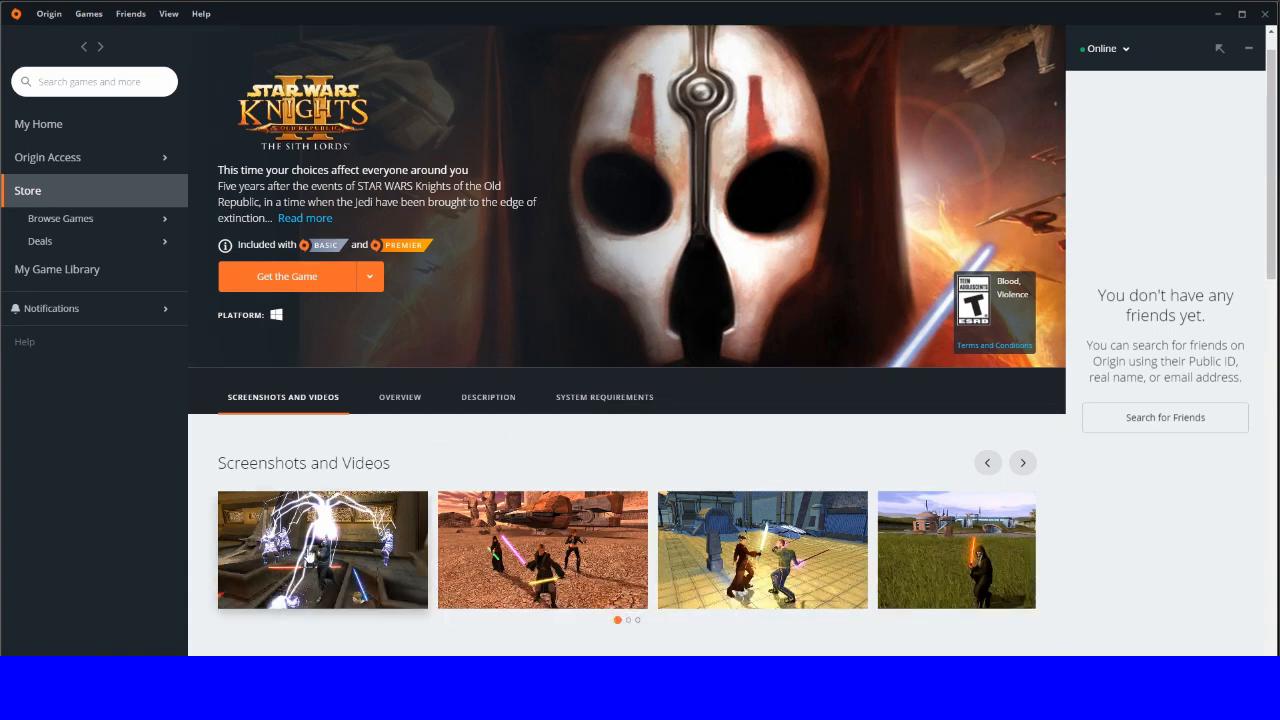
Step: Enlarge the first KOTOR II screenshot, the lightning scene, from Screenshots and Videos
click(322, 549)
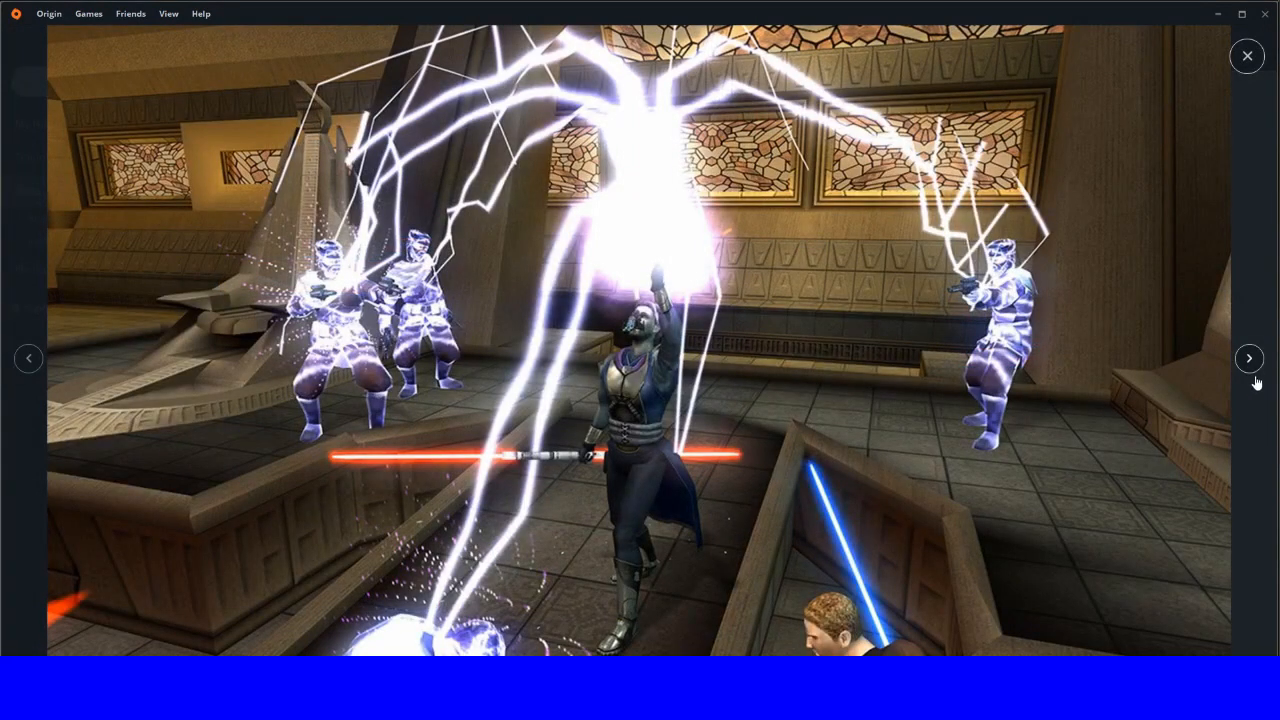
Step: Page through four more KOTOR II screenshots, then close the screenshot viewer
click(1249, 358)
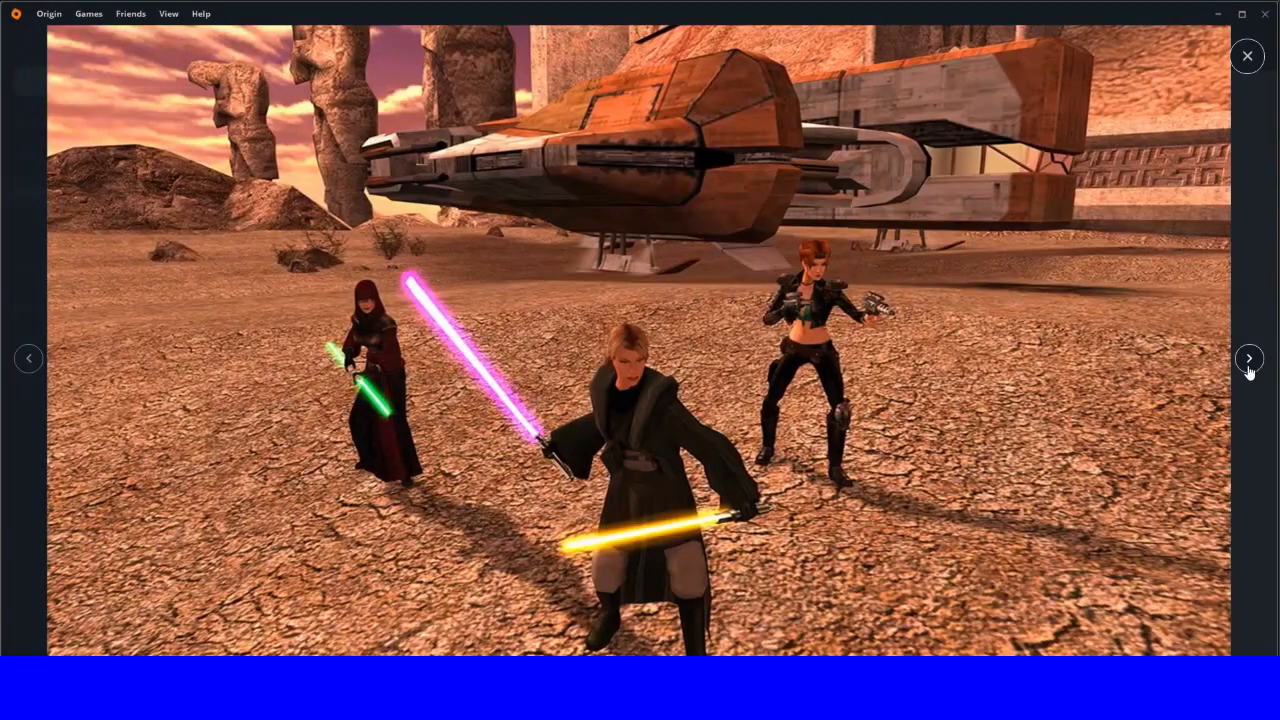
click(1249, 358)
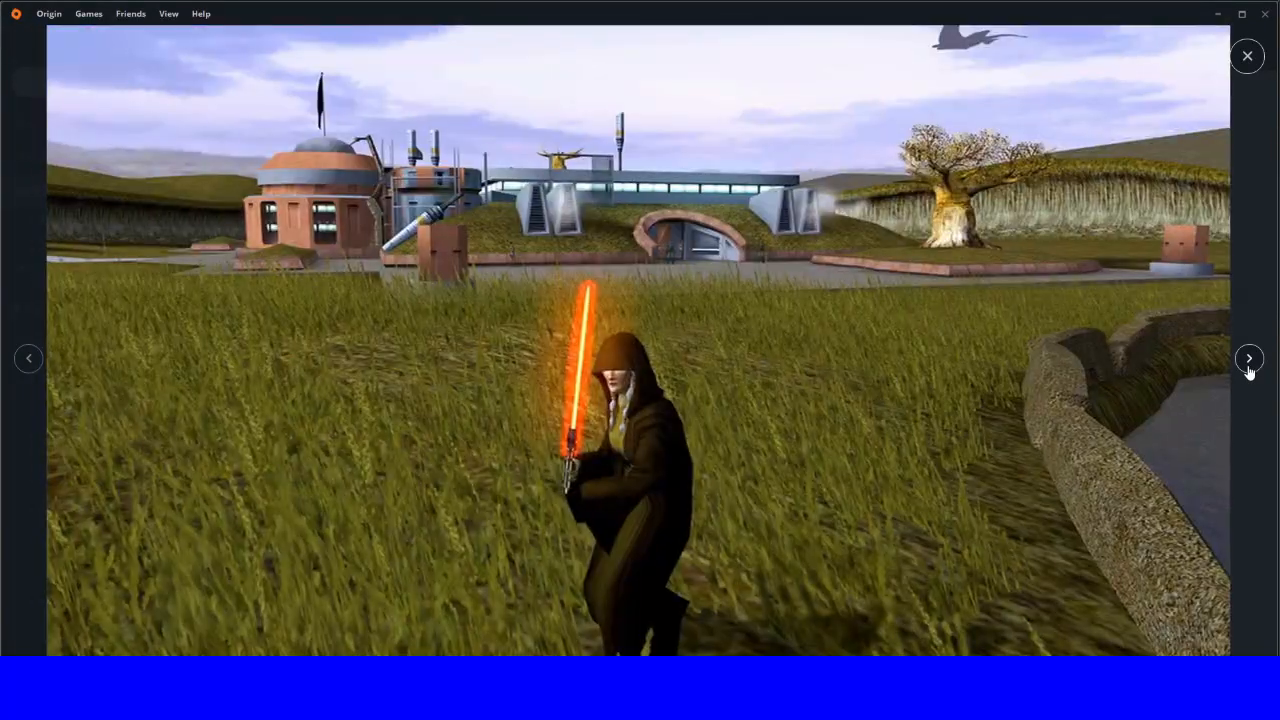
click(1249, 358)
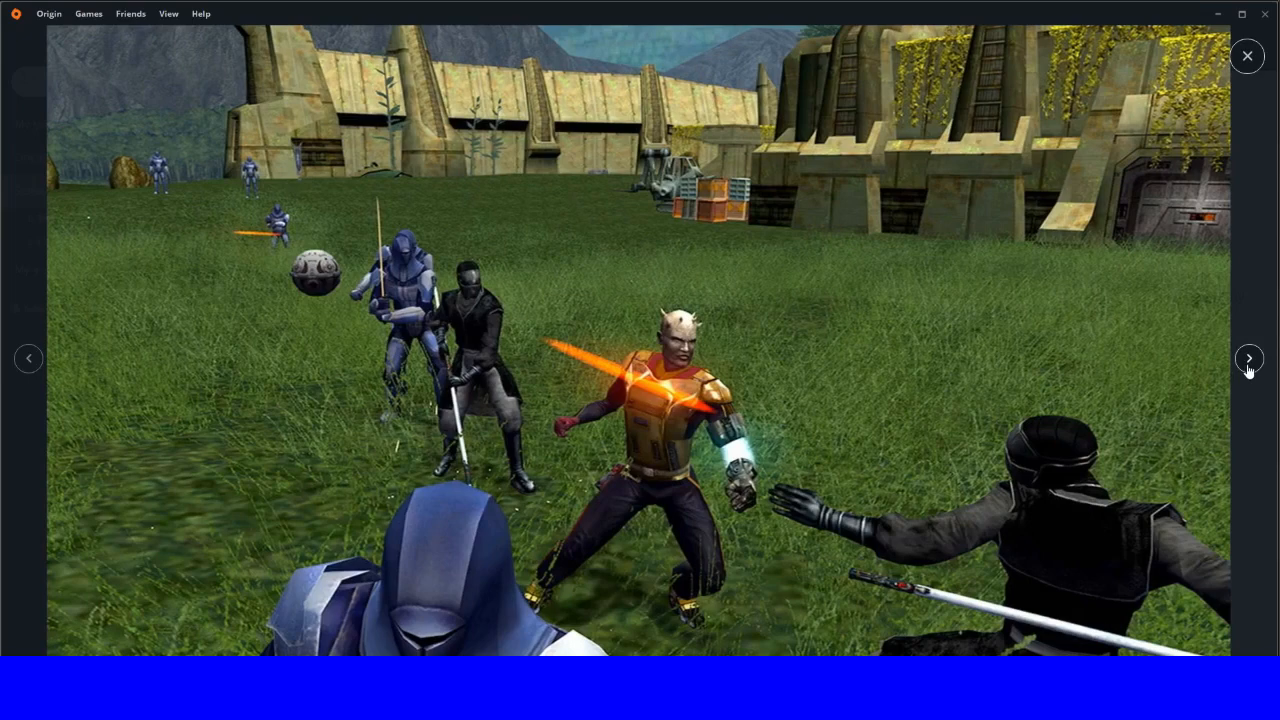
click(1249, 358)
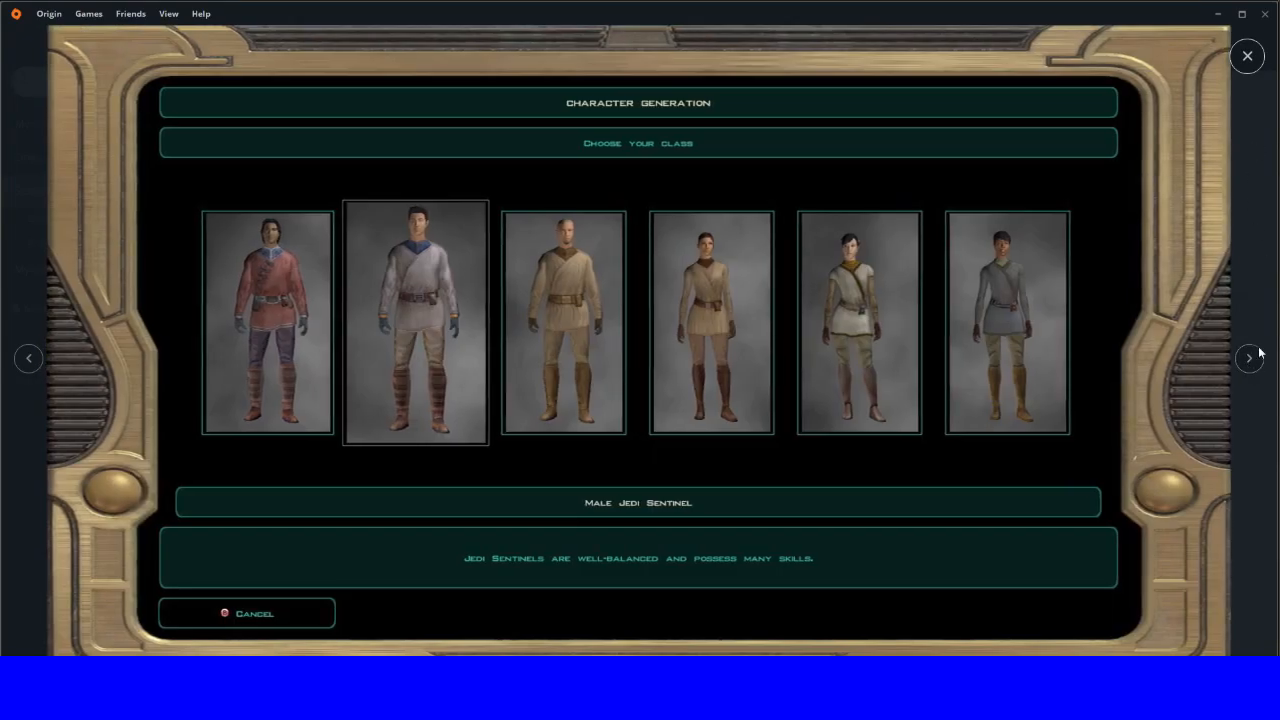
click(1247, 56)
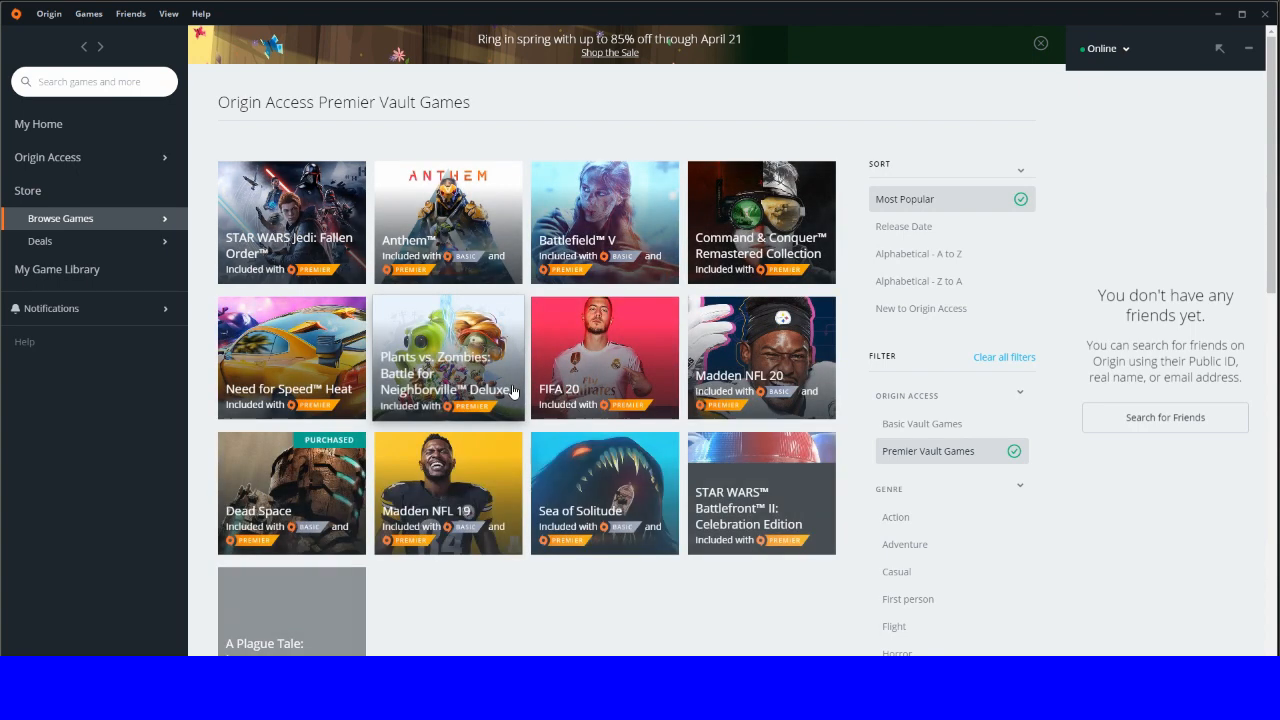
Step: Scroll the Premier Vault Games grid and back, then go to the Origin Access plan comparison page
scroll(down, 3)
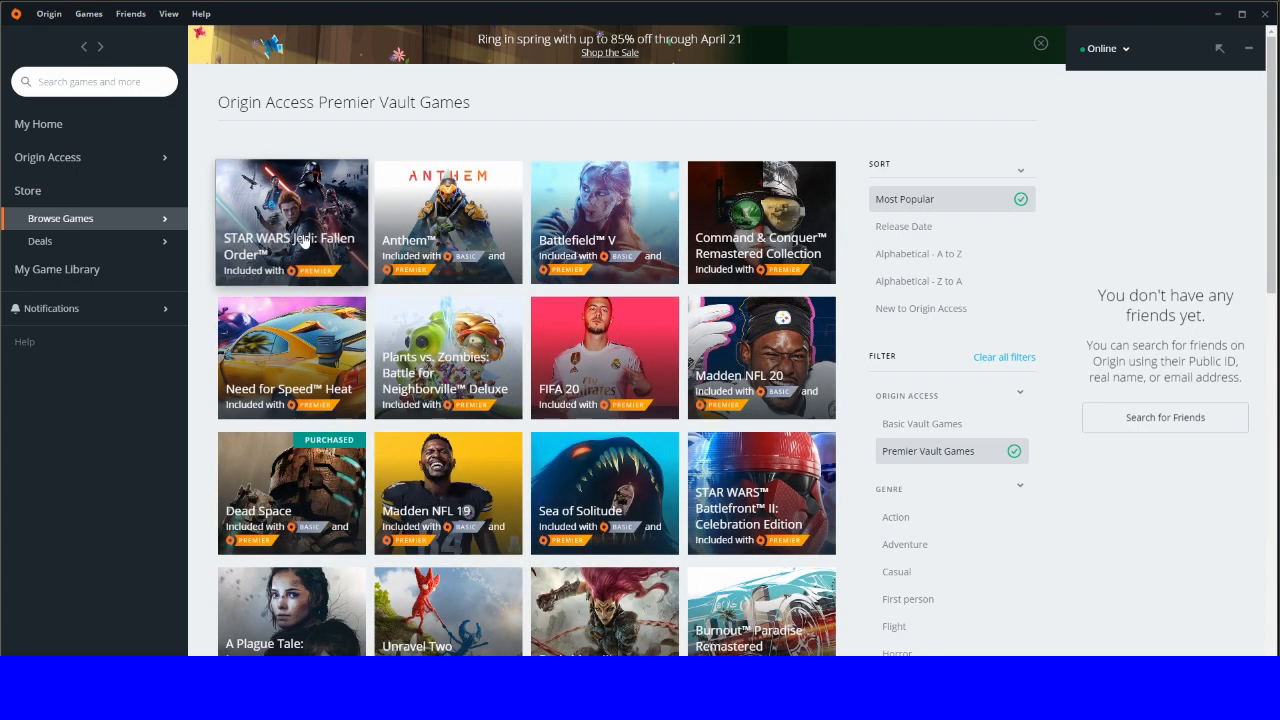
mouse_move(350, 250)
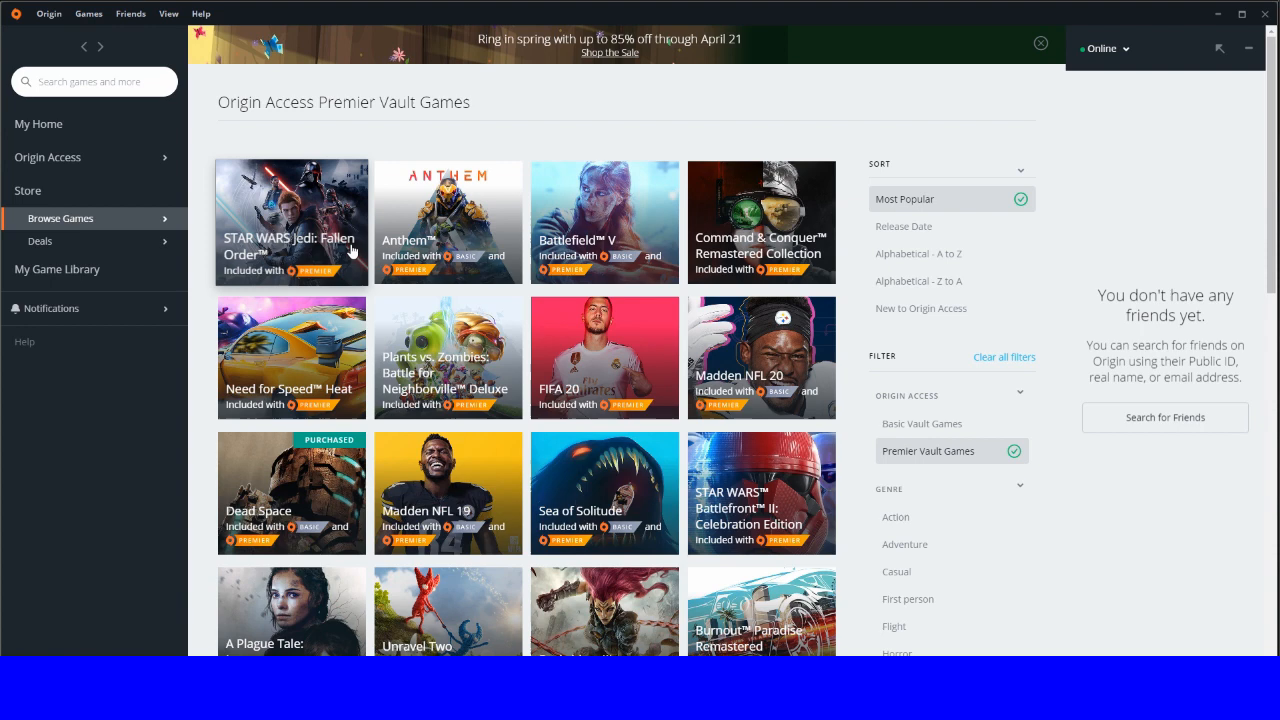
mouse_move(447, 221)
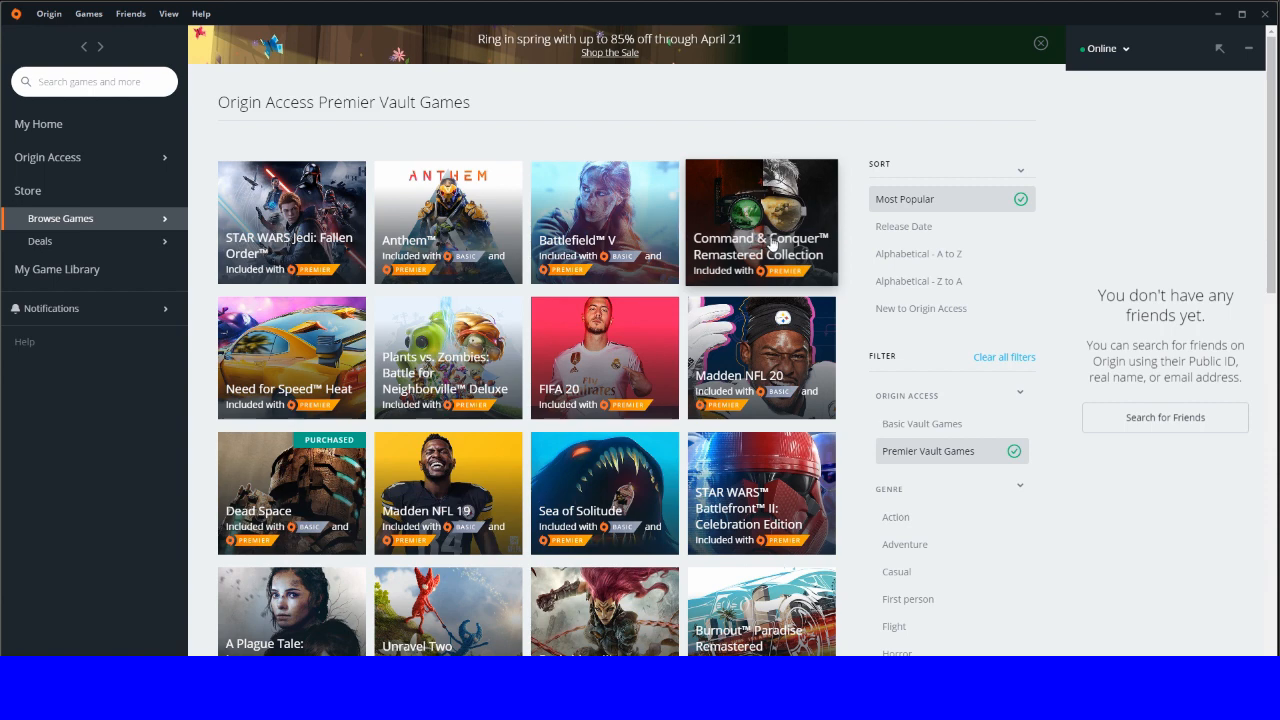
mouse_move(770, 243)
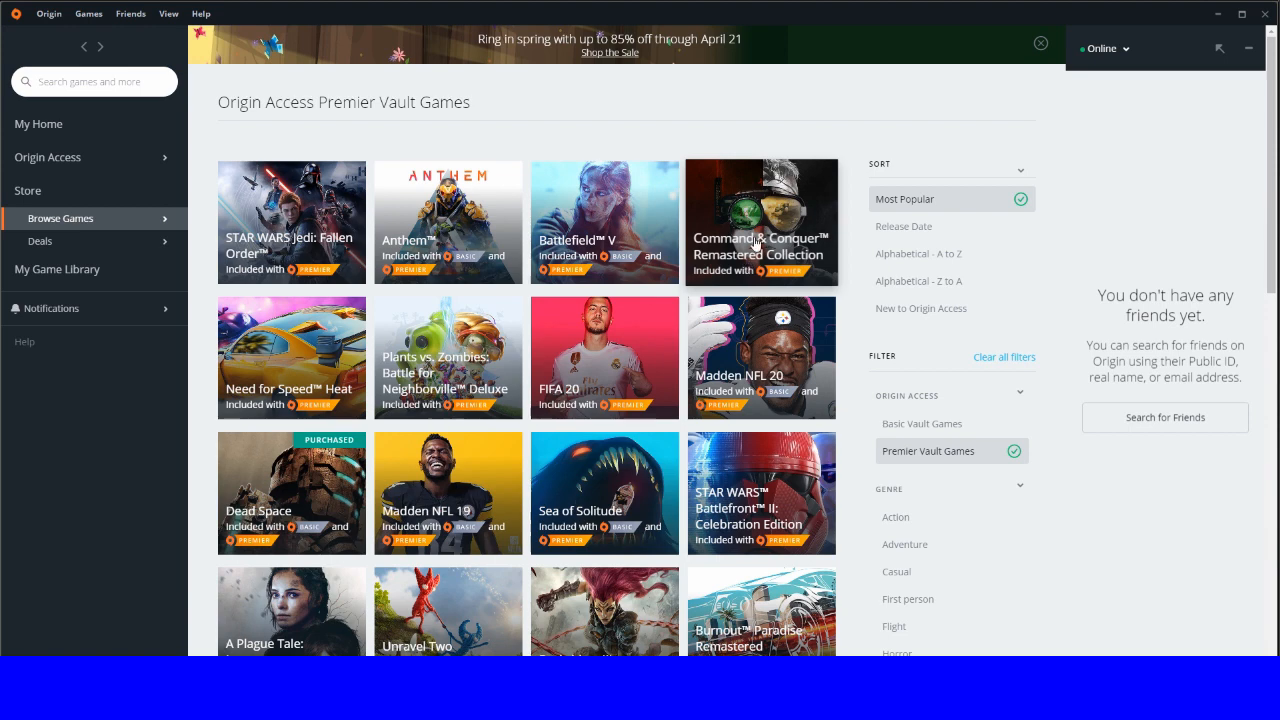
mouse_move(573, 446)
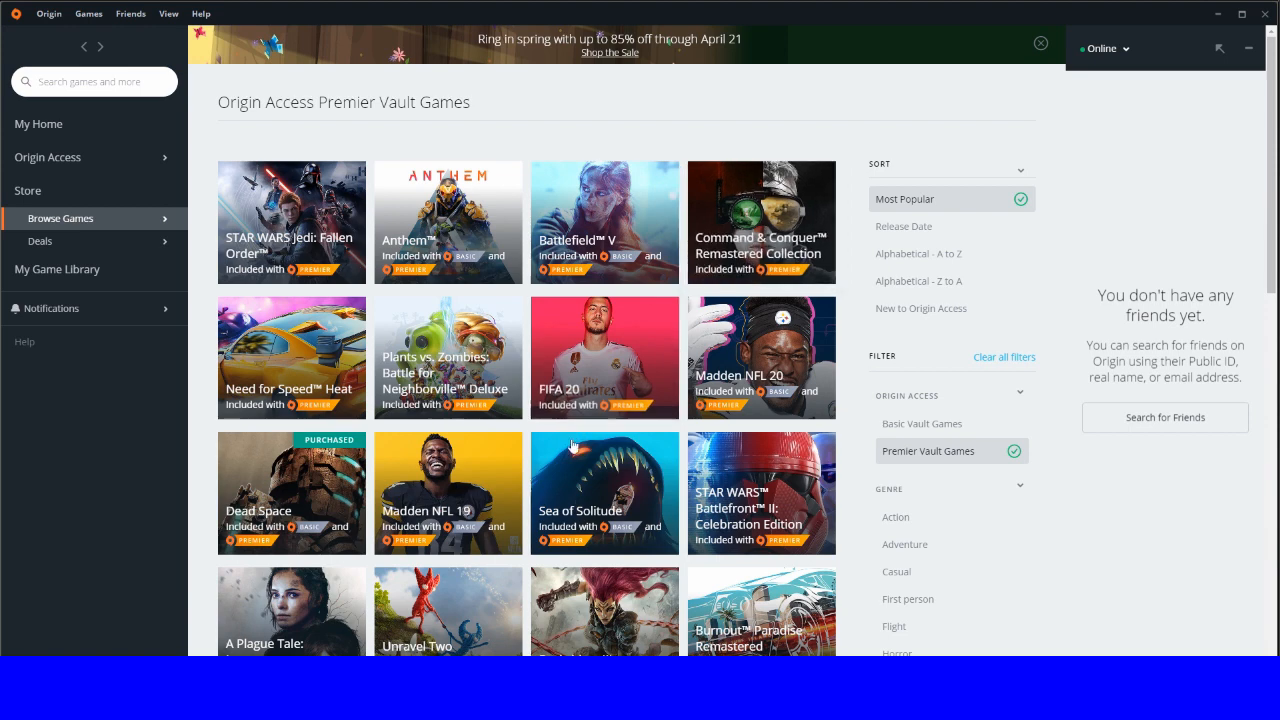
scroll(down, 3)
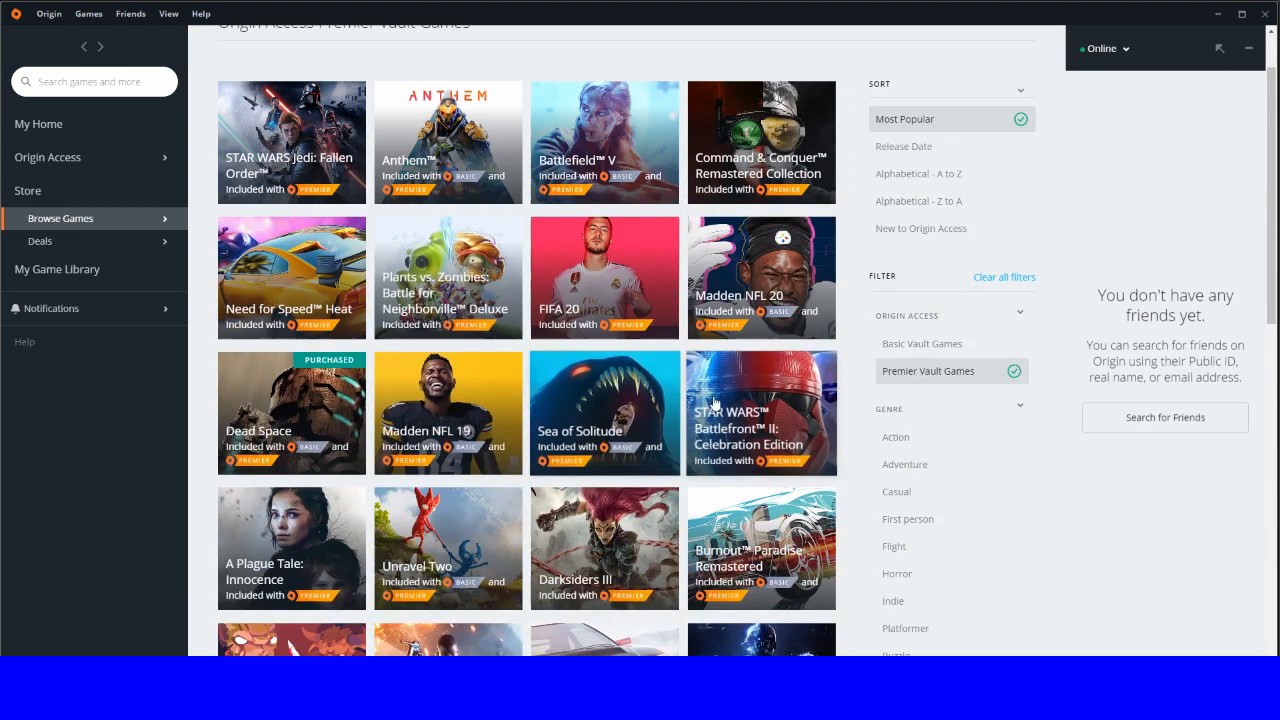
scroll(down, 3)
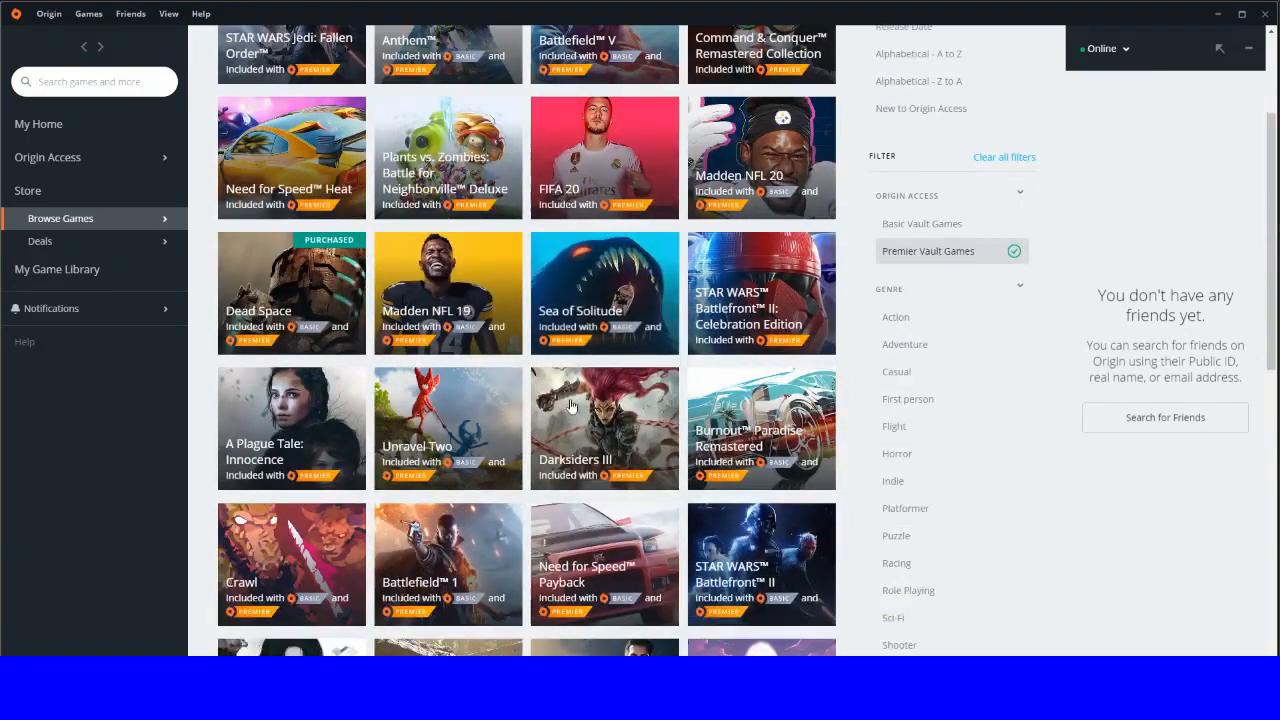
scroll(down, 3)
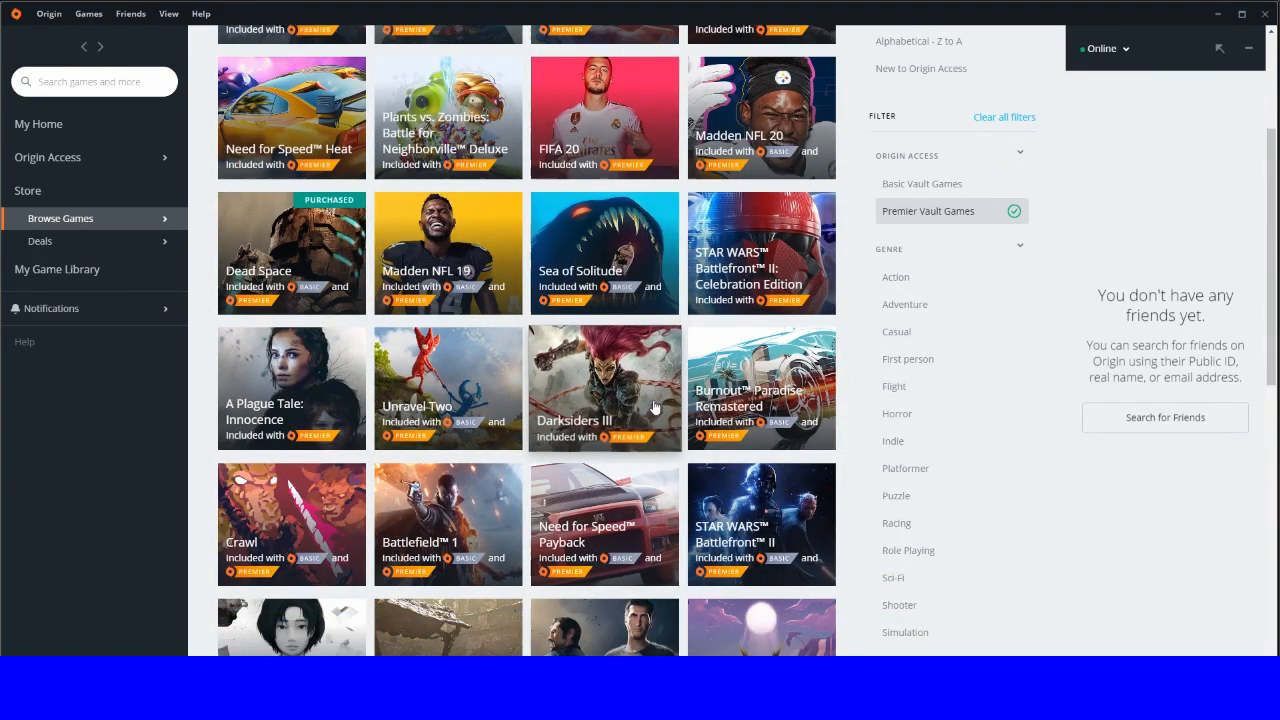
scroll(up, 3)
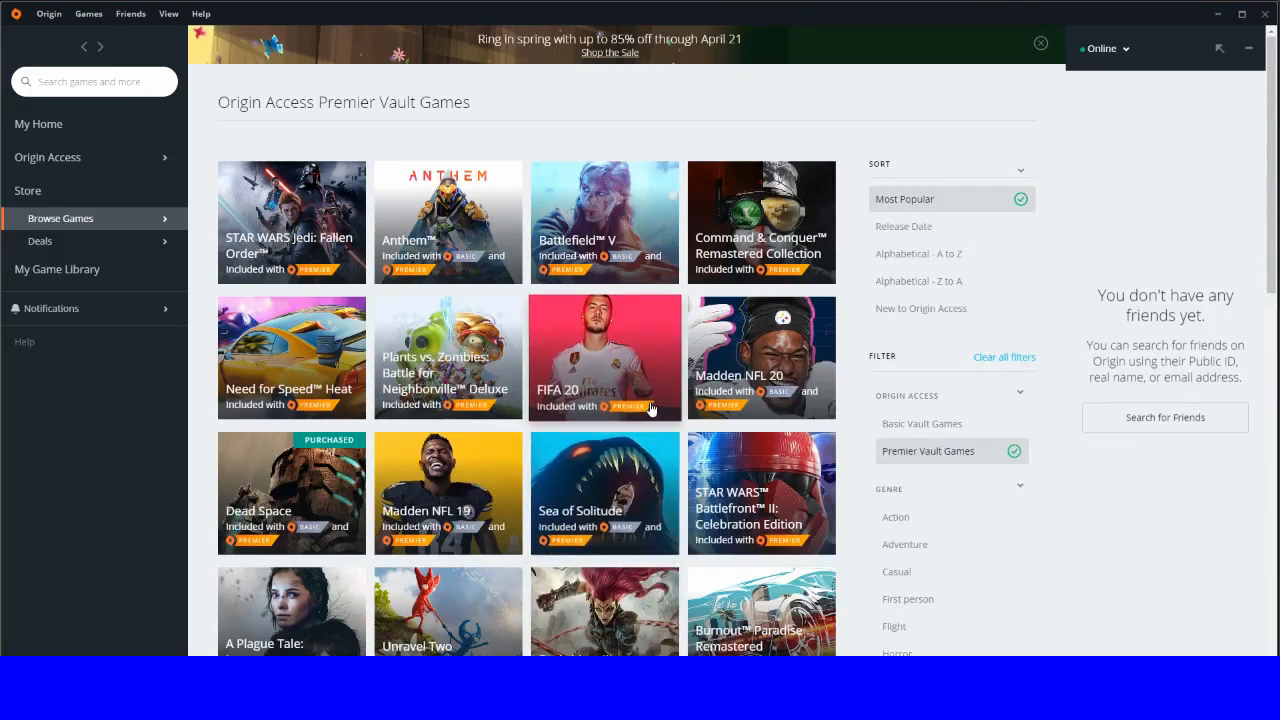
mouse_move(538, 306)
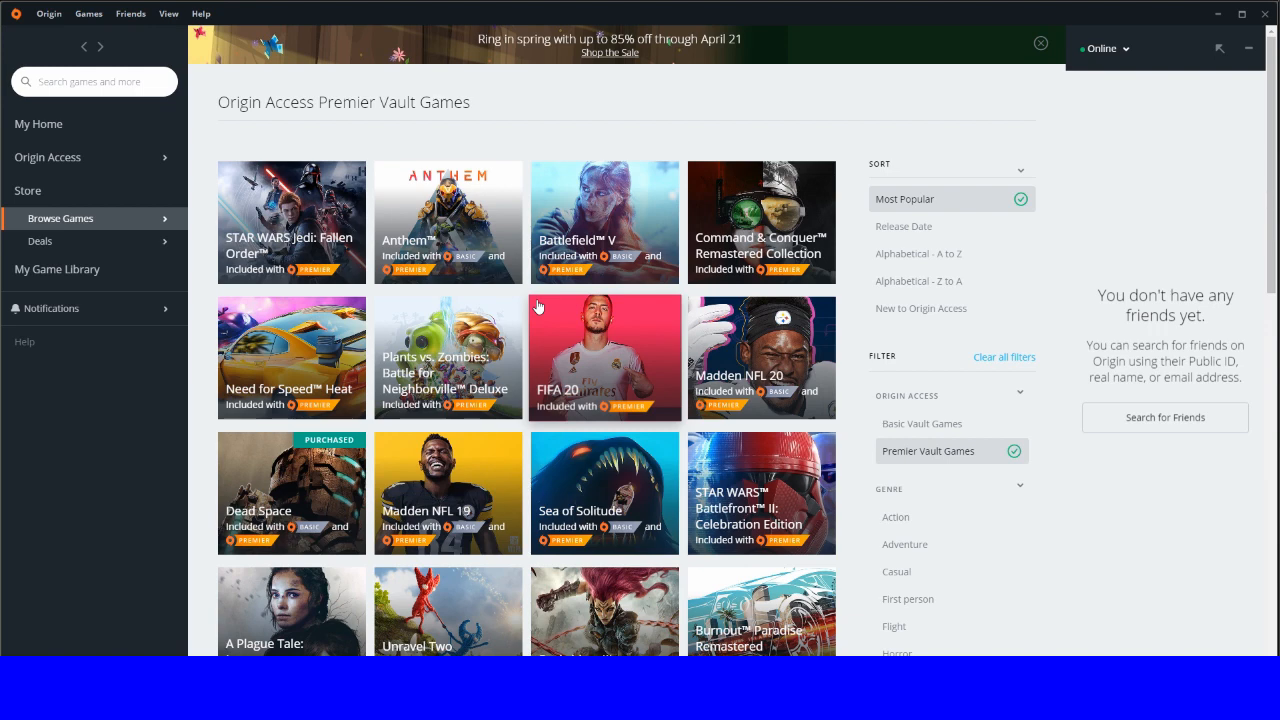
mouse_move(291, 221)
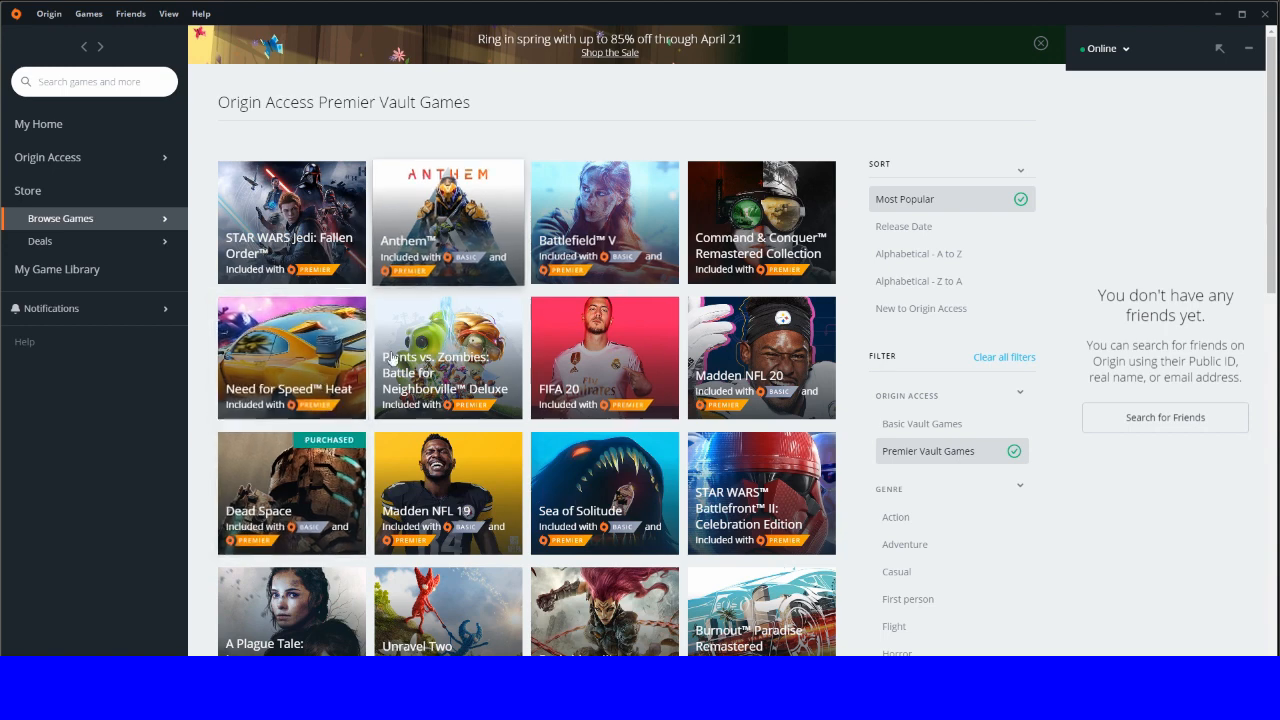
mouse_move(687, 509)
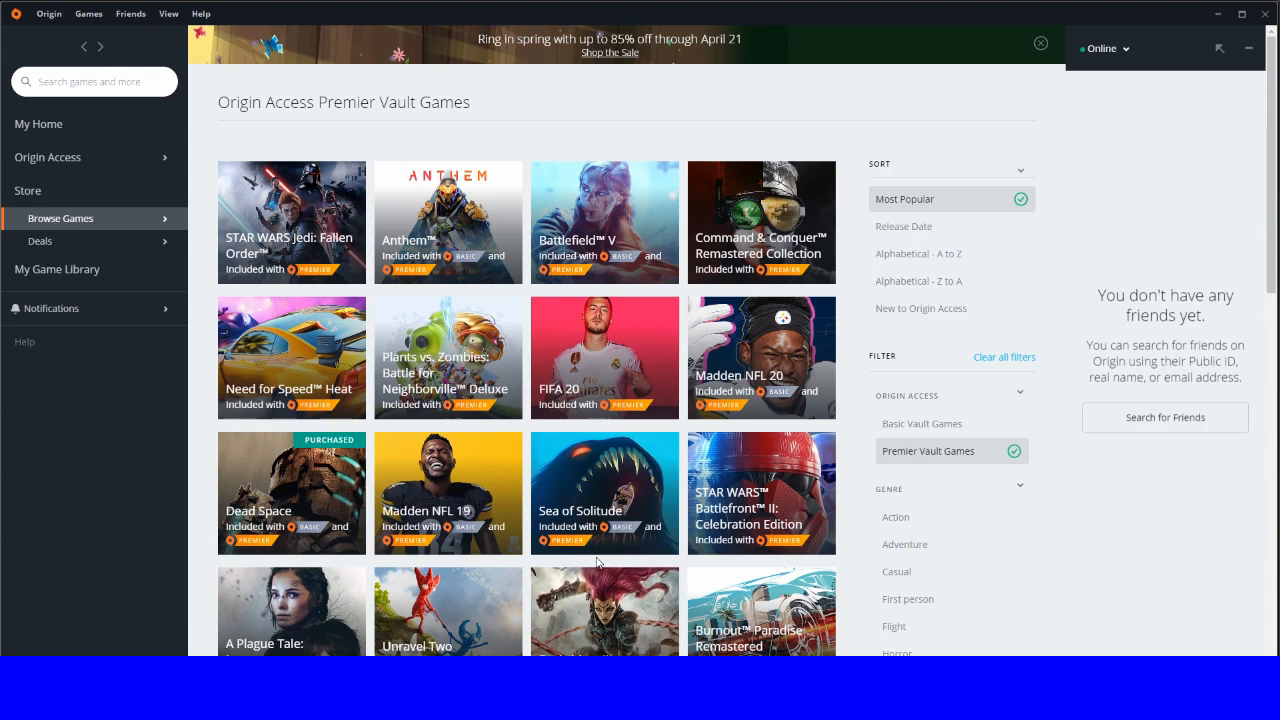
click(60, 218)
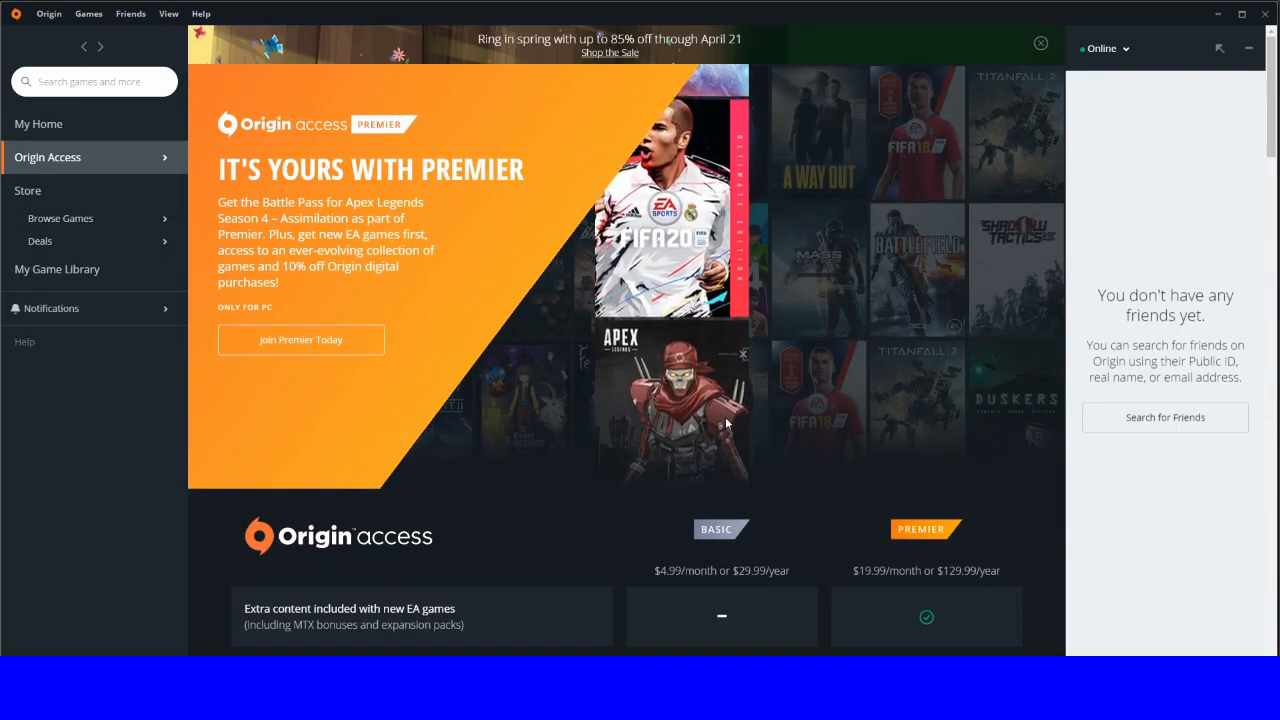
scroll(down, 3)
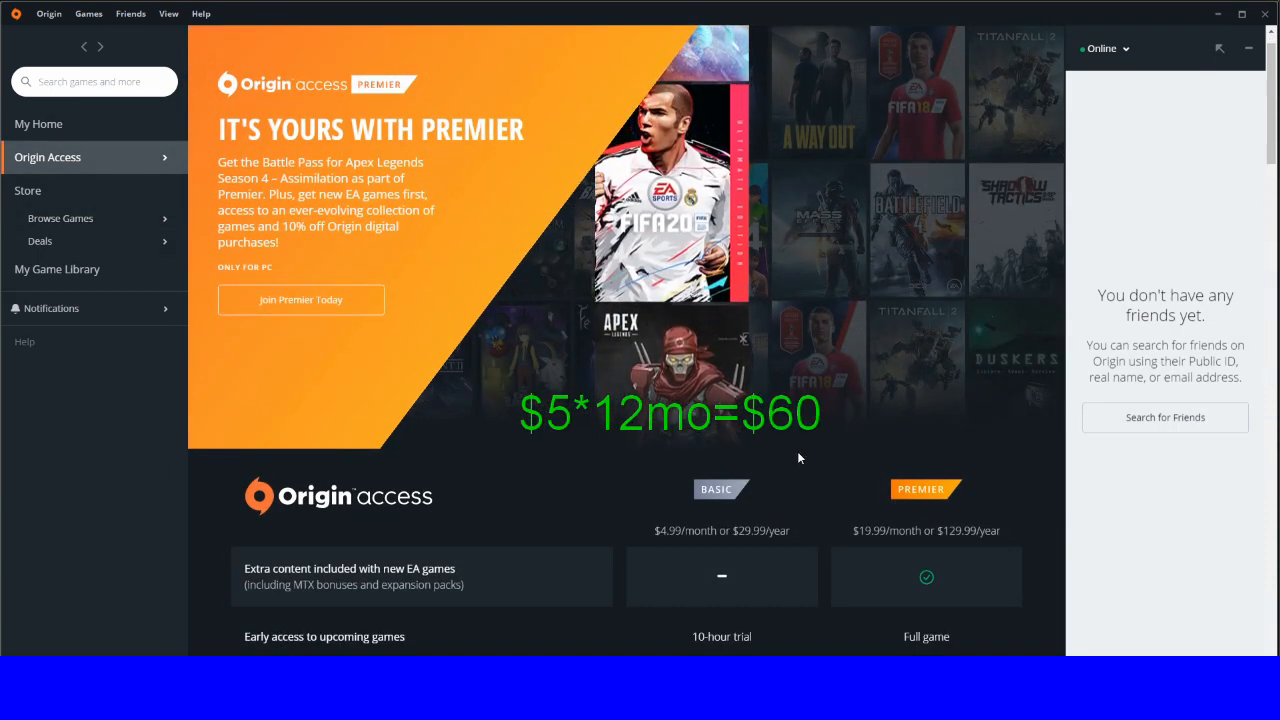
scroll(down, 3)
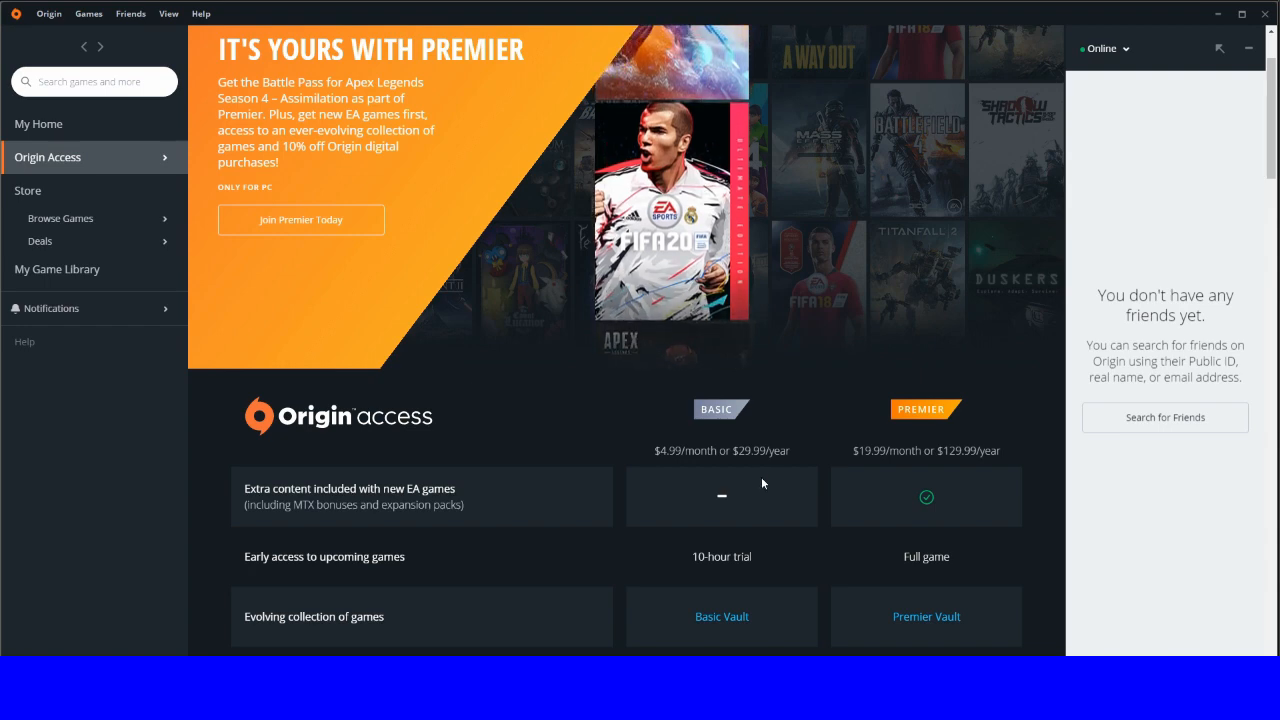
scroll(down, 3)
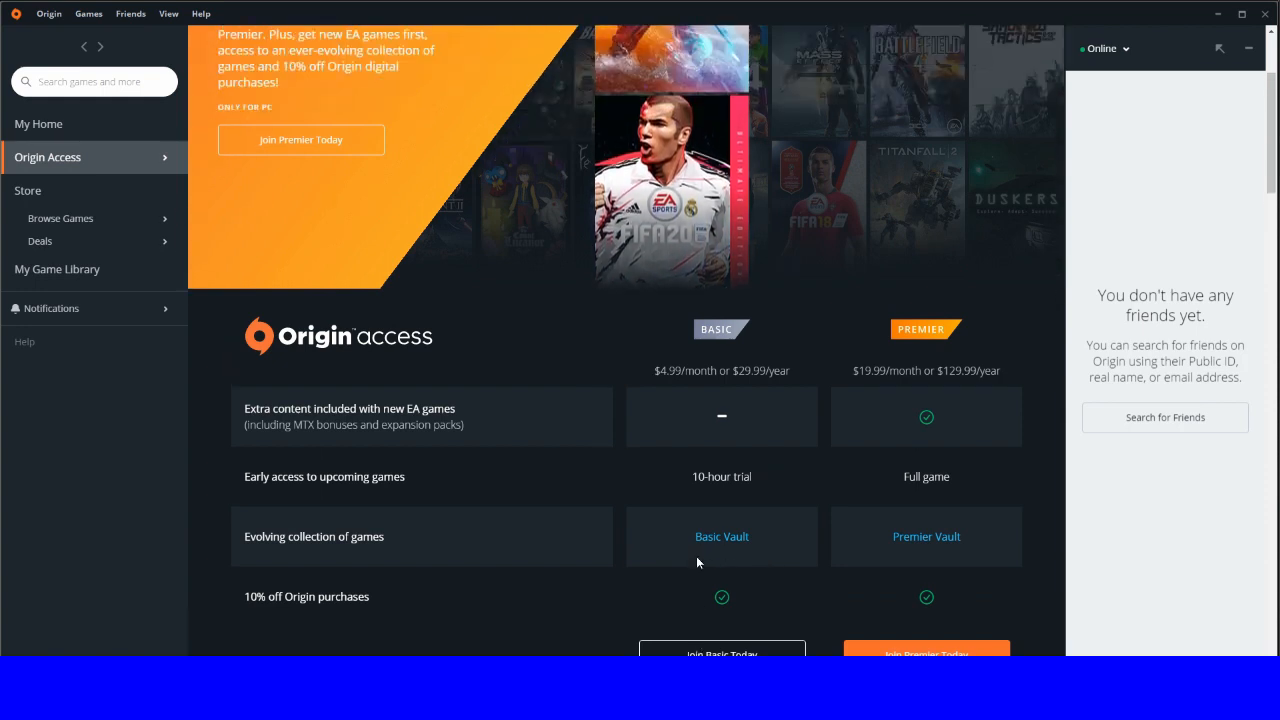
mouse_move(608, 617)
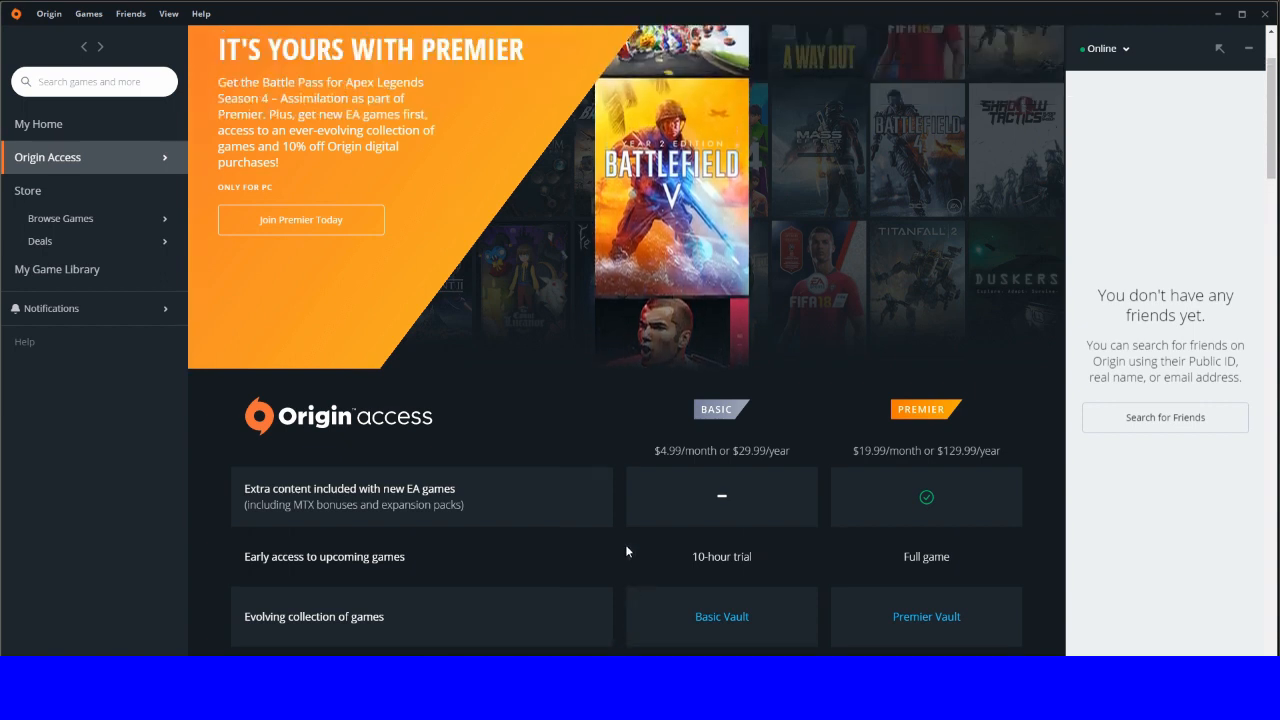
scroll(up, 3)
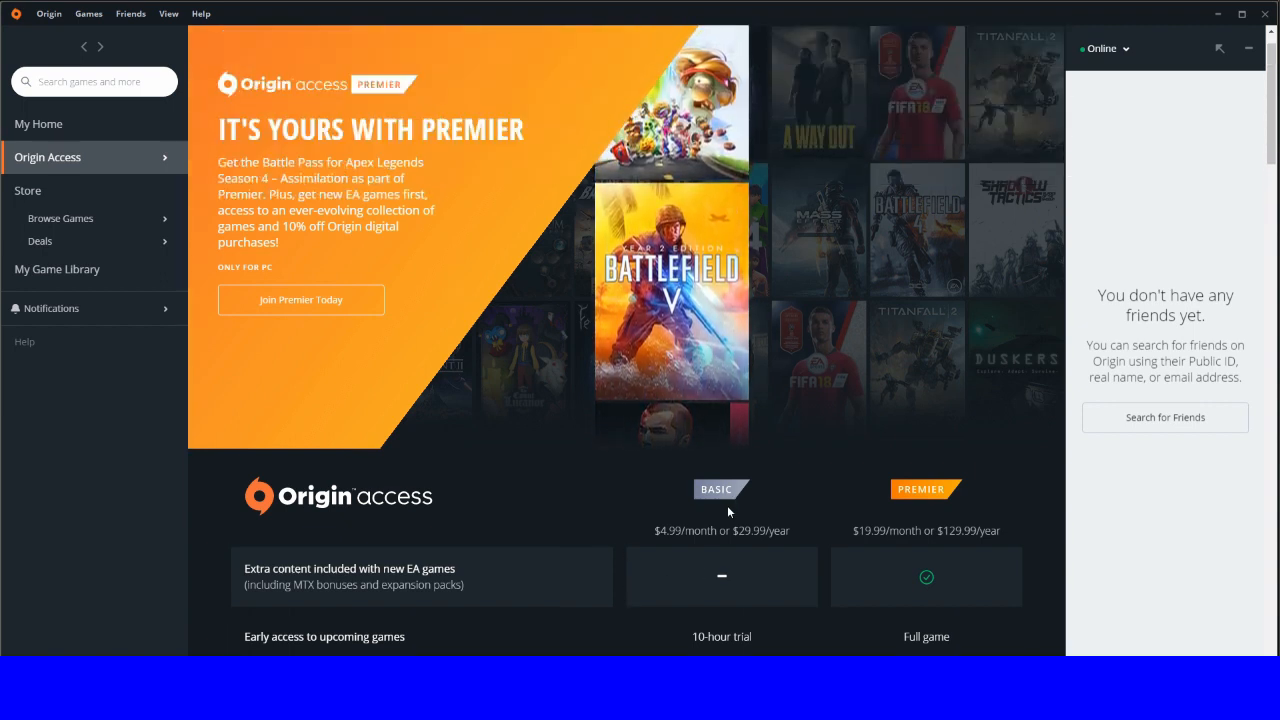